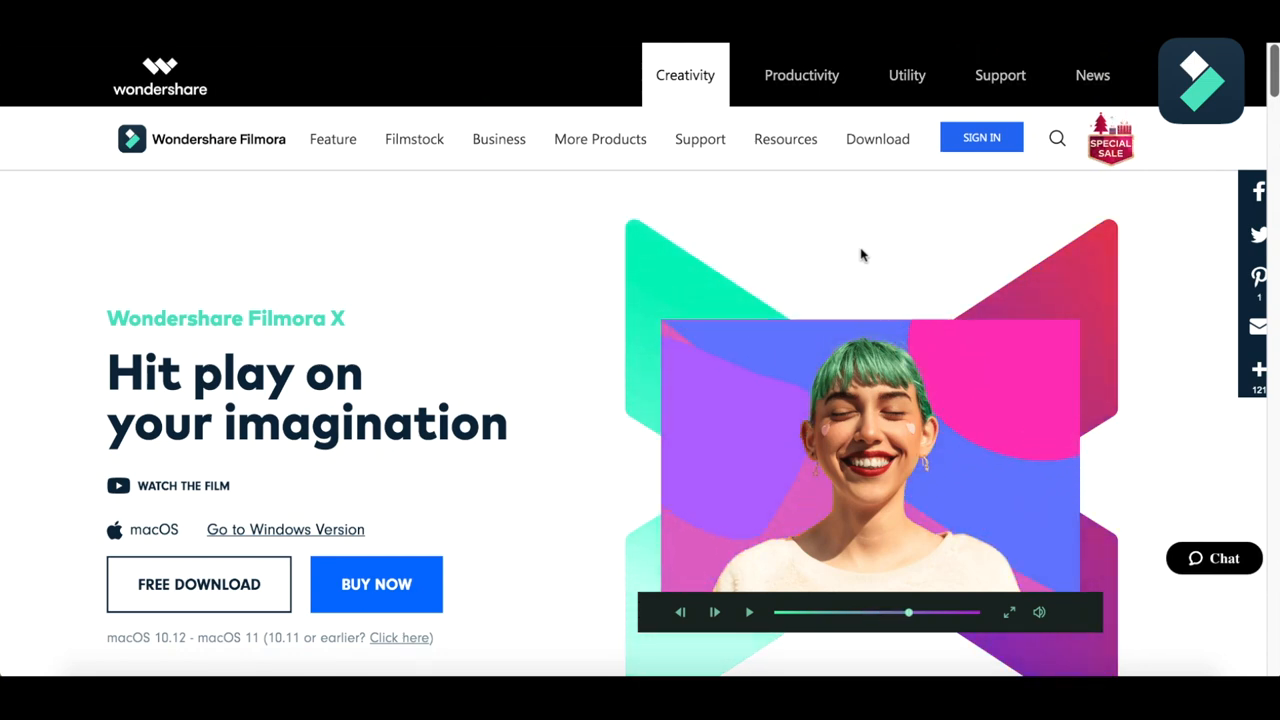
# Scroll through the launch window and start a new untitled project via New Project.
pyautogui.scroll(-3)
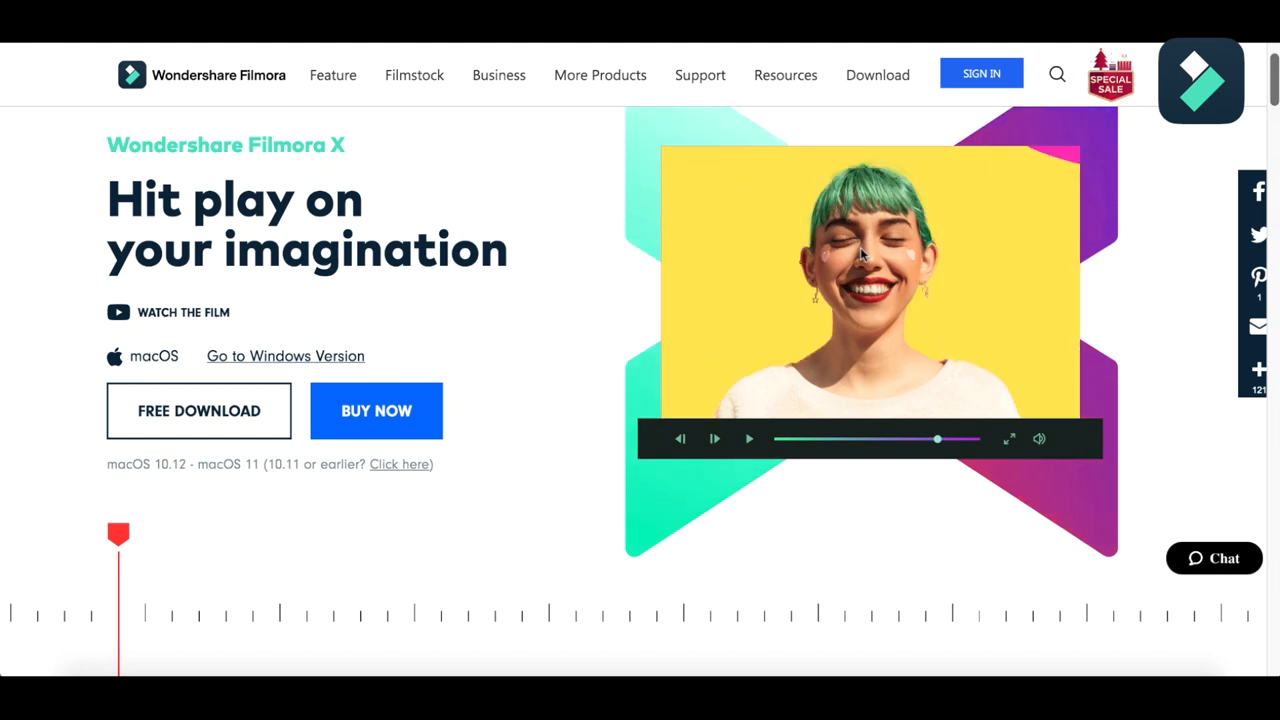
pyautogui.scroll(-3)
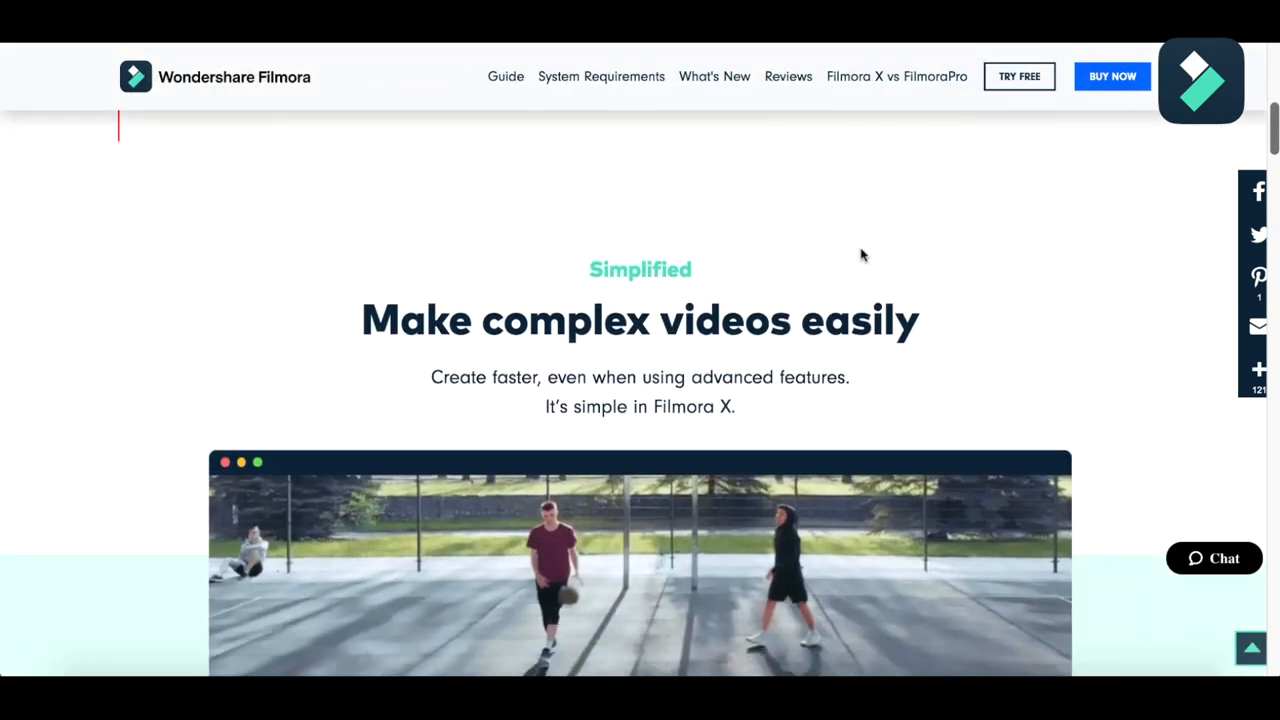
pyautogui.scroll(-3)
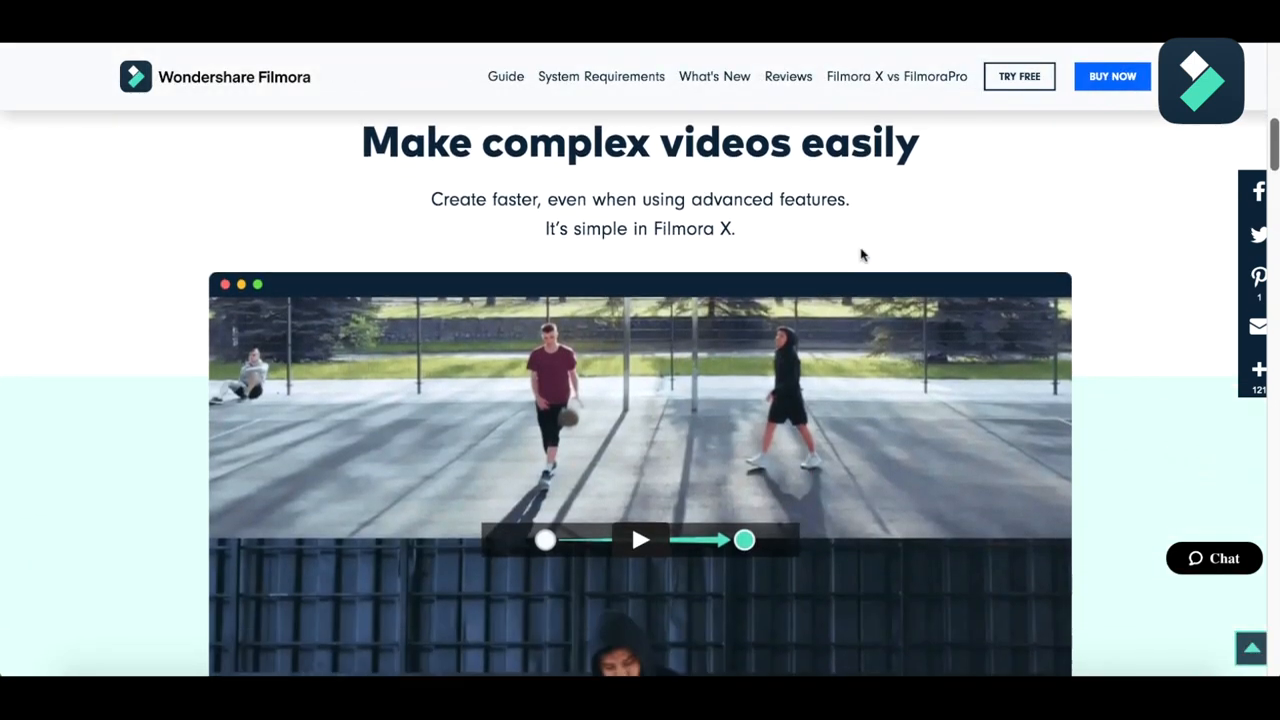
pyautogui.scroll(-3)
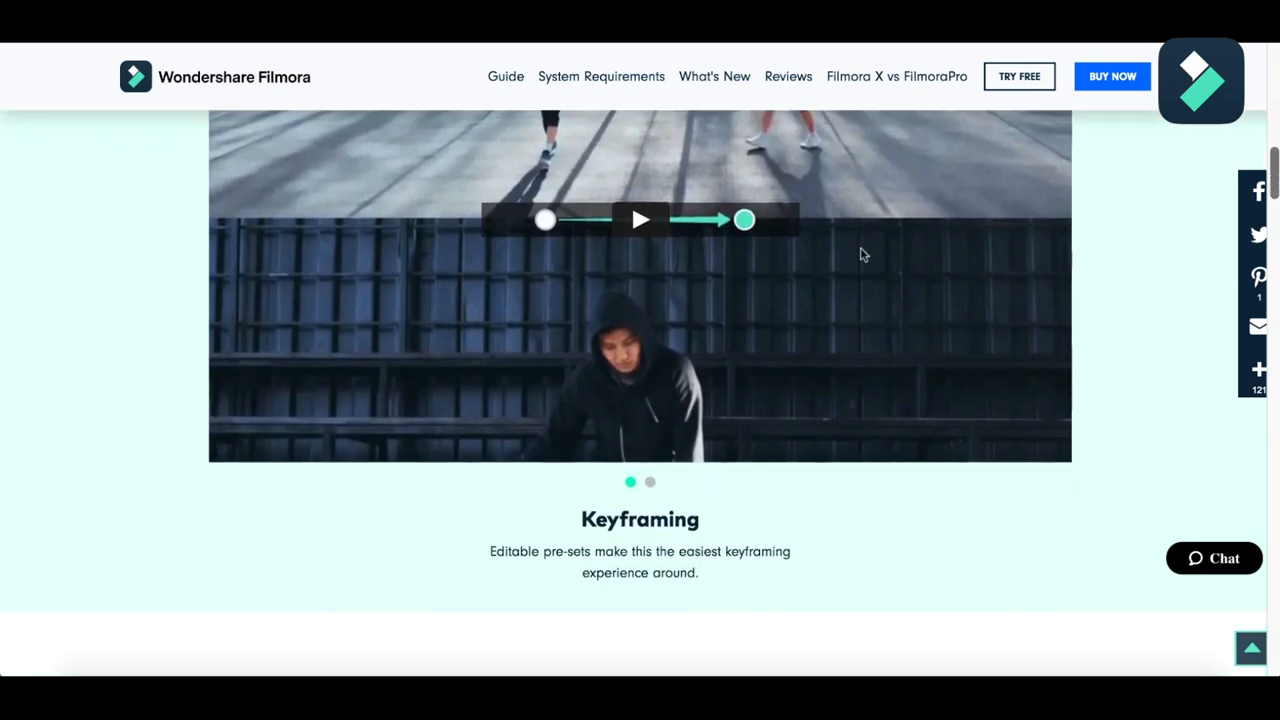
pyautogui.scroll(-3)
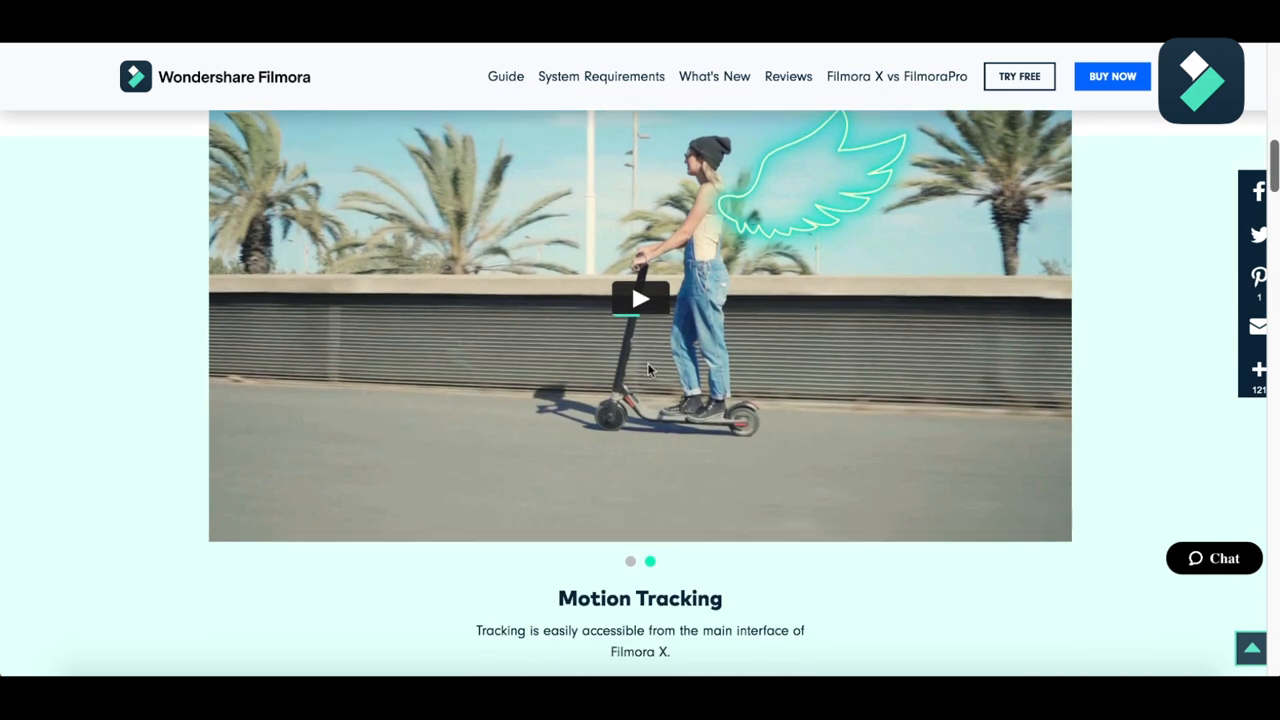
pyautogui.scroll(-3)
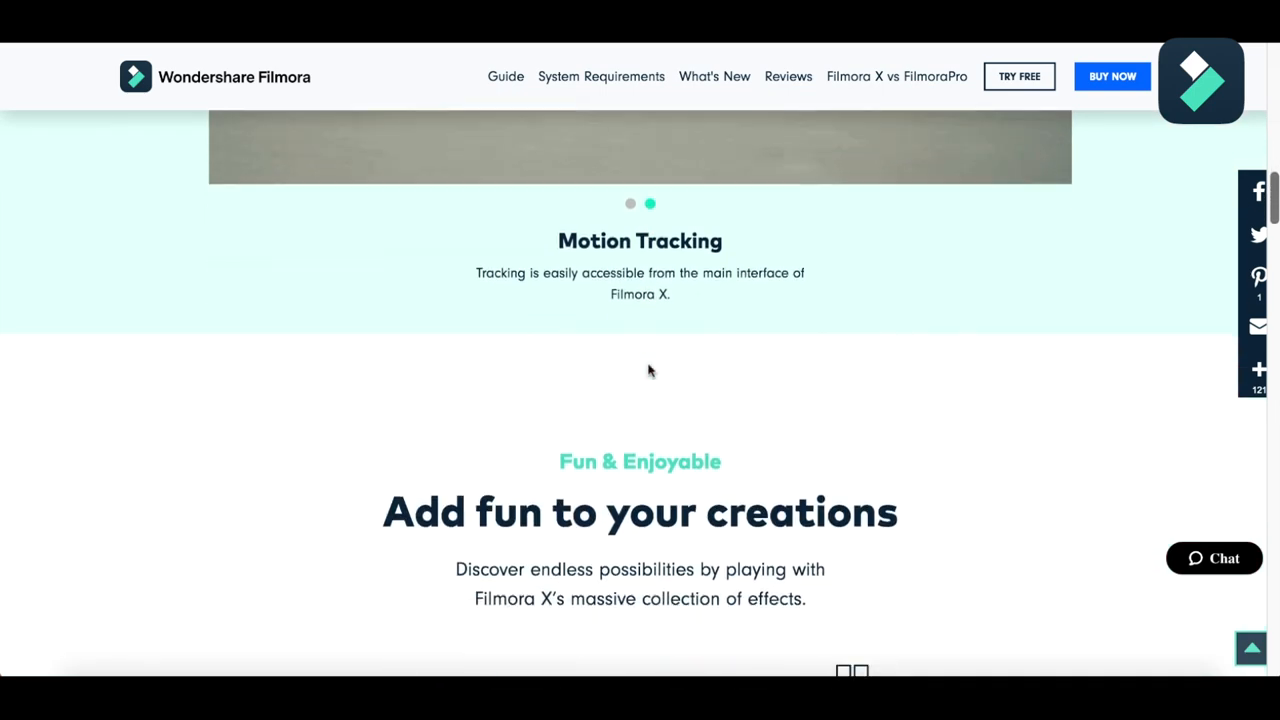
pyautogui.scroll(-3)
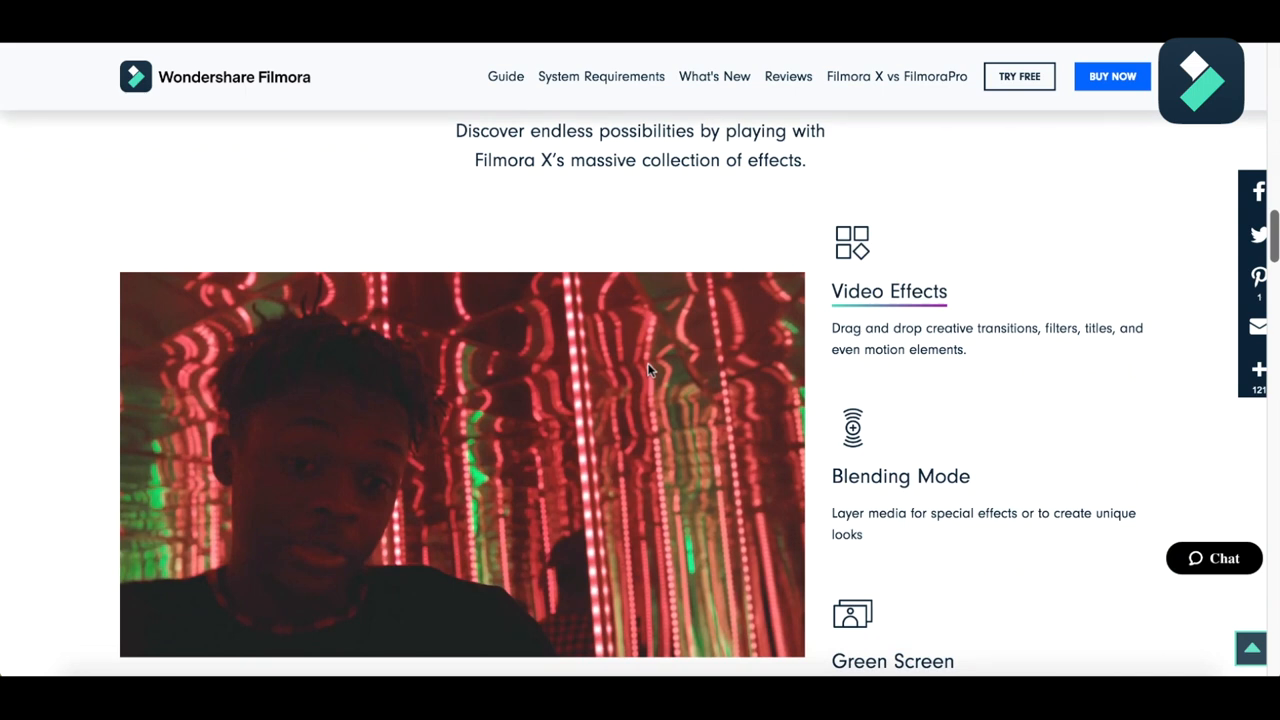
pyautogui.scroll(-3)
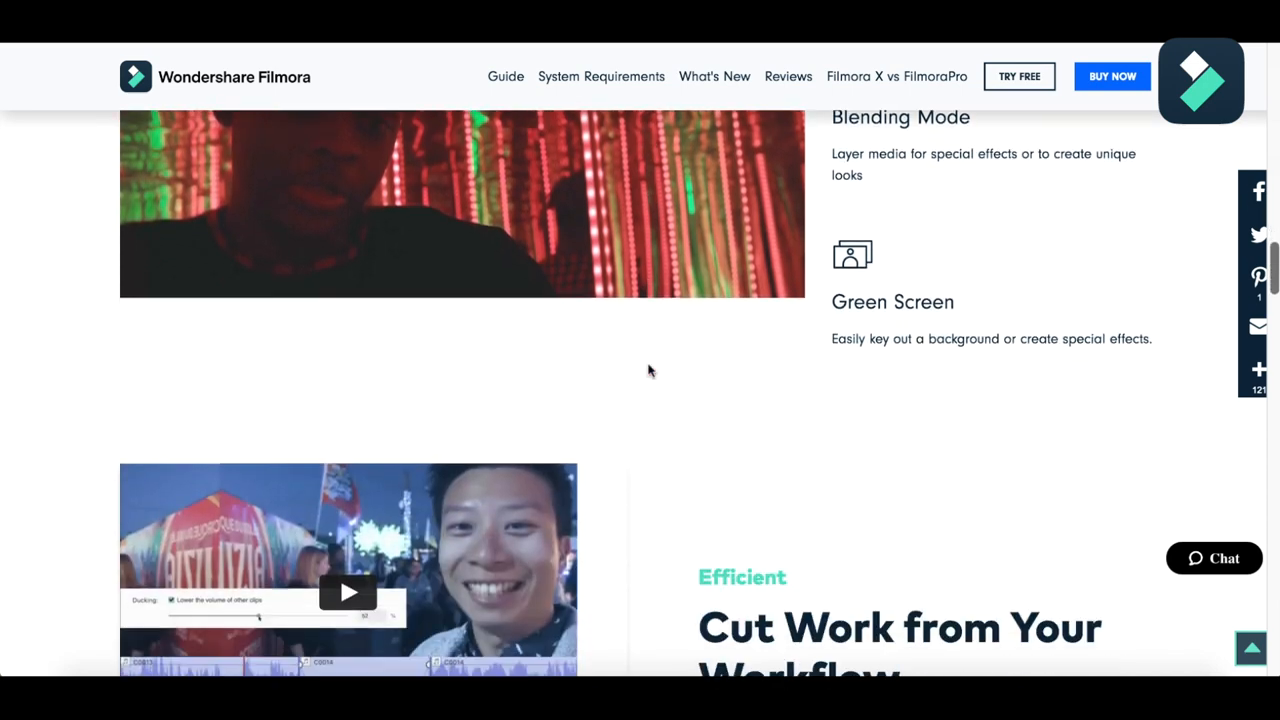
pyautogui.scroll(-3)
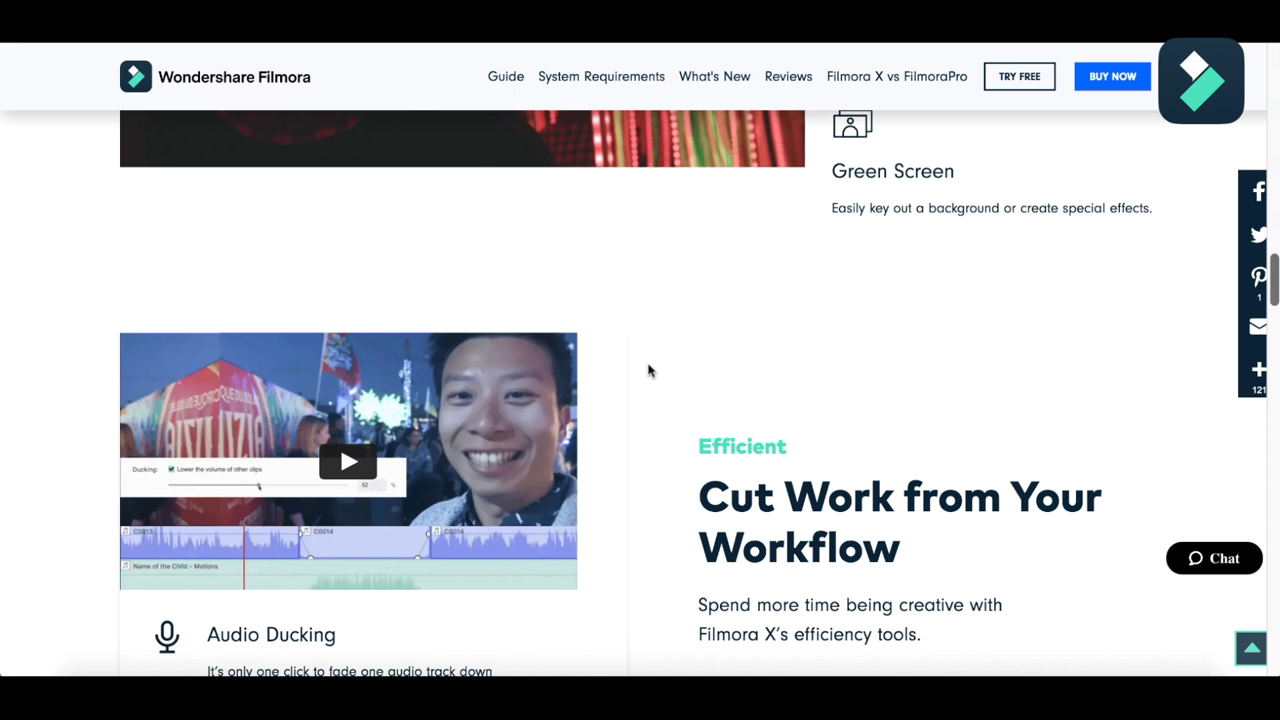
pyautogui.scroll(-3)
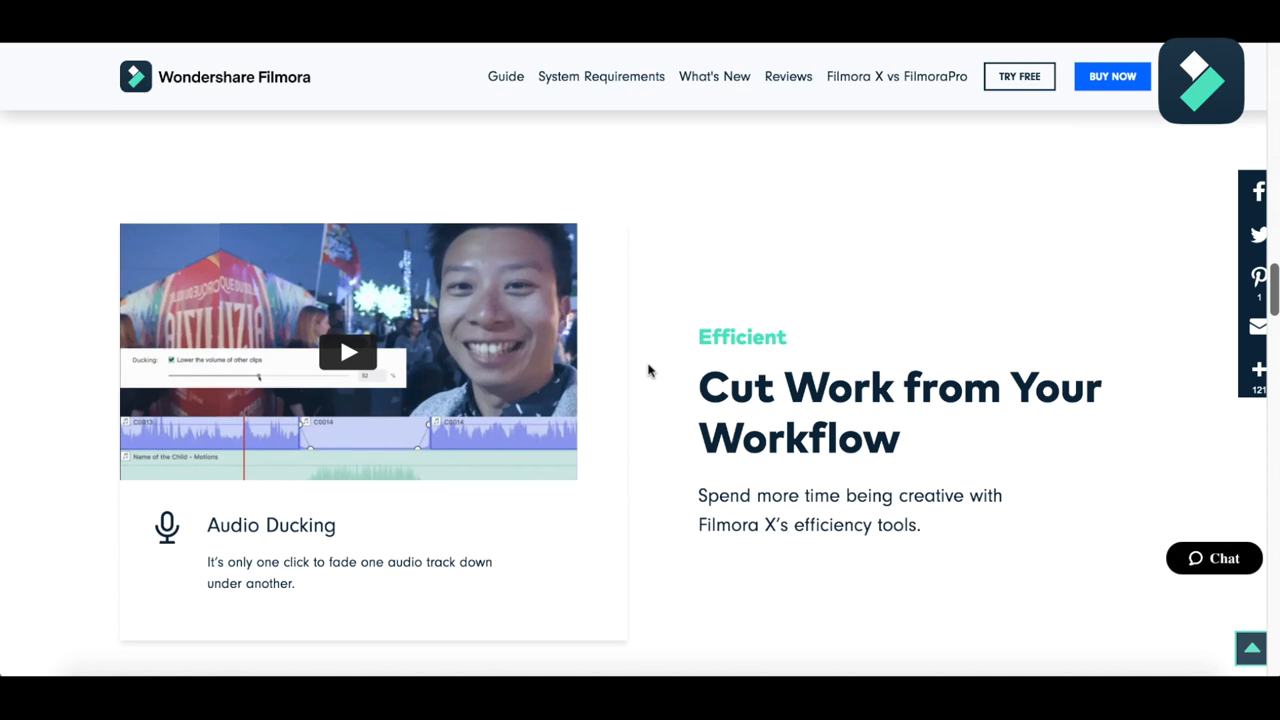
pyautogui.scroll(-3)
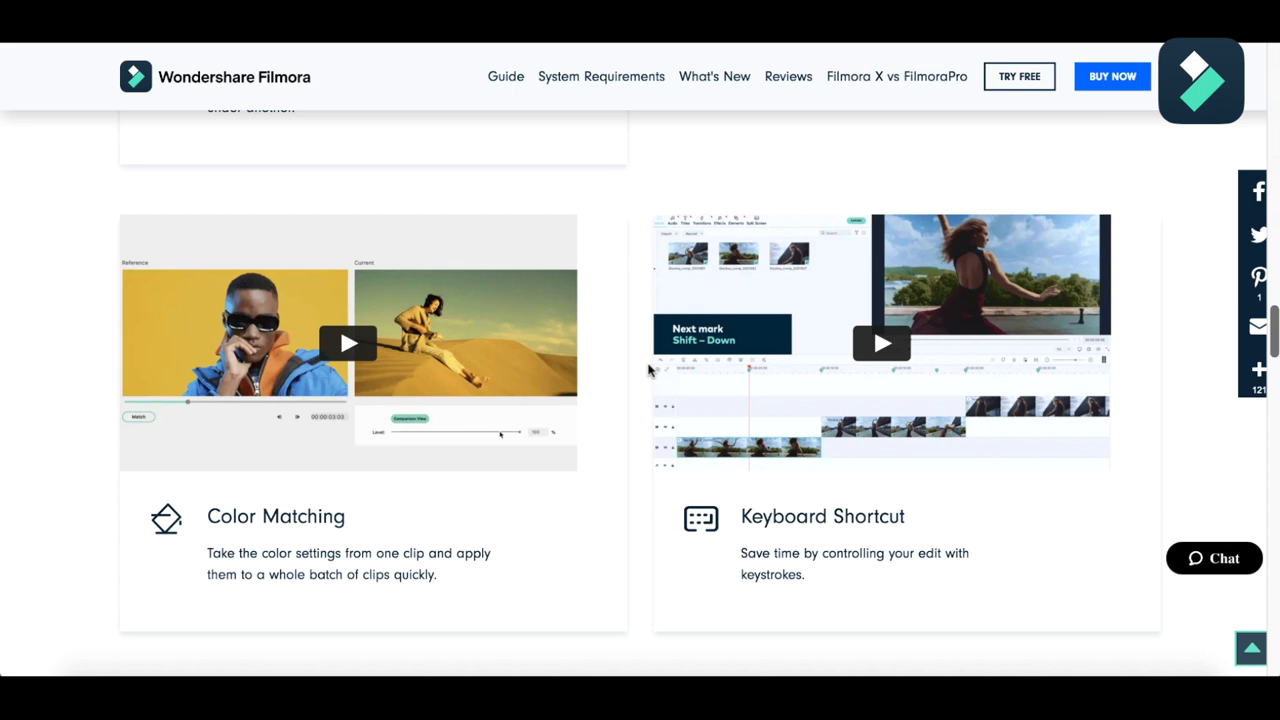
pyautogui.scroll(-3)
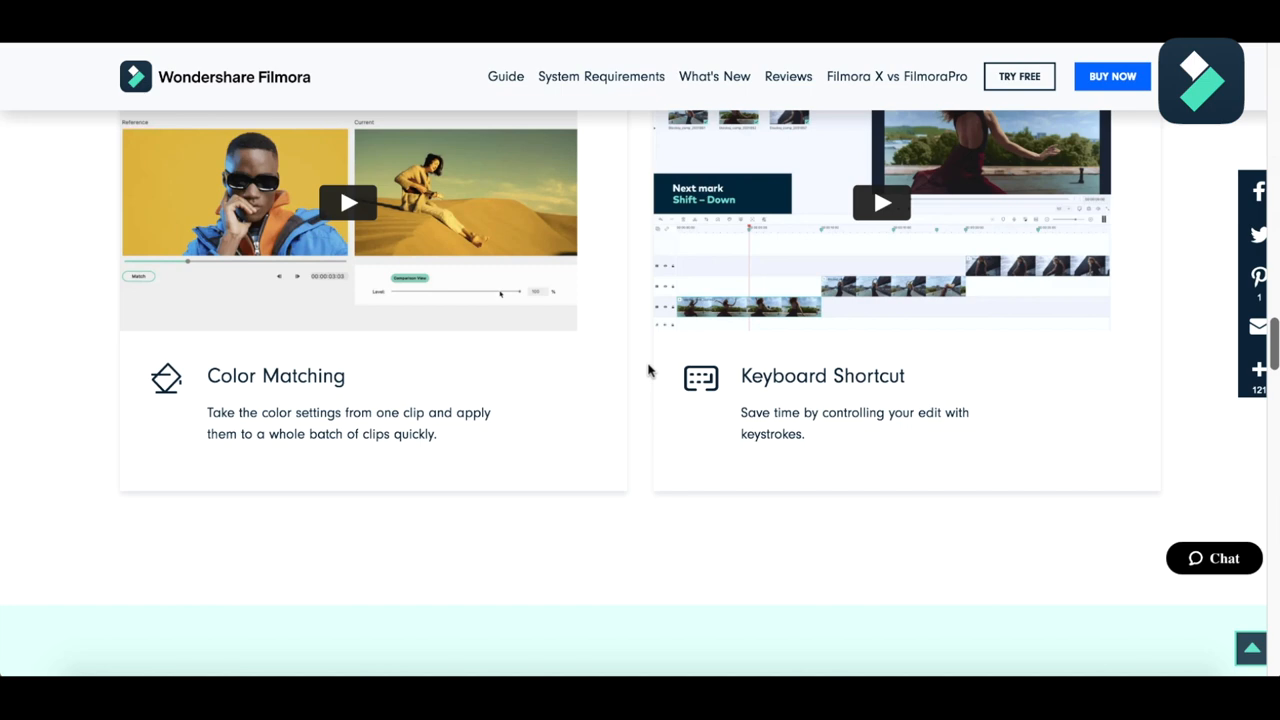
pyautogui.scroll(-3)
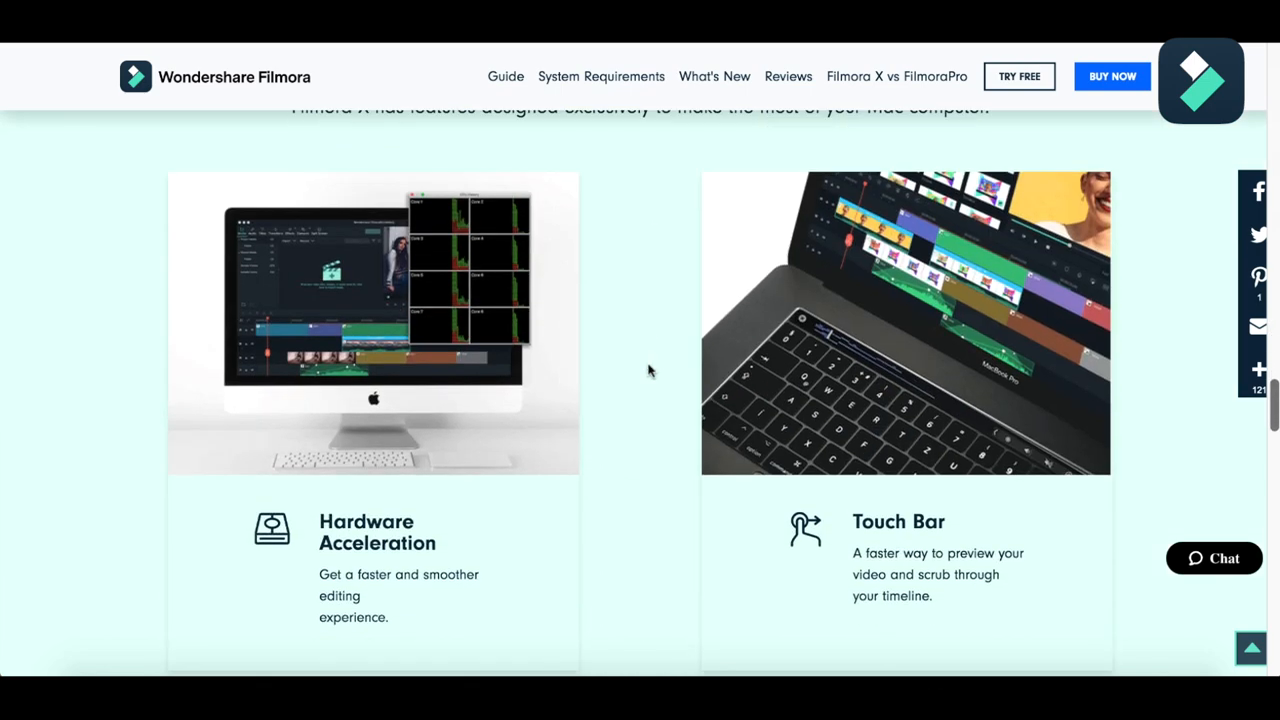
pyautogui.scroll(-3)
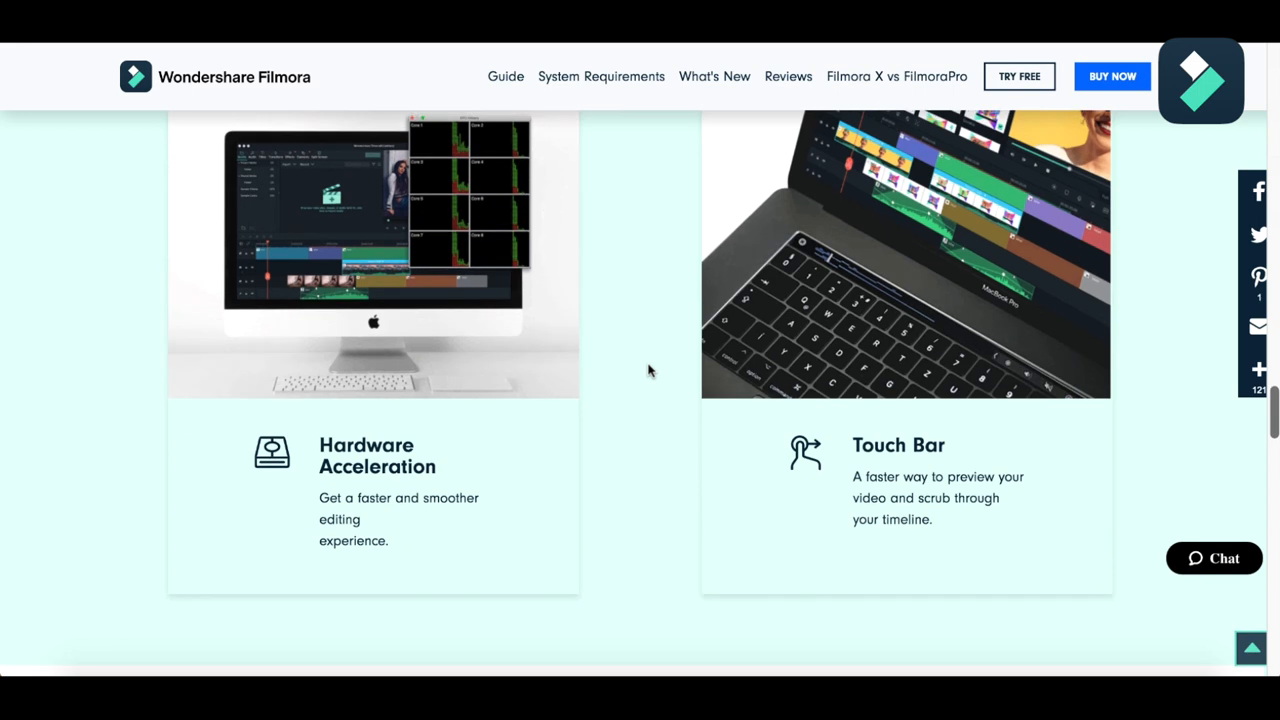
pyautogui.scroll(-3)
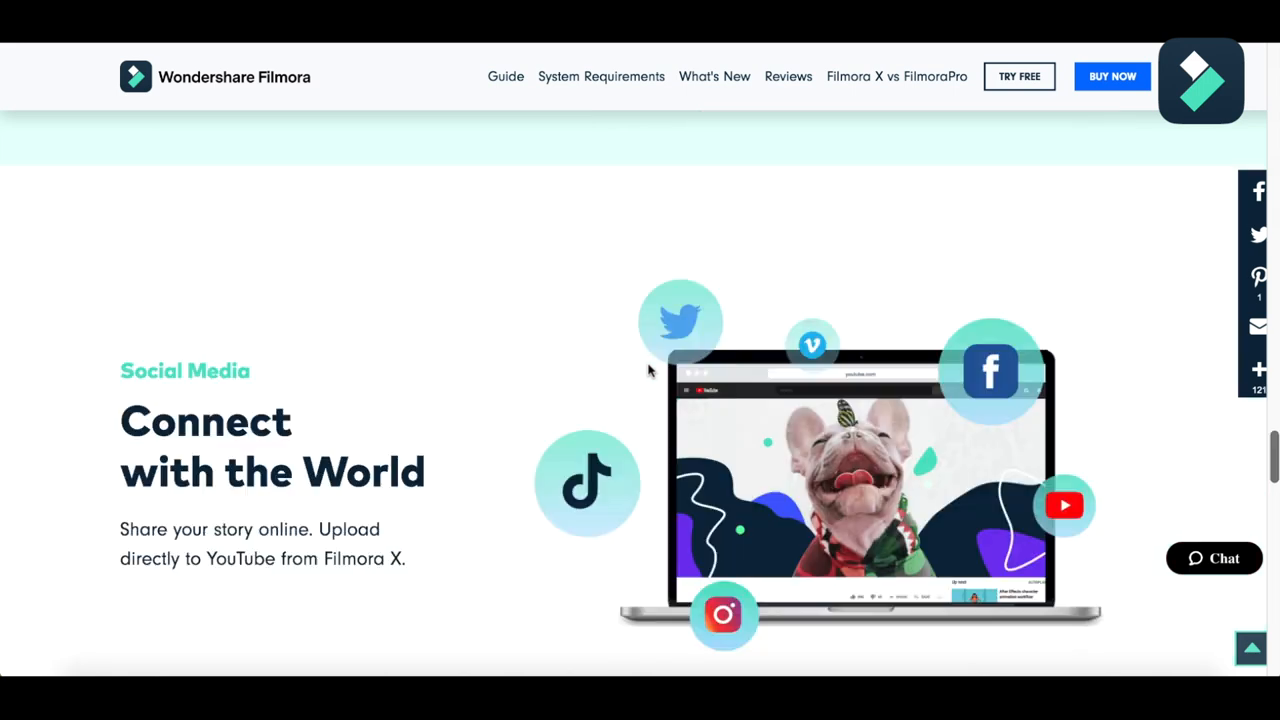
pyautogui.scroll(-3)
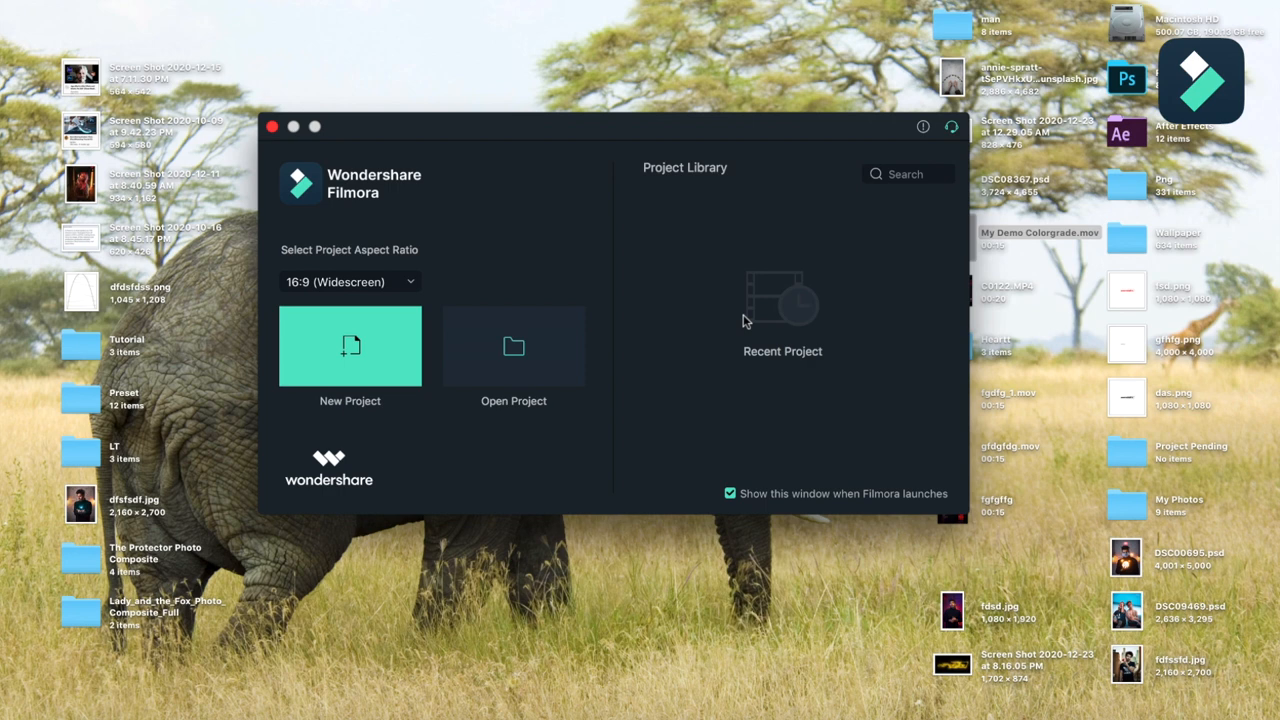
pyautogui.moveTo(600, 252)
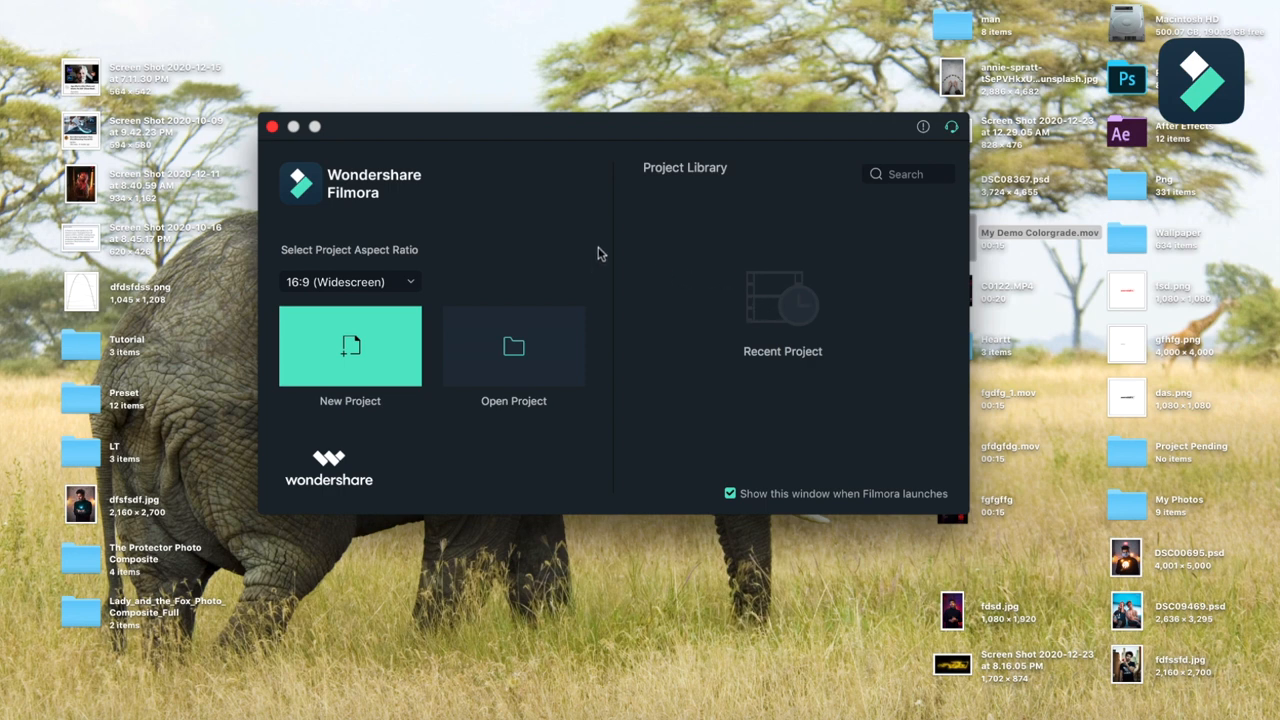
pyautogui.moveTo(584, 226)
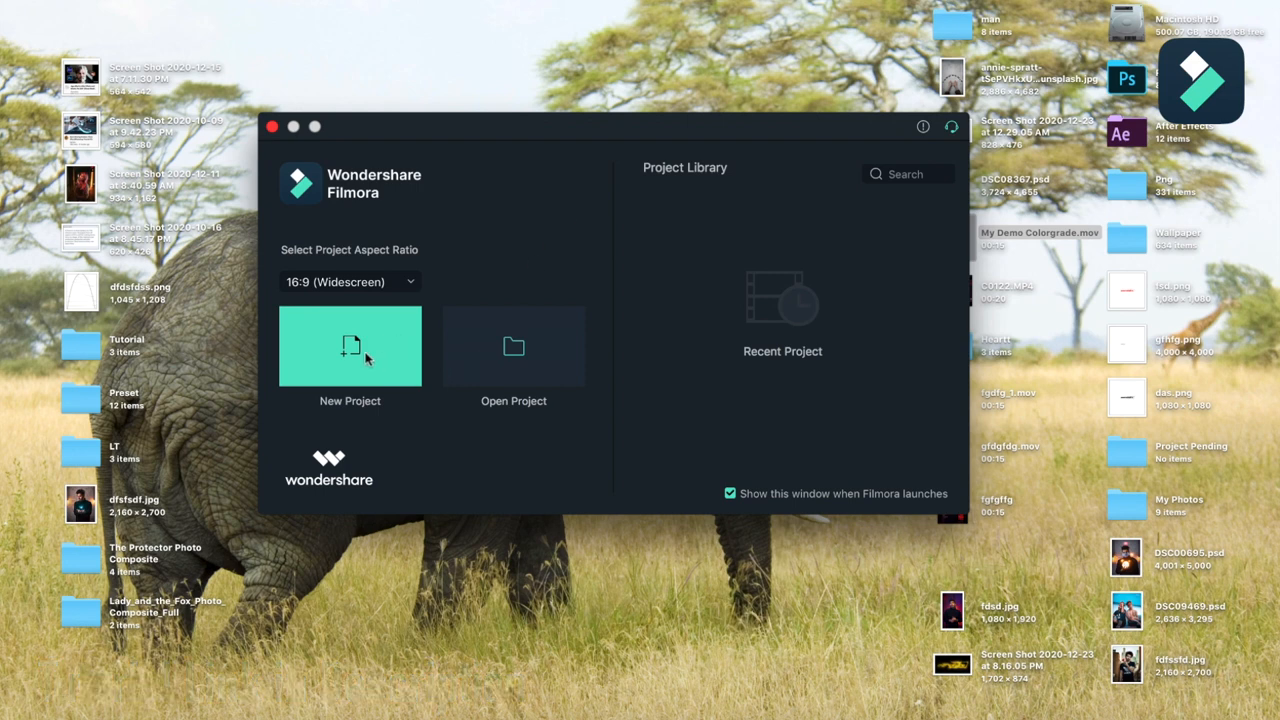
pyautogui.click(350, 346)
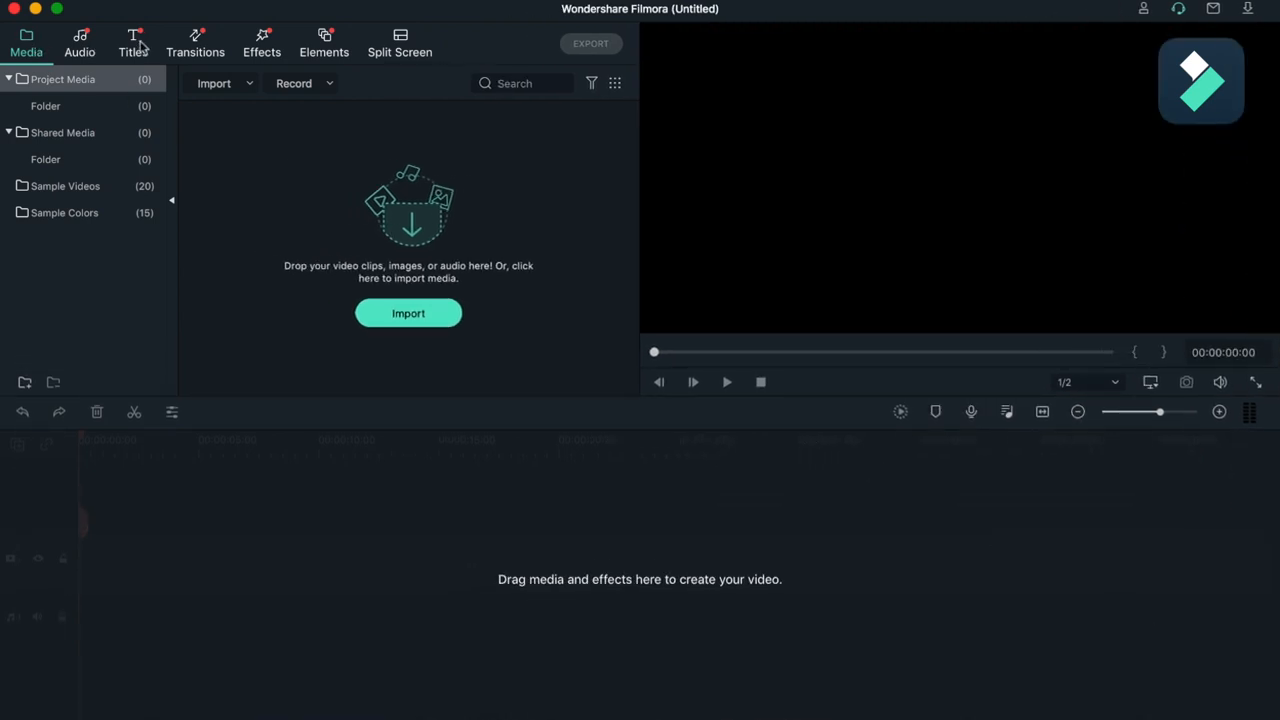
pyautogui.moveTo(384, 48)
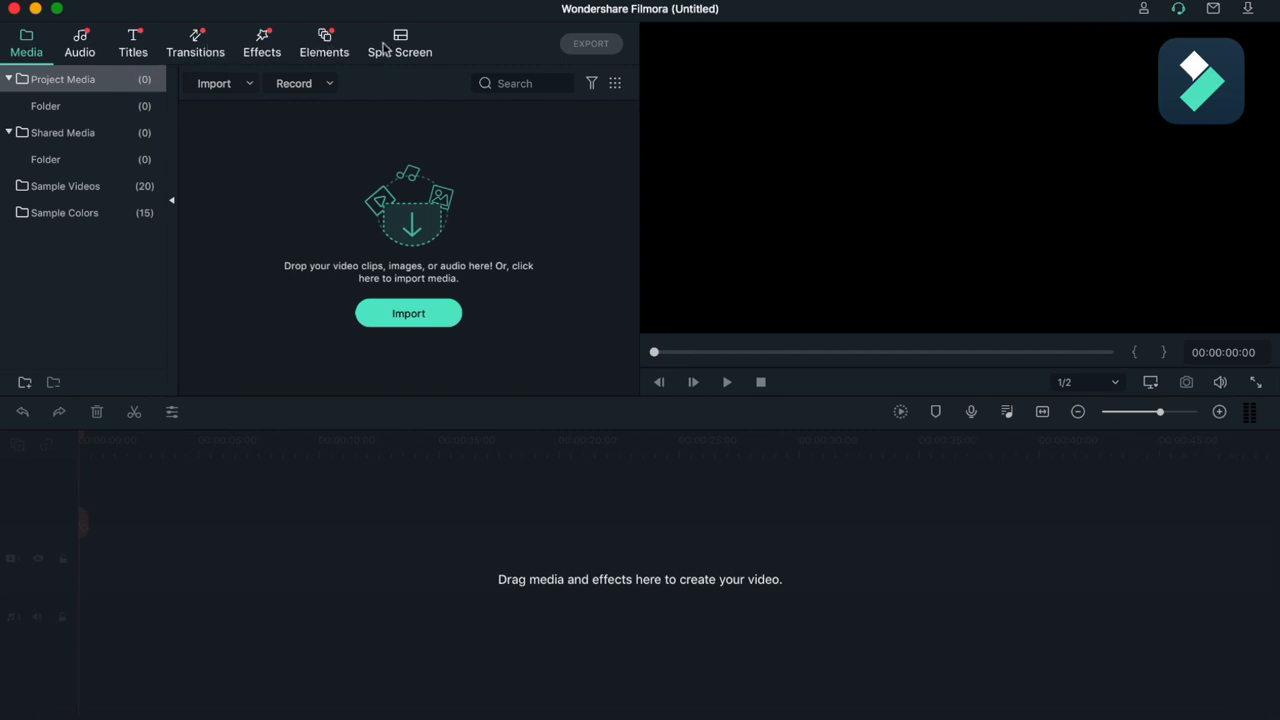
pyautogui.moveTo(310, 84)
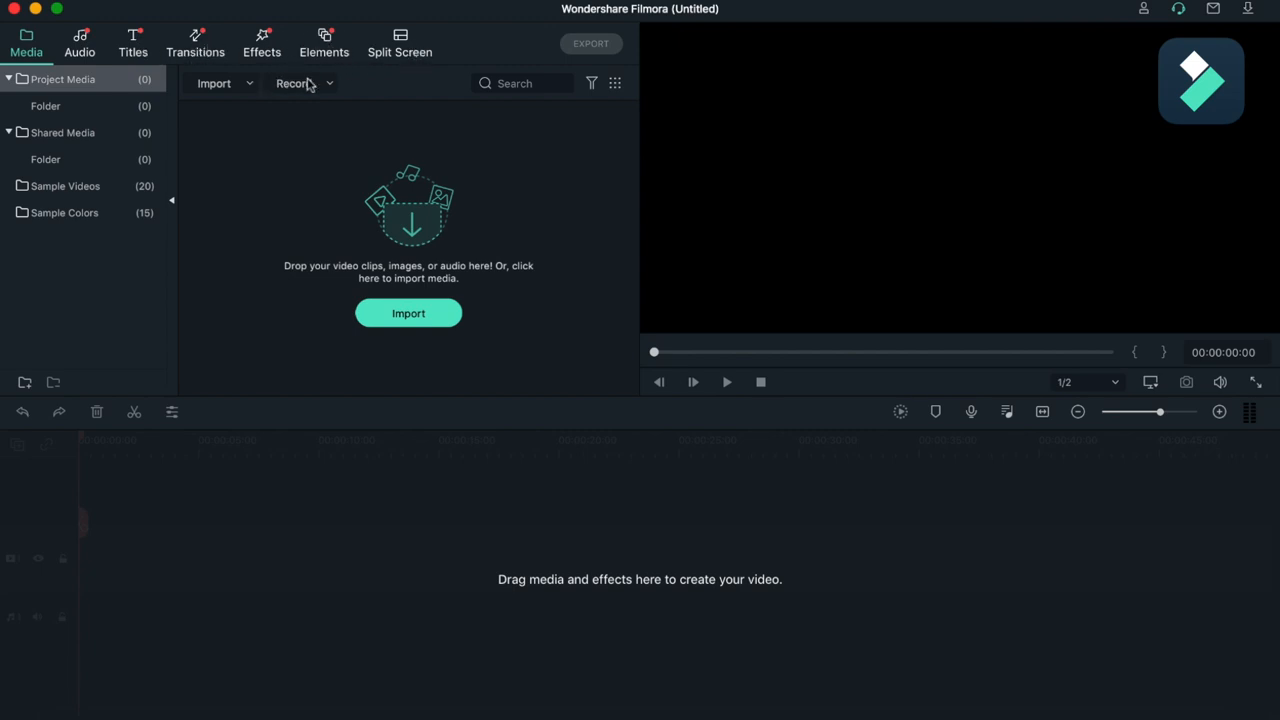
pyautogui.moveTo(570, 130)
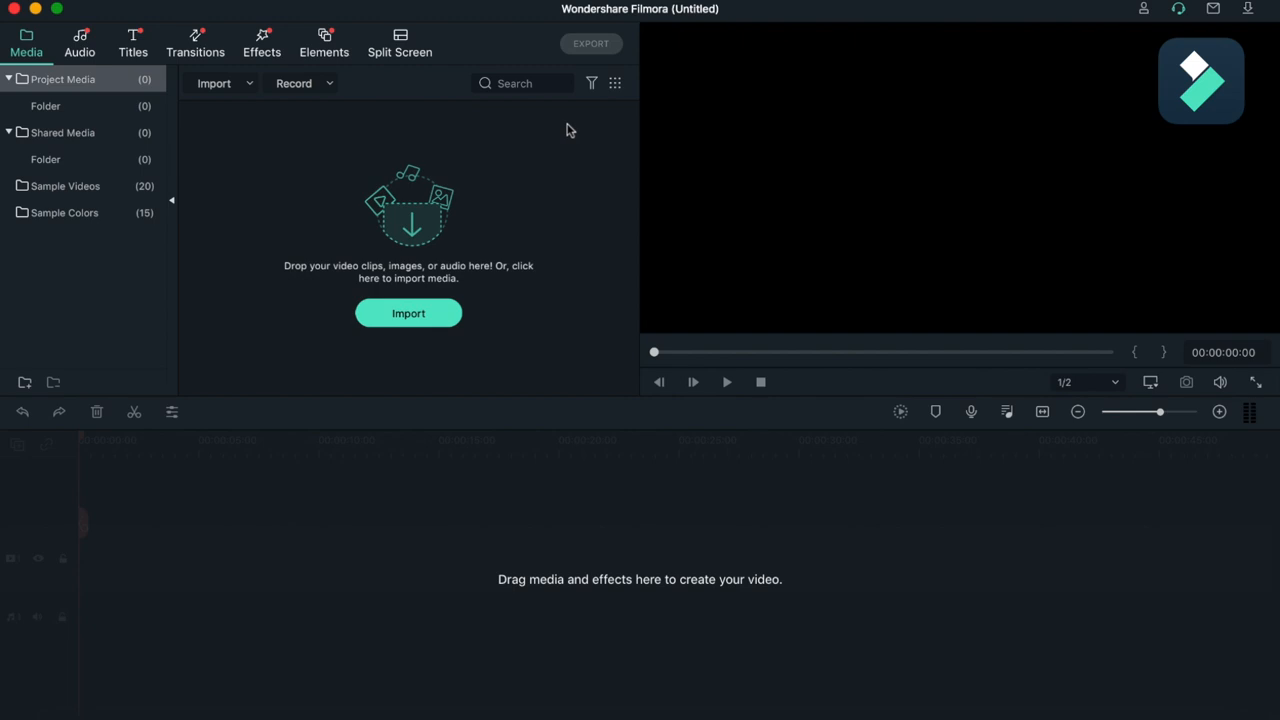
pyautogui.moveTo(584, 158)
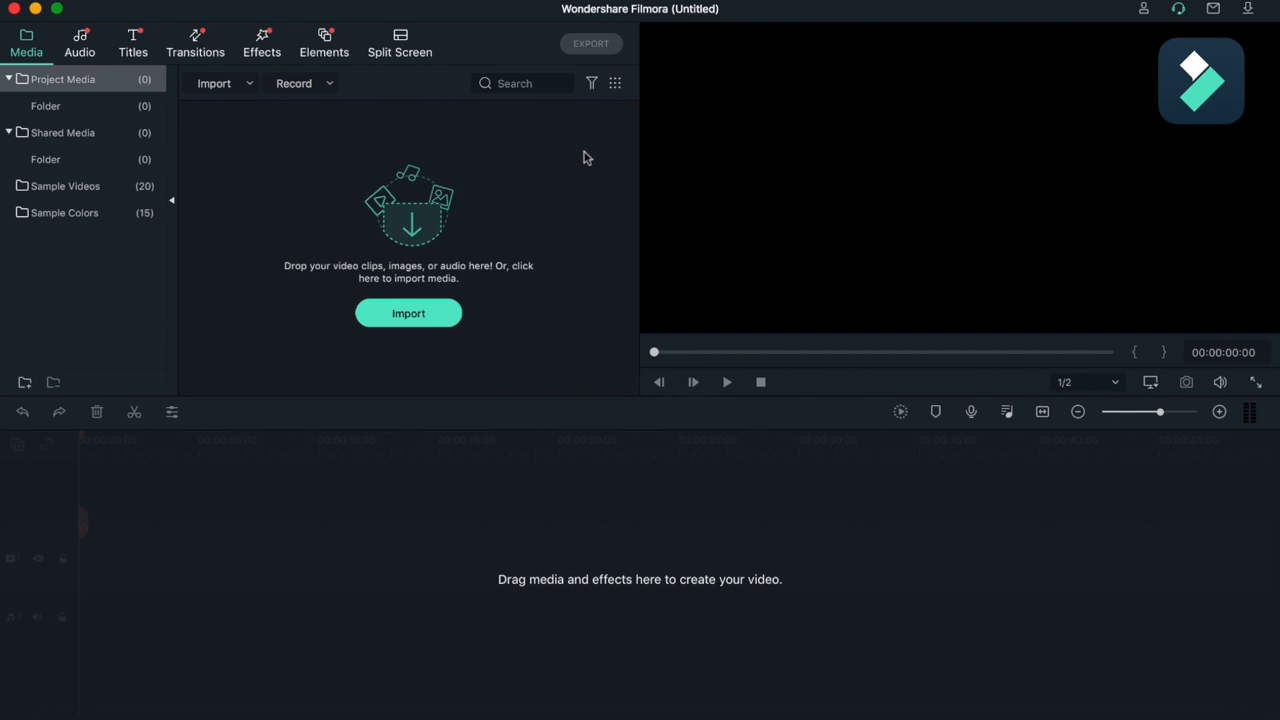
pyautogui.moveTo(448, 296)
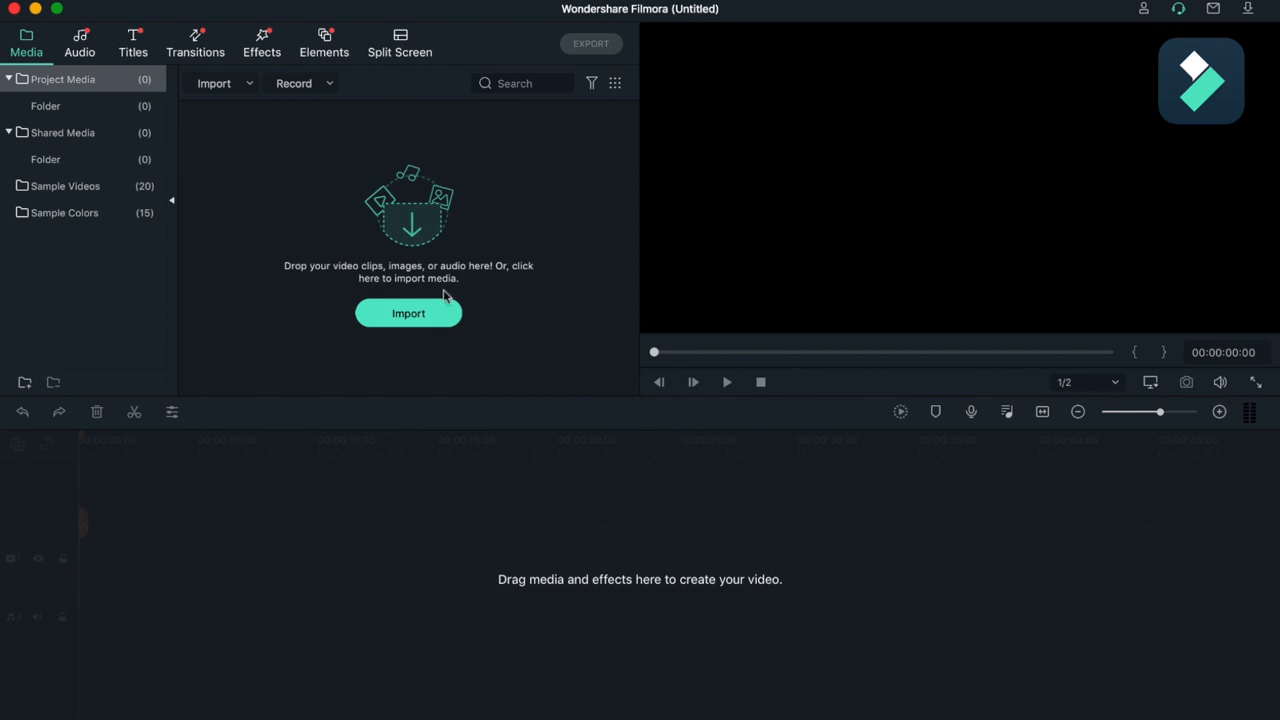
pyautogui.moveTo(58, 108)
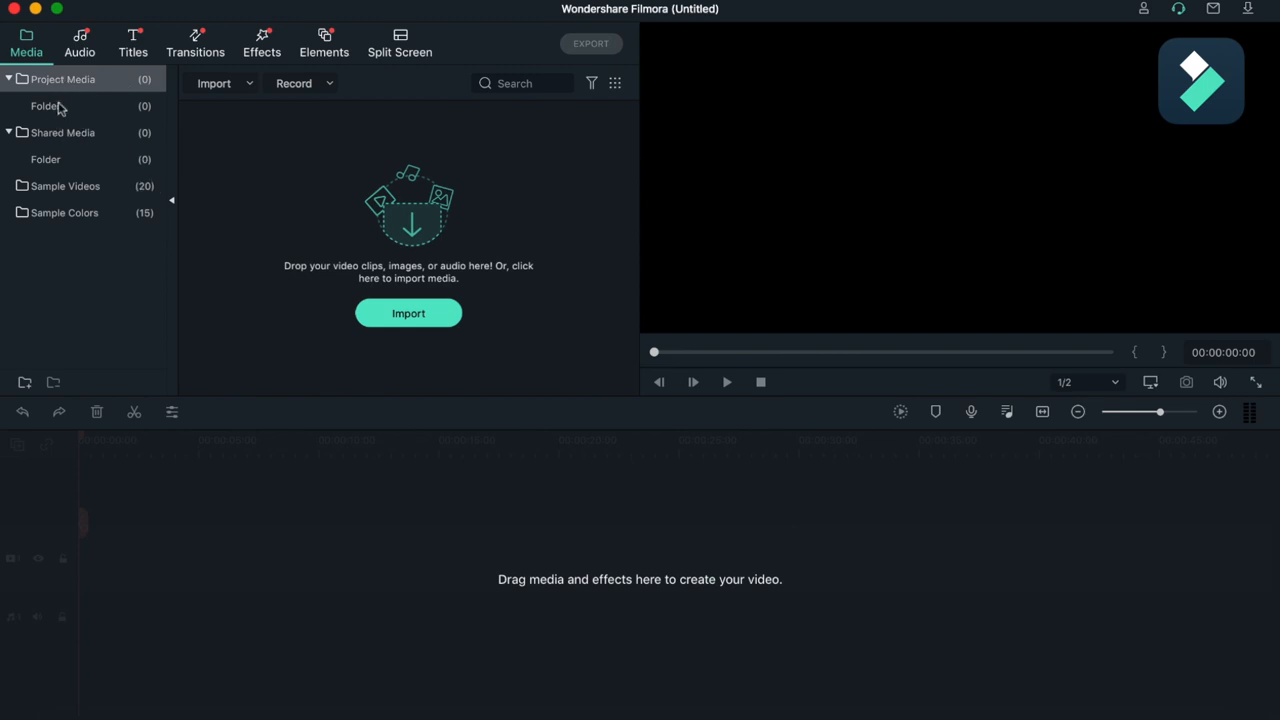
pyautogui.moveTo(88, 190)
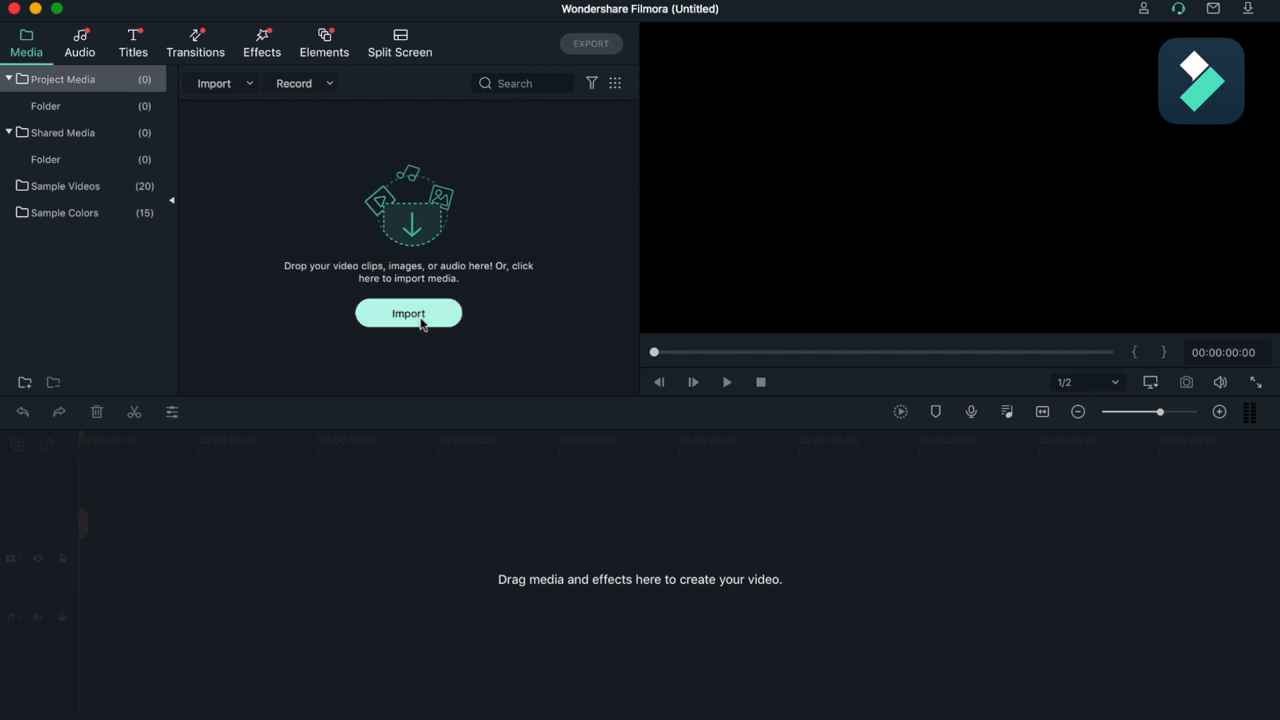
# Import My Demo Colorgrade.mov from the Desktop into the project media.
pyautogui.click(408, 312)
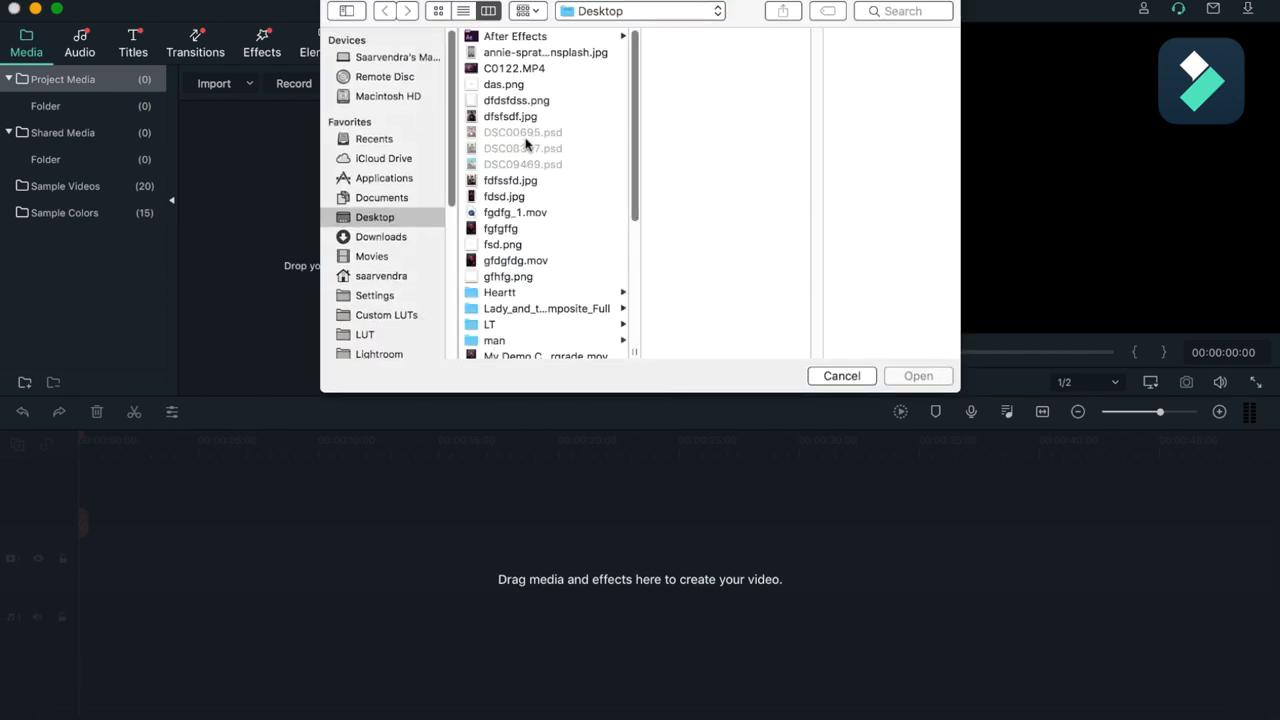
pyautogui.scroll(-3)
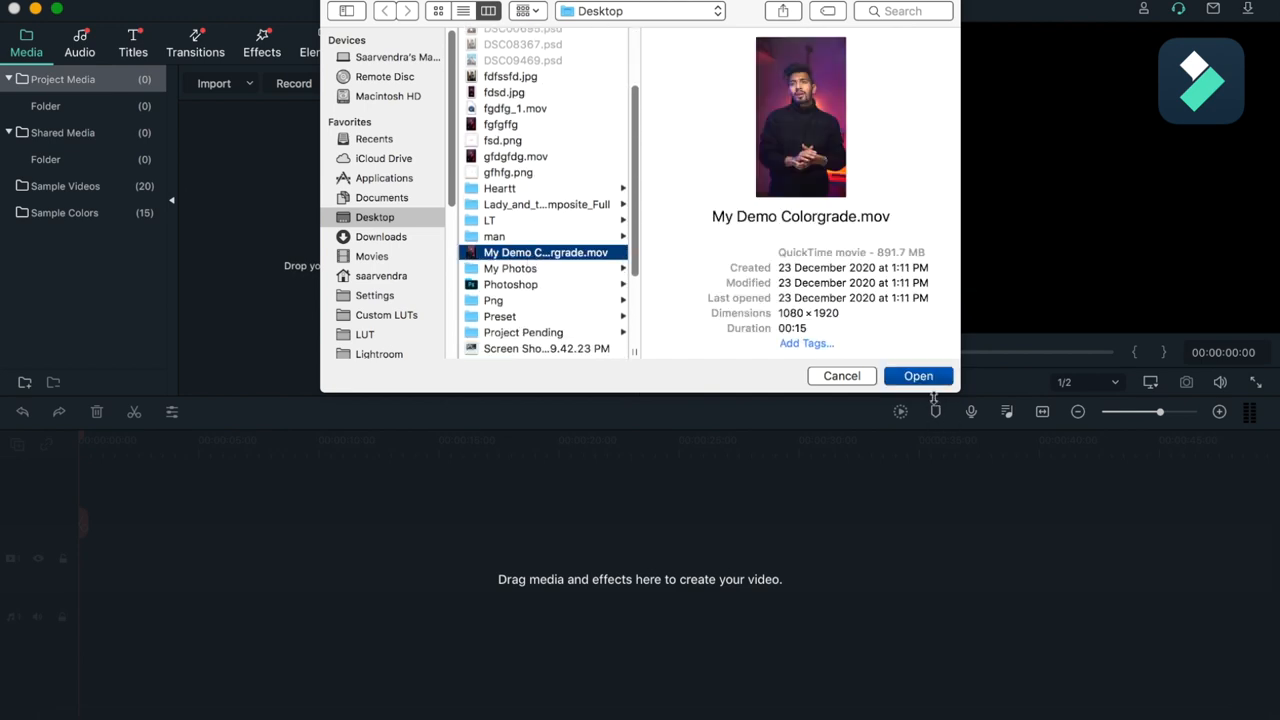
pyautogui.click(916, 376)
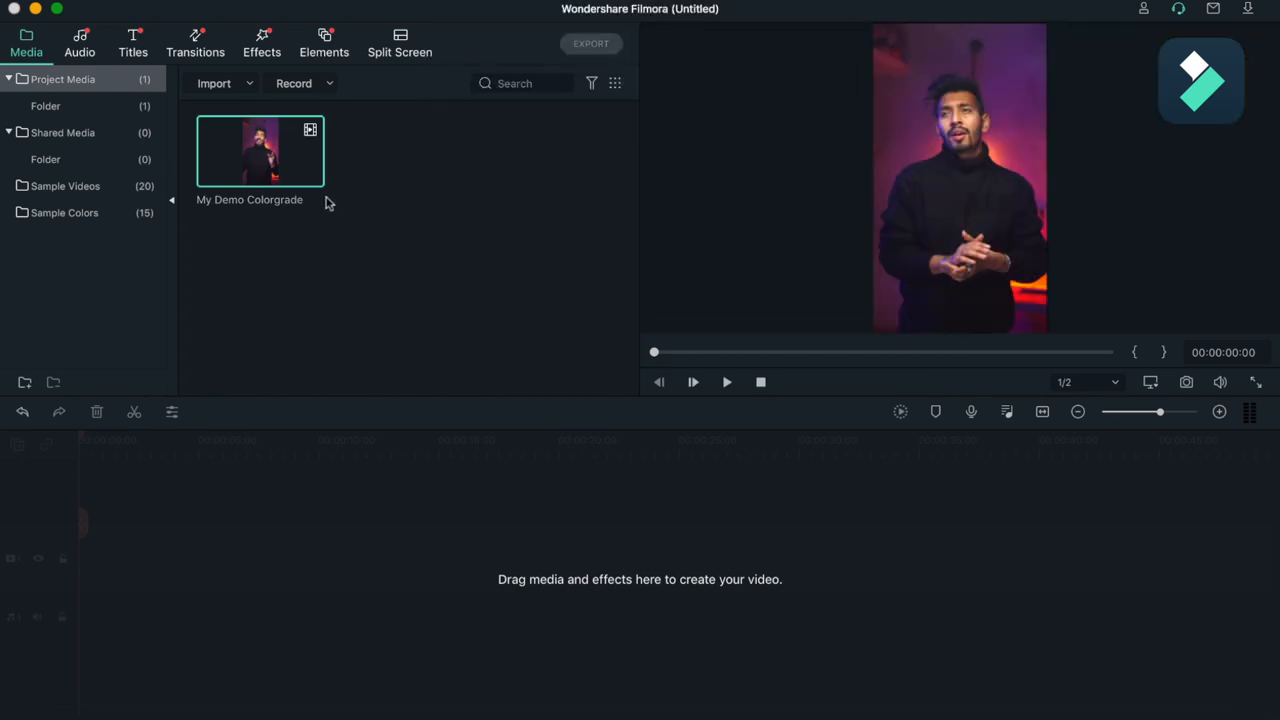
pyautogui.moveTo(344, 204)
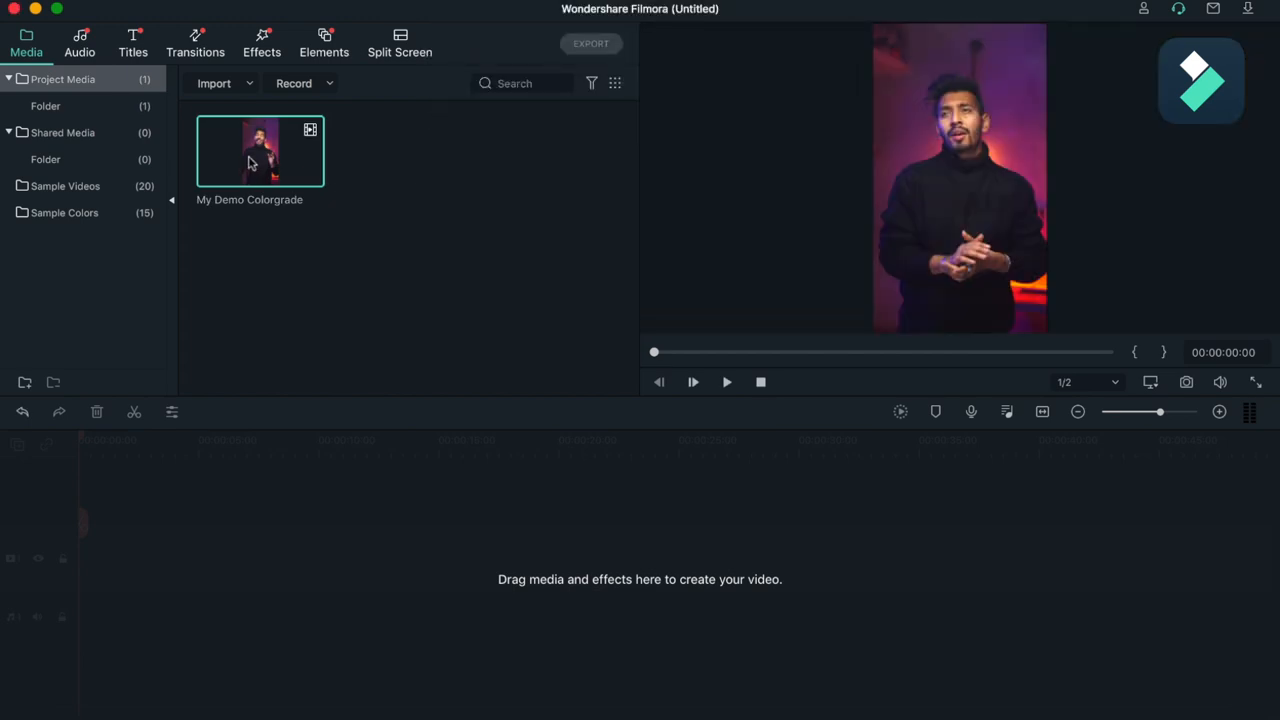
# Drag My Demo Colorgrade onto the timeline, keeping project settings at 1920X1080 30.00fps.
pyautogui.moveTo(260, 152); pyautogui.dragTo(320, 558)
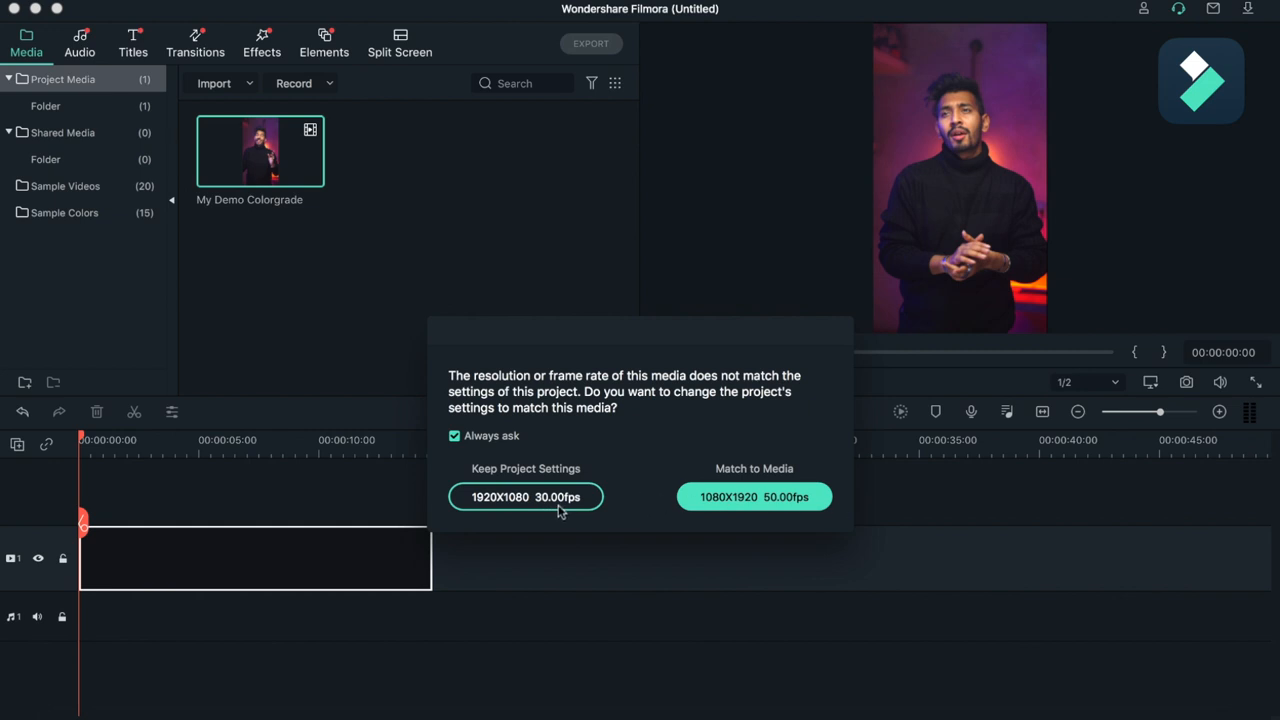
pyautogui.click(524, 496)
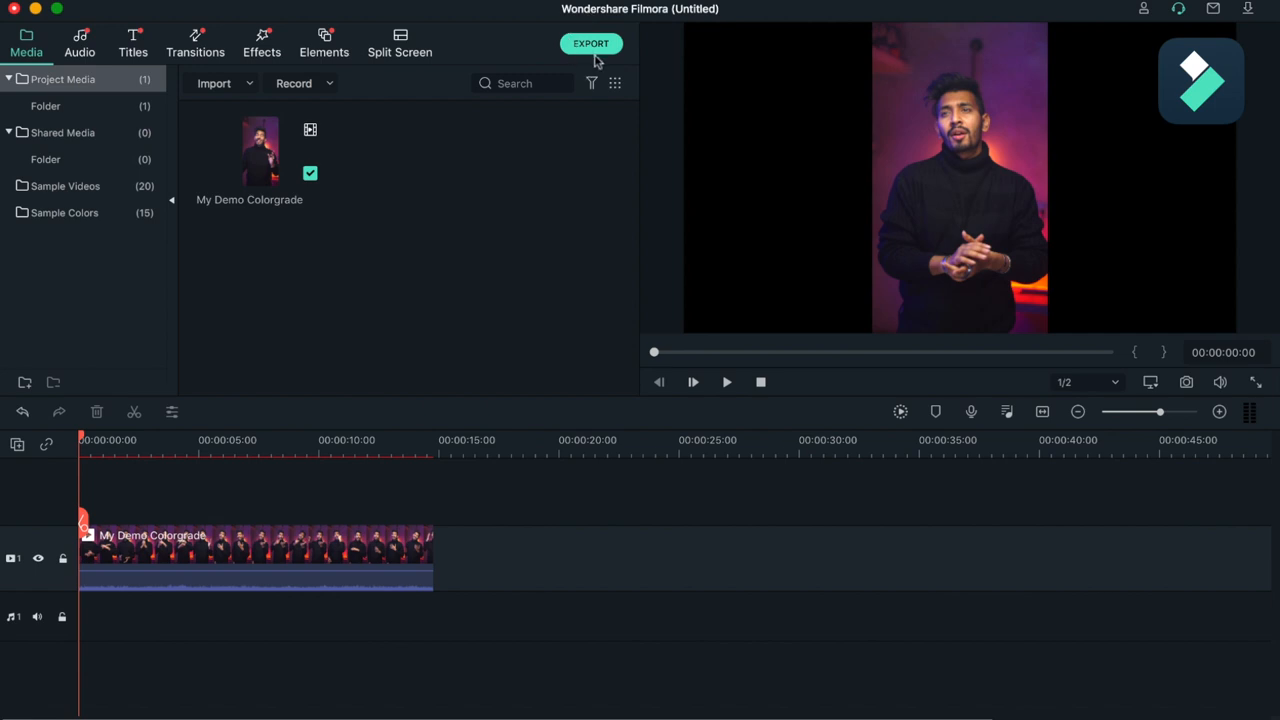
pyautogui.moveTo(592, 44)
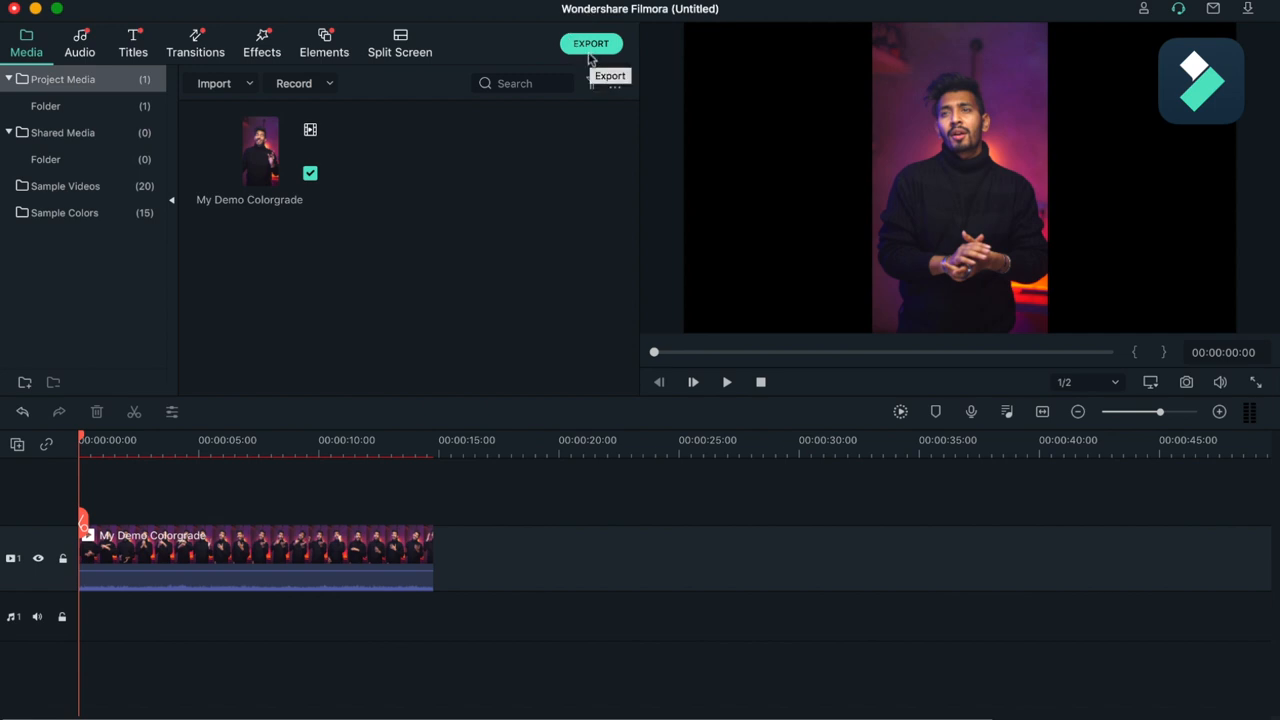
pyautogui.moveTo(520, 48)
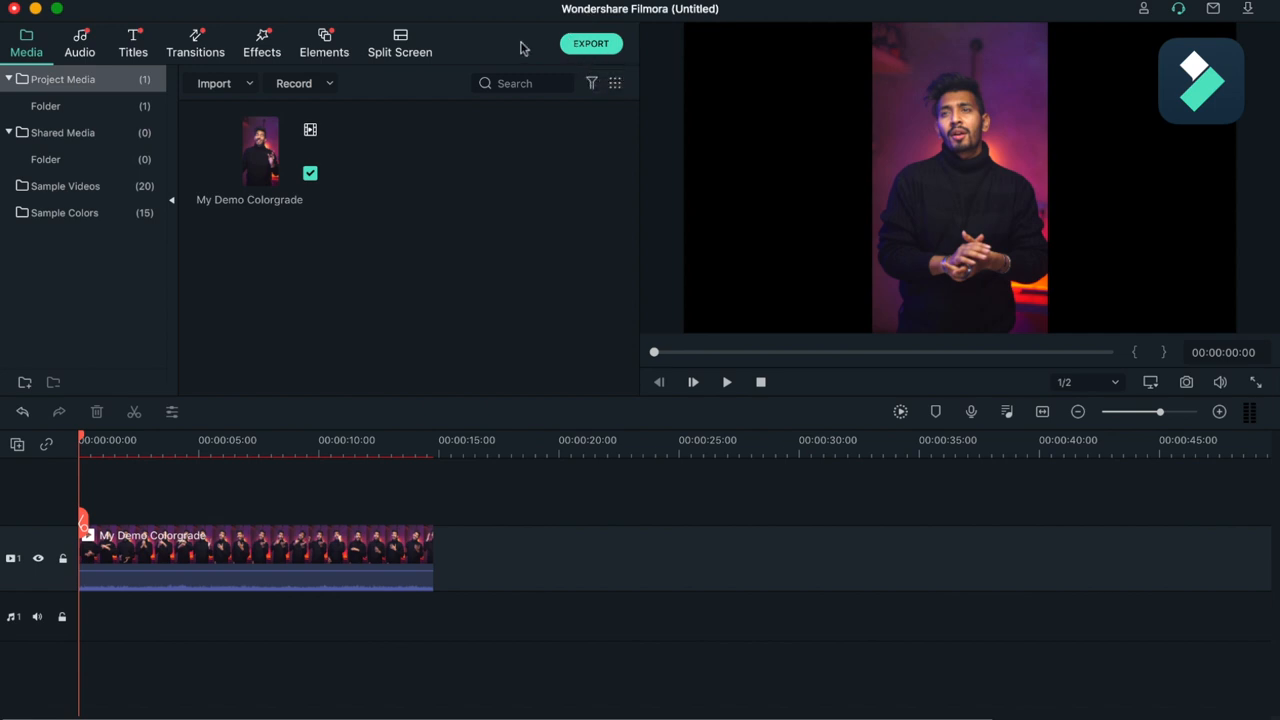
# Browse the Included music in the Audio library and place 'With you' on the audio track.
pyautogui.click(80, 44)
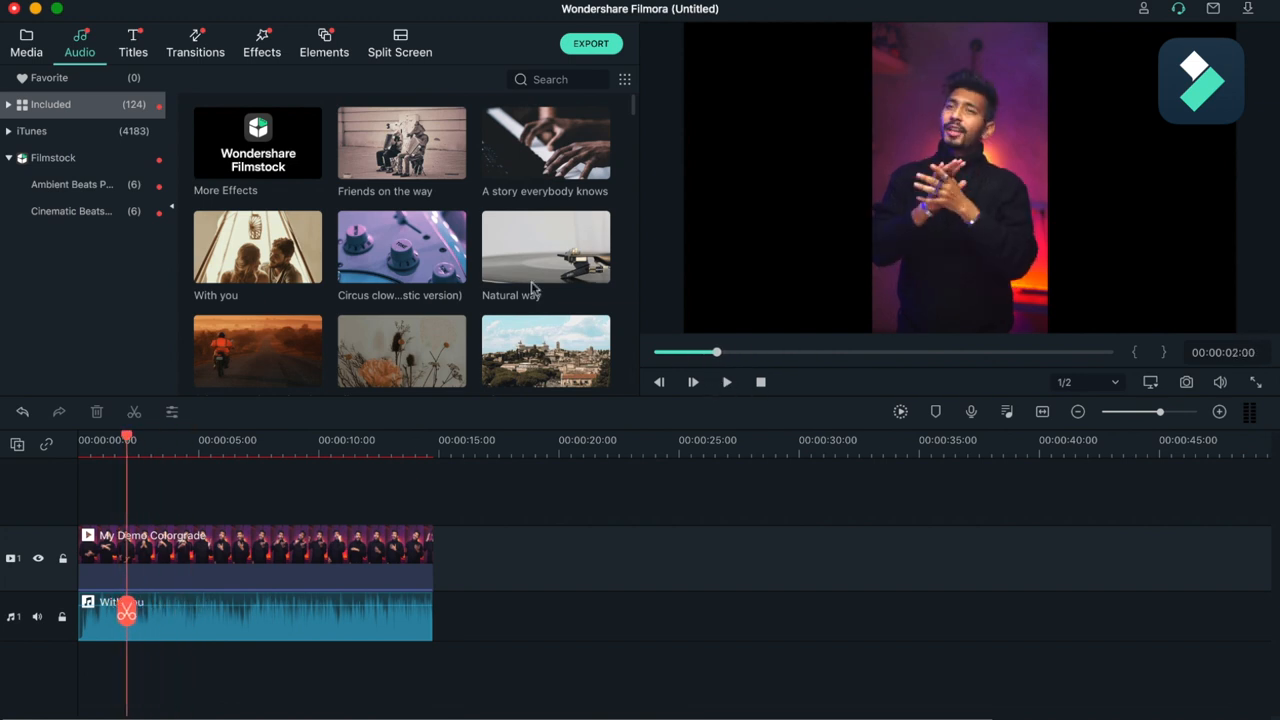
pyautogui.scroll(-3)
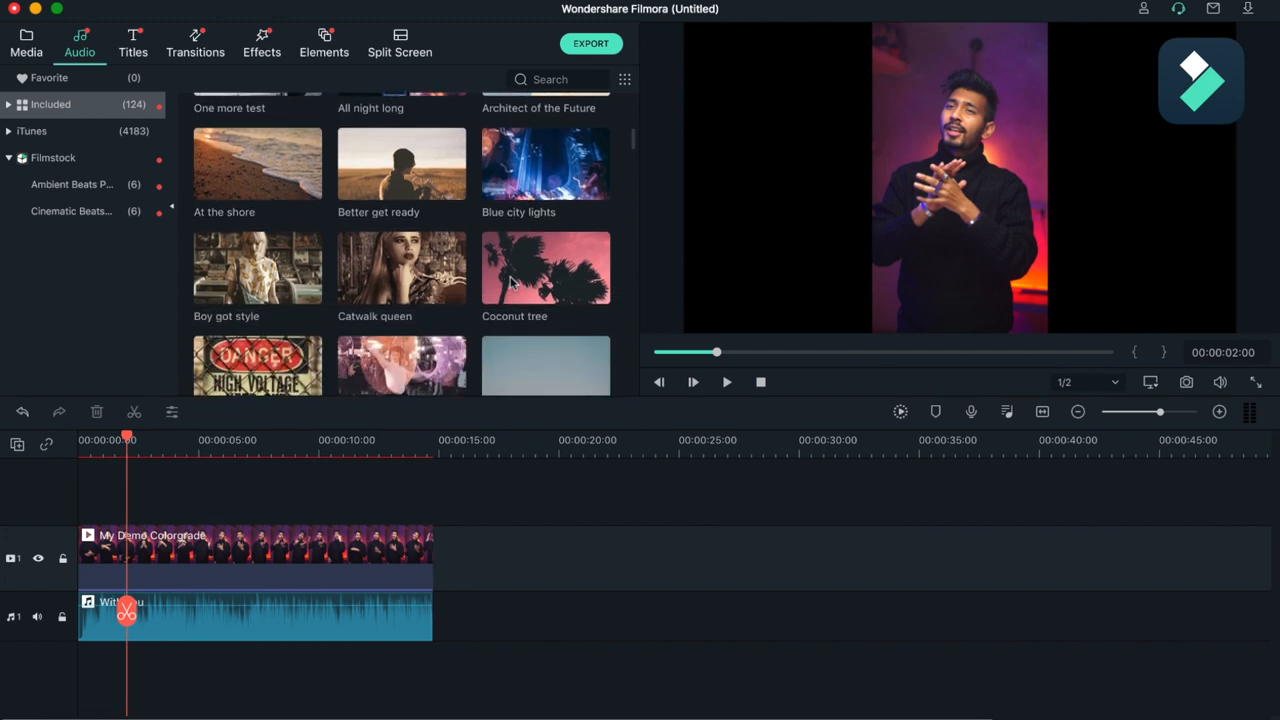
pyautogui.scroll(-3)
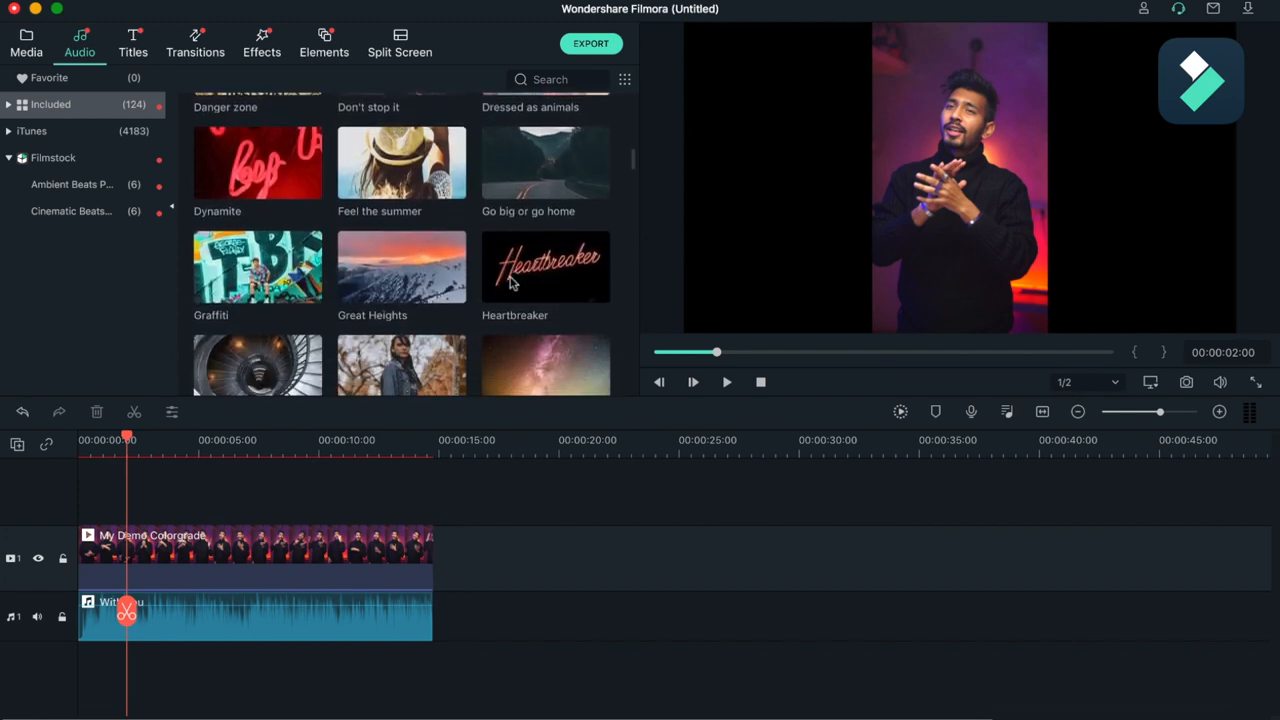
pyautogui.scroll(-3)
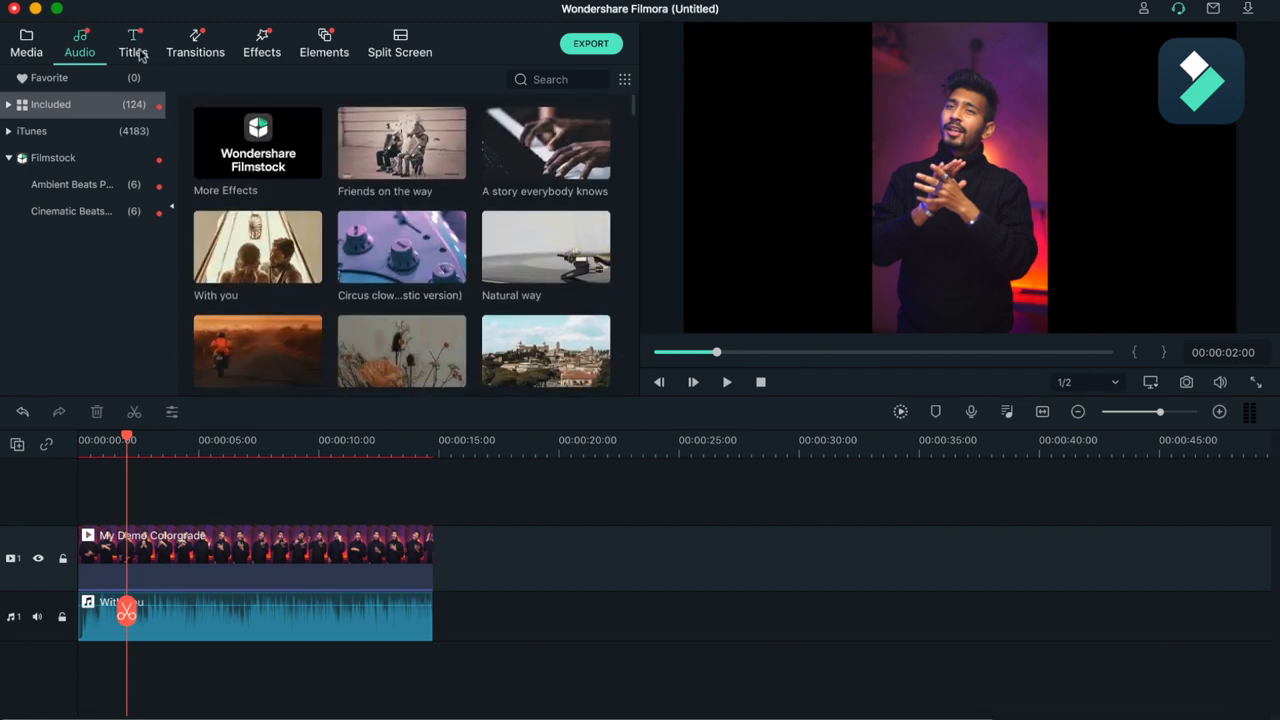
# Browse the Callout presets in the Titles library.
pyautogui.click(132, 44)
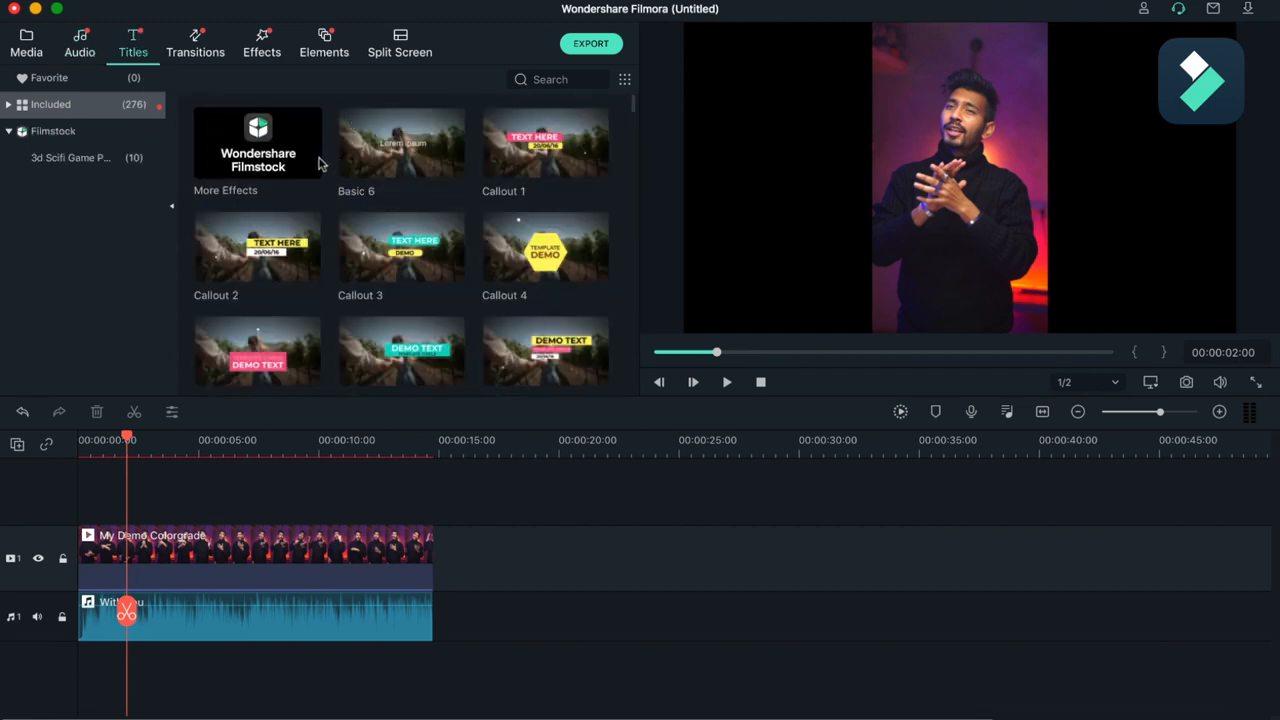
pyautogui.scroll(-3)
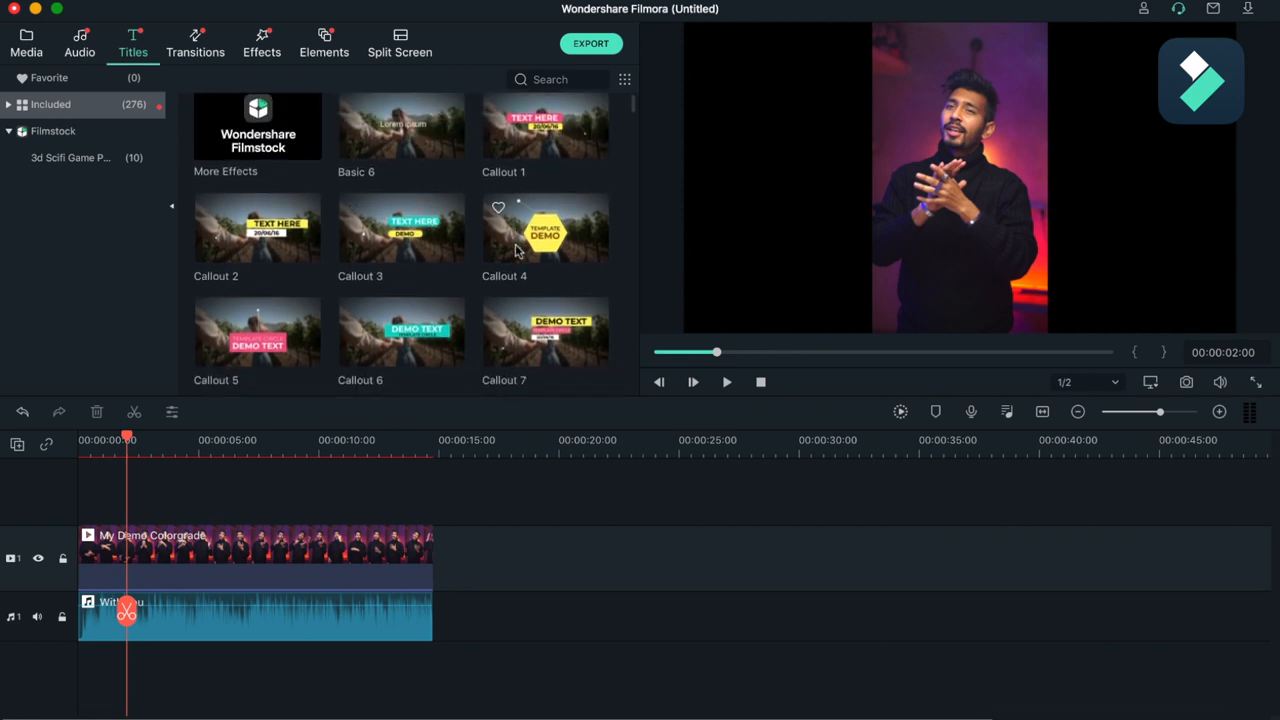
pyautogui.moveTo(504, 240)
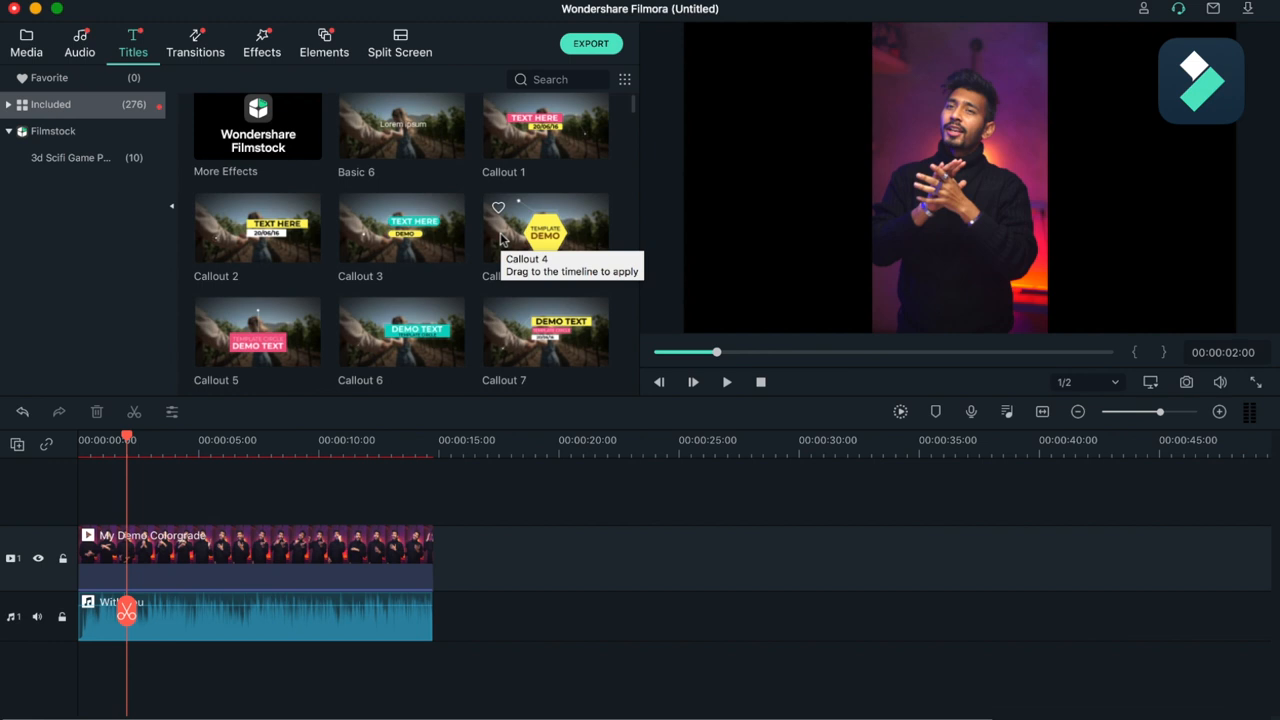
pyautogui.moveTo(472, 180)
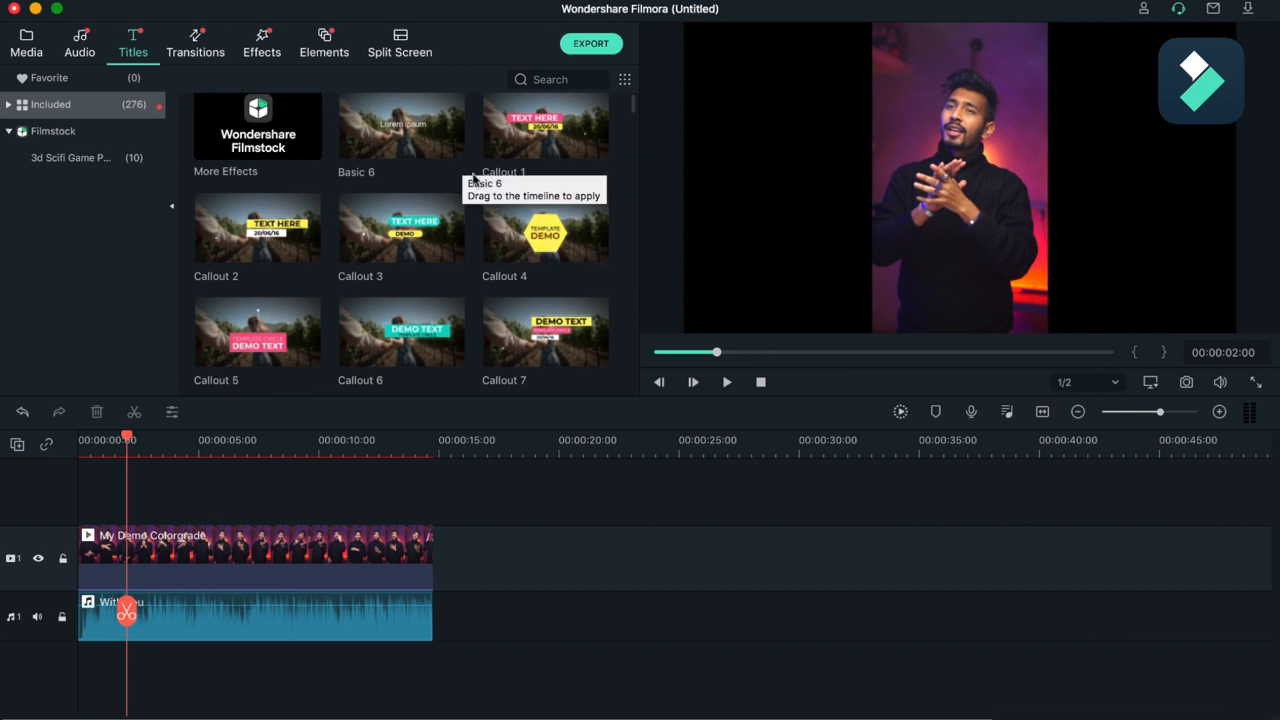
pyautogui.moveTo(396, 292)
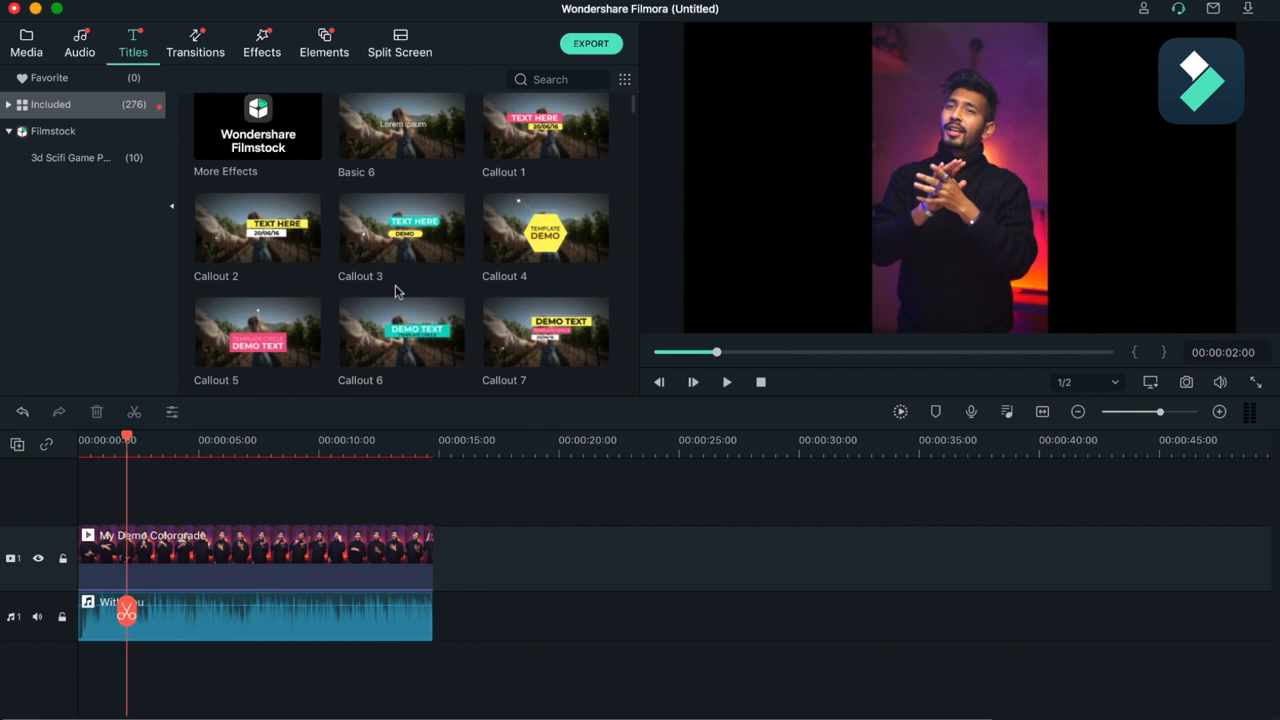
pyautogui.scroll(-3)
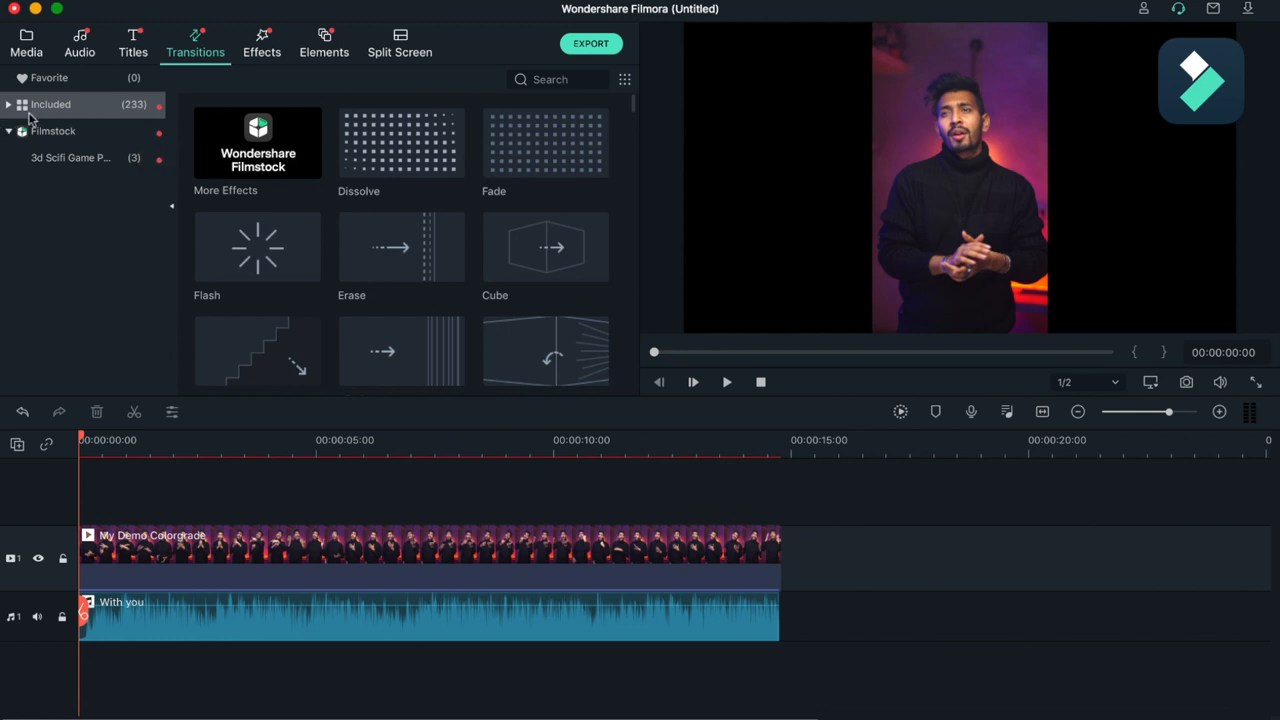
pyautogui.moveTo(196, 160)
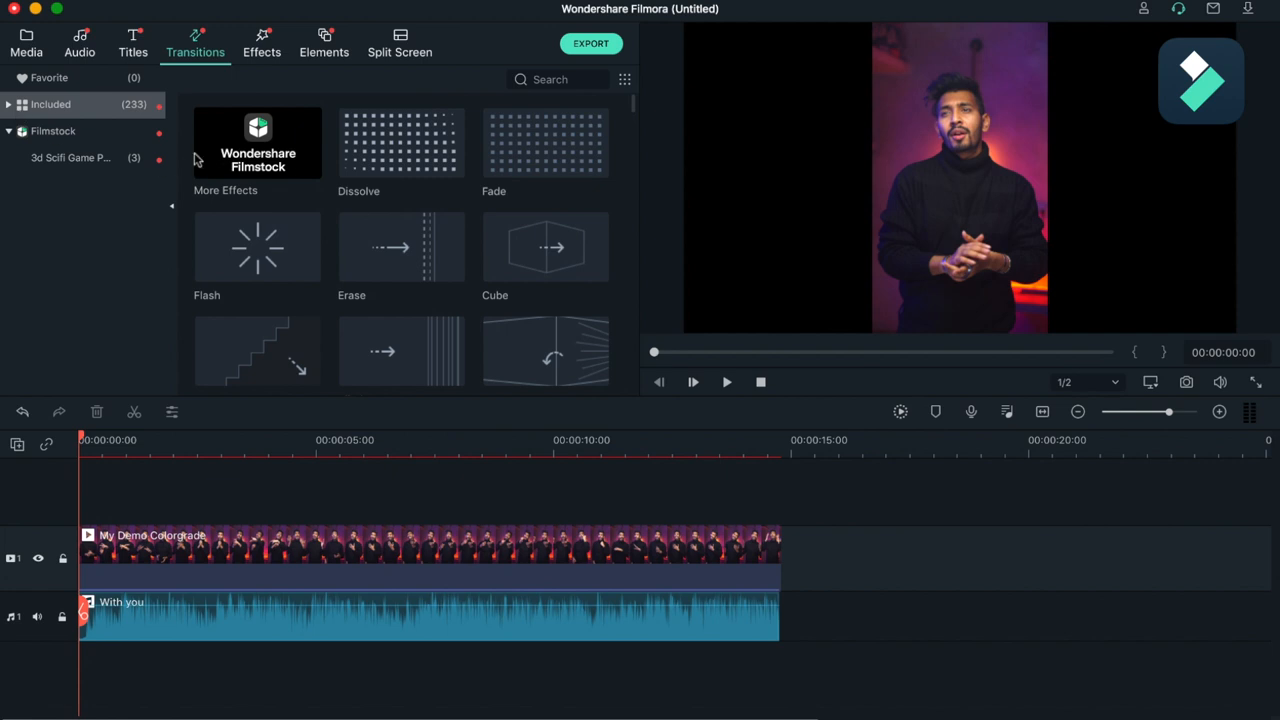
# Zoom the timeline, split clip and music near 00:00:04, and drop a transition on the cut.
pyautogui.scroll(-3)
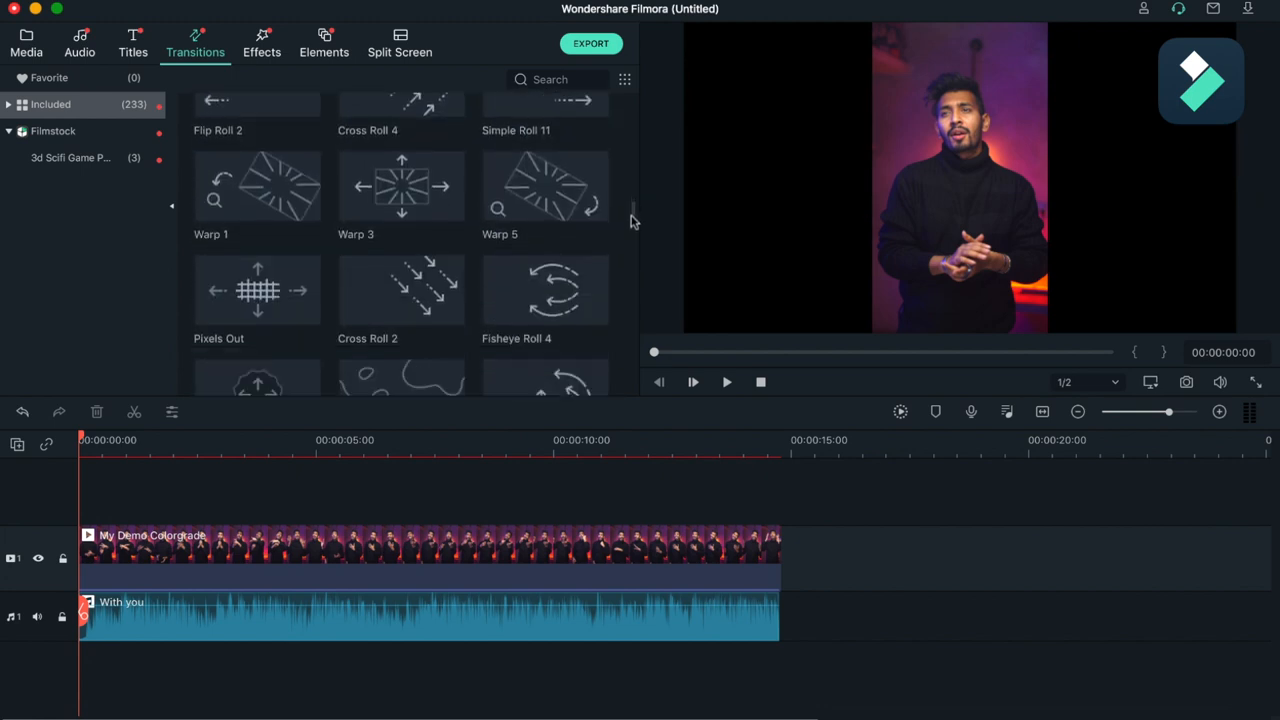
pyautogui.scroll(-3)
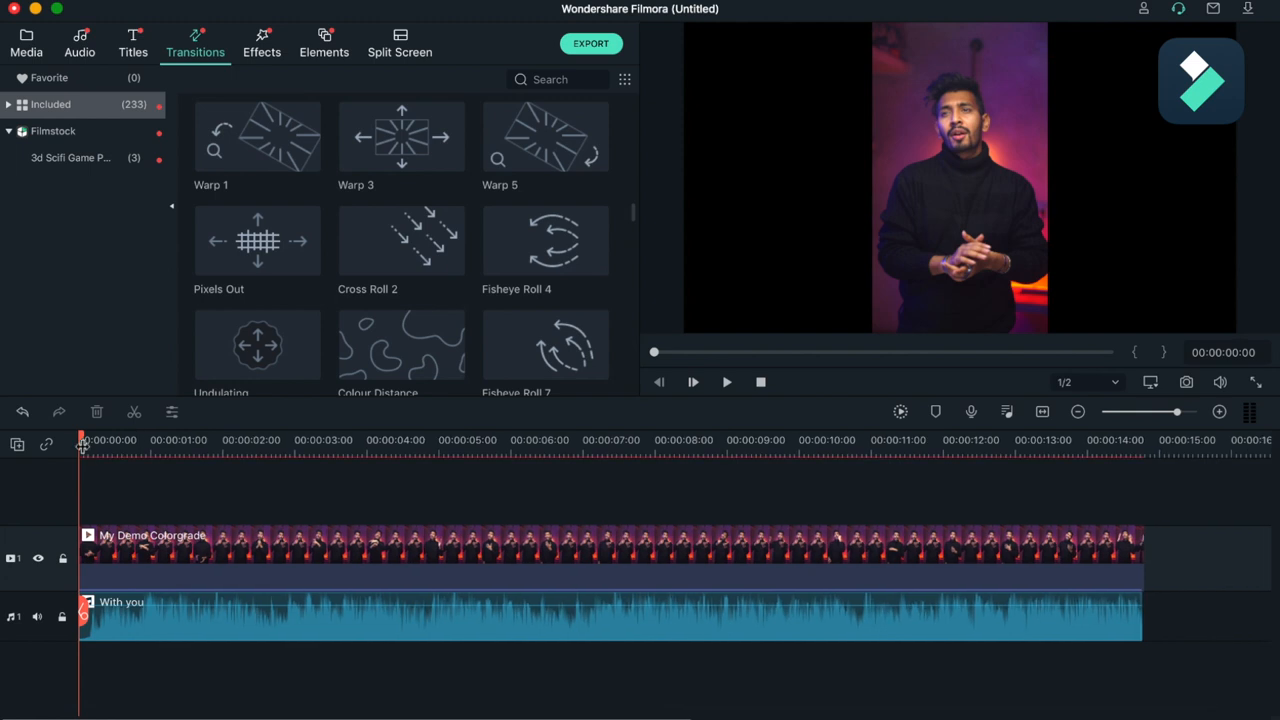
pyautogui.click(398, 440)
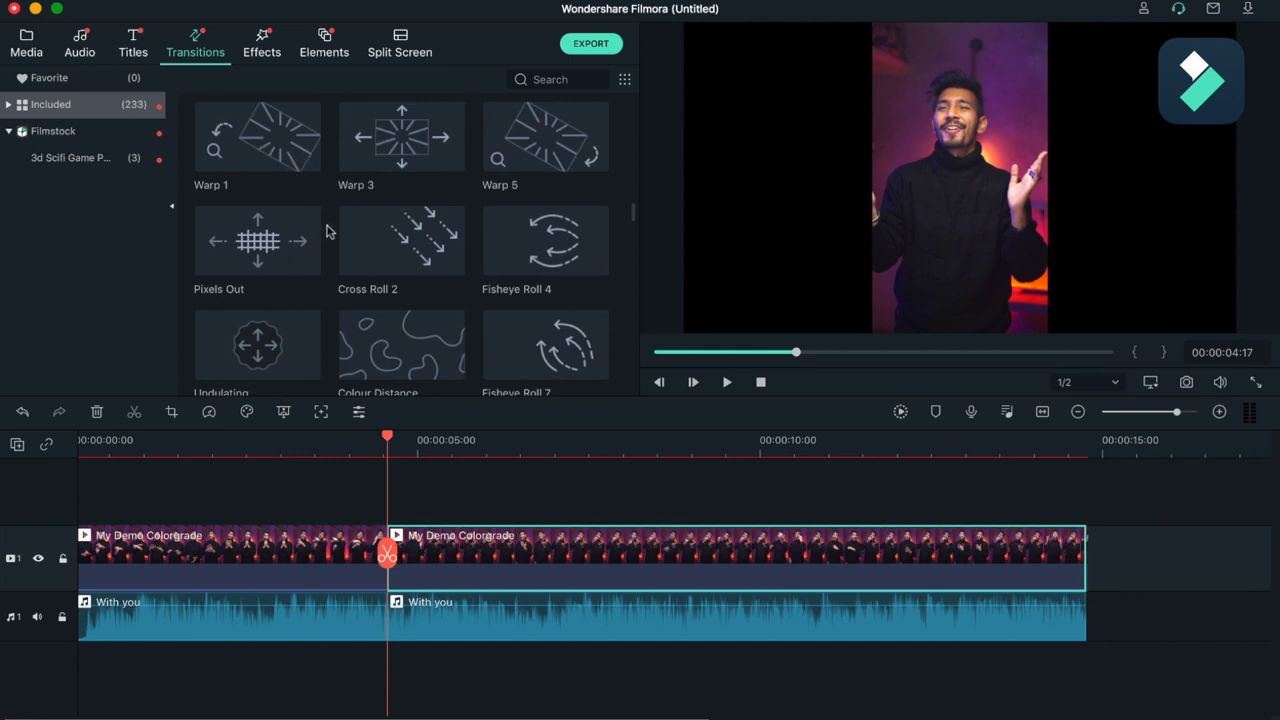
pyautogui.click(256, 136)
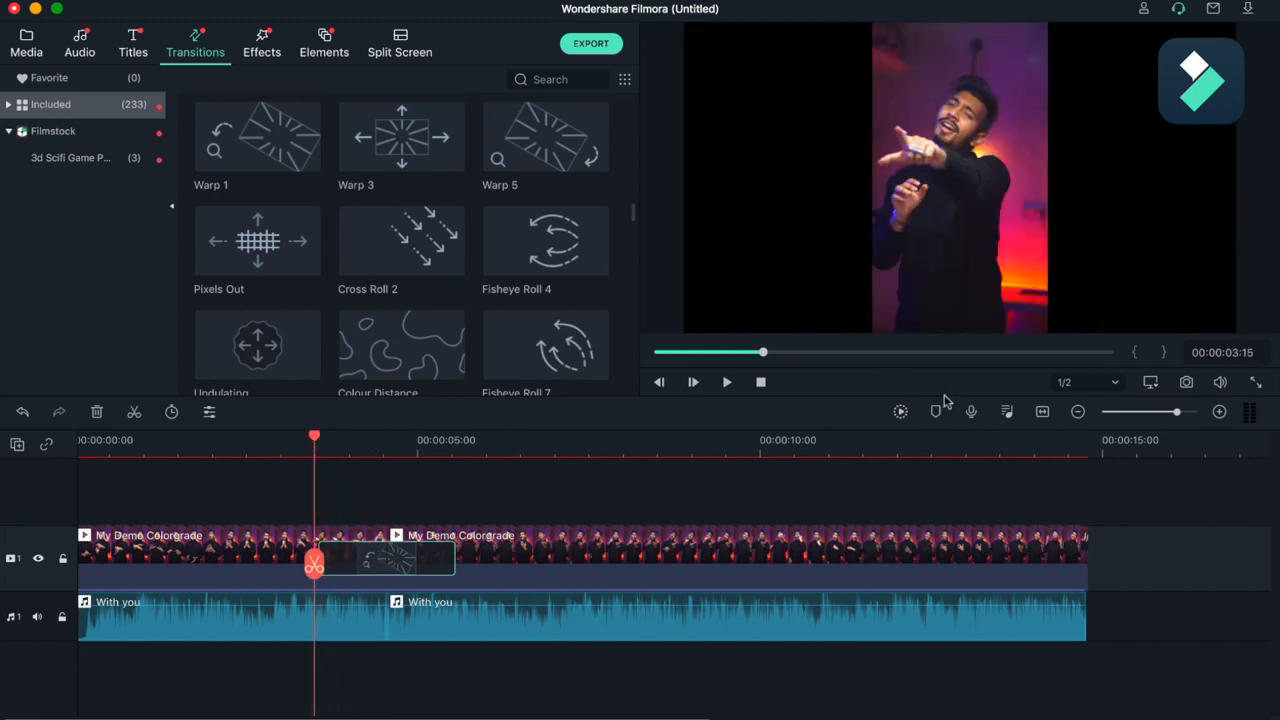
pyautogui.moveTo(724, 384)
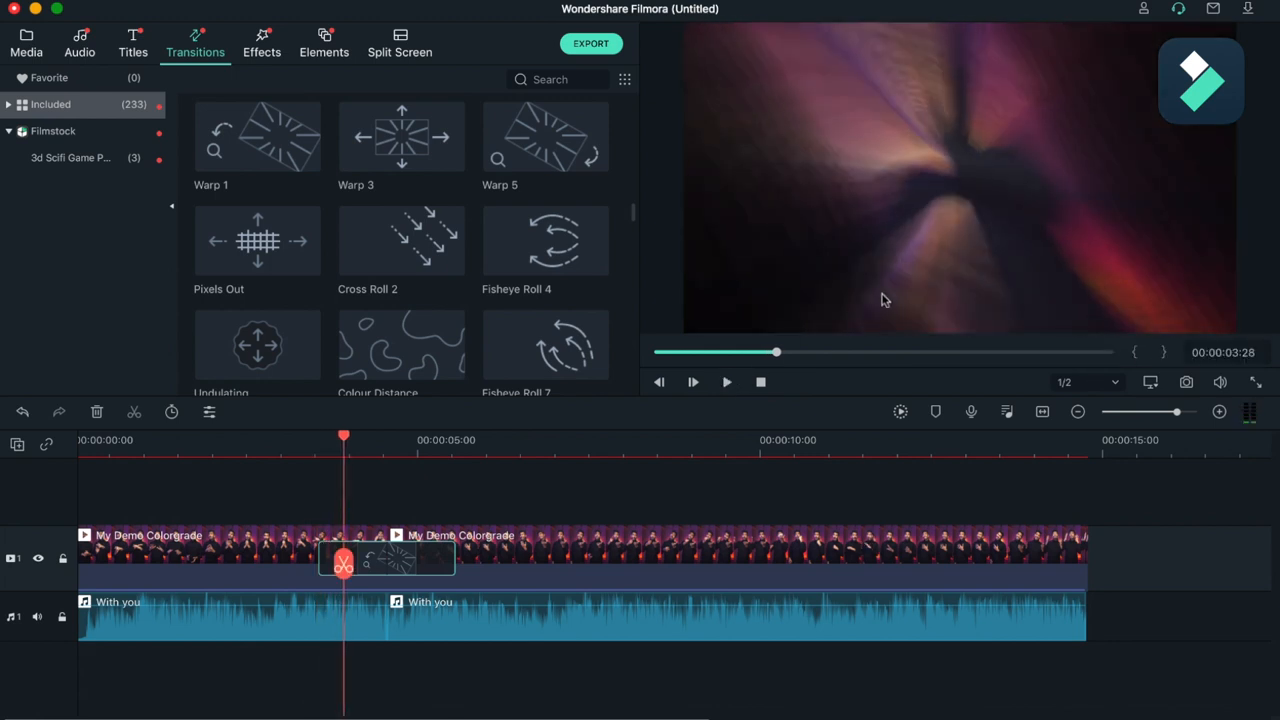
pyautogui.moveTo(900, 412)
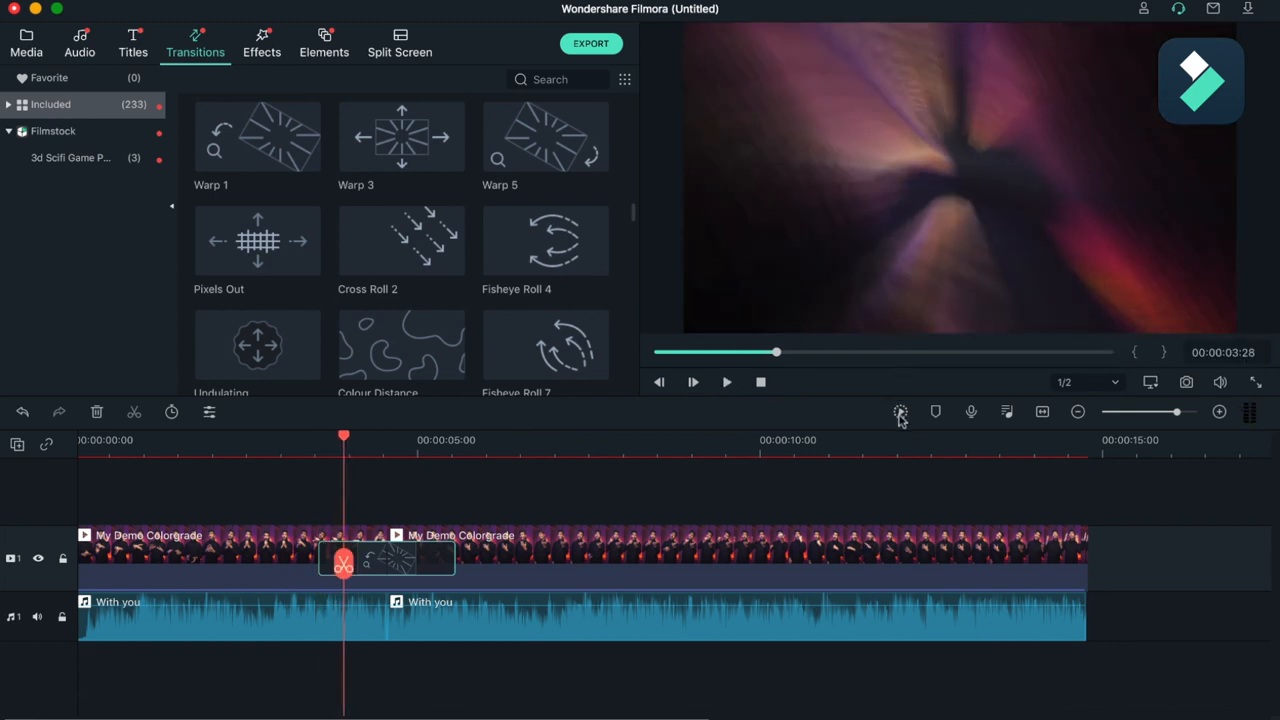
# Render and play back the transition, then undo the split and transition with Cmd+Z.
pyautogui.click(900, 412)
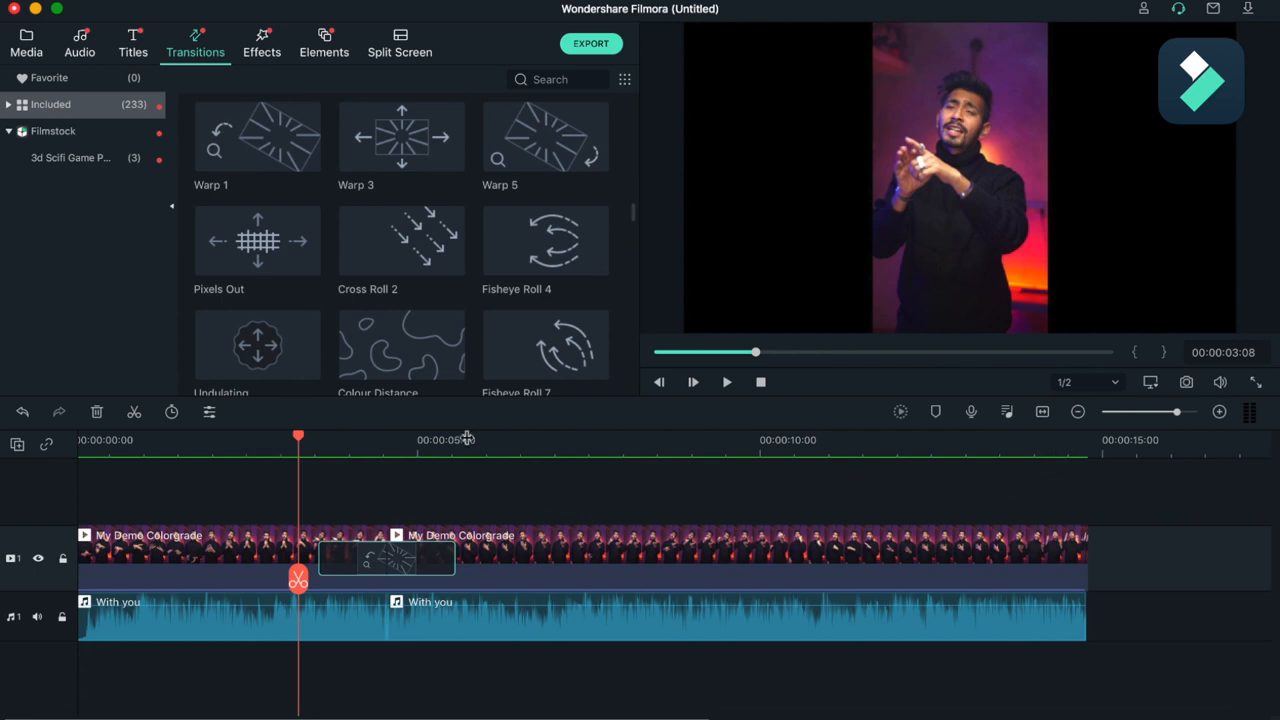
pyautogui.click(692, 382)
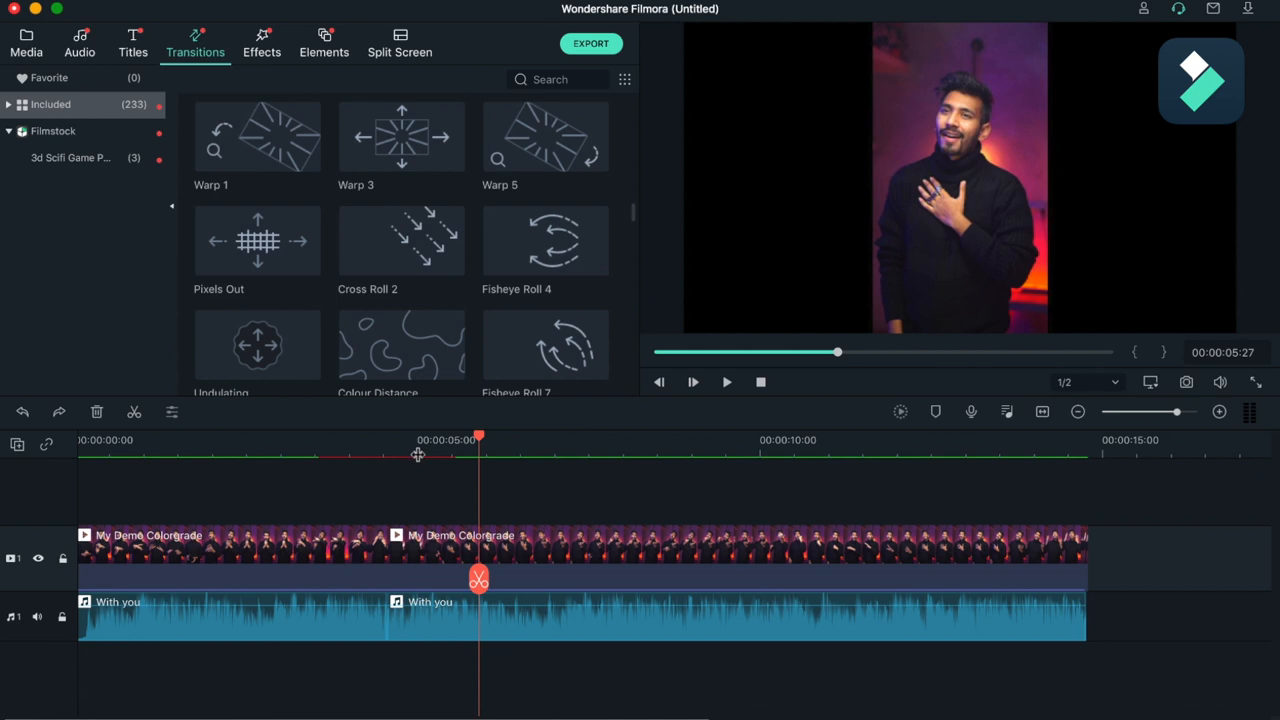
pyautogui.moveTo(418, 470)
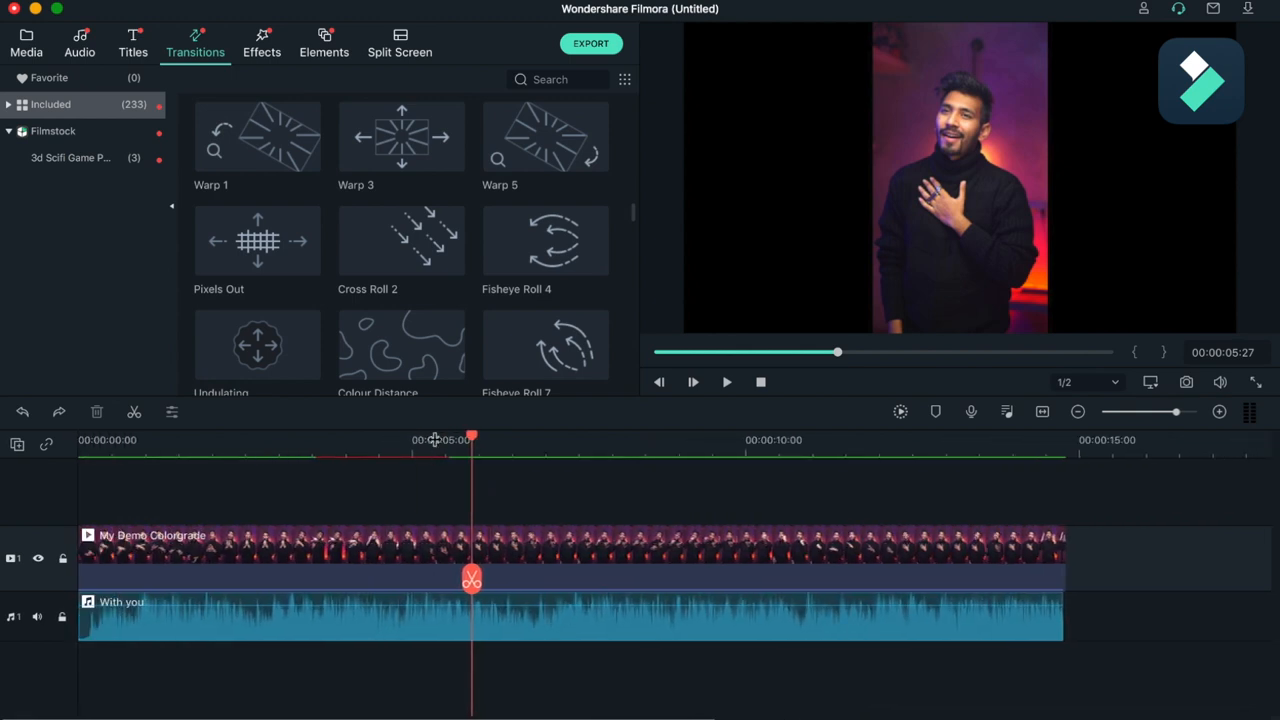
pyautogui.scroll(-3)
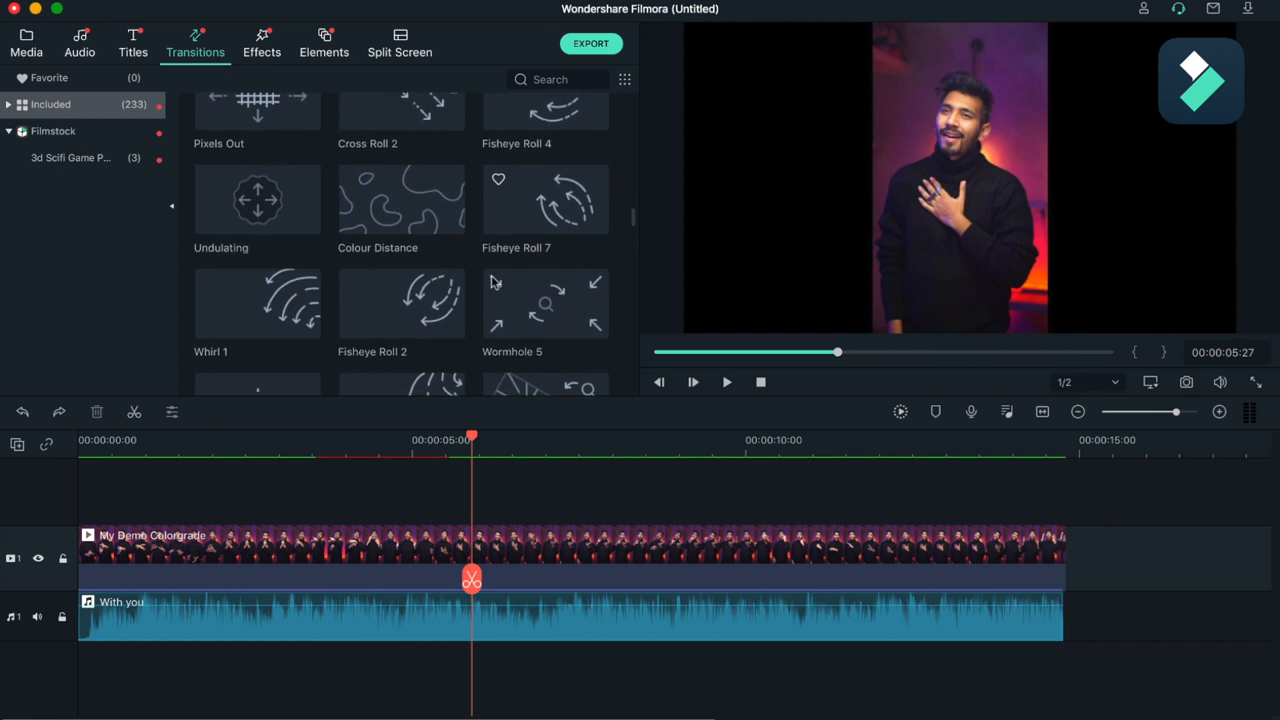
pyautogui.scroll(-3)
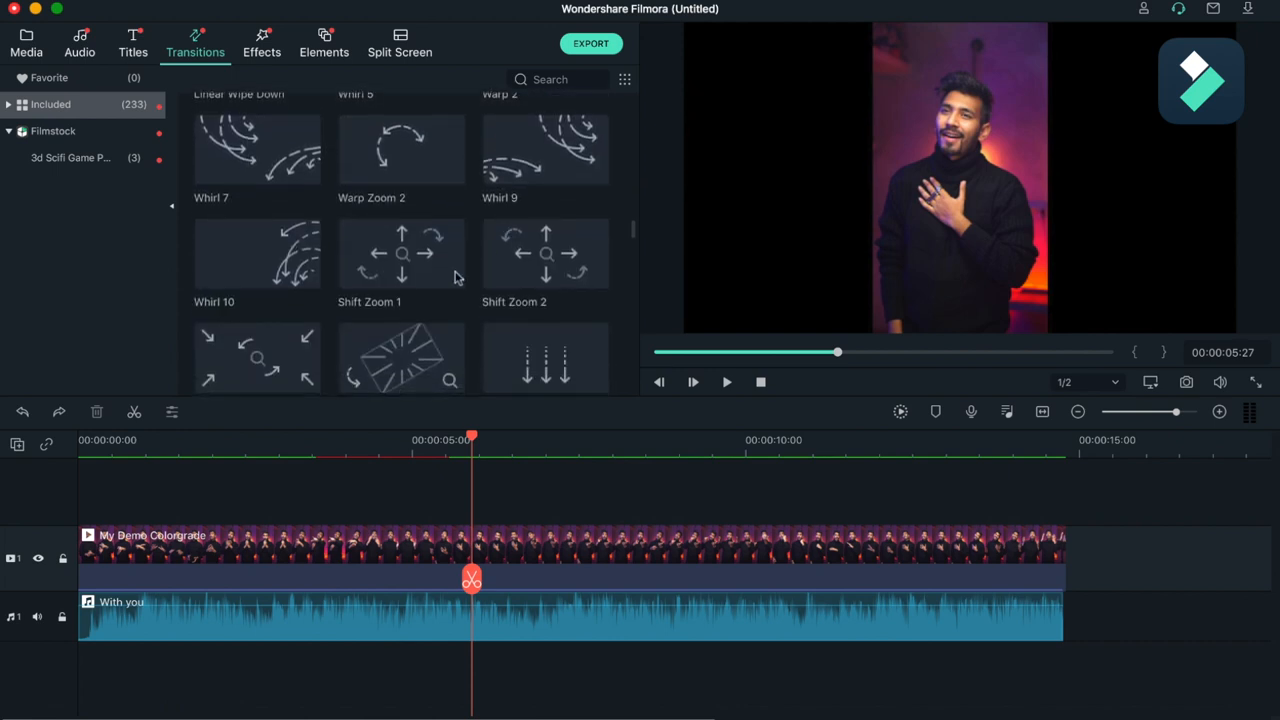
pyautogui.scroll(-3)
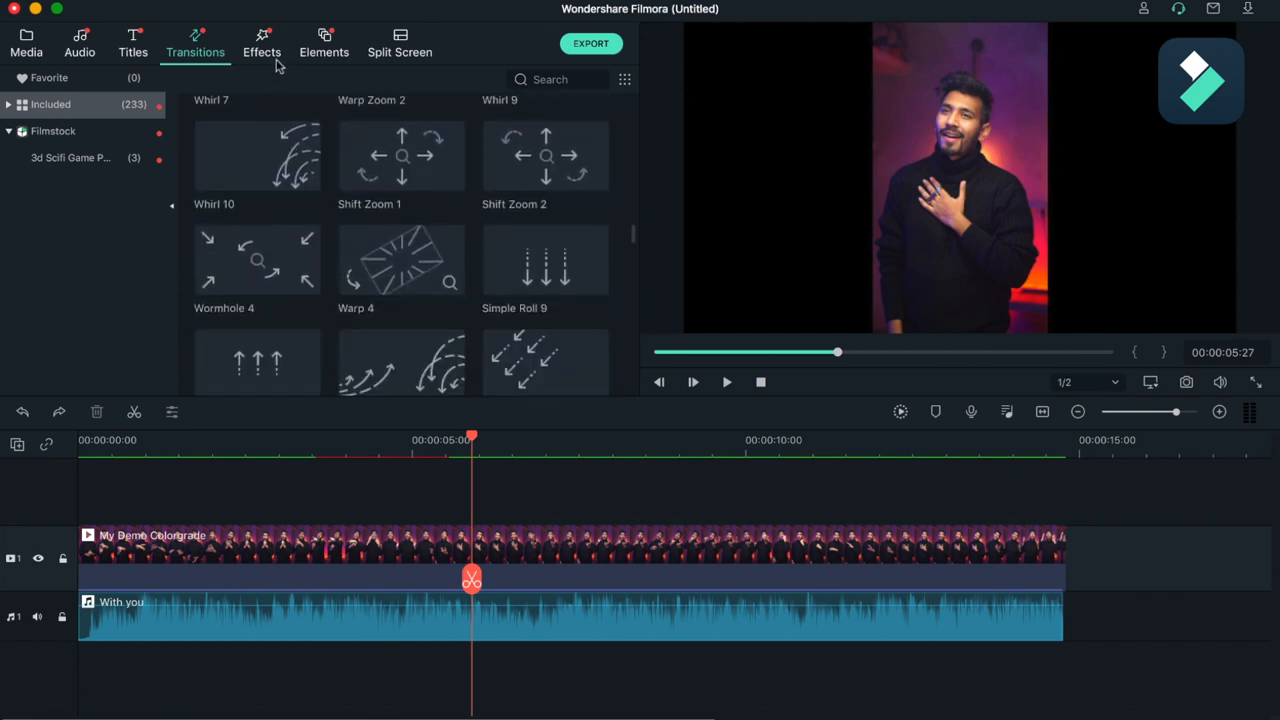
# Browse the Shake filters in the Effects library's included categories.
pyautogui.click(260, 44)
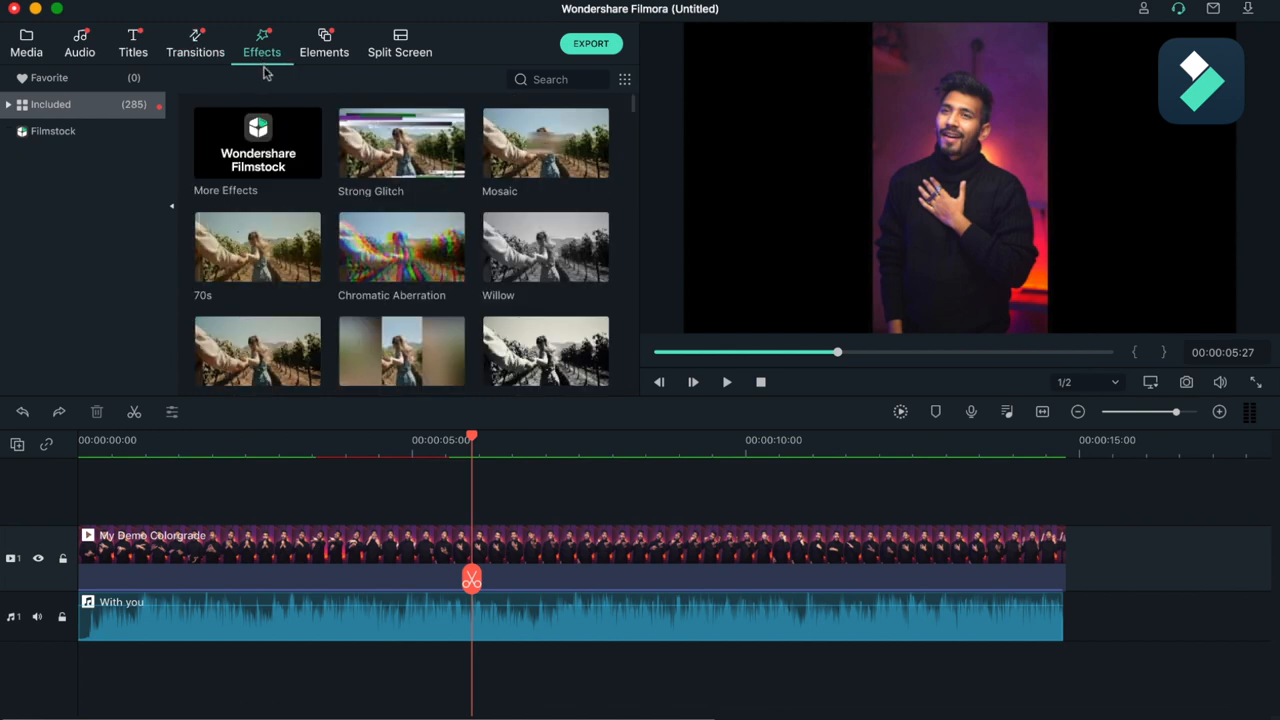
pyautogui.moveTo(14, 116)
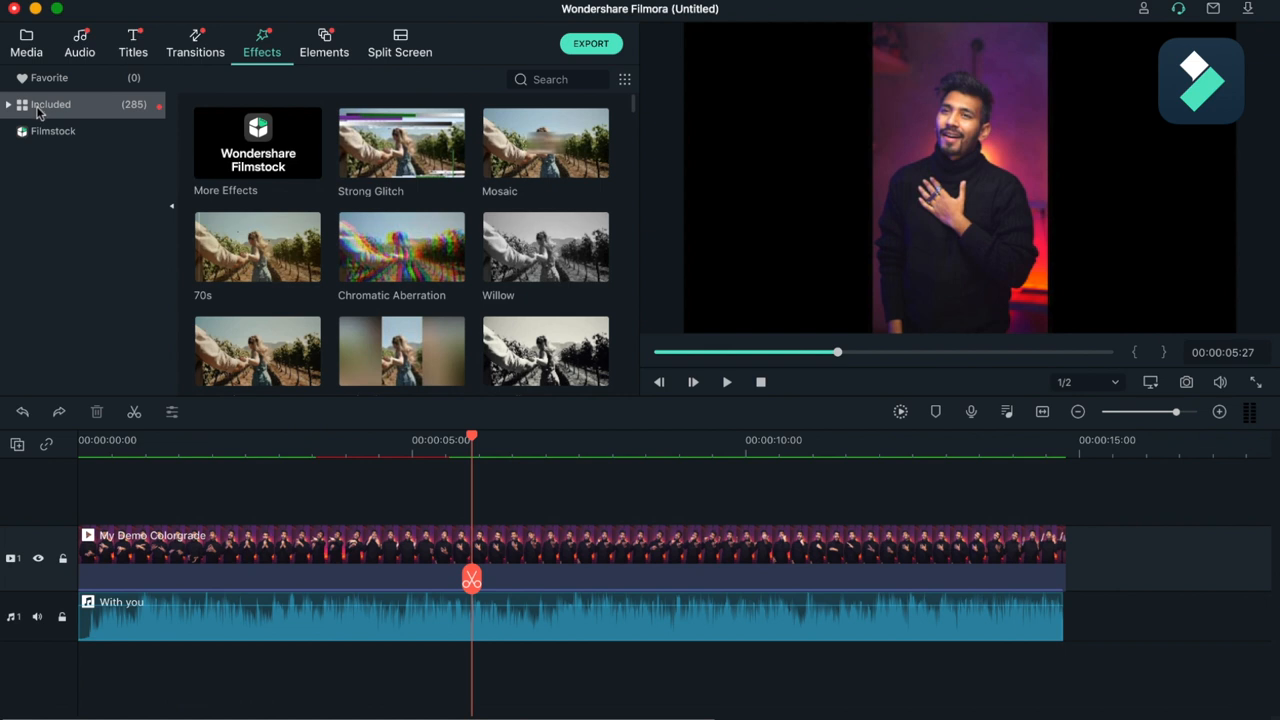
pyautogui.click(8, 104)
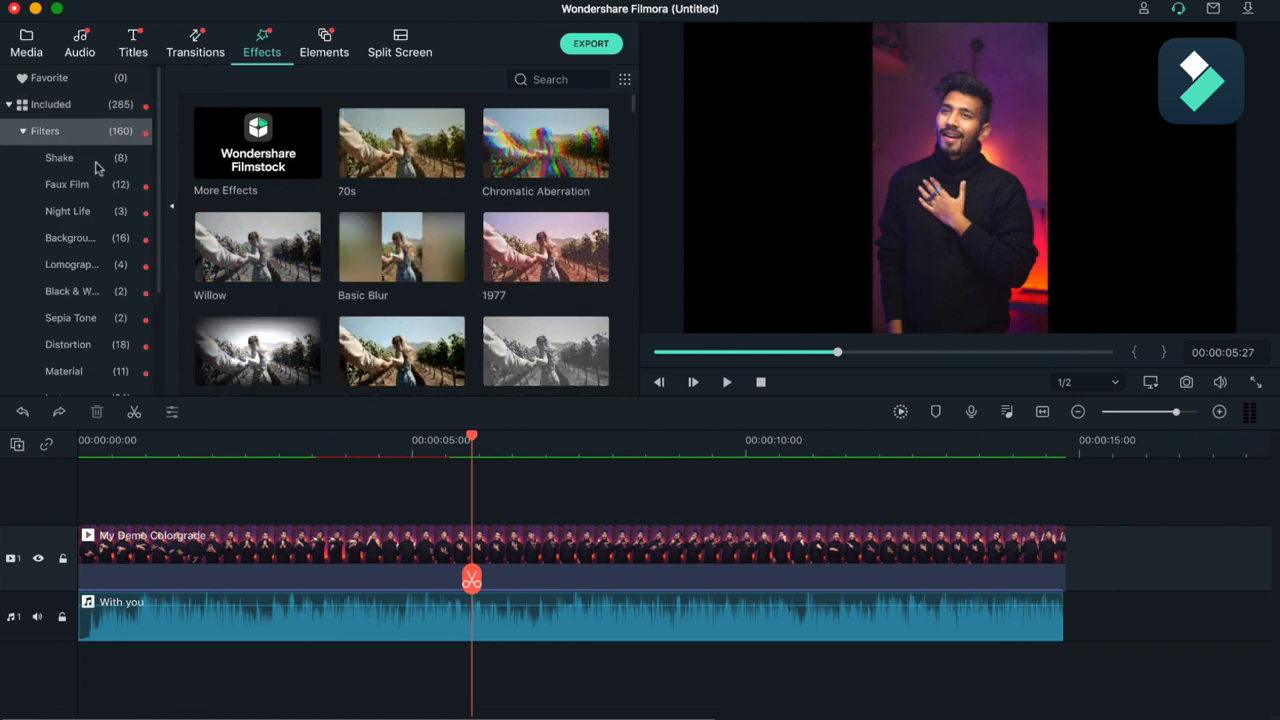
pyautogui.click(60, 156)
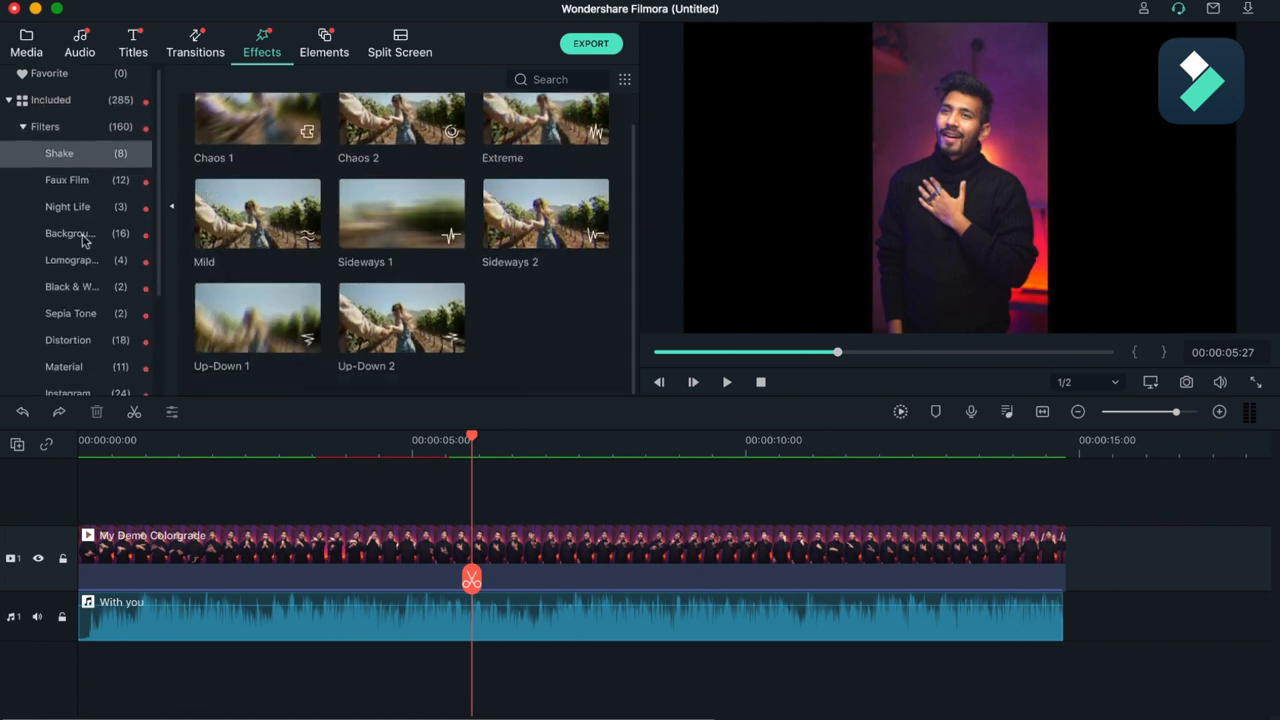
pyautogui.scroll(-3)
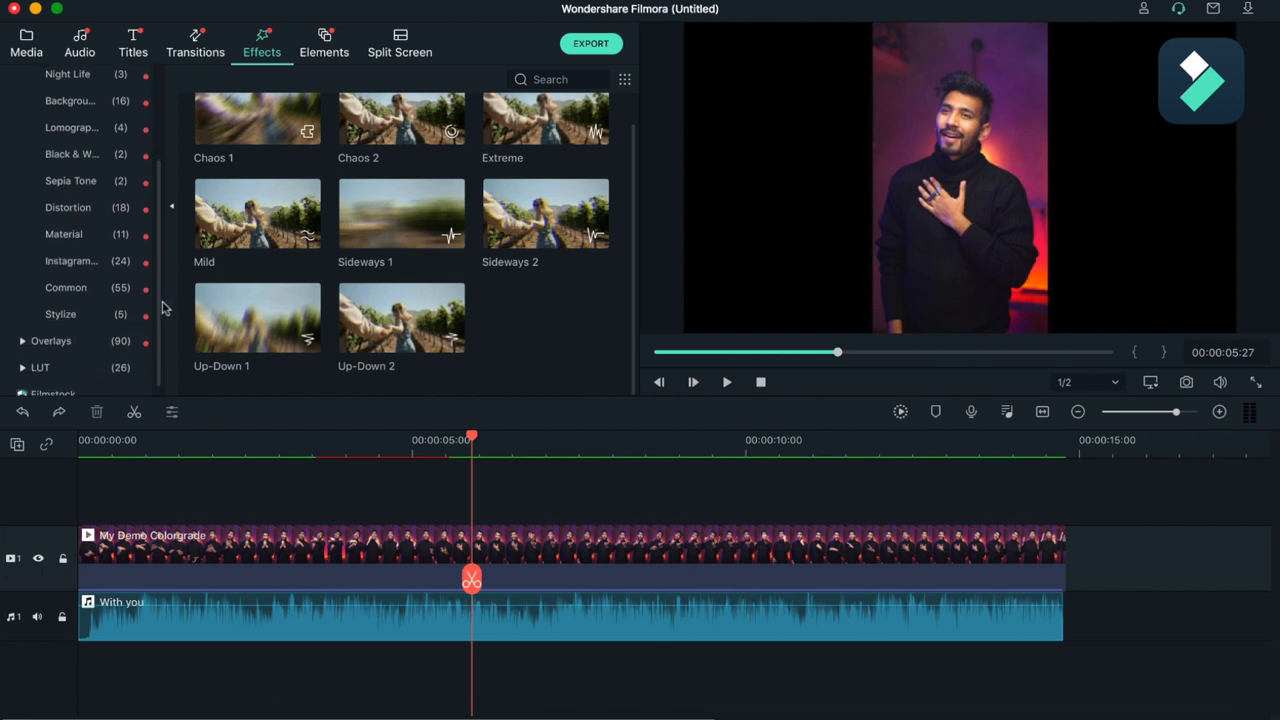
pyautogui.scroll(3)
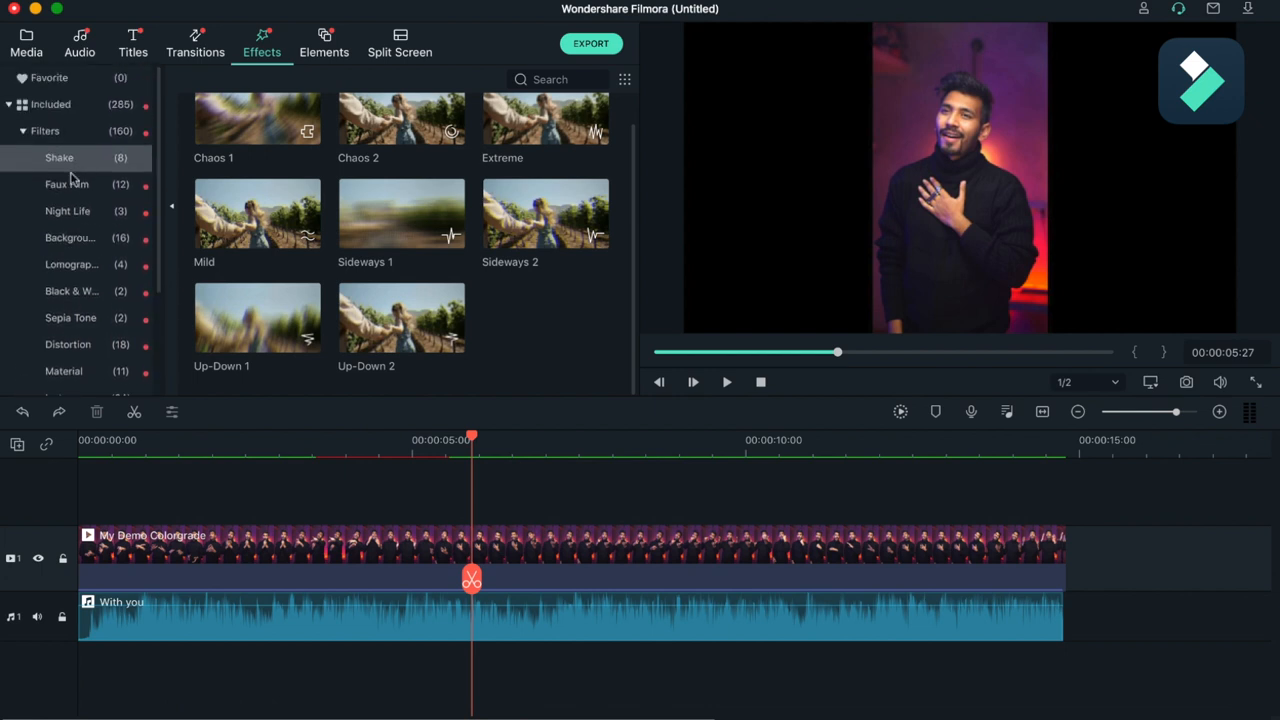
# Try a Light Leaks overlay above the clip, move the playhead to ~3s and show all Overlays.
pyautogui.click(52, 156)
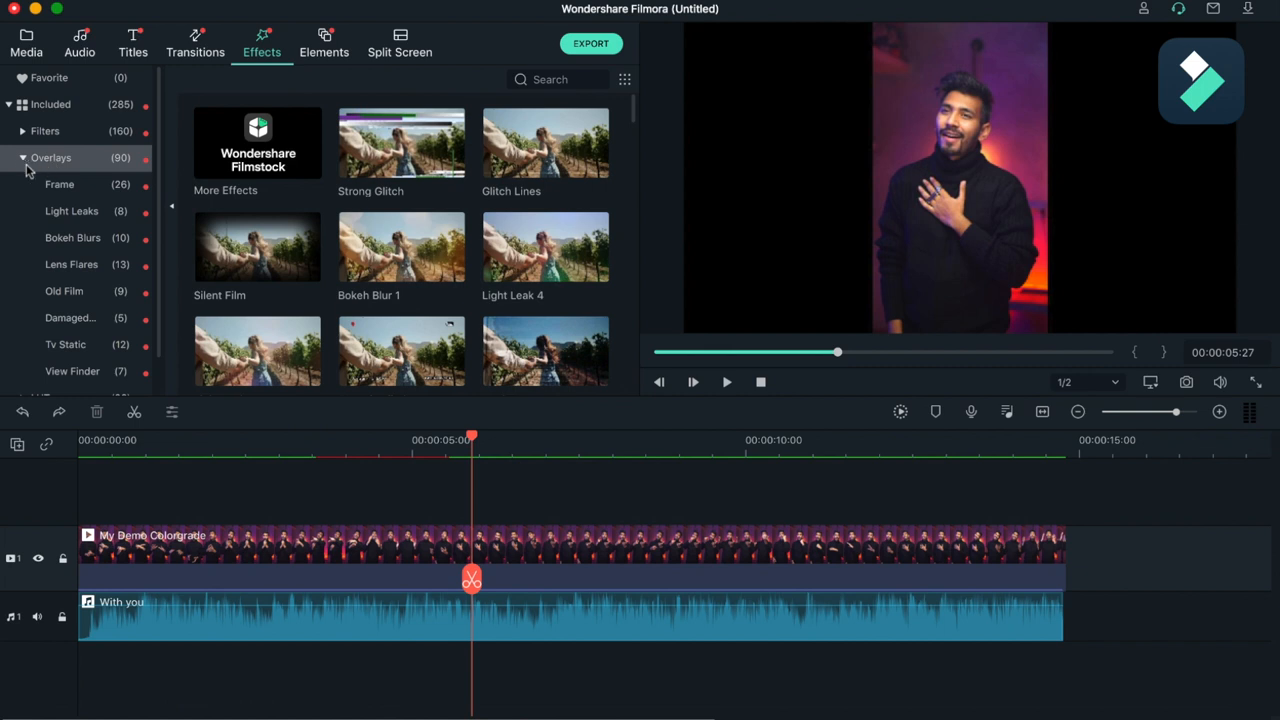
pyautogui.click(72, 212)
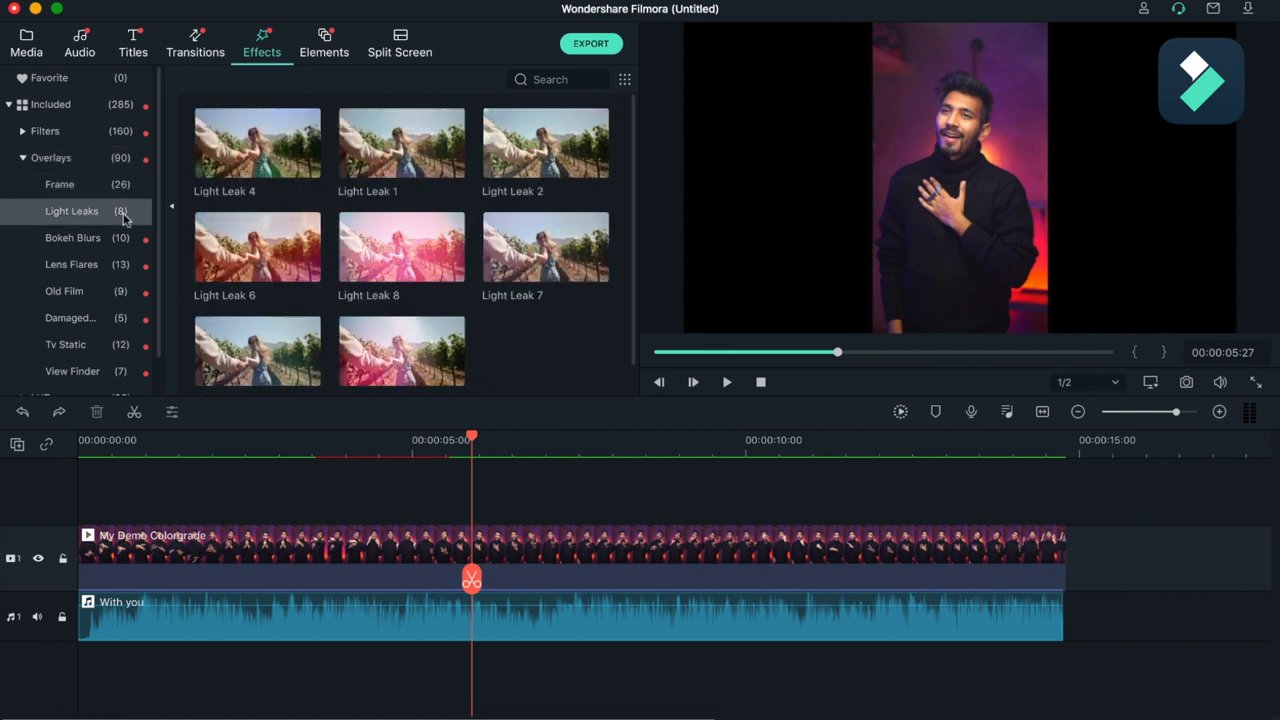
pyautogui.moveTo(288, 230)
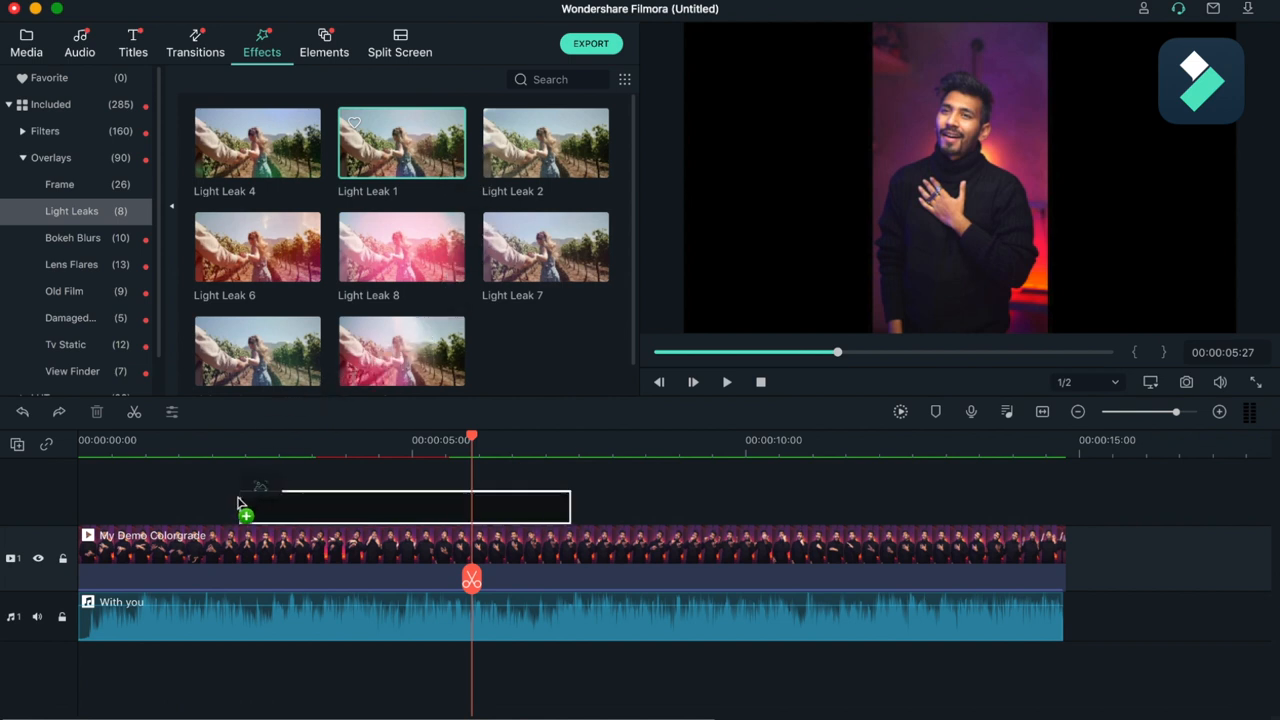
pyautogui.moveTo(400, 144); pyautogui.dragTo(416, 504)
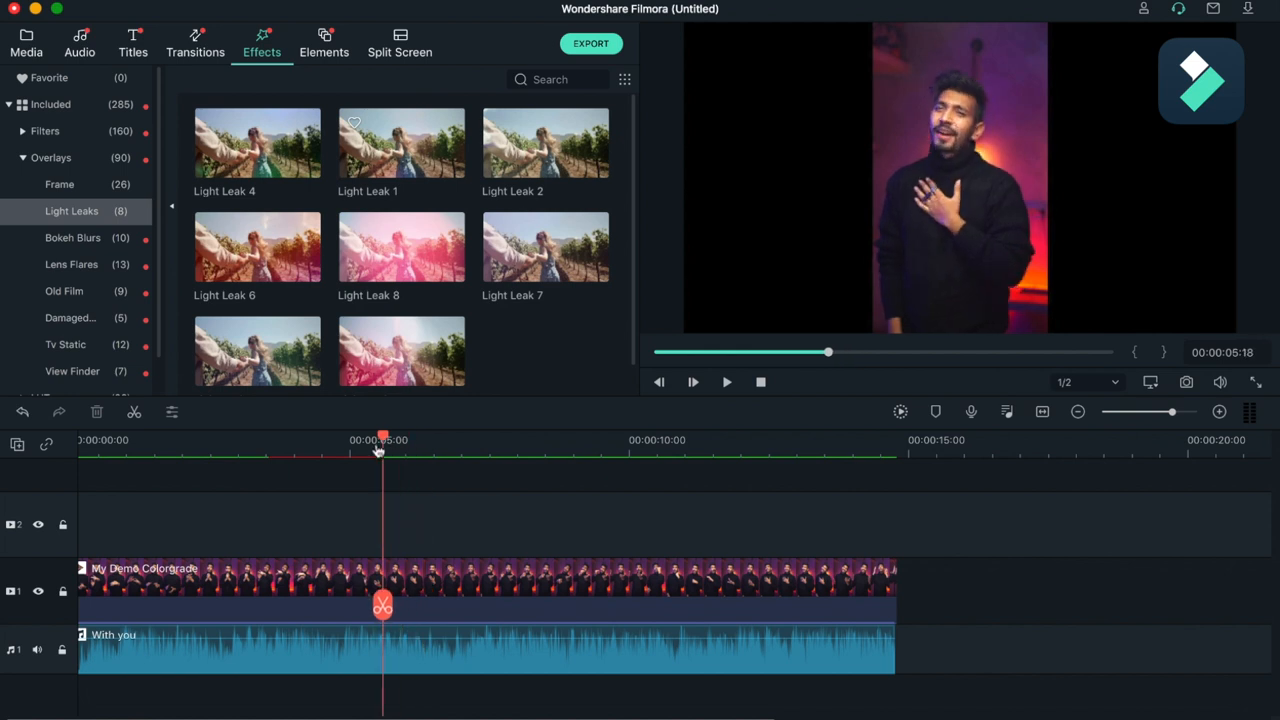
pyautogui.click(270, 440)
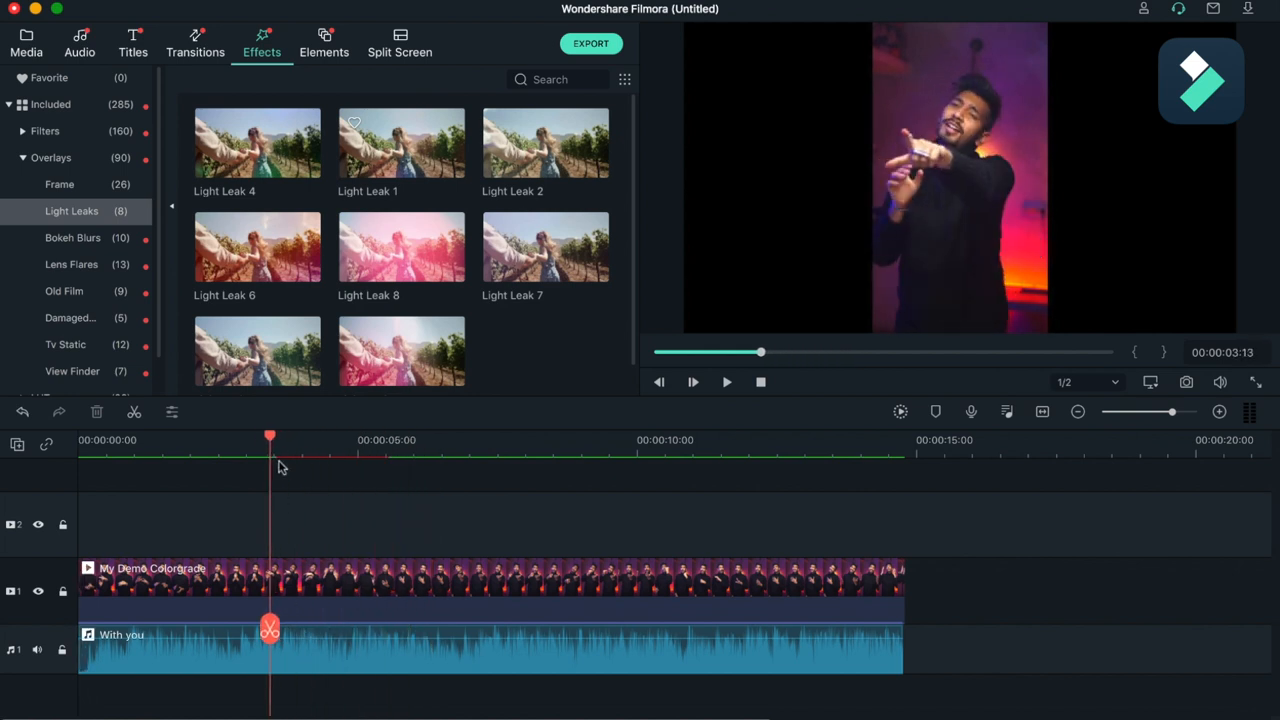
pyautogui.moveTo(400, 350)
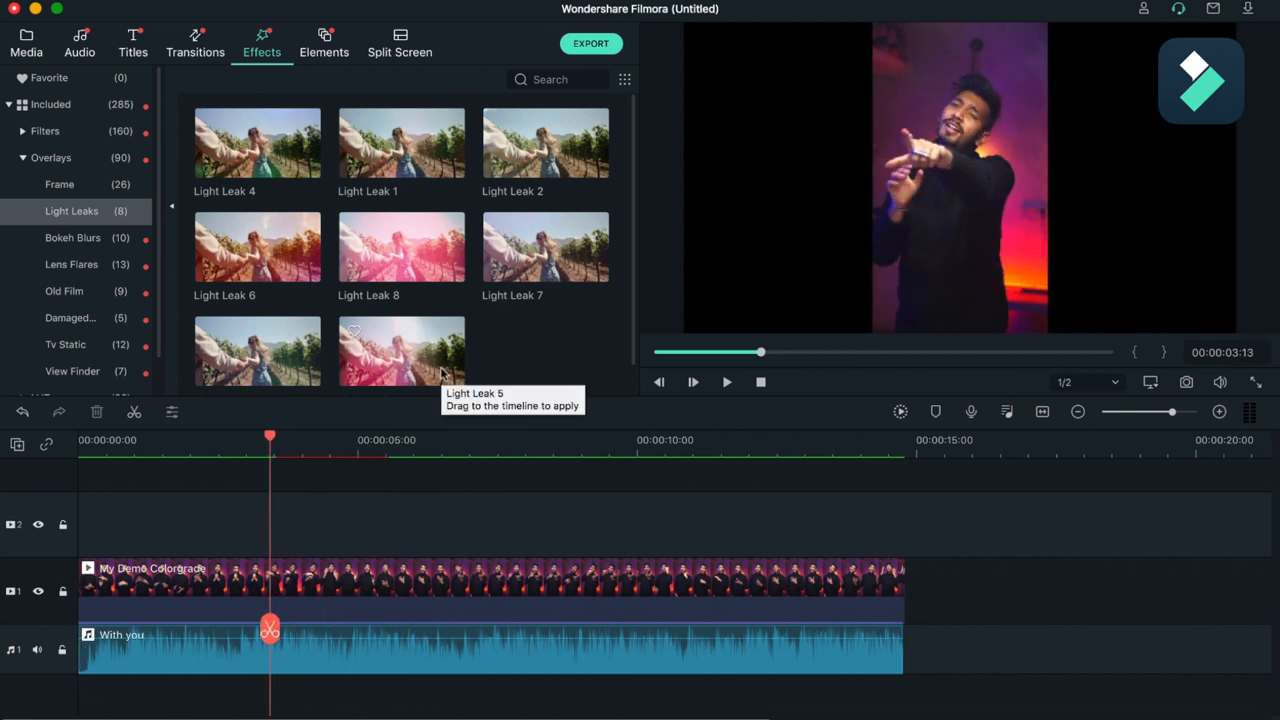
pyautogui.moveTo(310, 302)
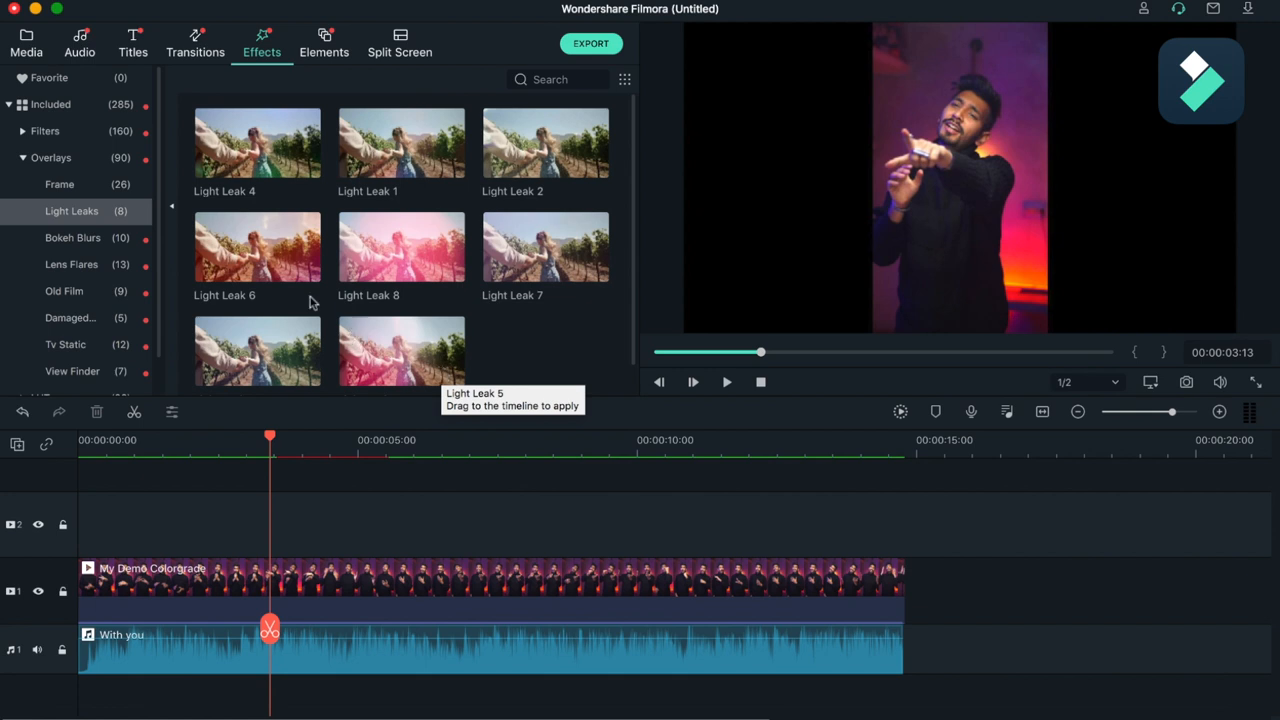
pyautogui.click(22, 156)
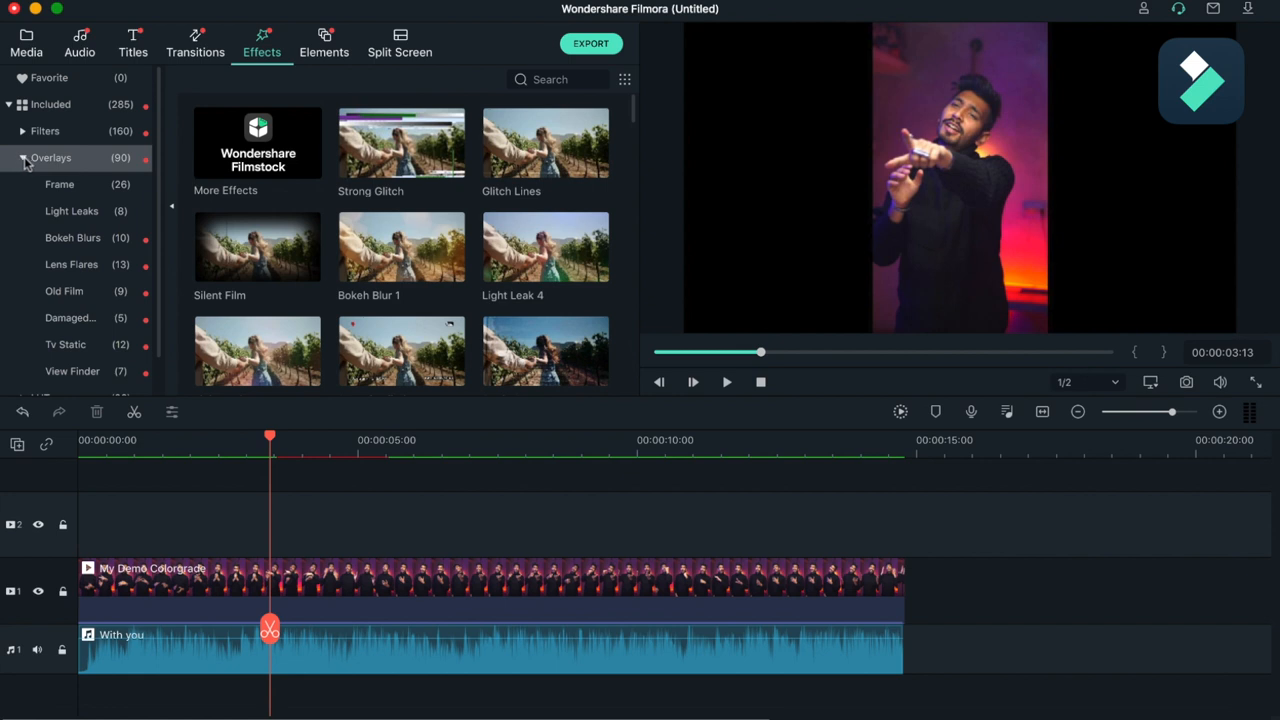
# Try Custom LUT on the timeline, cancel Load New LUT, then remove it and close its settings.
pyautogui.scroll(-3)
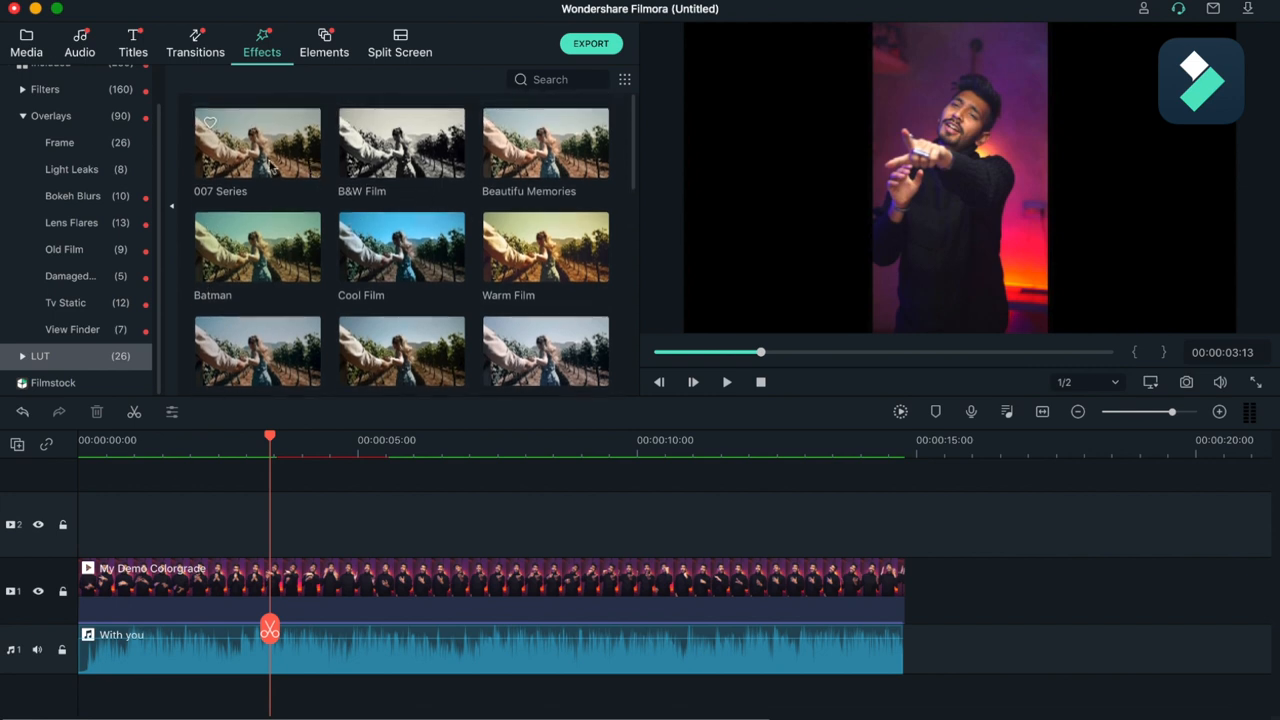
pyautogui.scroll(-3)
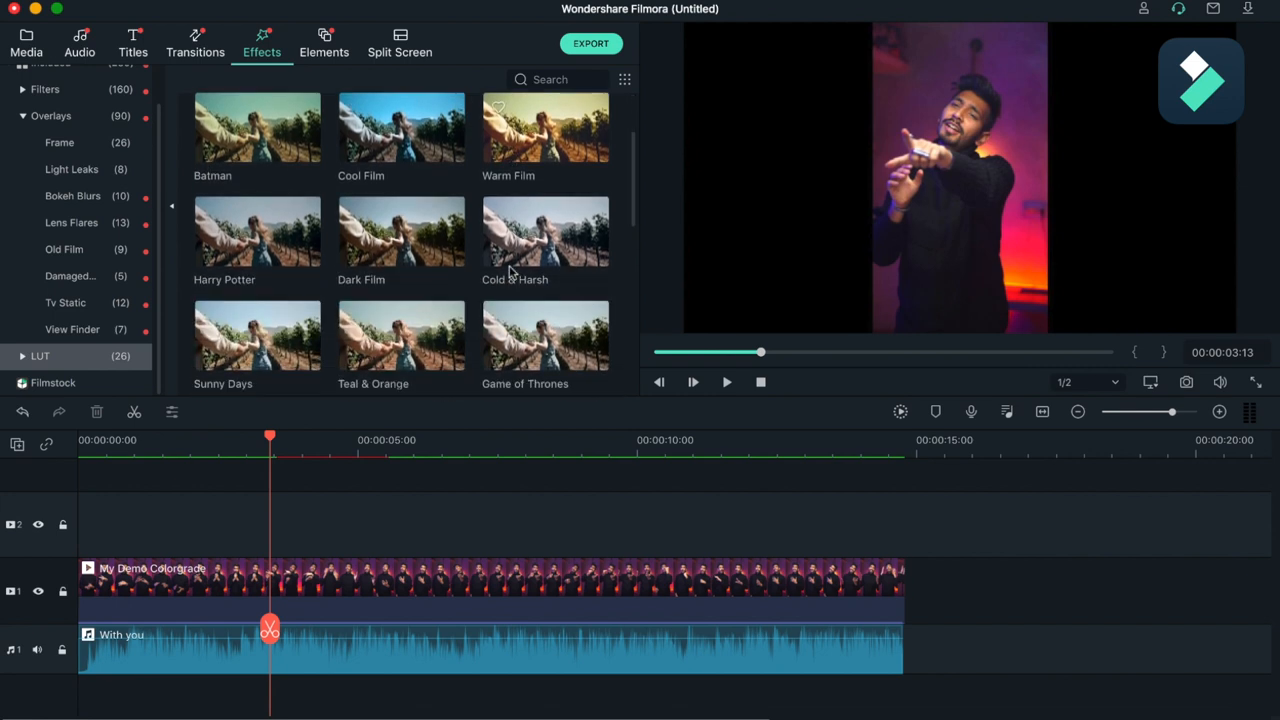
pyautogui.scroll(-3)
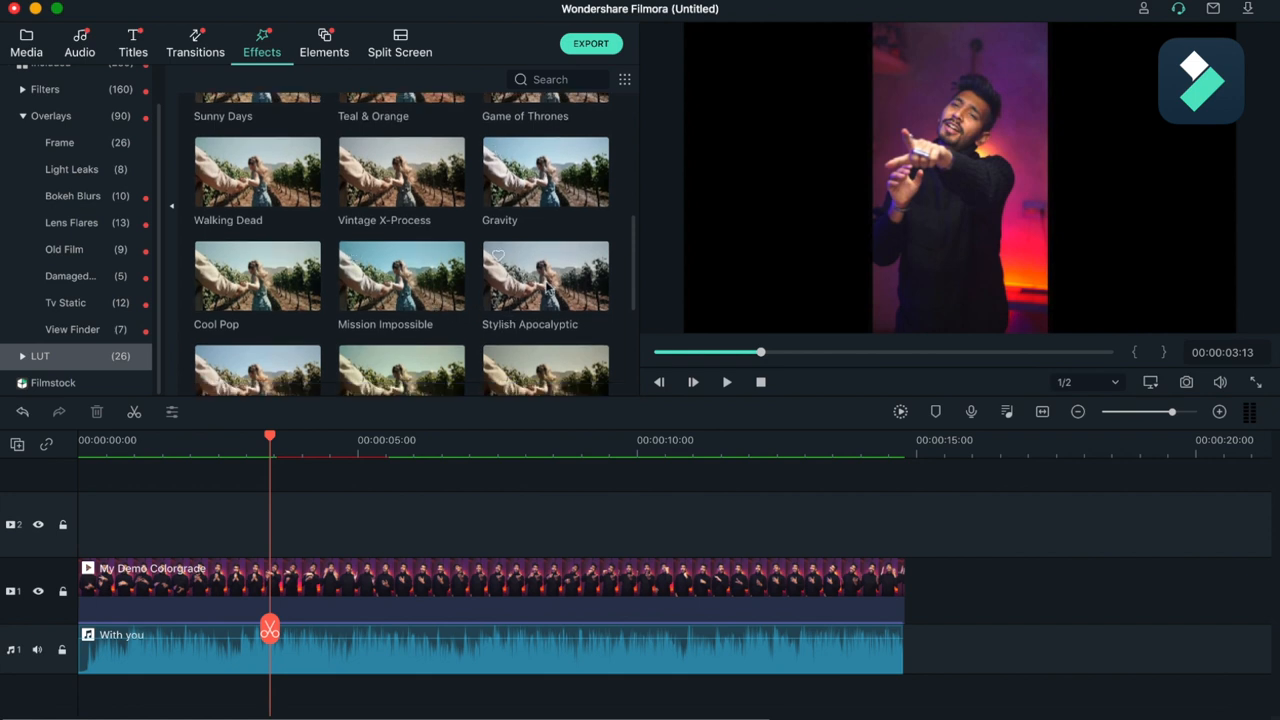
pyautogui.scroll(-3)
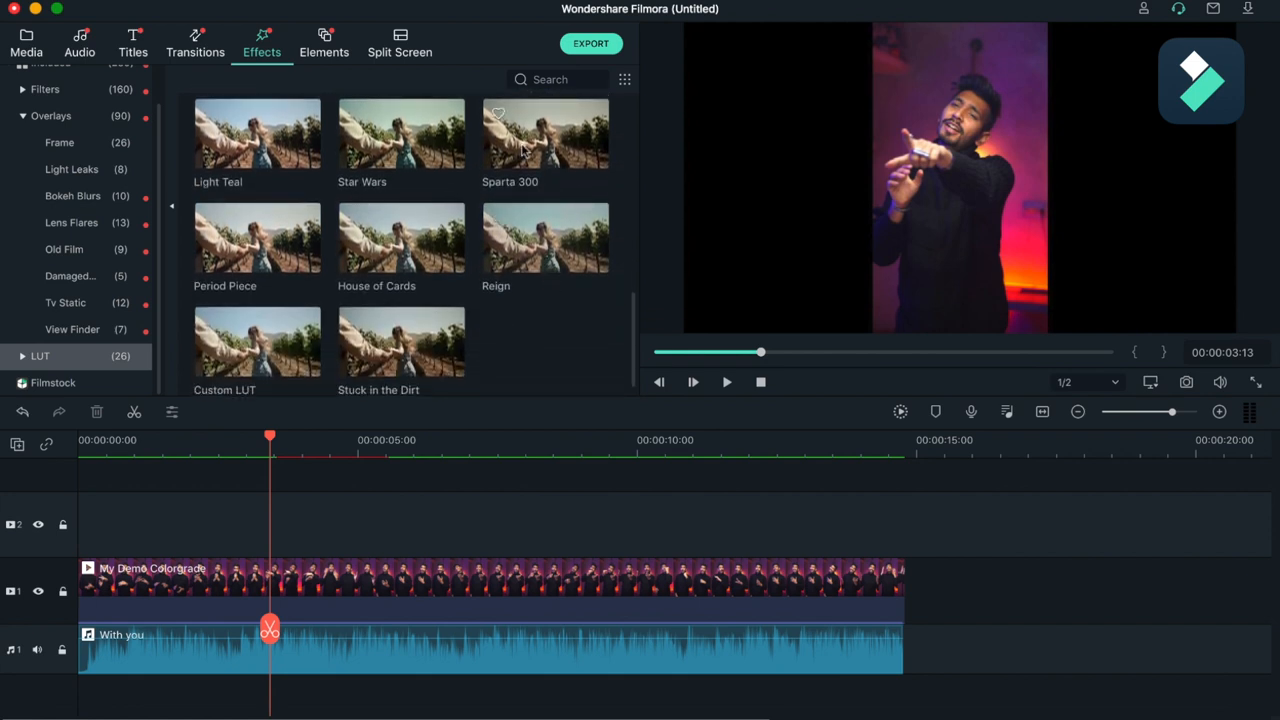
pyautogui.moveTo(544, 140)
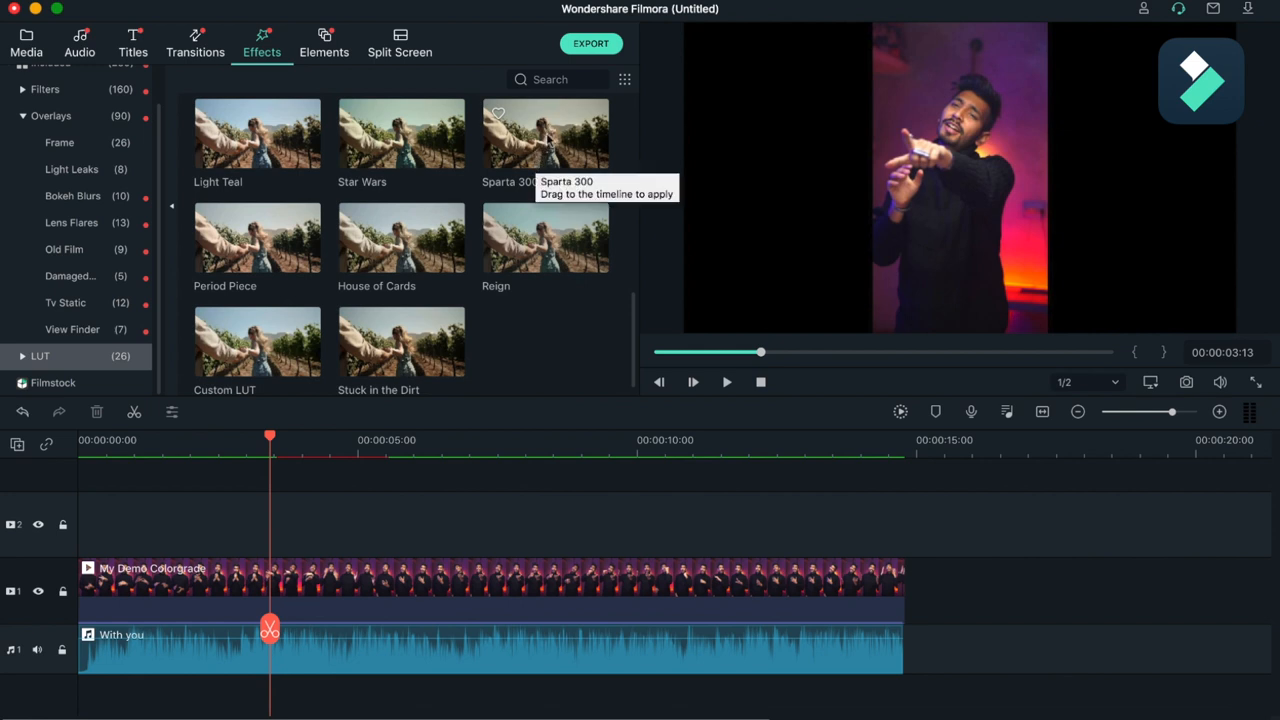
pyautogui.moveTo(256, 340)
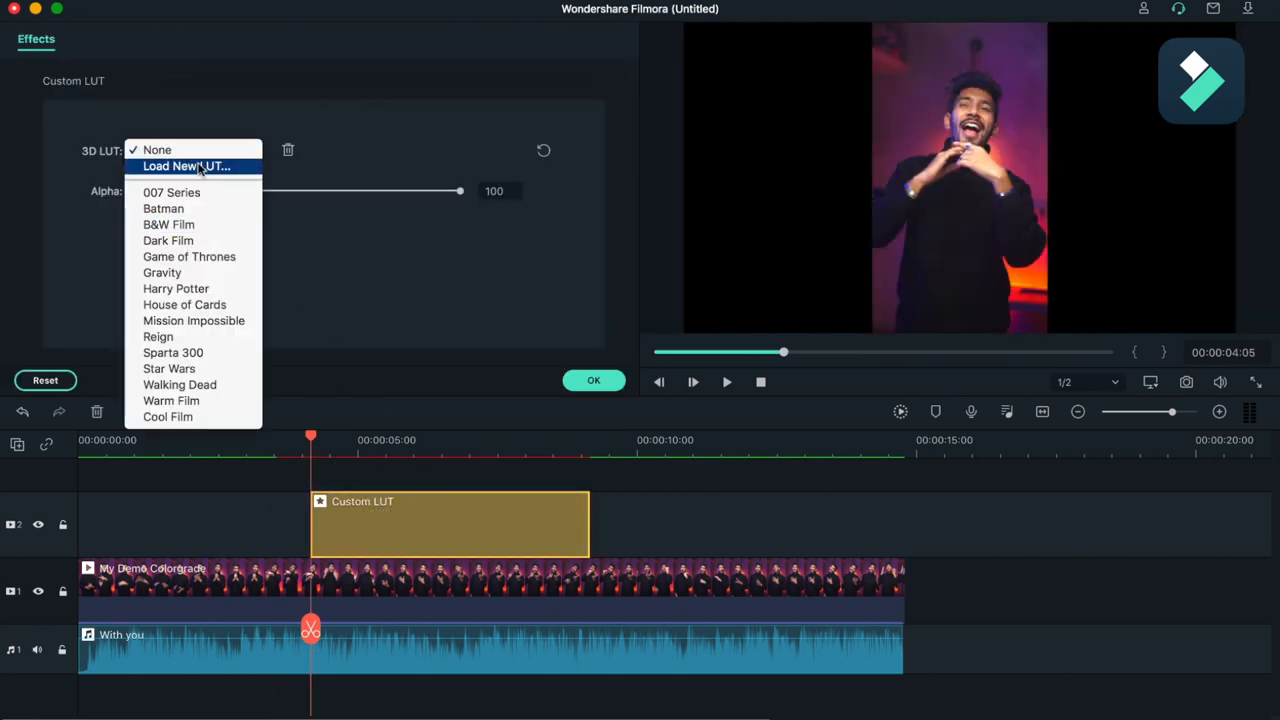
pyautogui.click(186, 166)
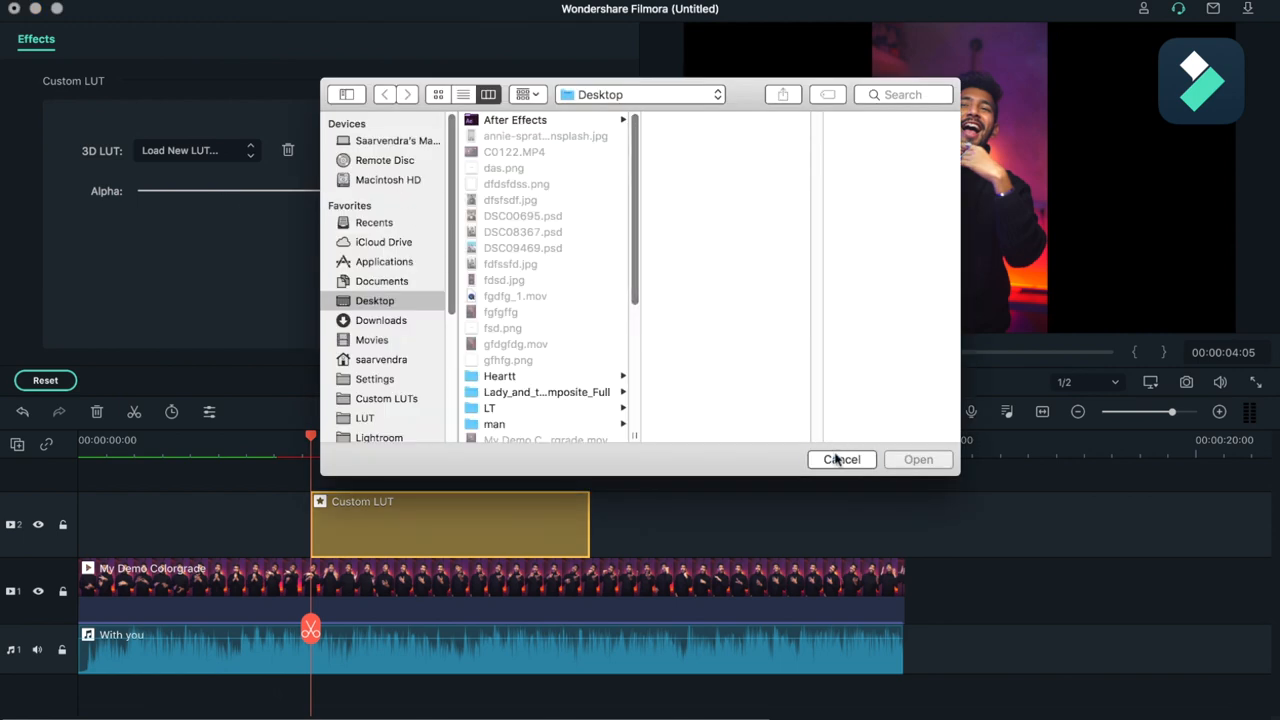
pyautogui.click(840, 458)
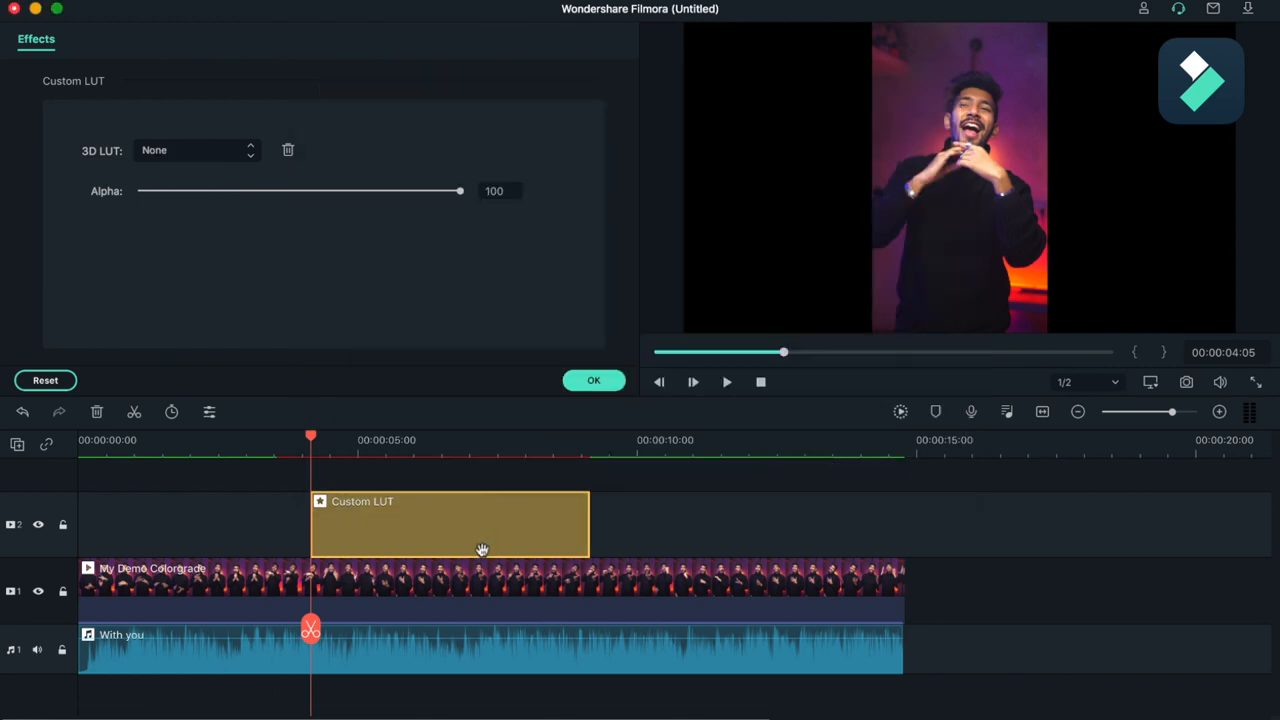
pyautogui.click(592, 380)
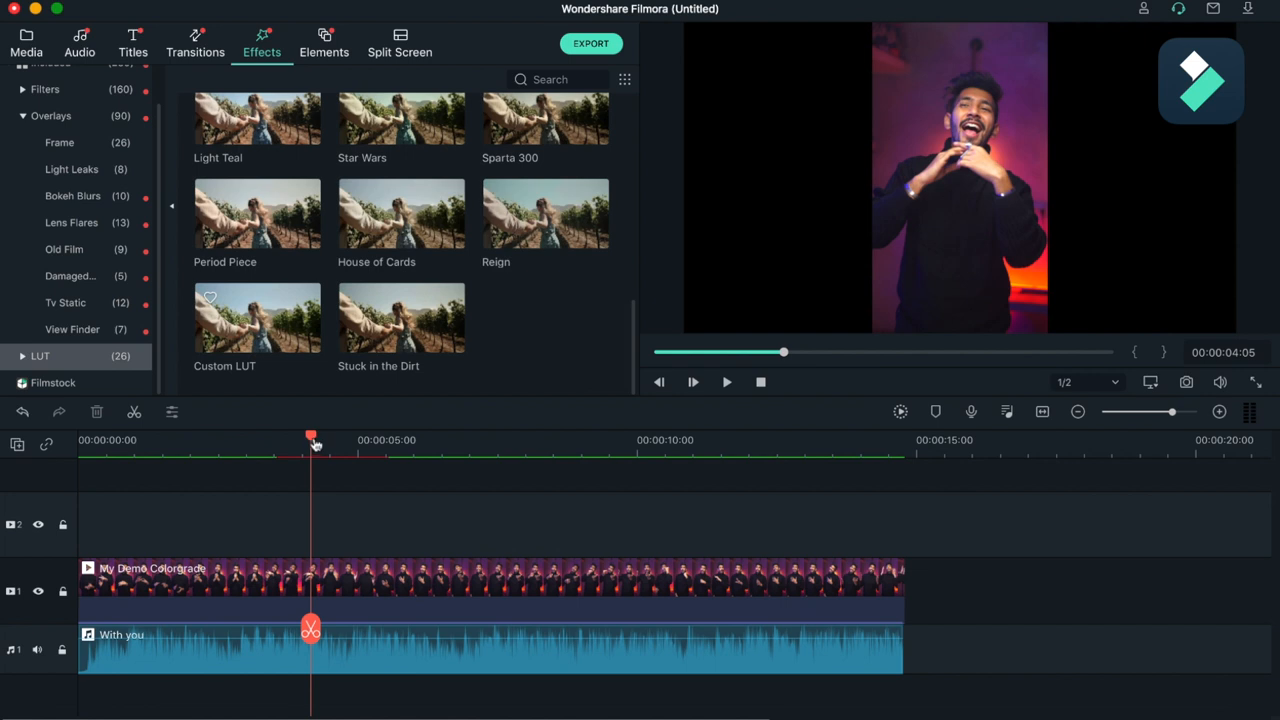
# Scroll through the Elements library thumbnails such as Neon Wings and Pink Energy.
pyautogui.moveTo(312, 440); pyautogui.dragTo(332, 440)
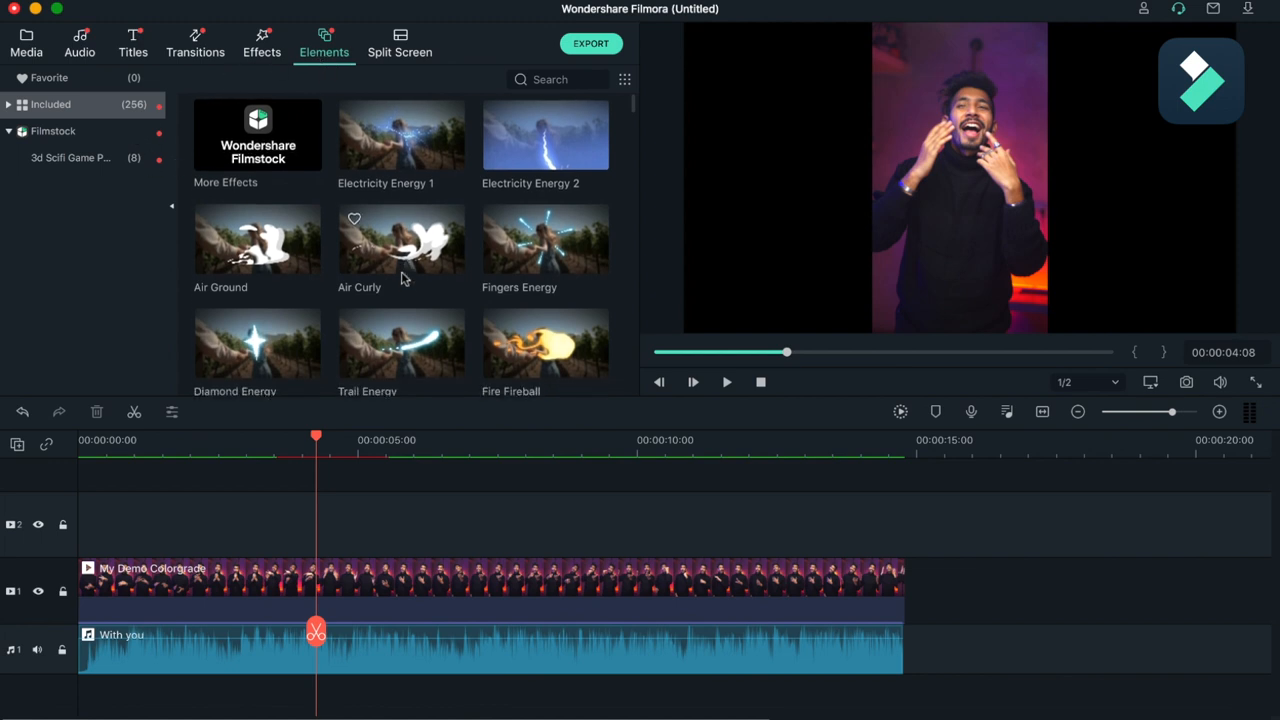
pyautogui.scroll(-3)
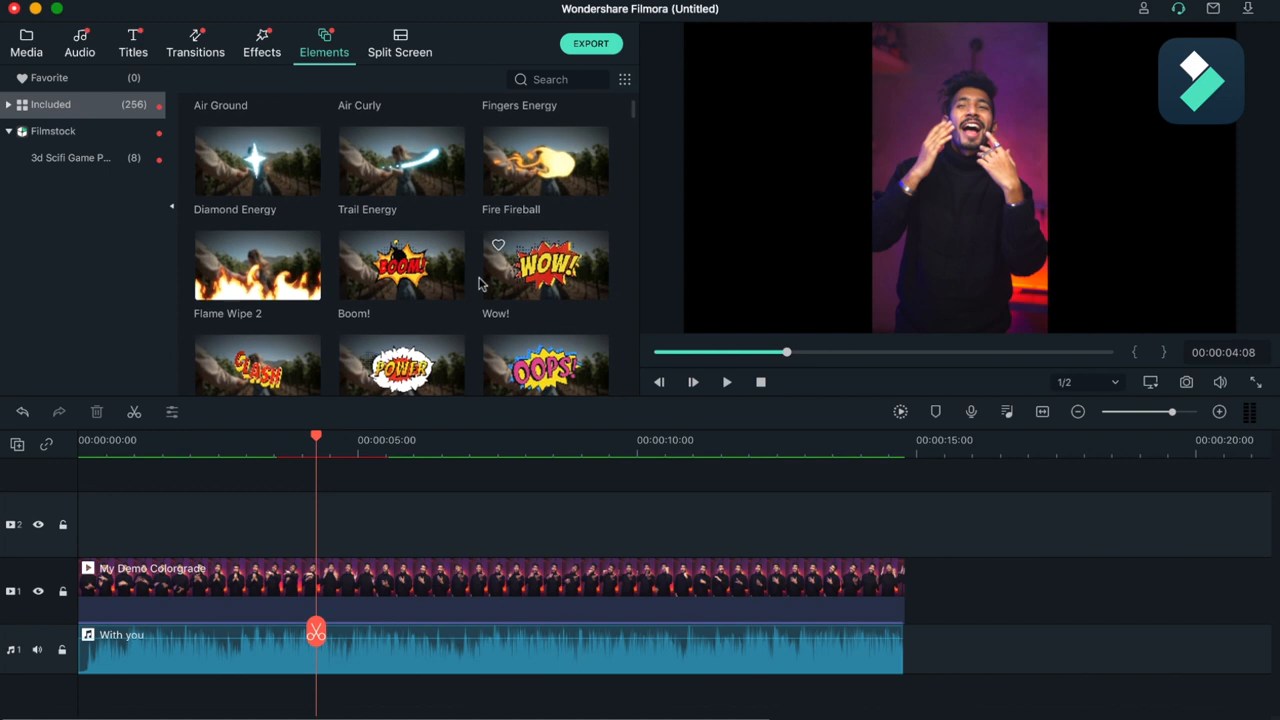
pyautogui.scroll(-3)
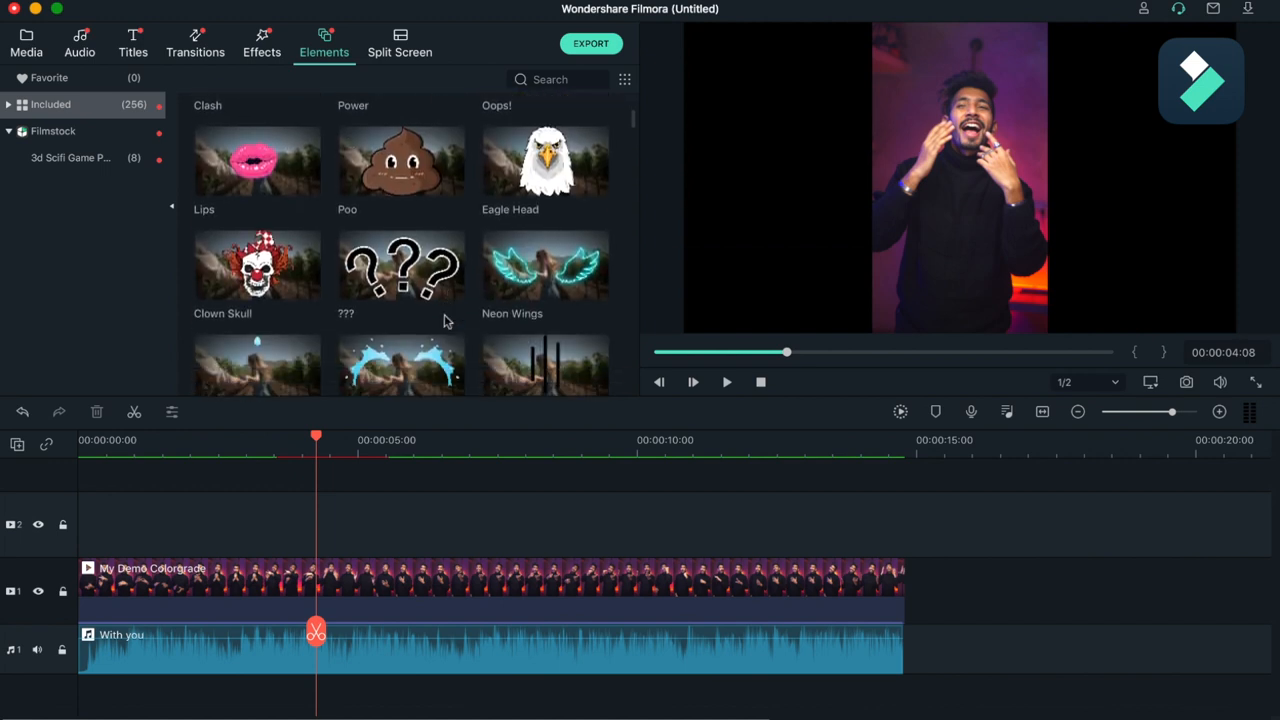
pyautogui.scroll(-3)
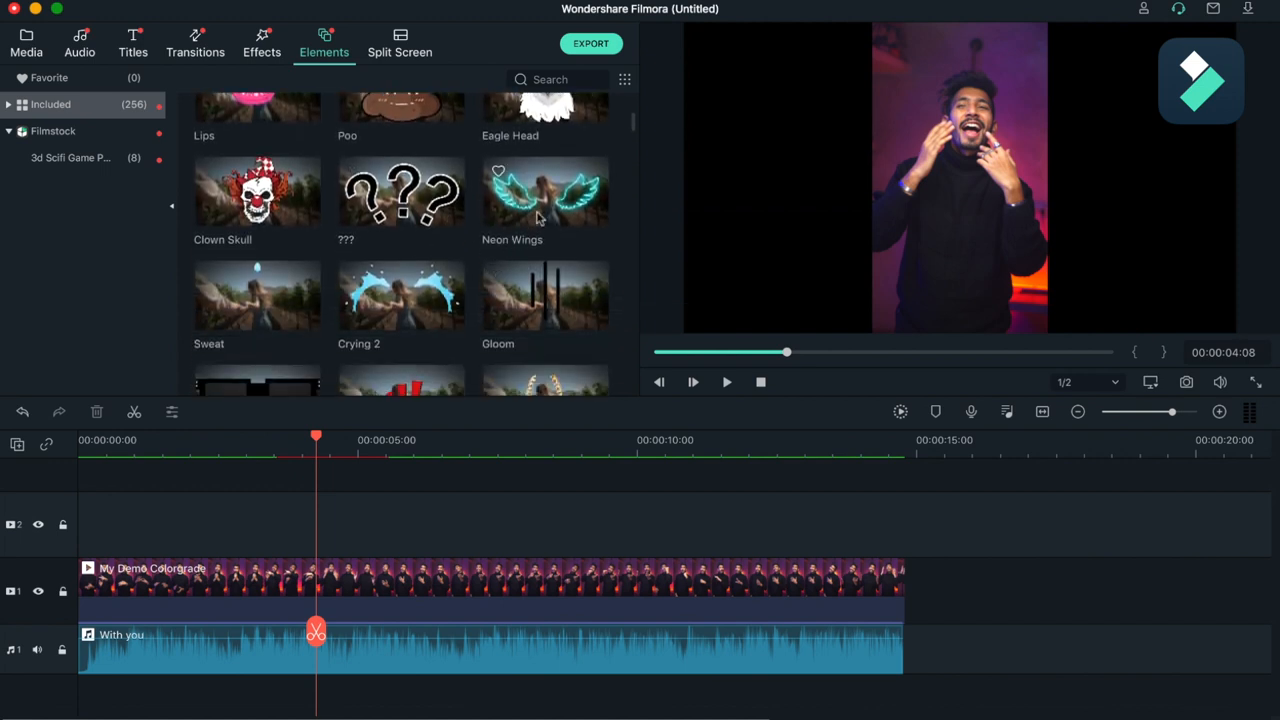
pyautogui.moveTo(544, 190)
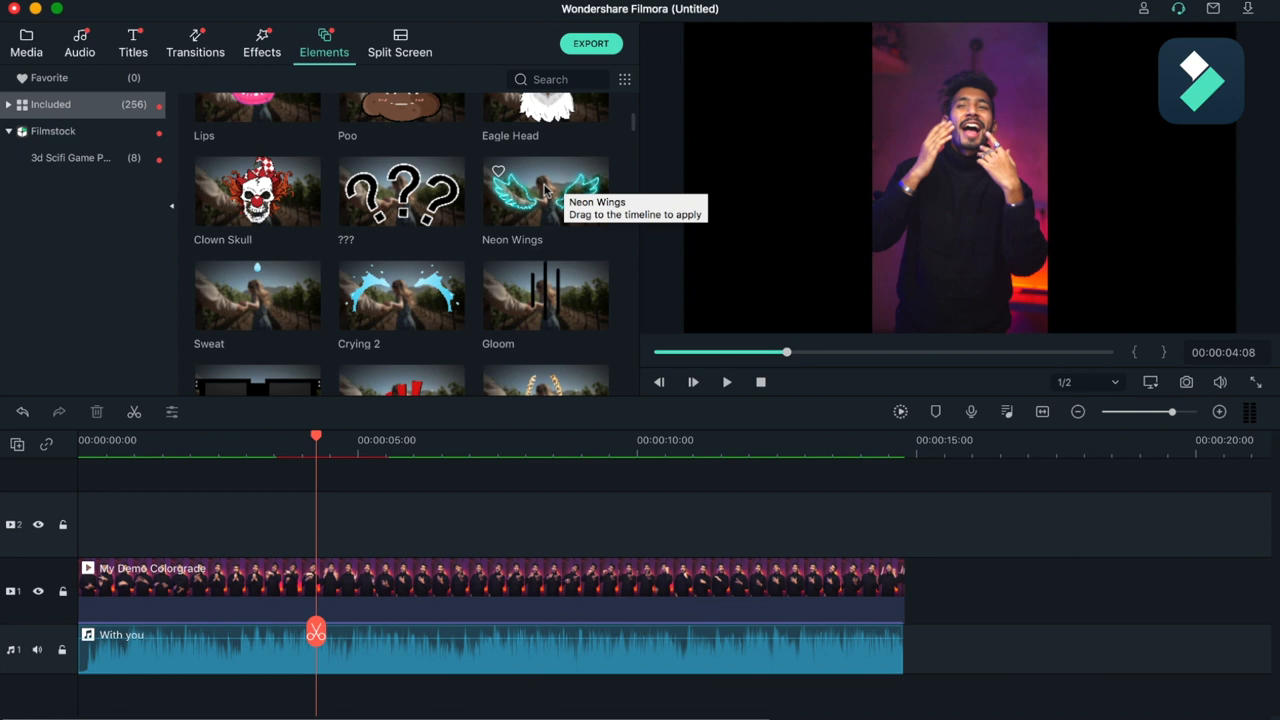
pyautogui.scroll(-3)
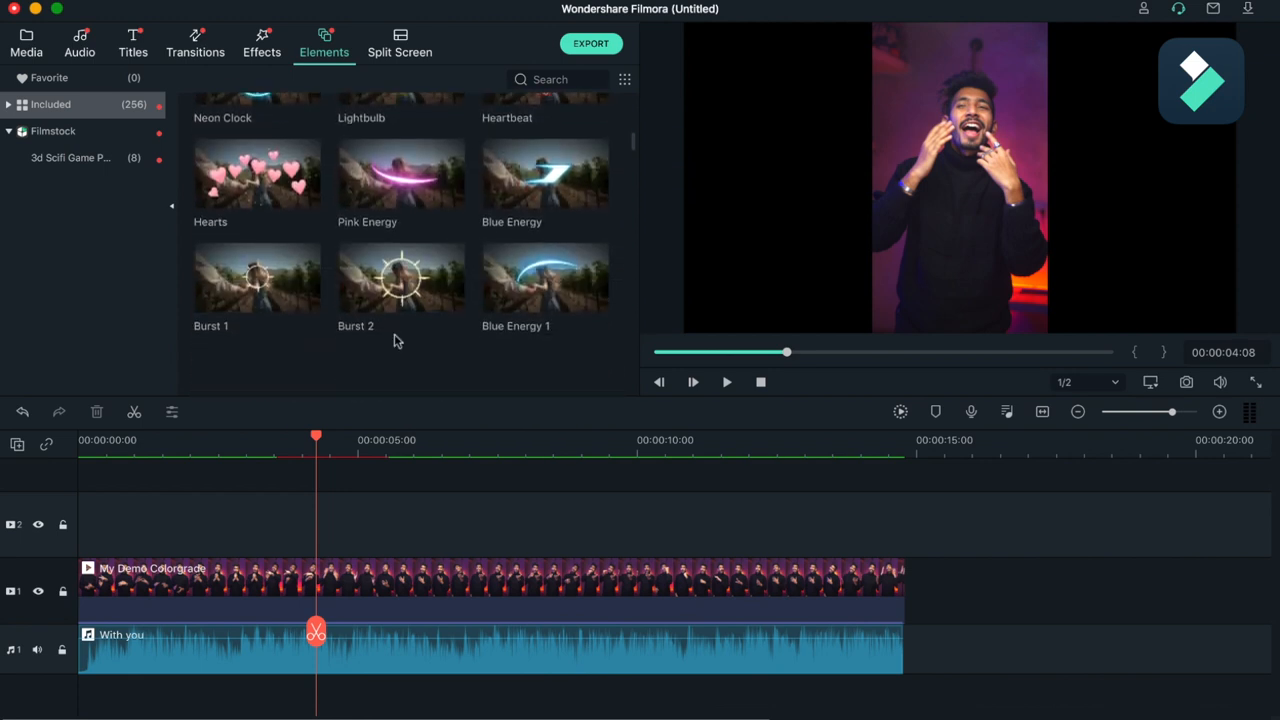
pyautogui.scroll(-3)
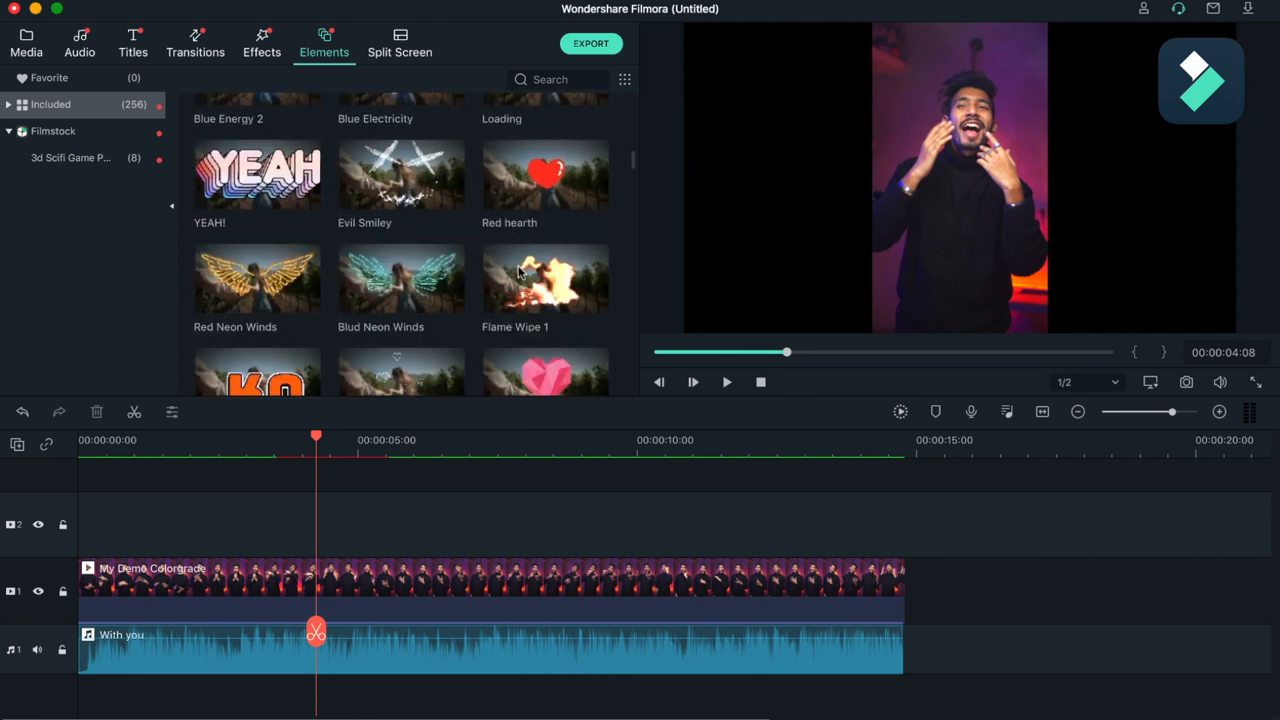
pyautogui.scroll(-3)
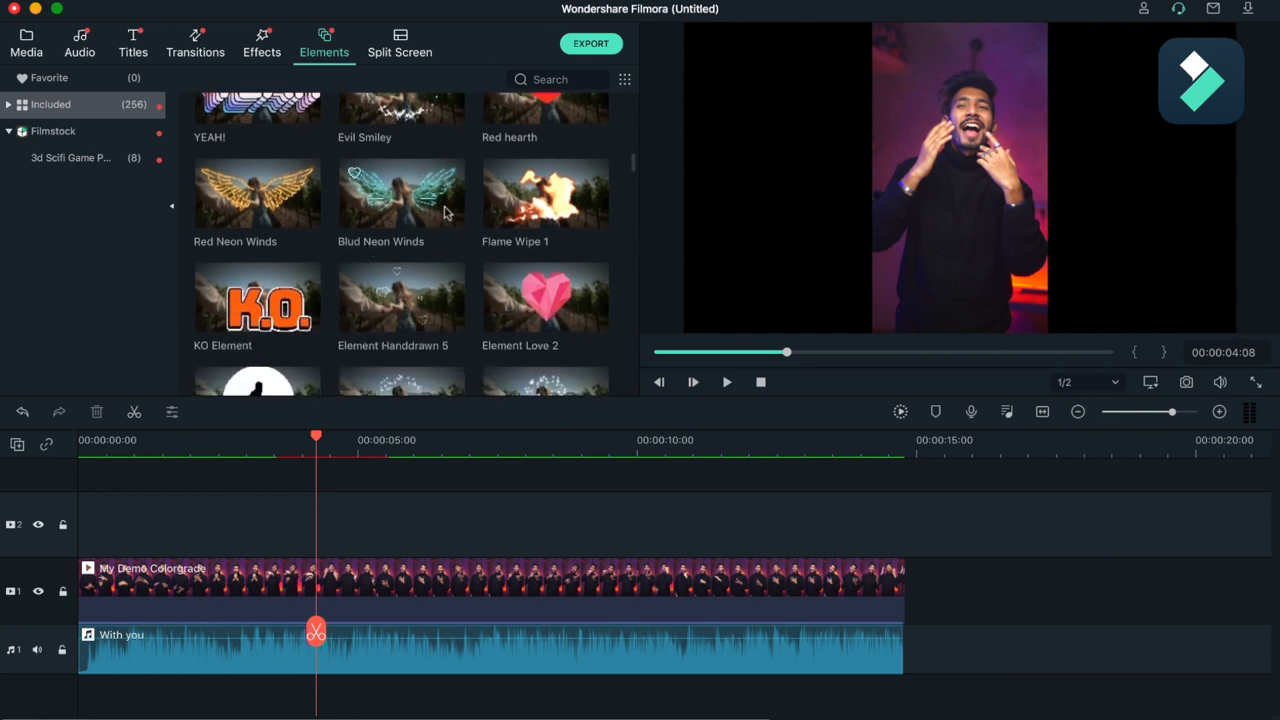
pyautogui.scroll(-3)
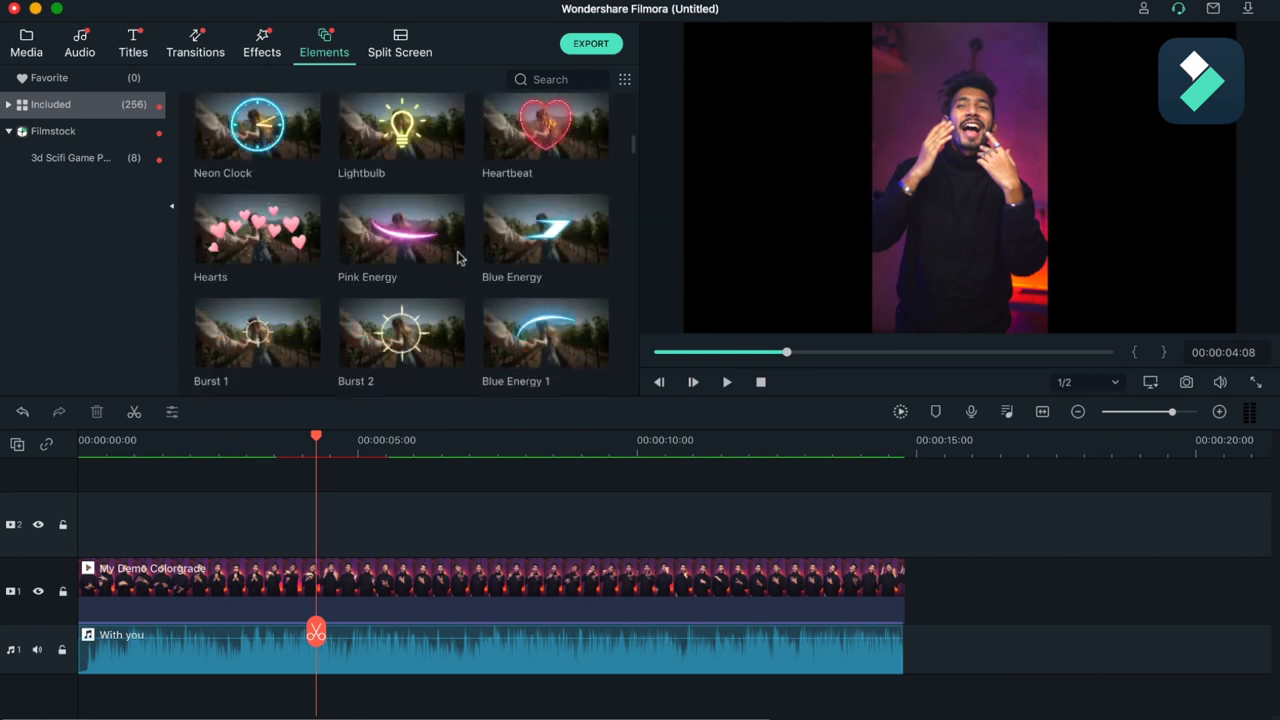
# Import the two desert JPGs from Downloads into the split-screen edit's media library.
pyautogui.click(400, 44)
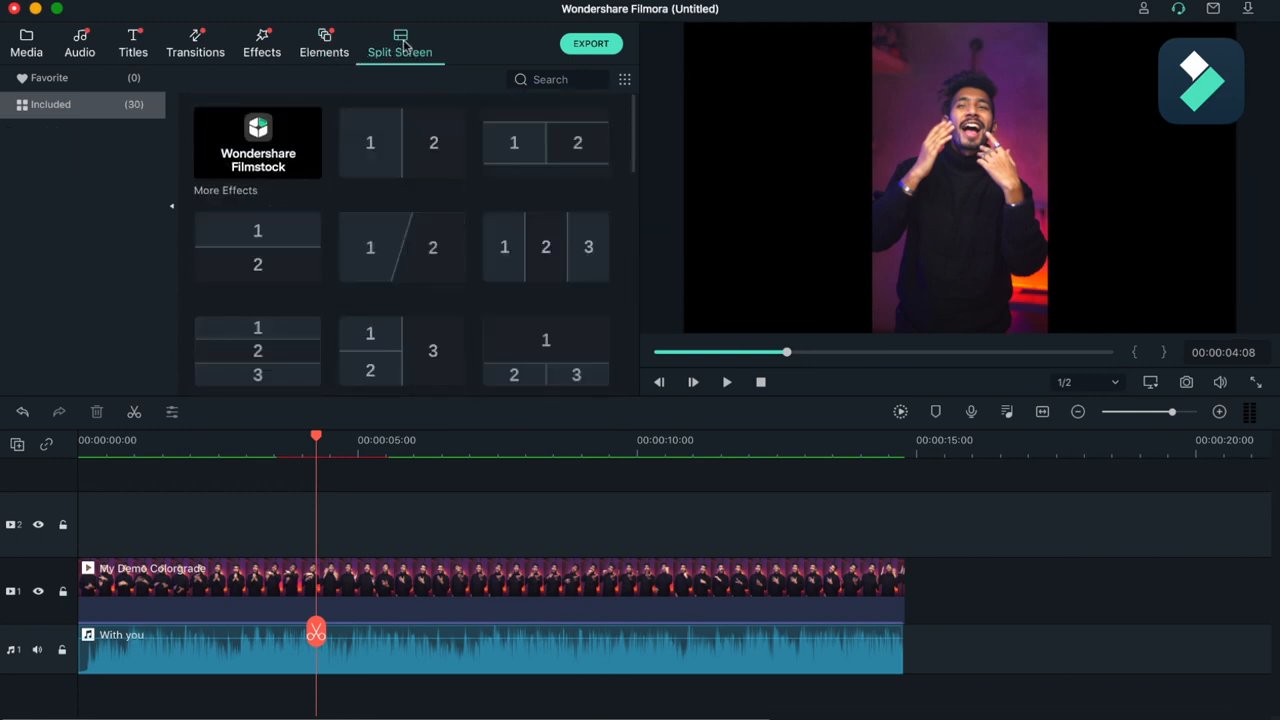
pyautogui.moveTo(408, 236)
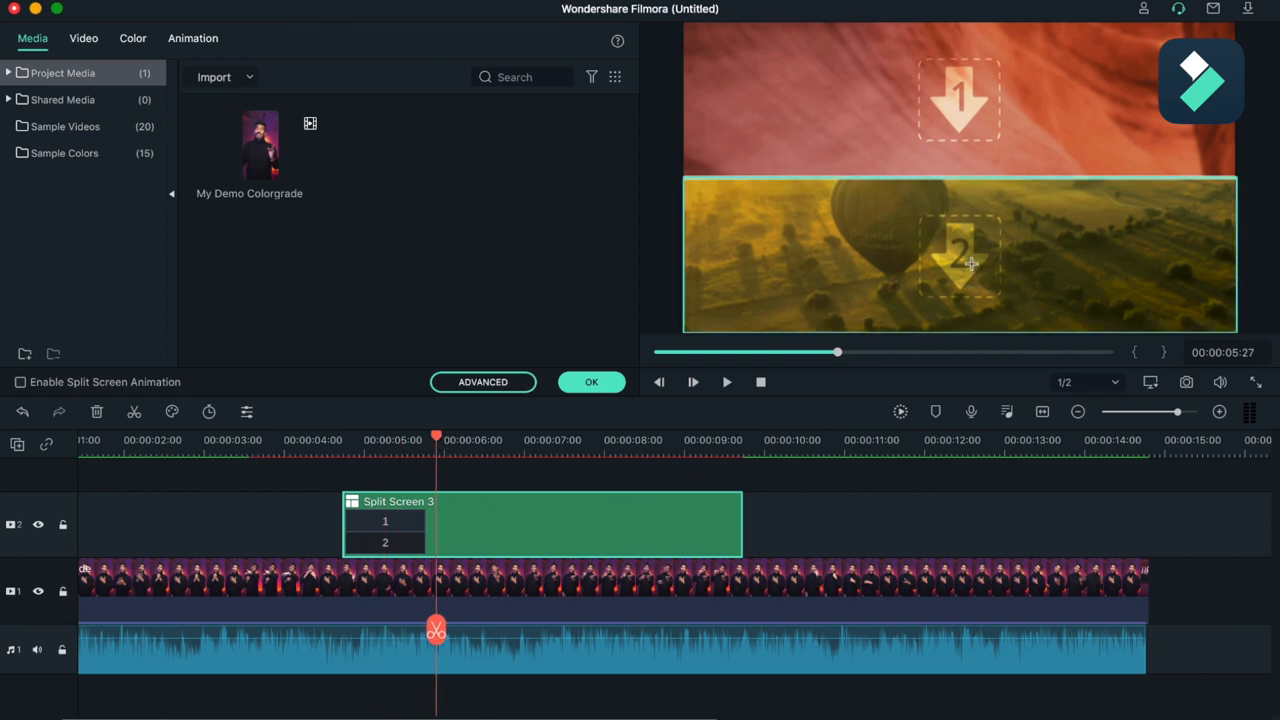
pyautogui.moveTo(370, 518)
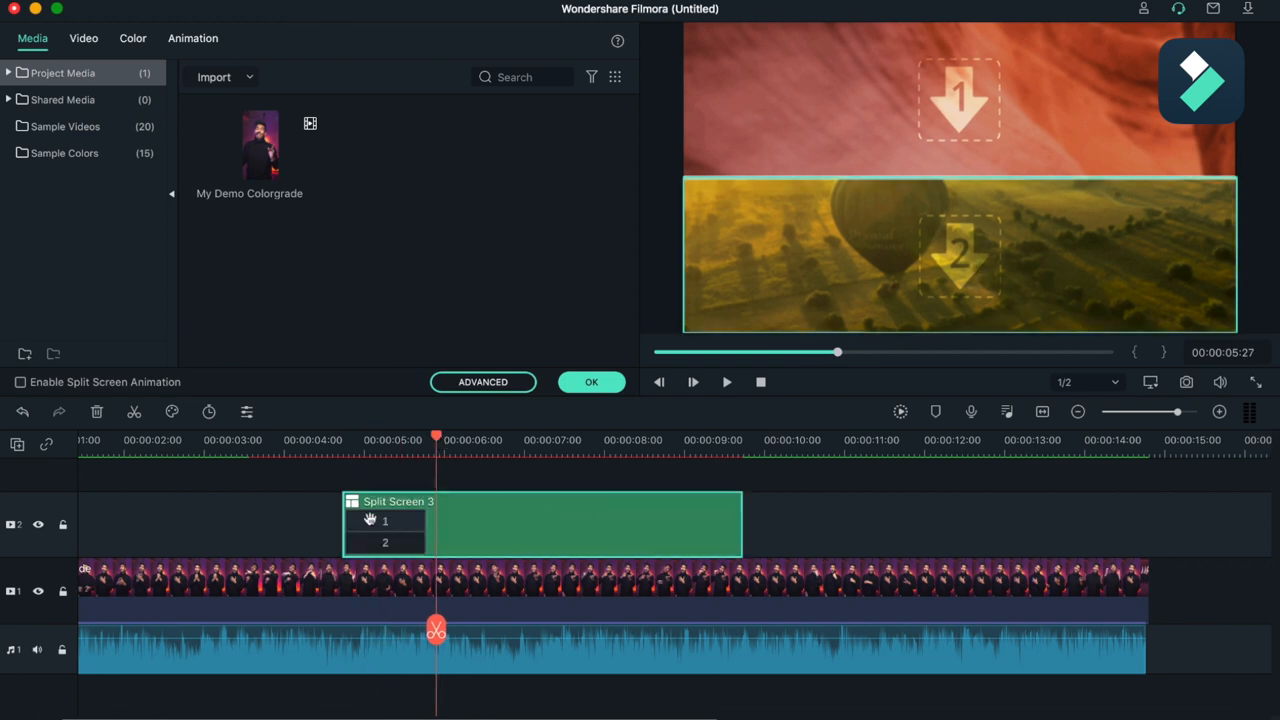
pyautogui.click(484, 382)
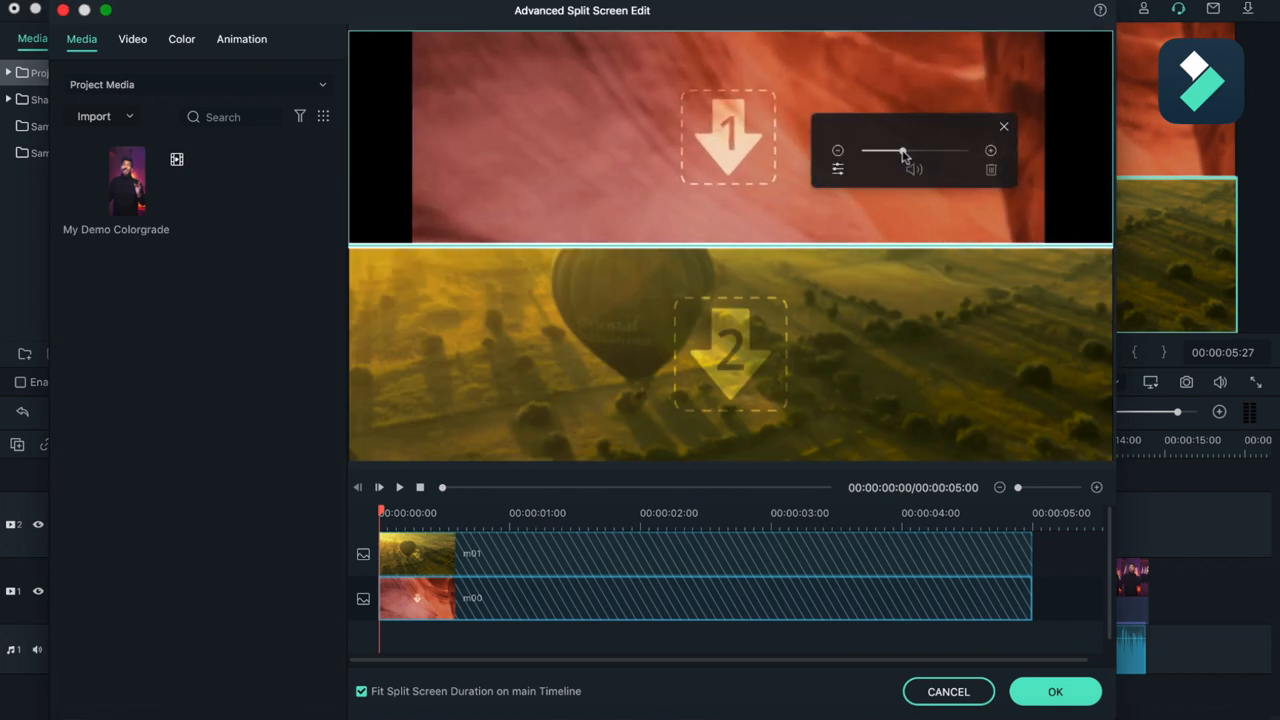
pyautogui.click(1004, 126)
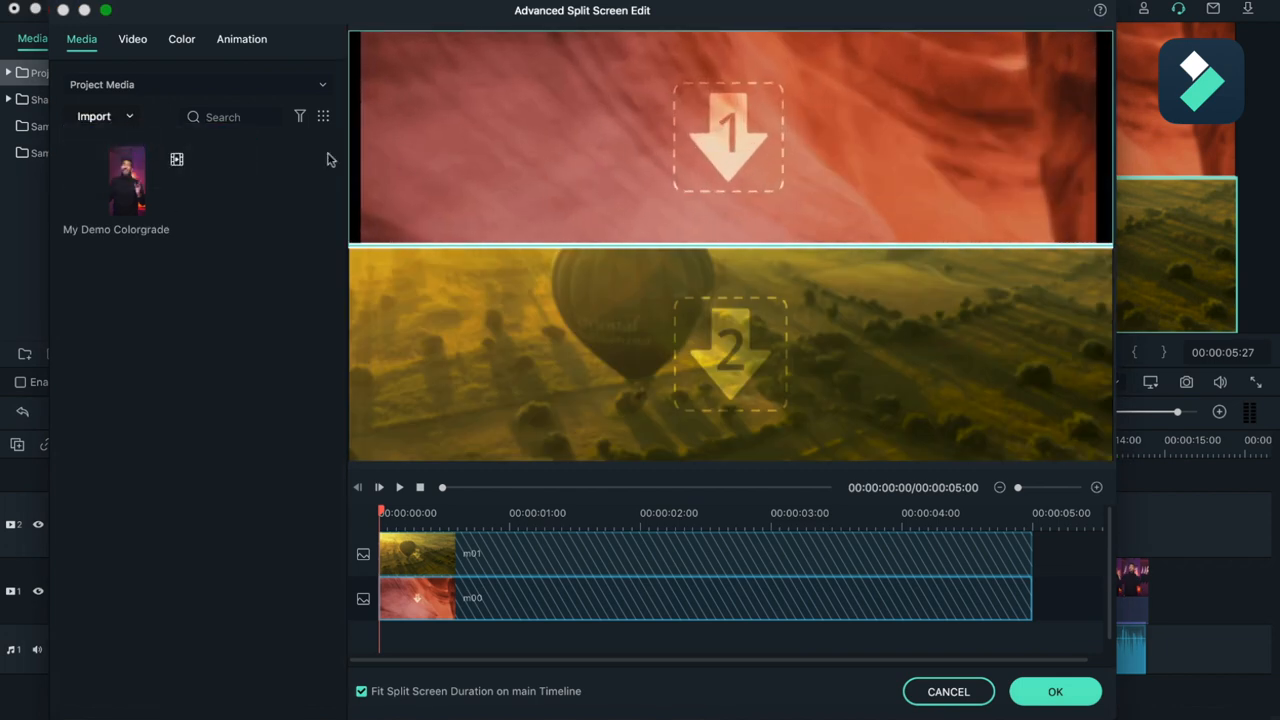
pyautogui.click(94, 116)
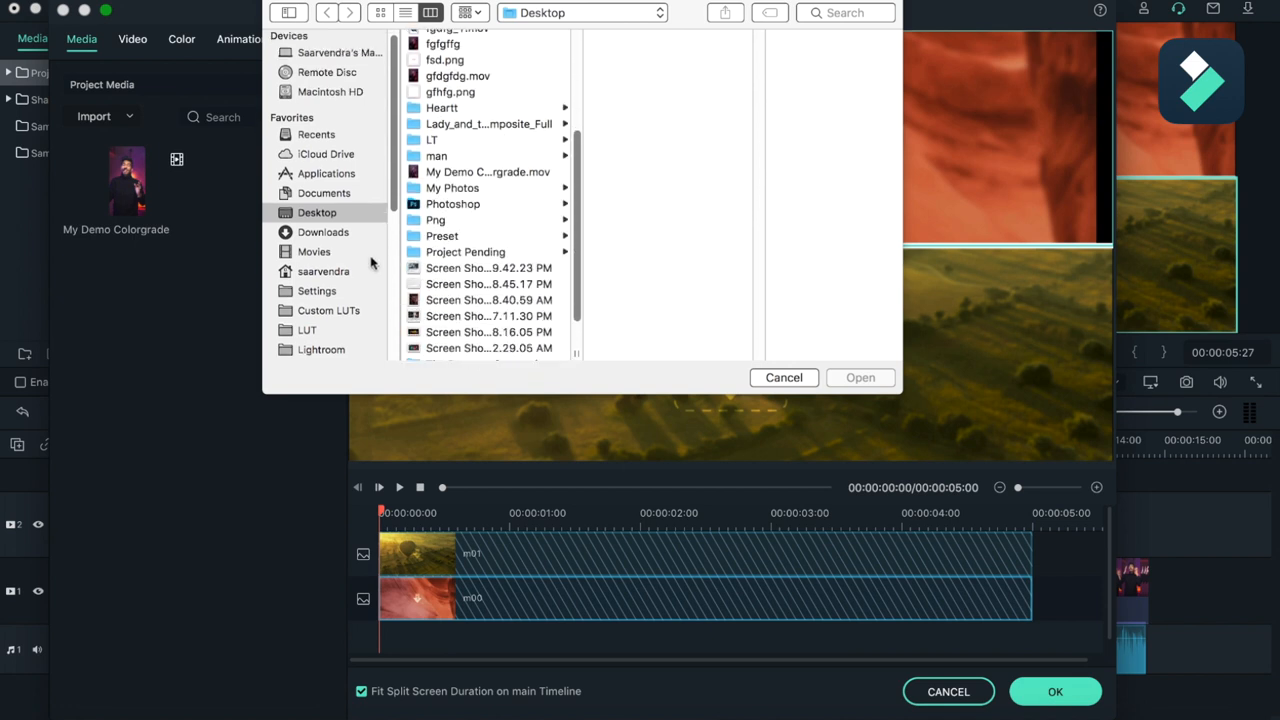
pyautogui.click(324, 224)
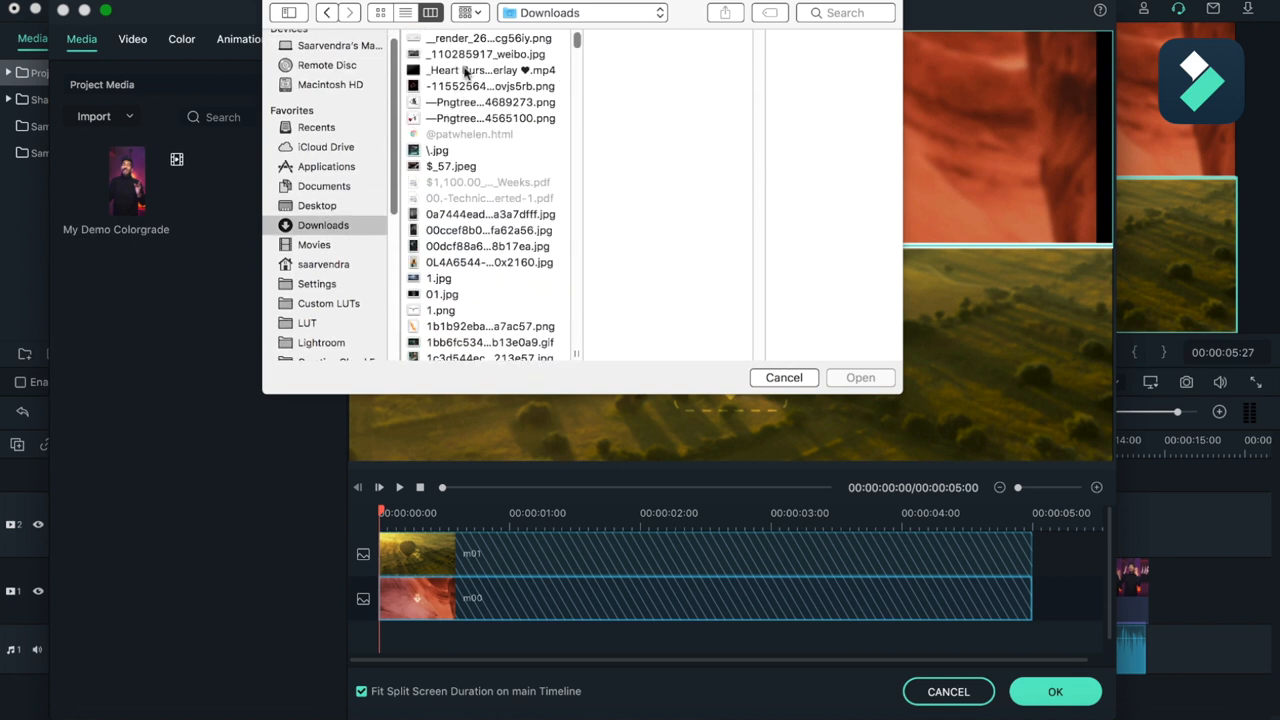
pyautogui.click(488, 246)
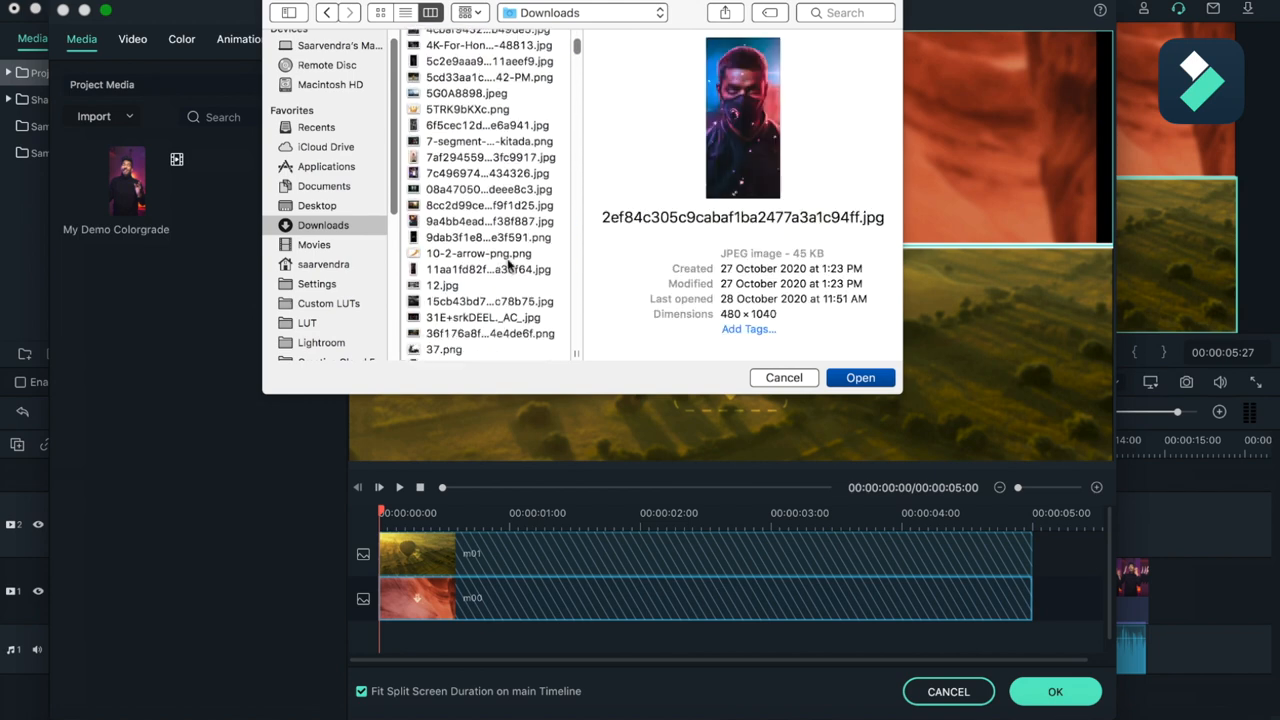
pyautogui.click(488, 202)
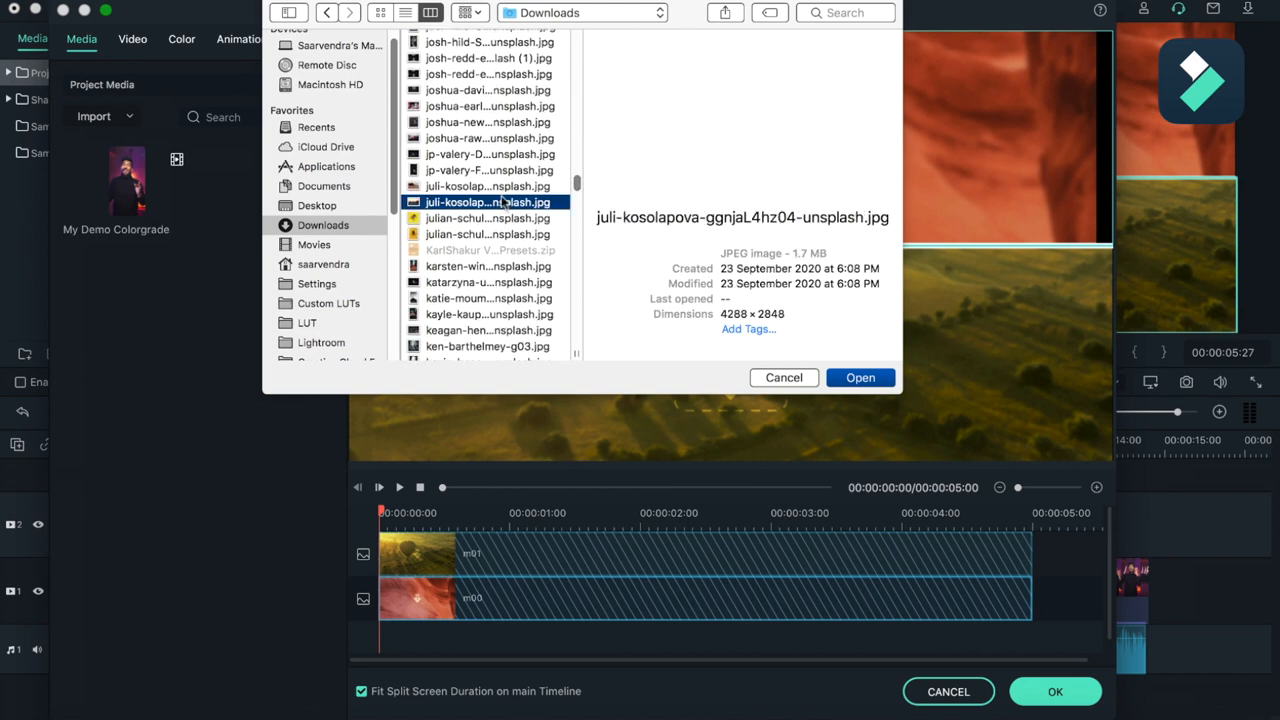
pyautogui.click(860, 376)
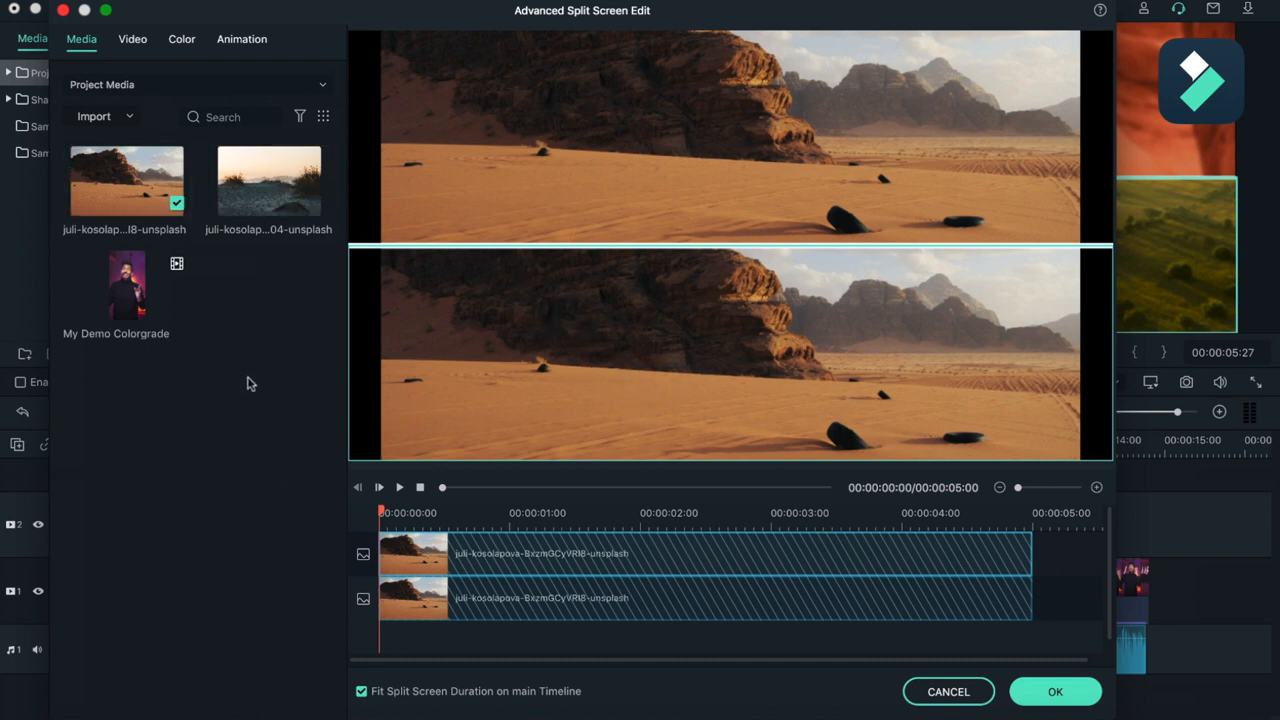
# Place the grassy dunes photo into a split-screen zone and return to the layout presets.
pyautogui.click(268, 180)
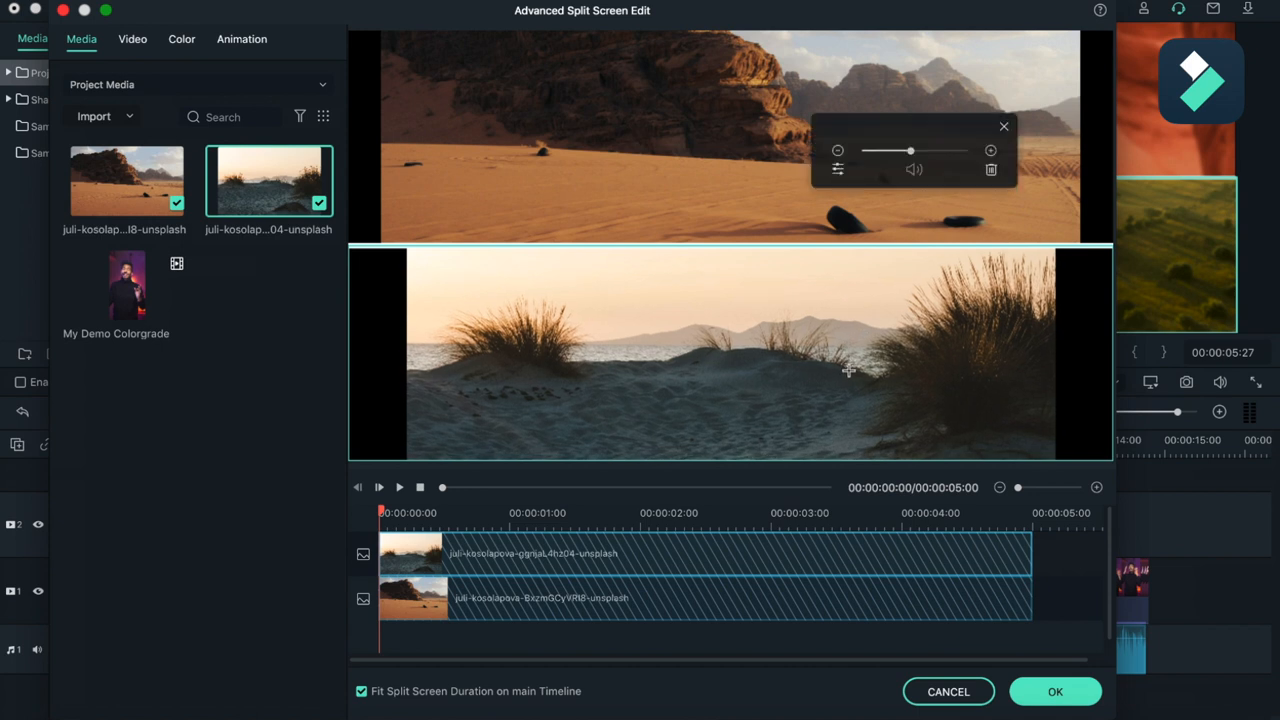
pyautogui.moveTo(852, 376)
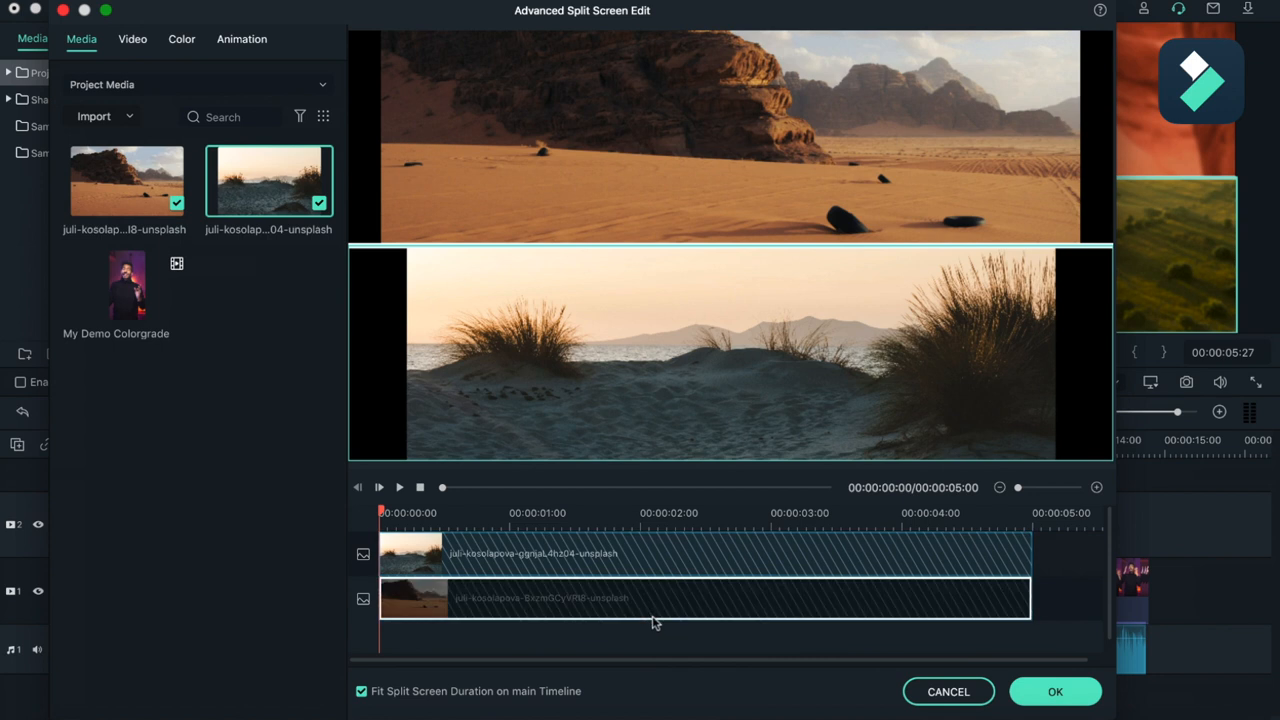
pyautogui.click(132, 40)
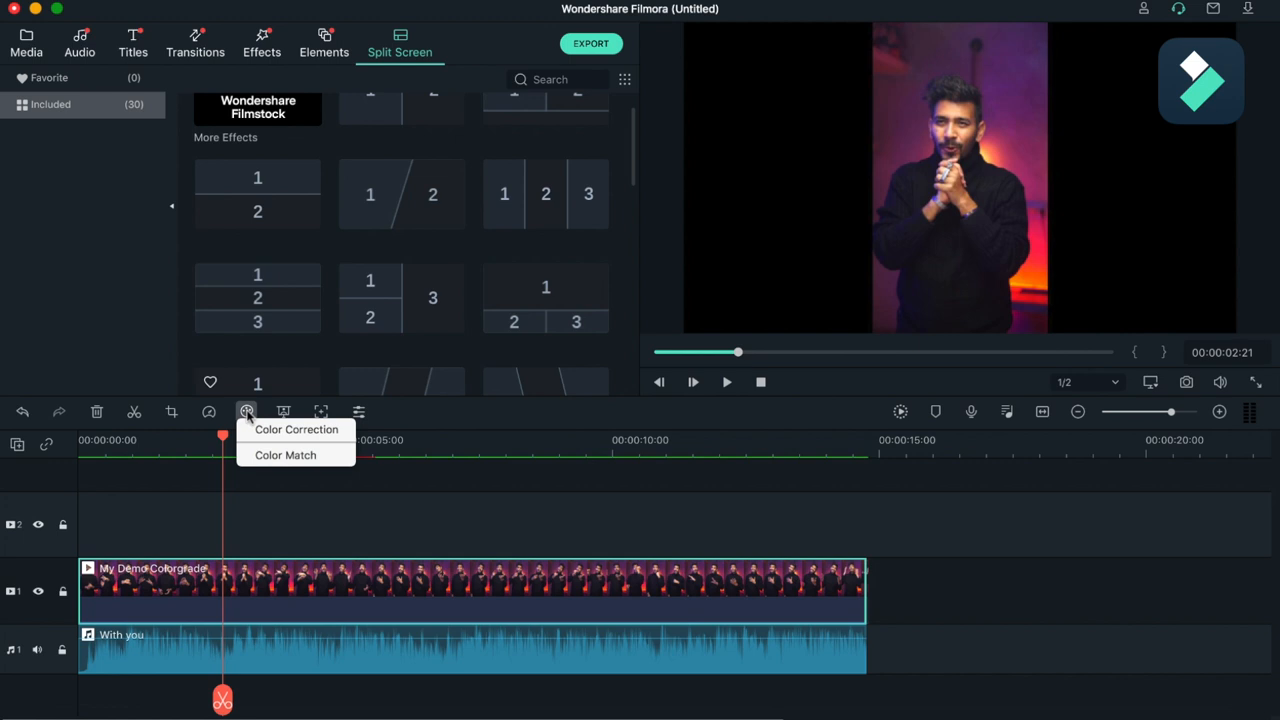
# In Advanced Color Tuning, apply the Vignette 2 preset to the talking-head clip.
pyautogui.click(318, 400)
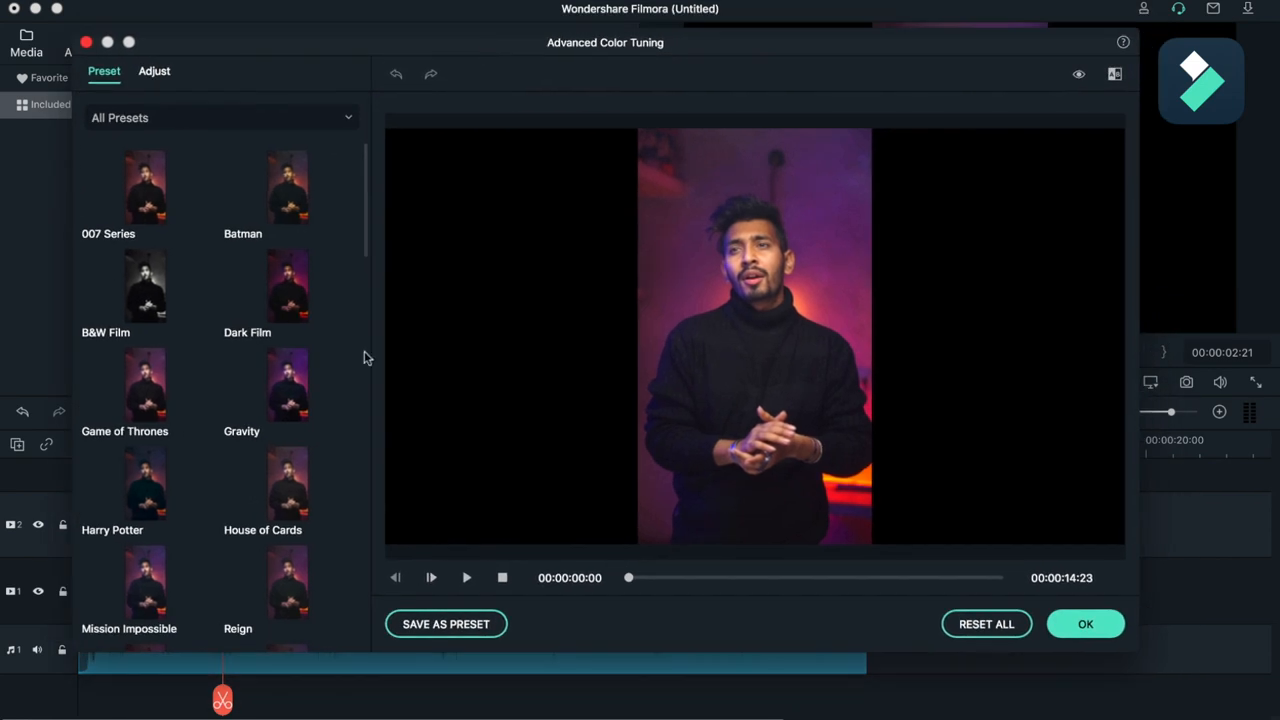
pyautogui.moveTo(380, 388)
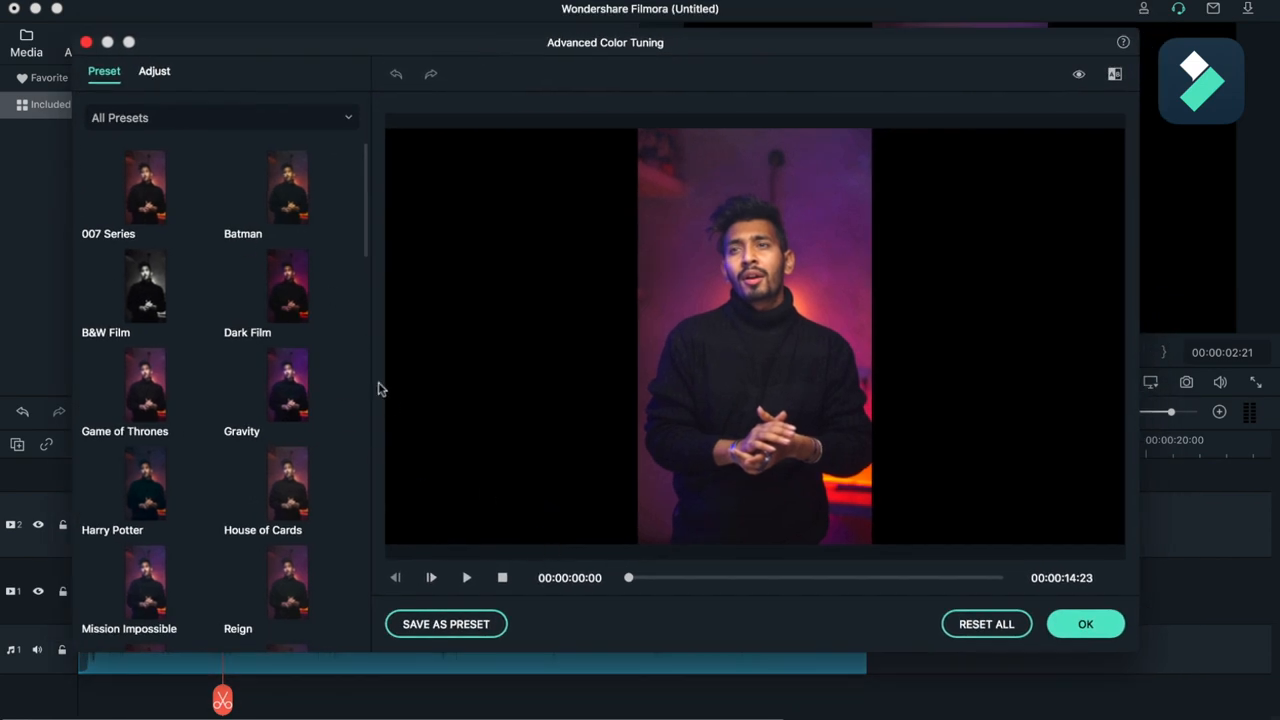
pyautogui.moveTo(736, 56)
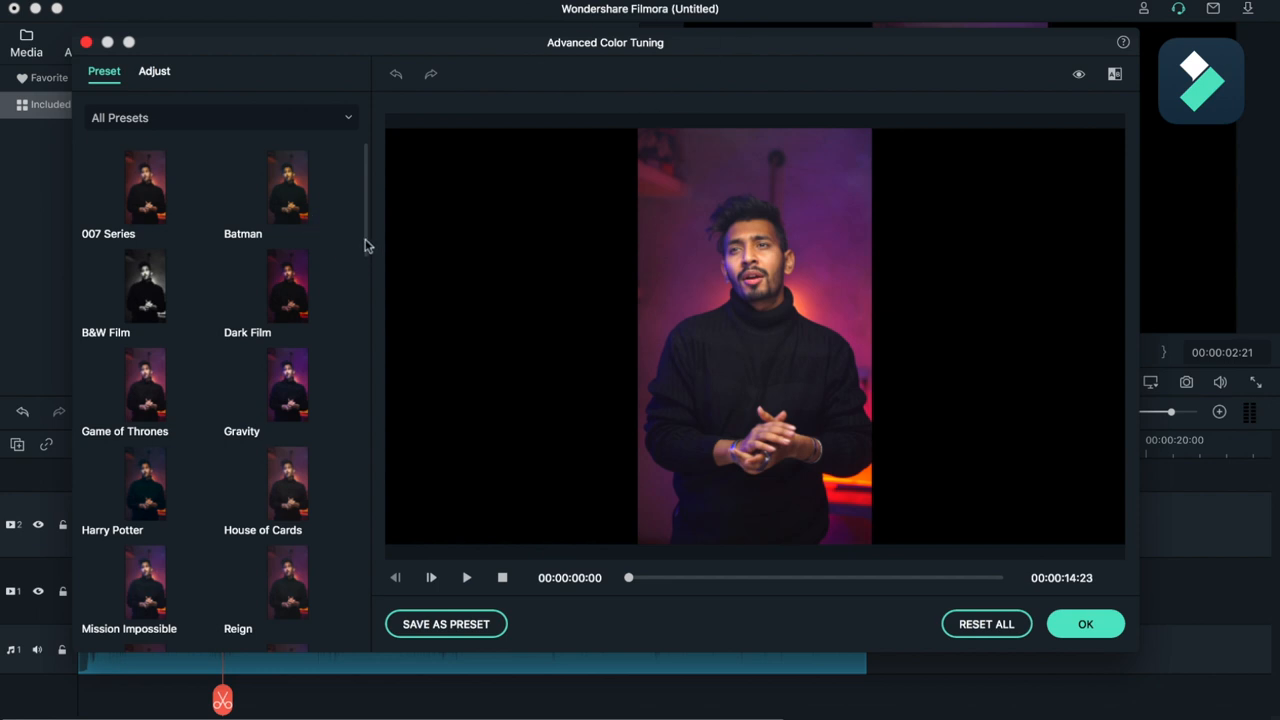
pyautogui.scroll(-3)
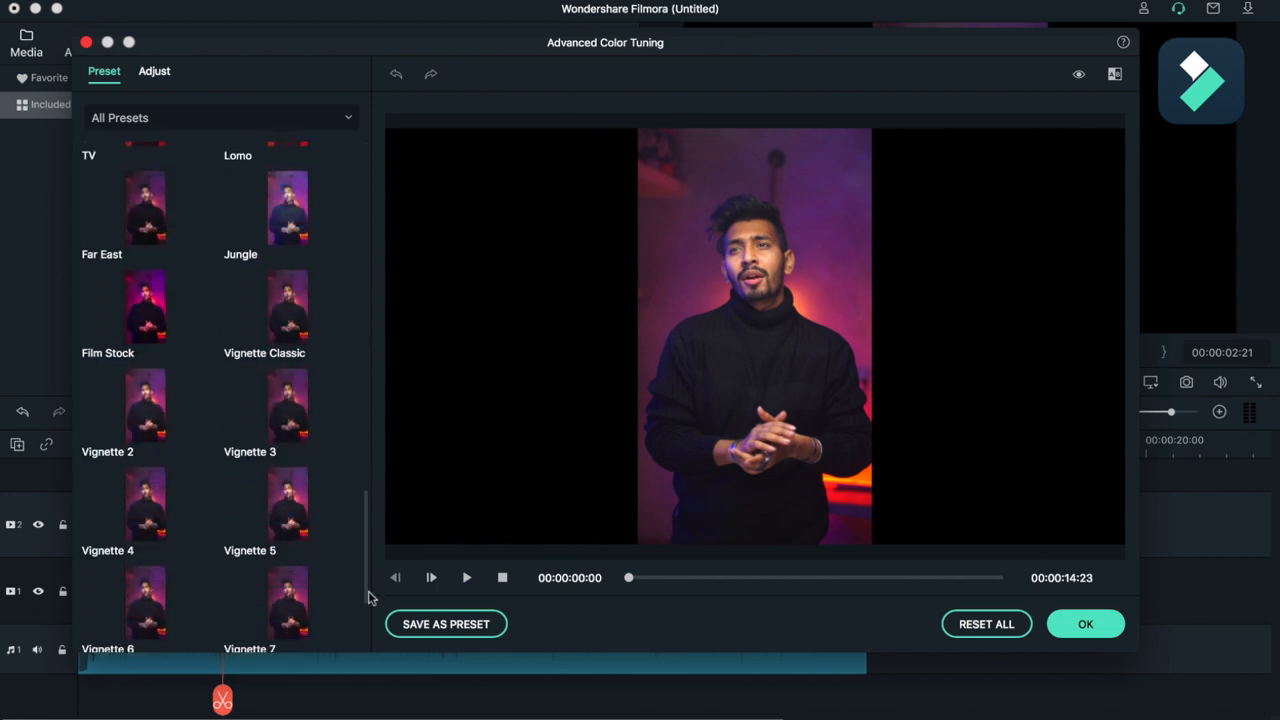
pyautogui.scroll(-3)
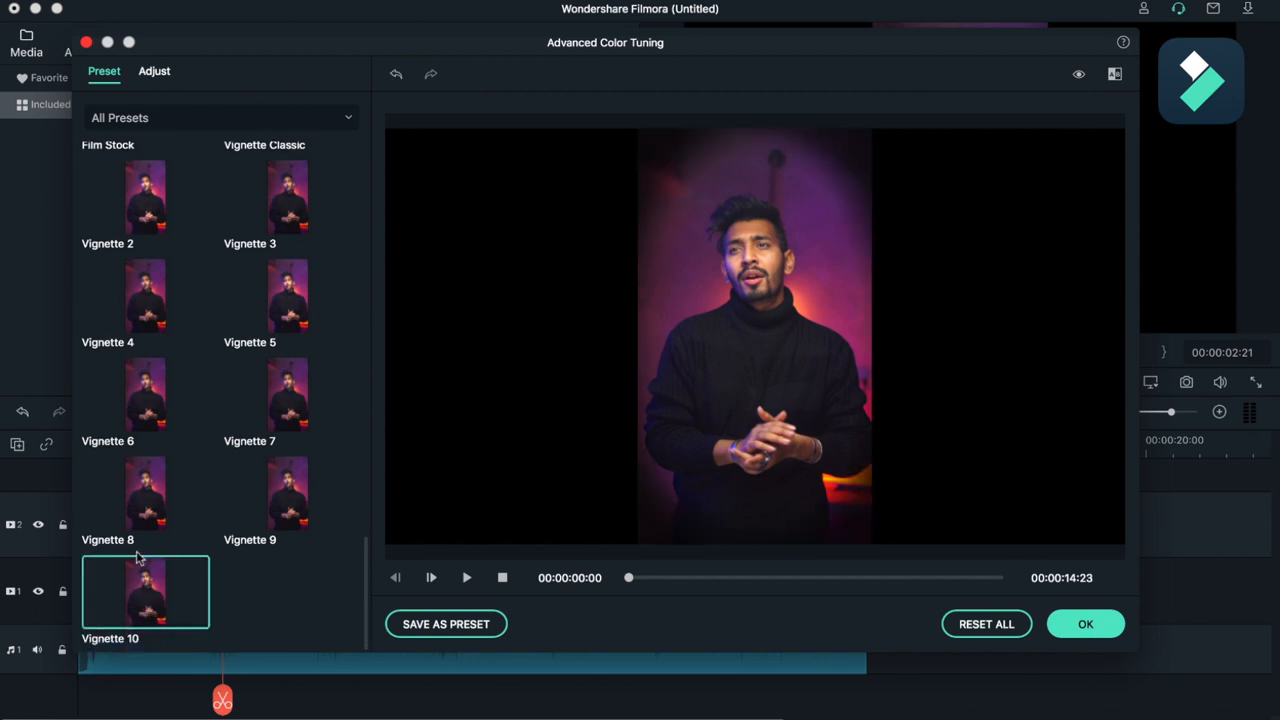
pyautogui.click(144, 296)
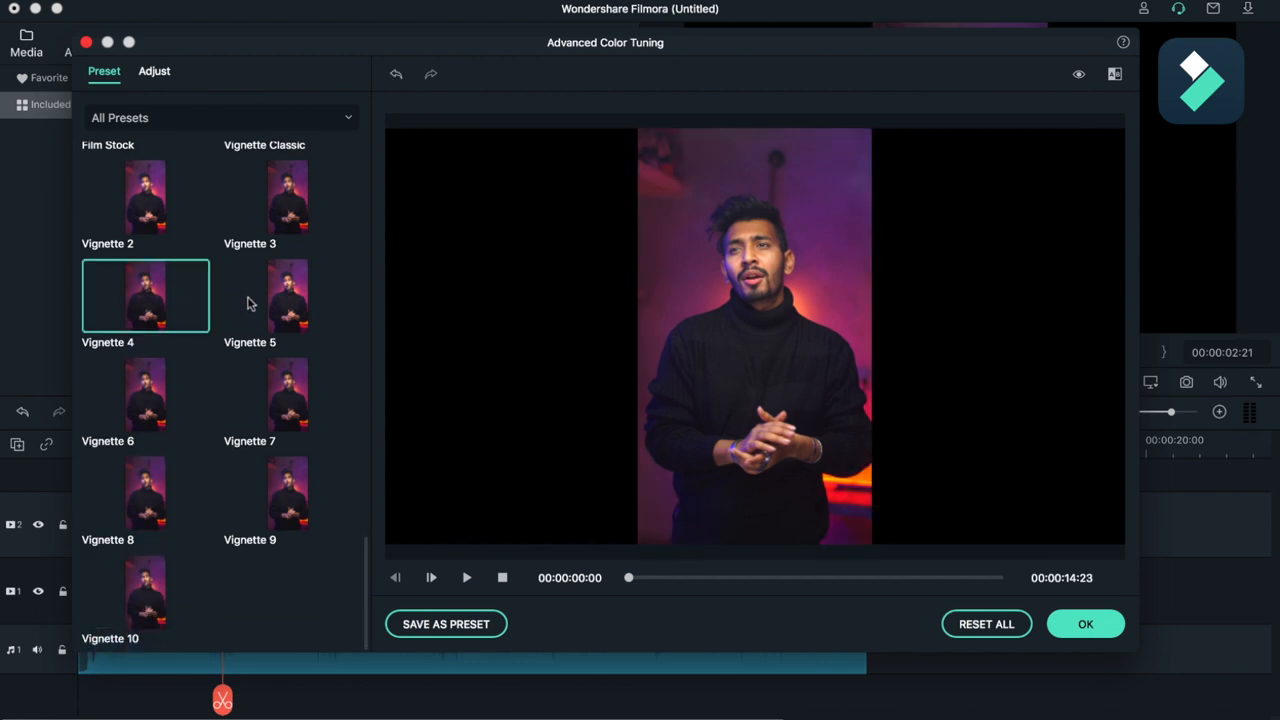
pyautogui.moveTo(156, 308)
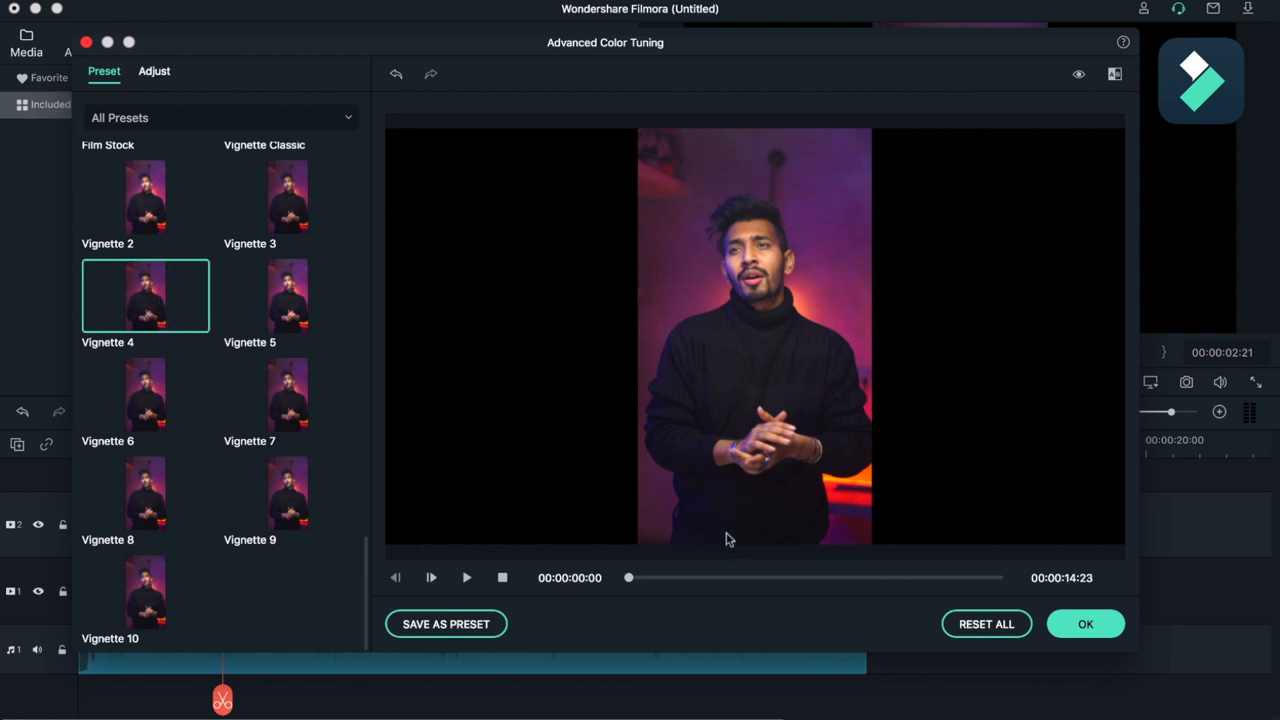
# Enable Color Enhancement in the Adjust settings with threshold 23 and value 4.
pyautogui.click(154, 72)
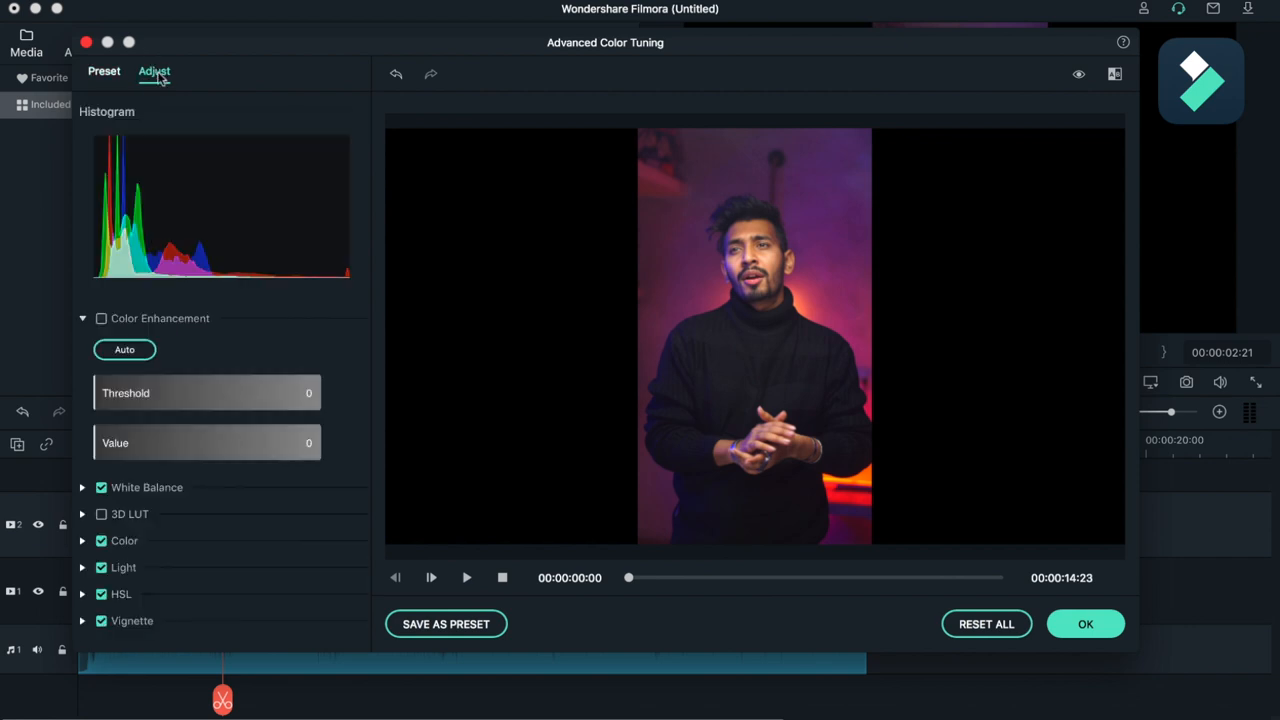
pyautogui.moveTo(452, 52)
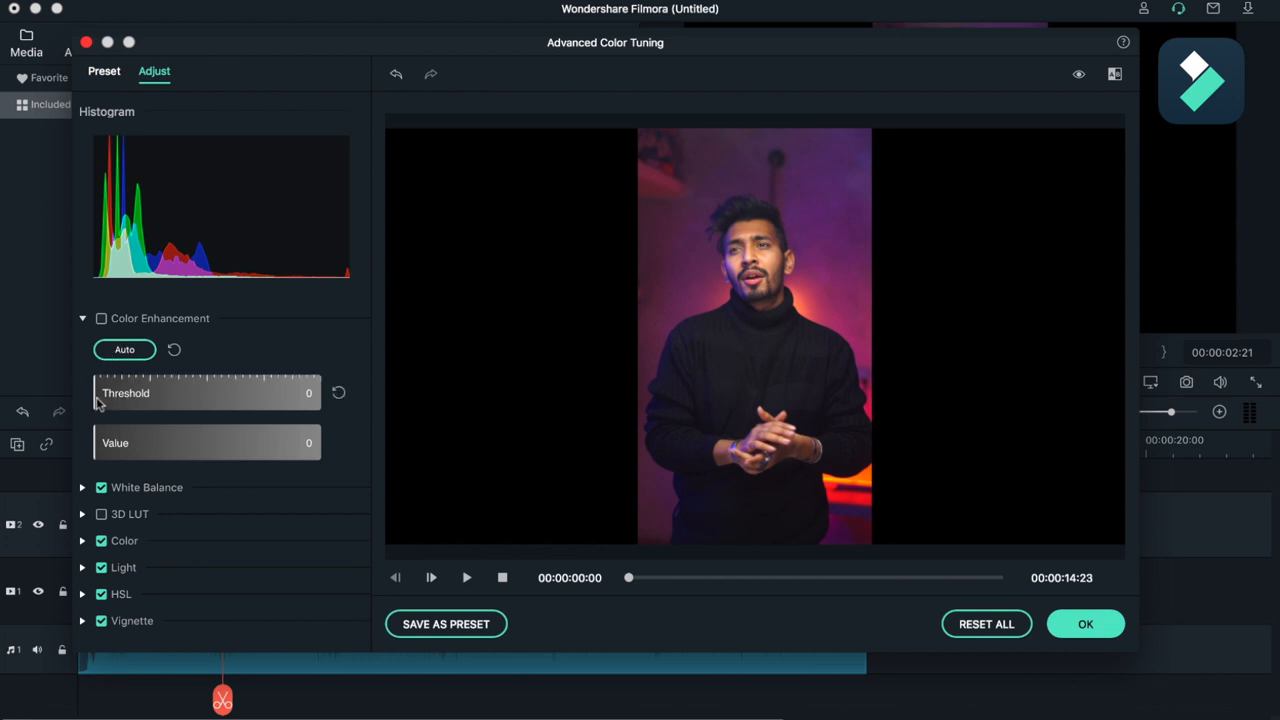
pyautogui.moveTo(100, 392); pyautogui.dragTo(136, 392)
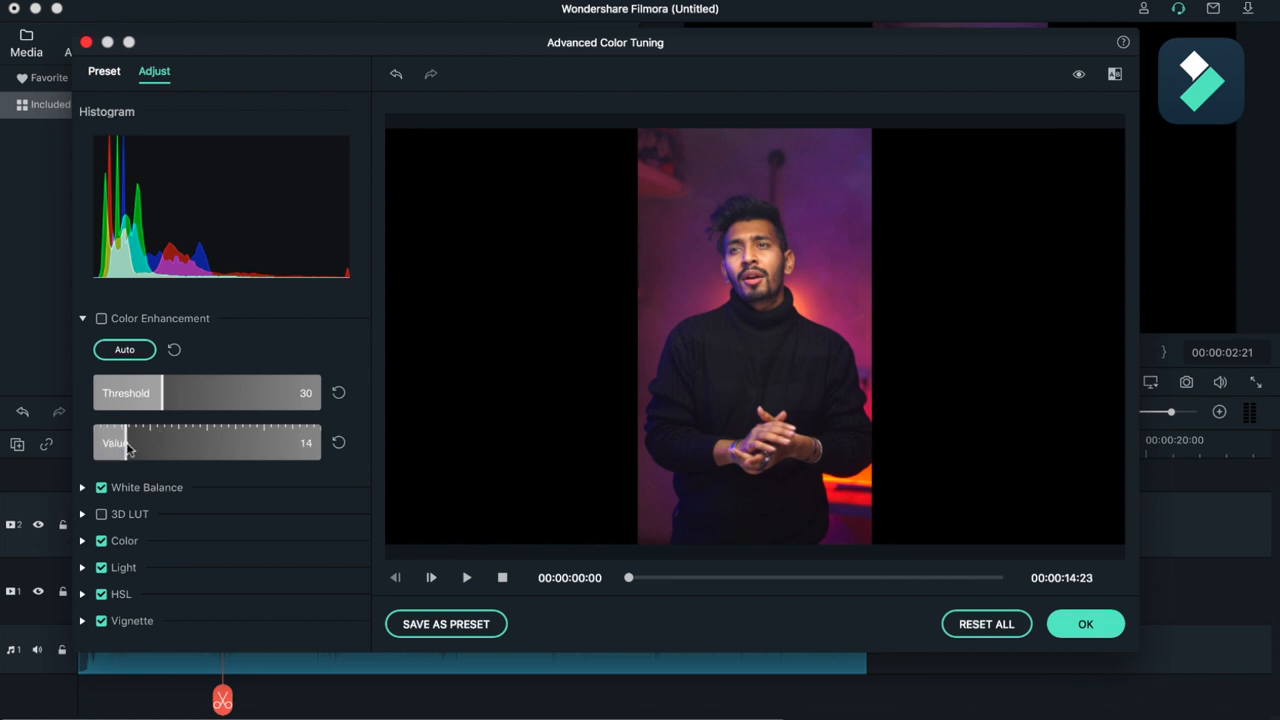
pyautogui.moveTo(124, 444); pyautogui.dragTo(140, 444)
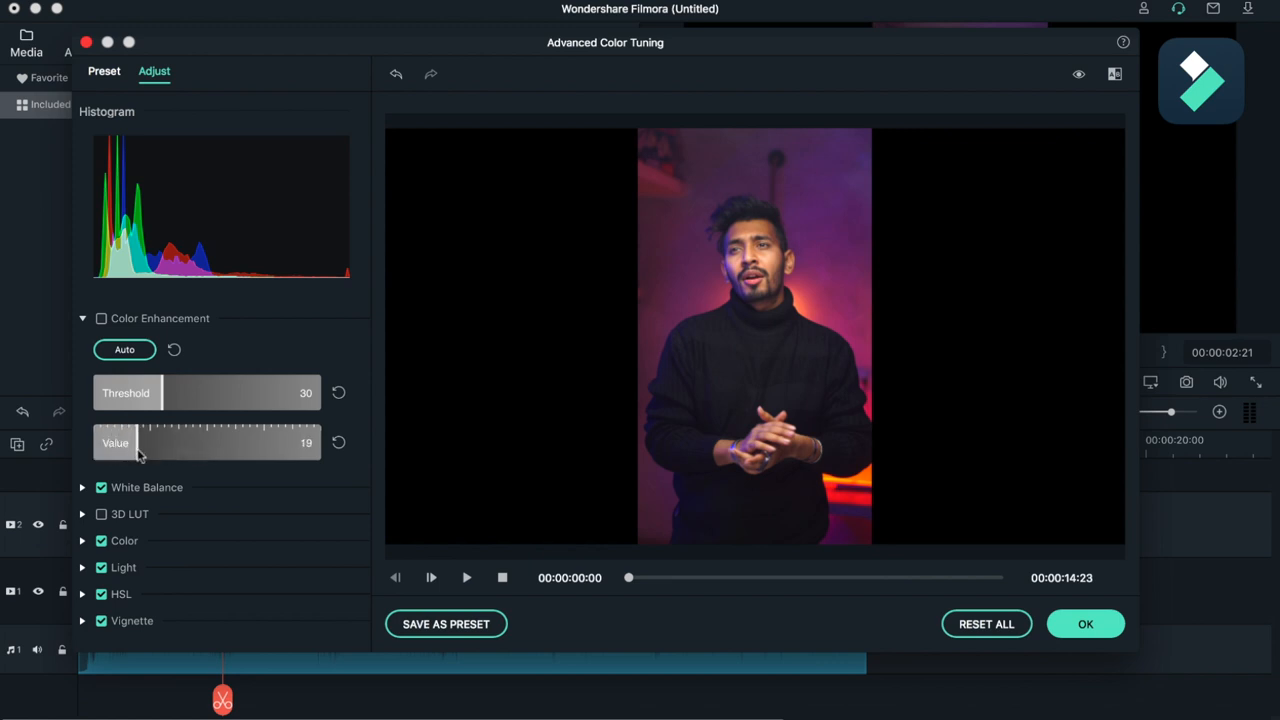
pyautogui.click(100, 318)
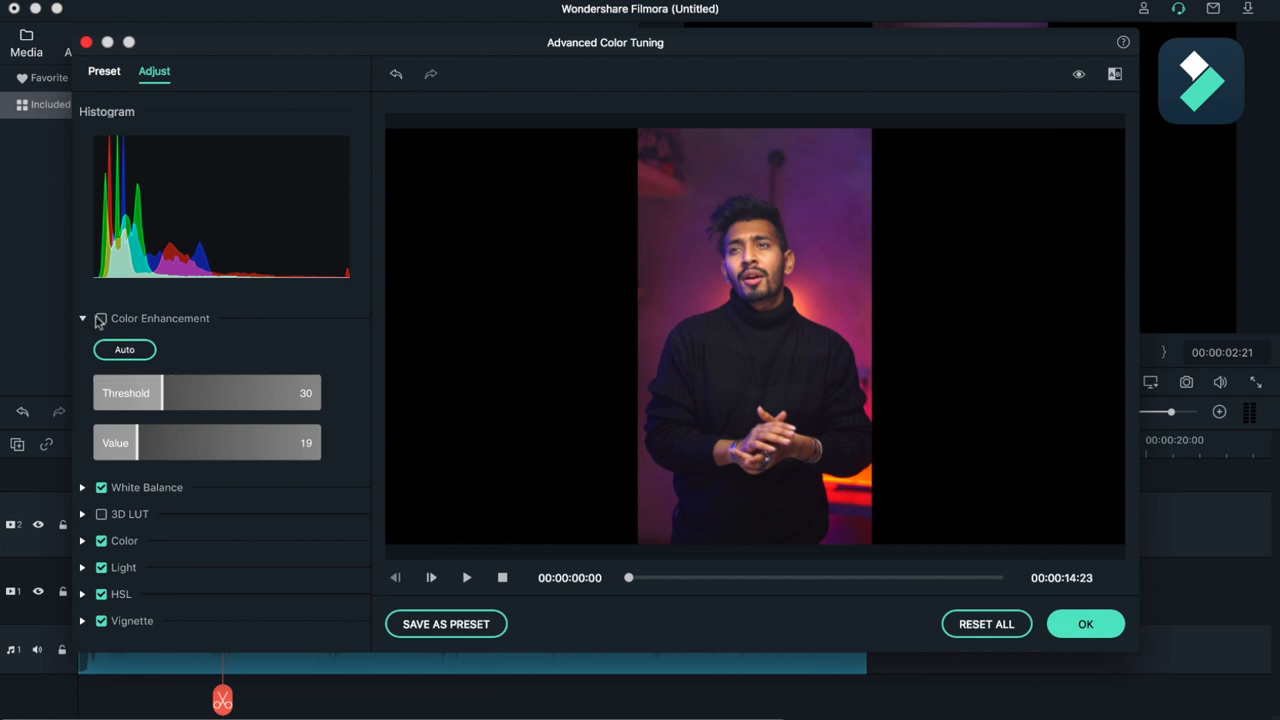
pyautogui.moveTo(144, 444); pyautogui.dragTo(104, 444)
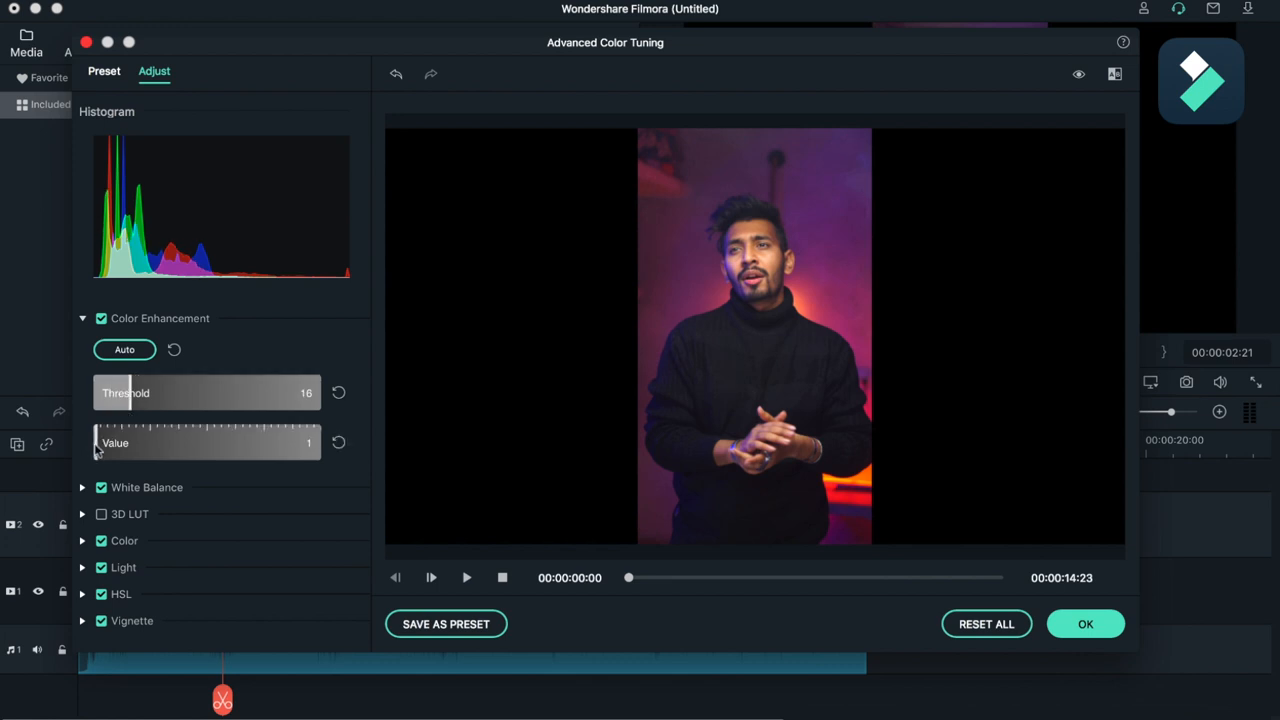
pyautogui.moveTo(116, 392); pyautogui.dragTo(100, 392)
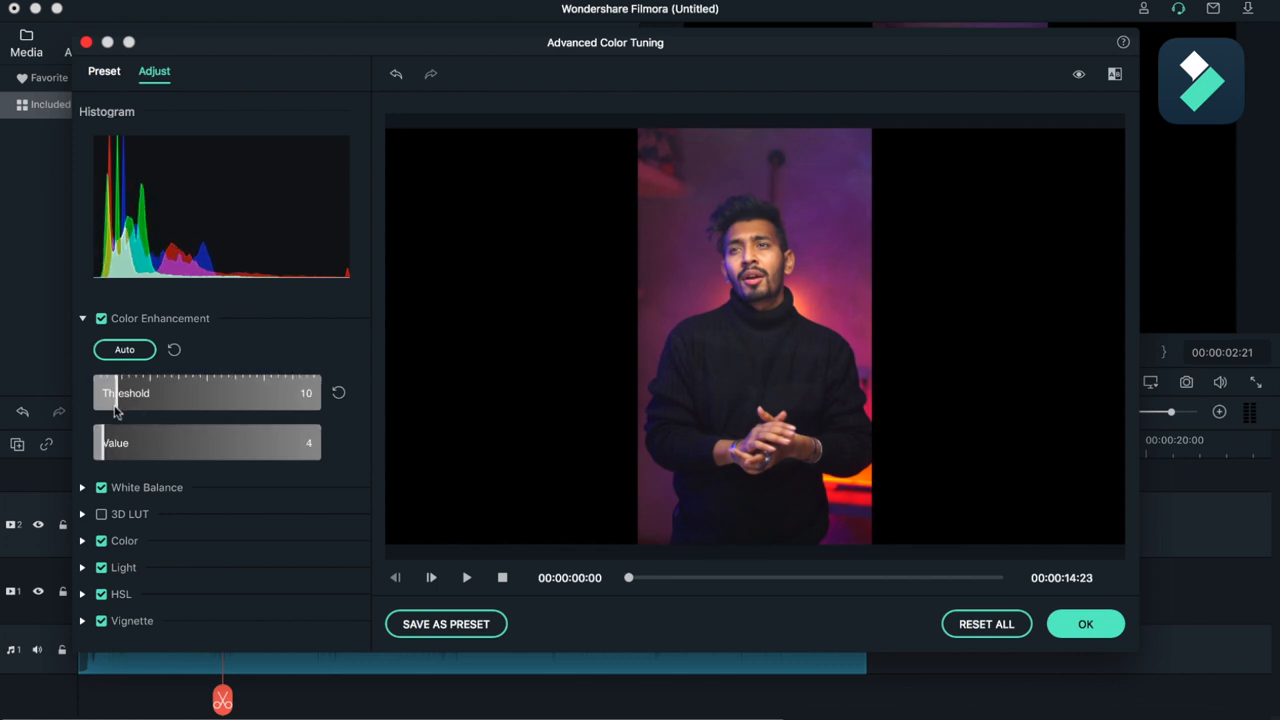
pyautogui.moveTo(114, 392); pyautogui.dragTo(156, 392)
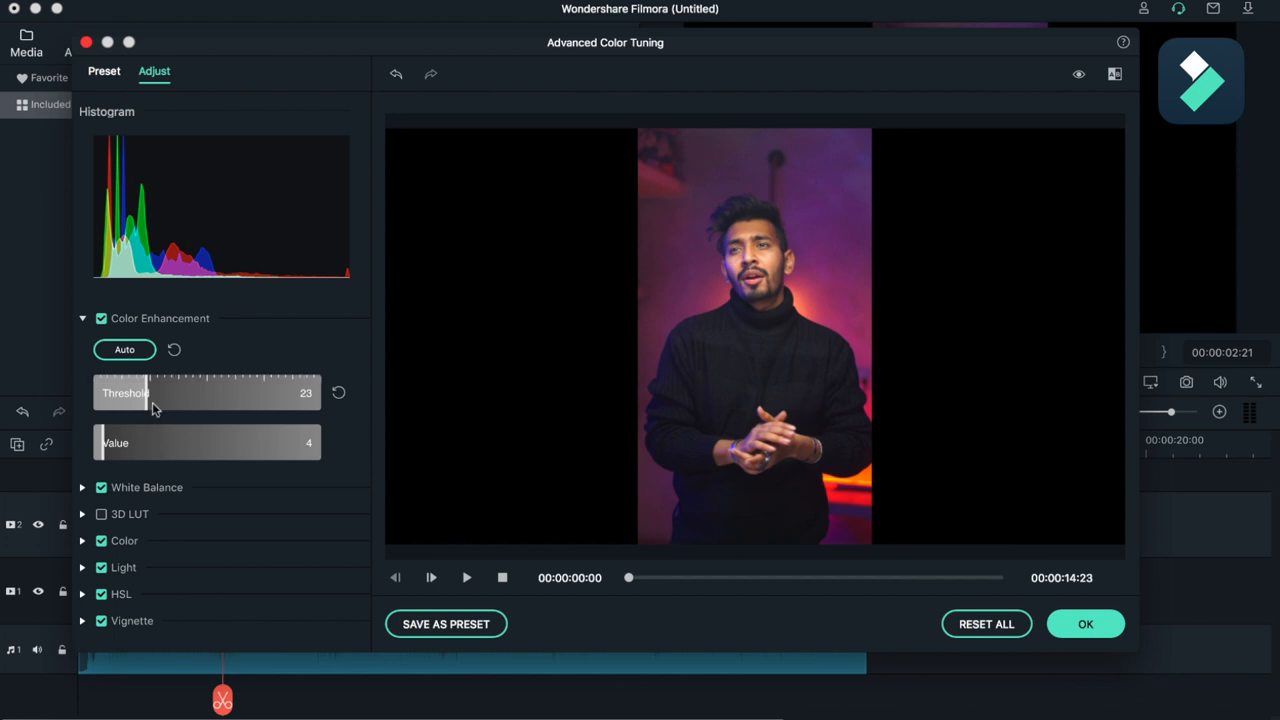
pyautogui.click(84, 318)
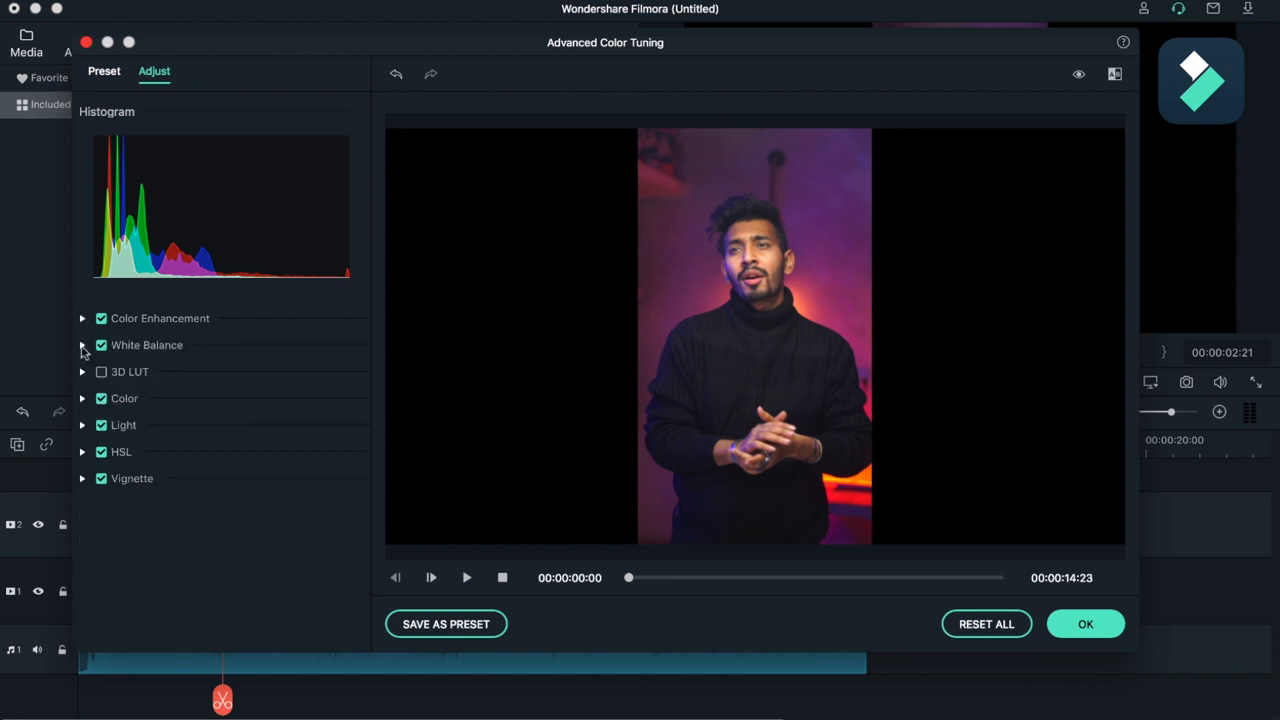
# Set White Balance temperature to 3 and tint to 3, then collapse the section.
pyautogui.click(82, 344)
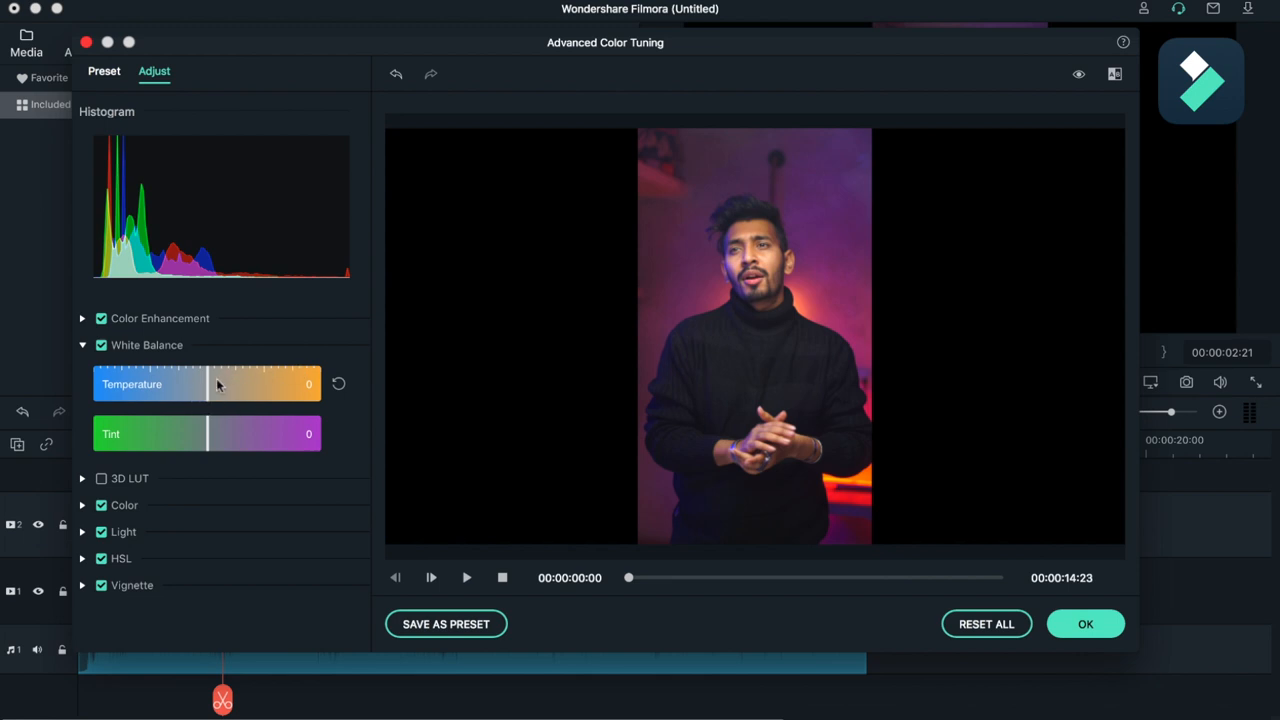
pyautogui.moveTo(844, 240)
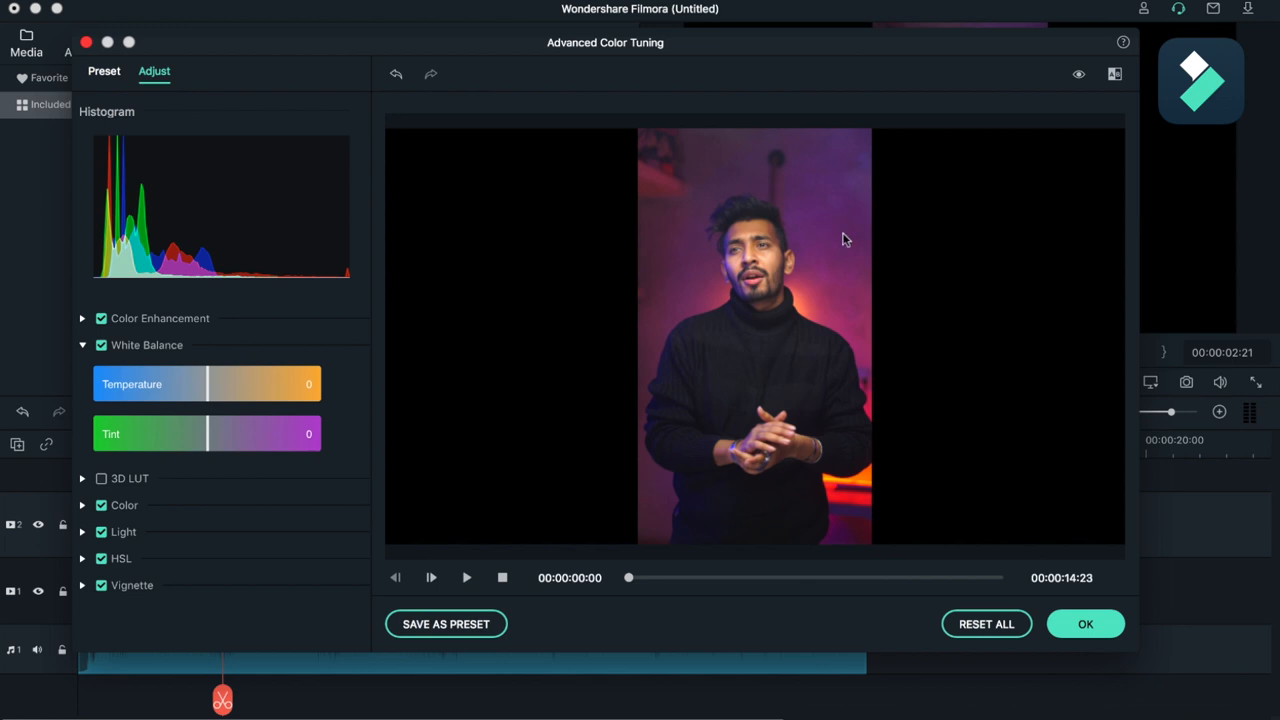
pyautogui.moveTo(208, 388)
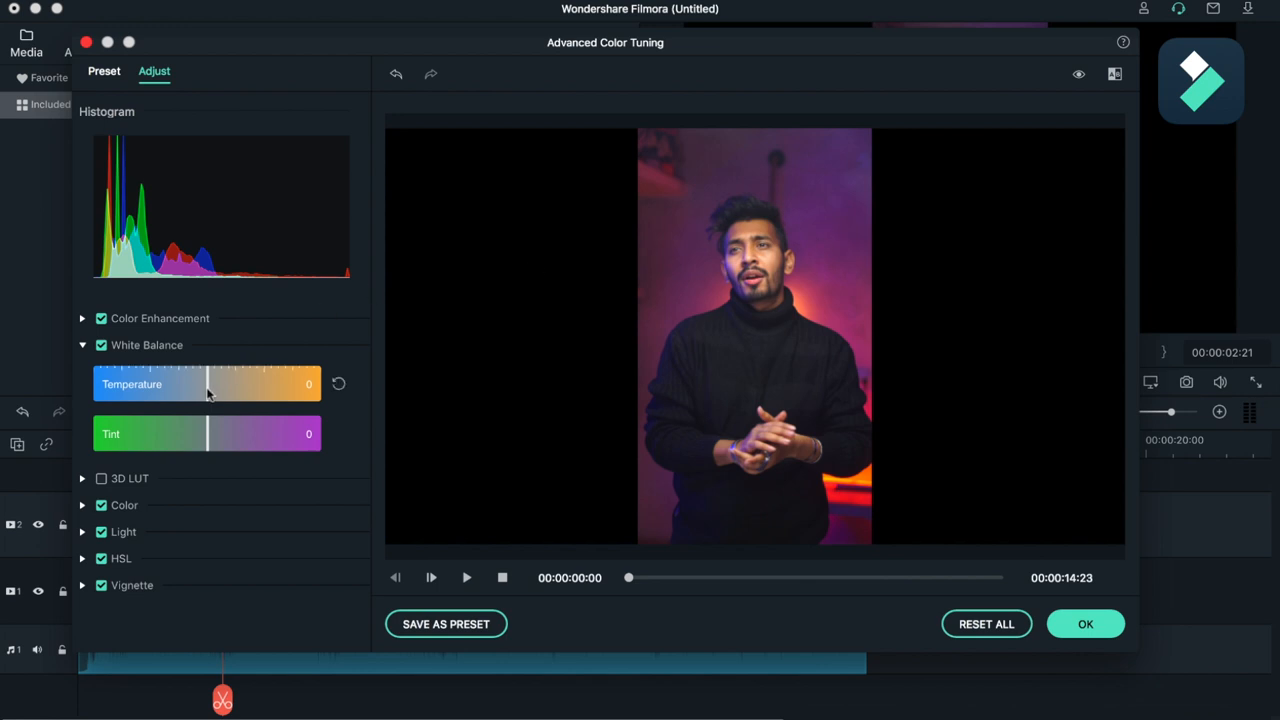
pyautogui.moveTo(208, 384); pyautogui.dragTo(196, 384)
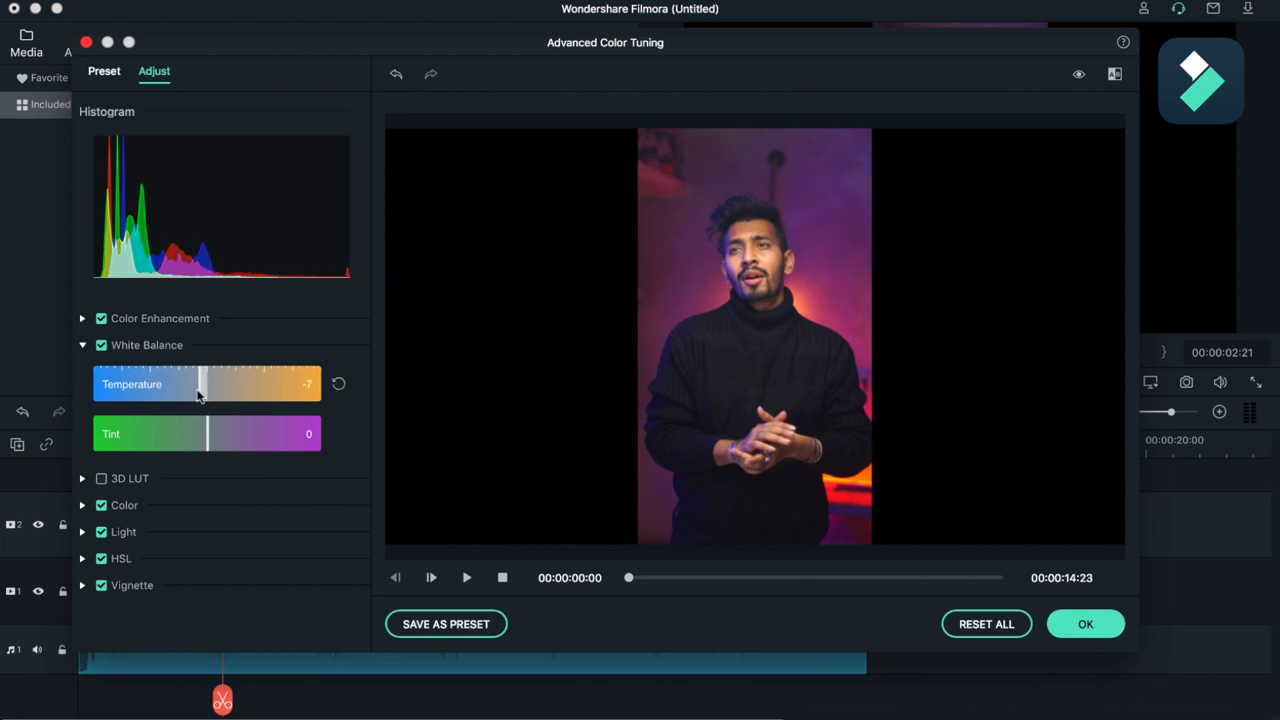
pyautogui.moveTo(188, 384); pyautogui.dragTo(212, 384)
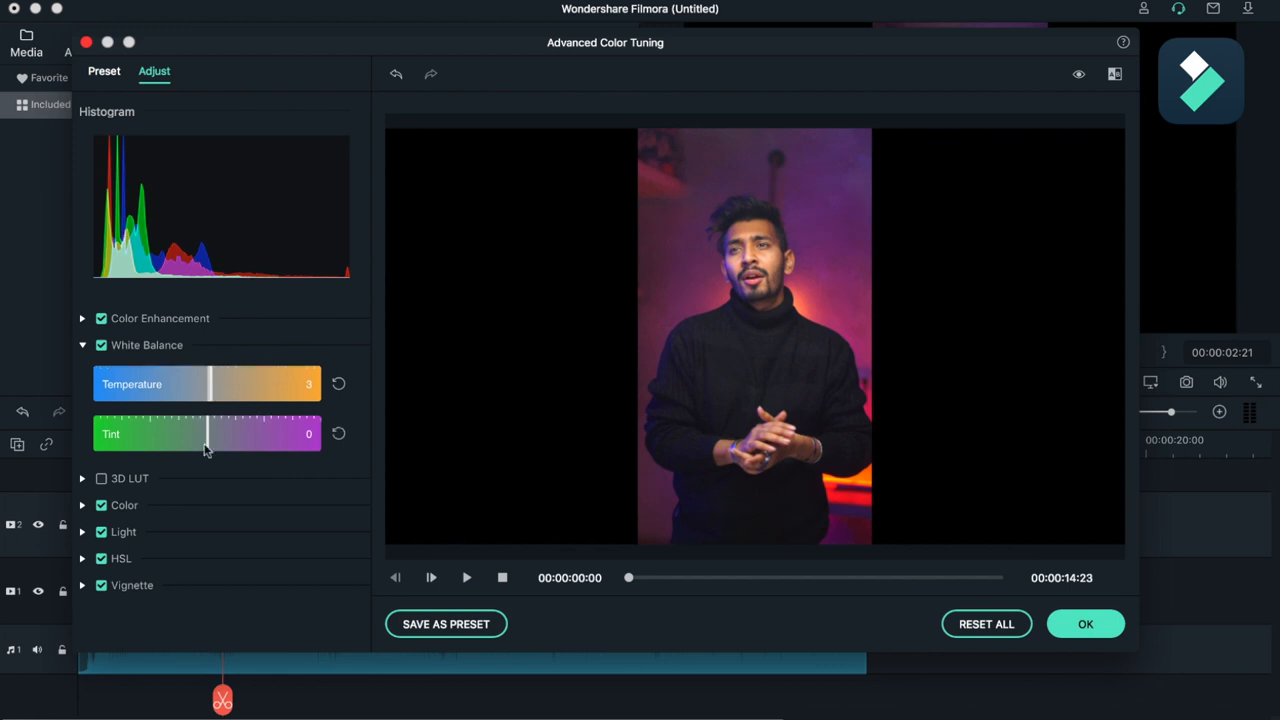
pyautogui.moveTo(204, 432); pyautogui.dragTo(218, 432)
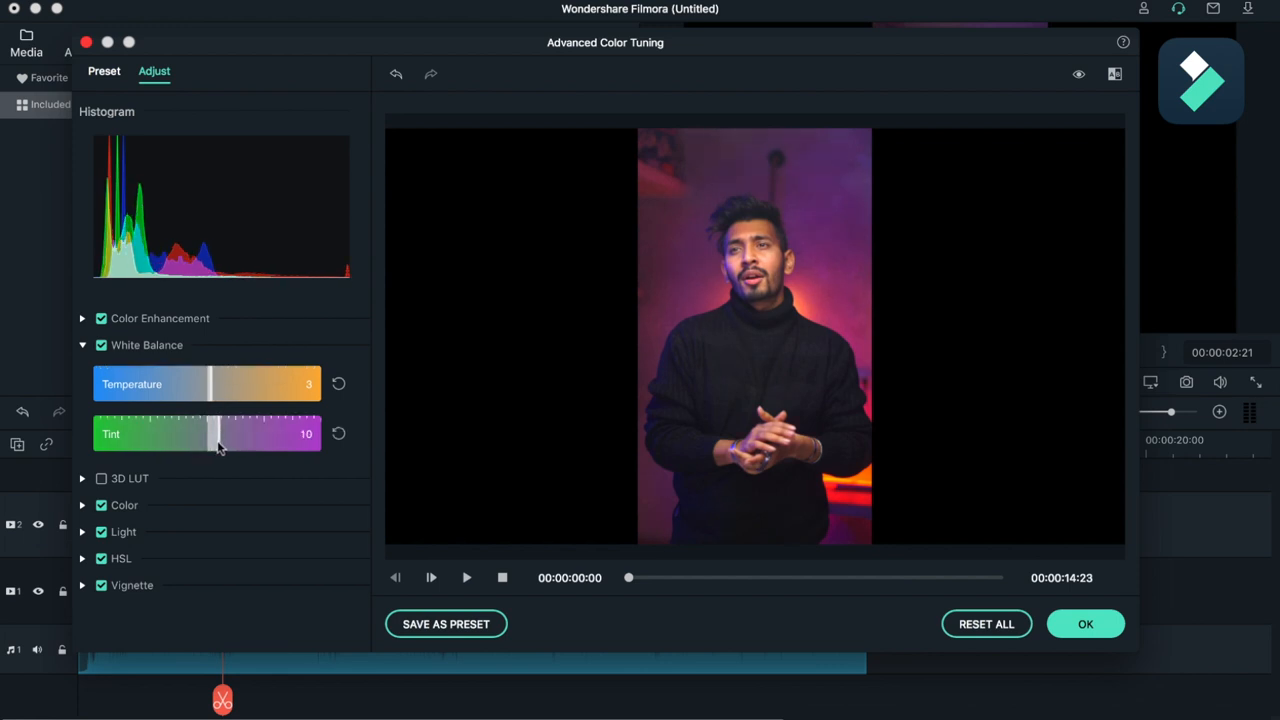
pyautogui.moveTo(218, 432); pyautogui.dragTo(210, 432)
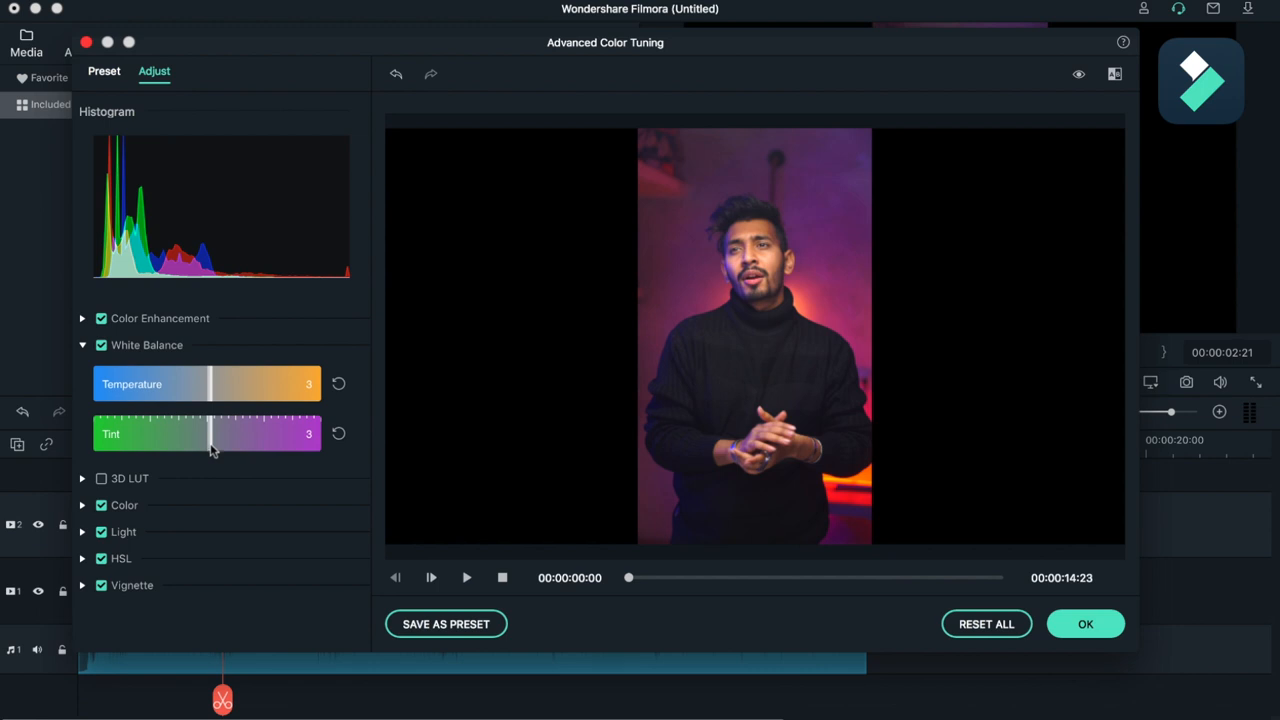
pyautogui.click(82, 344)
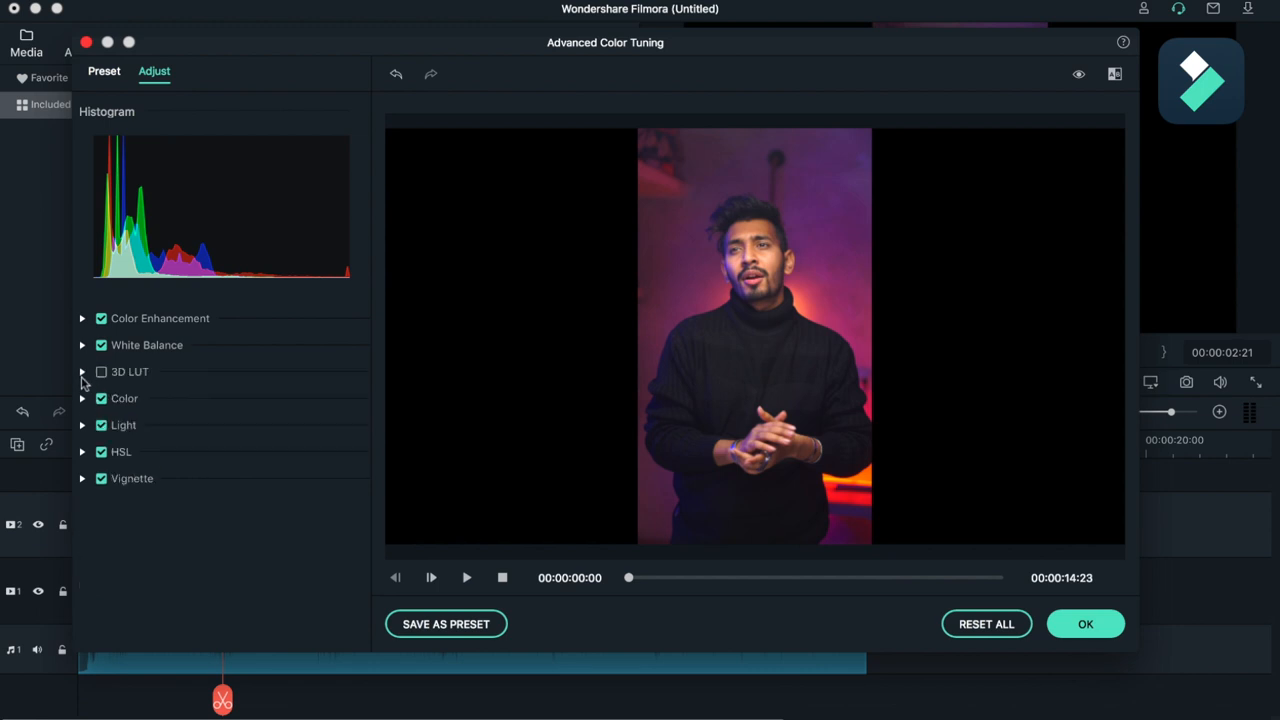
# Set Color to exposure -5, brightness 7, contrast 44 and vibrance 10.
pyautogui.click(82, 398)
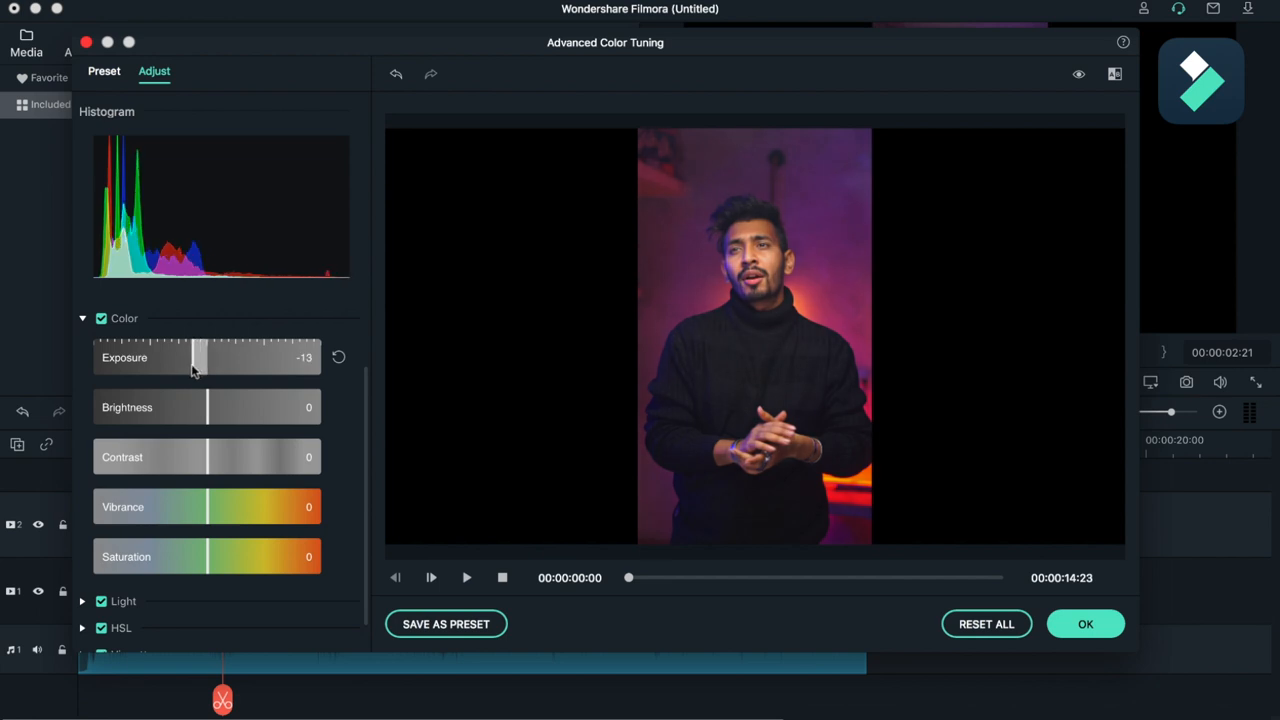
pyautogui.moveTo(196, 356); pyautogui.dragTo(204, 356)
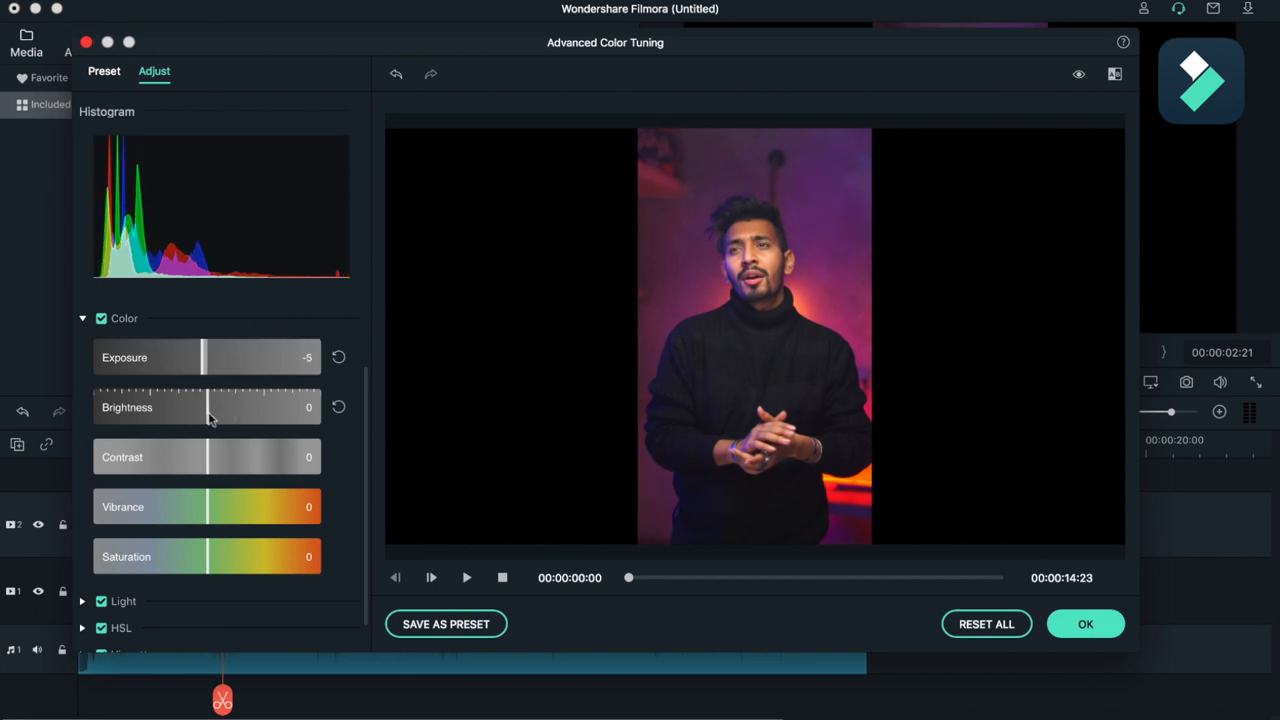
pyautogui.moveTo(186, 408); pyautogui.dragTo(212, 408)
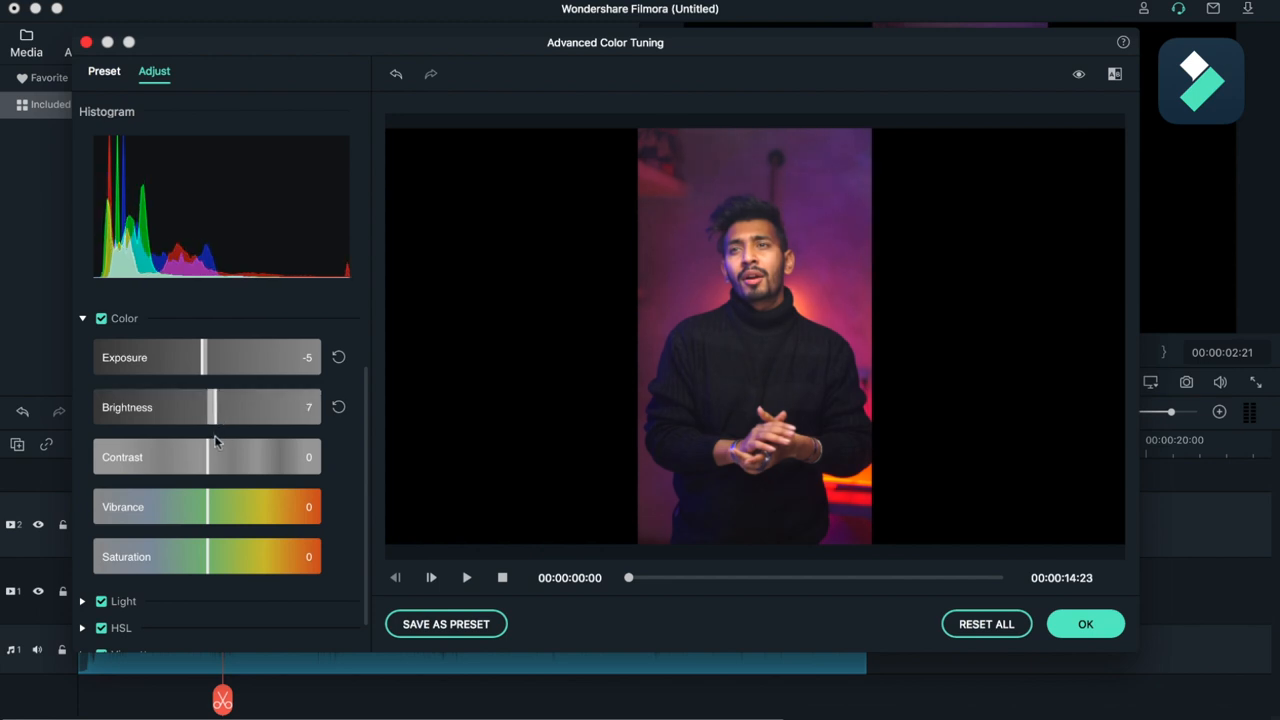
pyautogui.moveTo(212, 456); pyautogui.dragTo(250, 456)
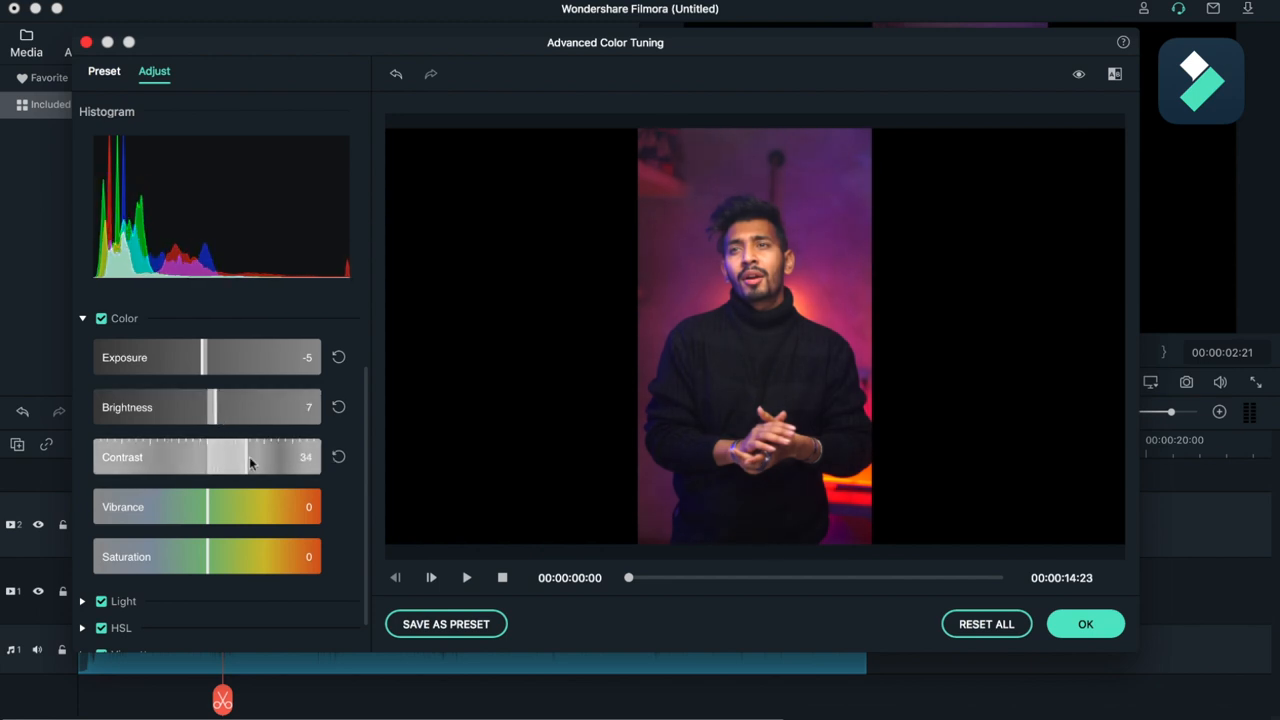
pyautogui.moveTo(250, 456); pyautogui.dragTo(244, 456)
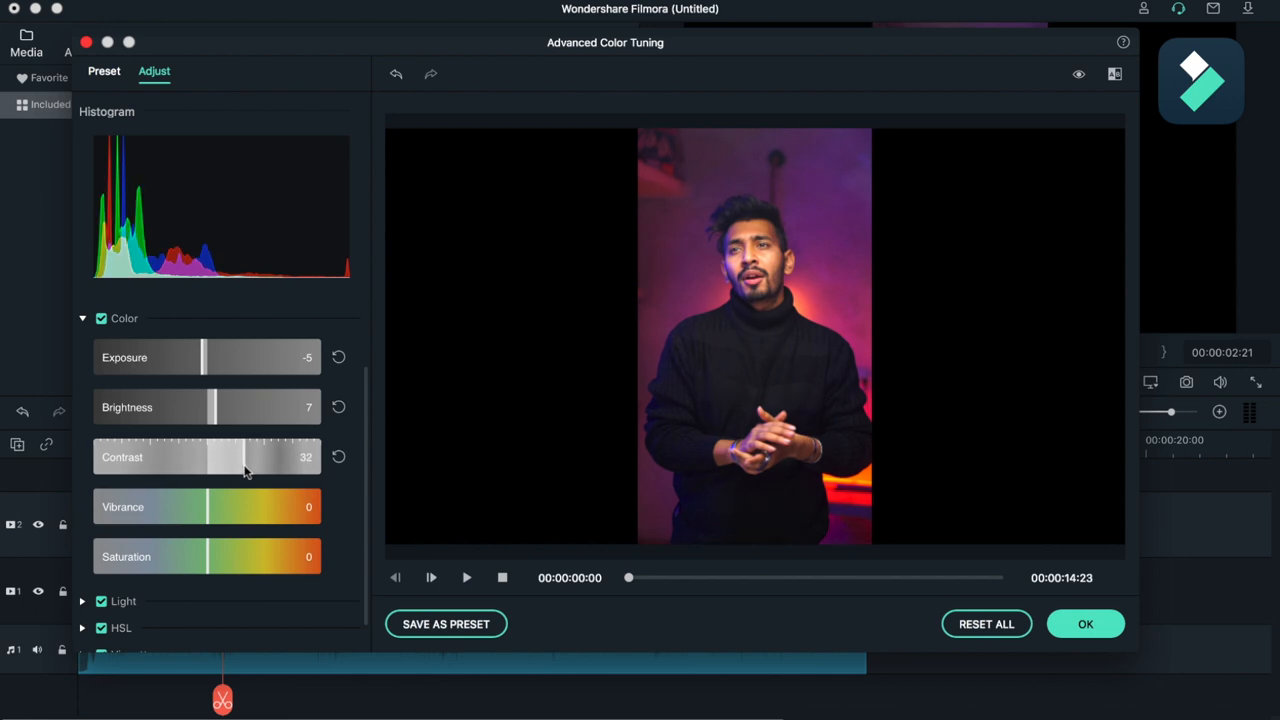
pyautogui.moveTo(244, 456); pyautogui.dragTo(260, 456)
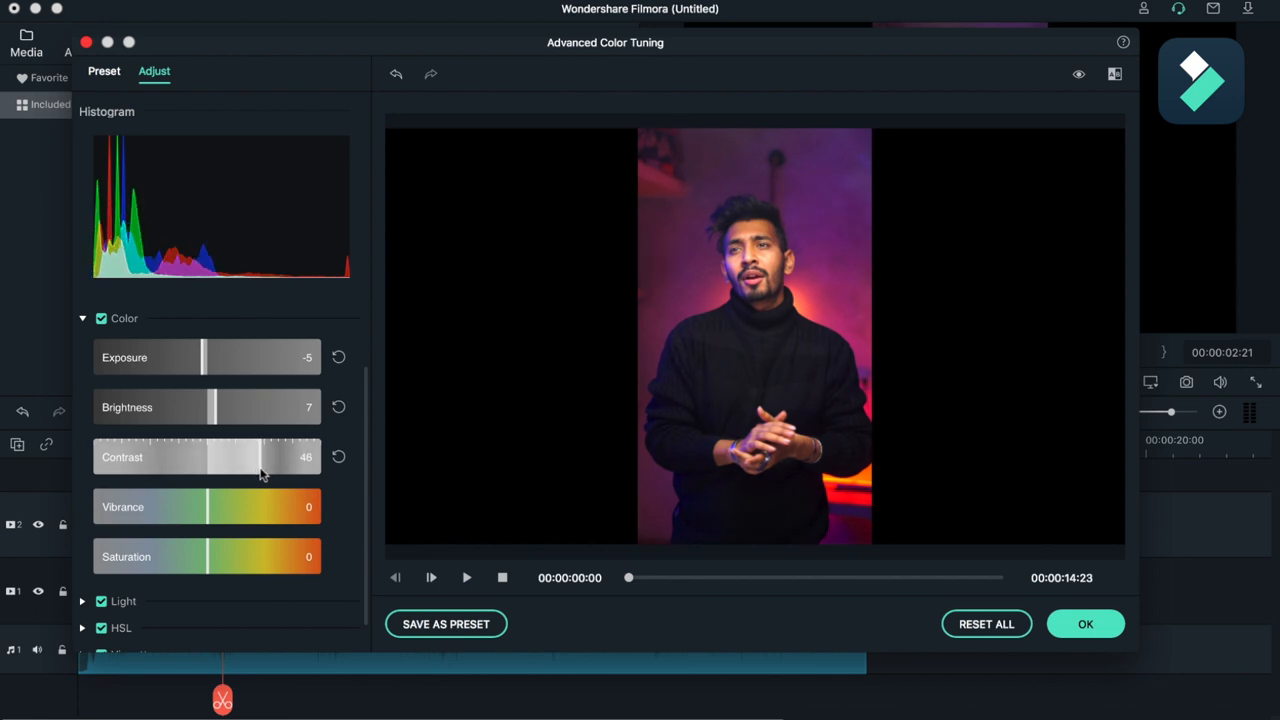
pyautogui.moveTo(284, 456); pyautogui.dragTo(272, 456)
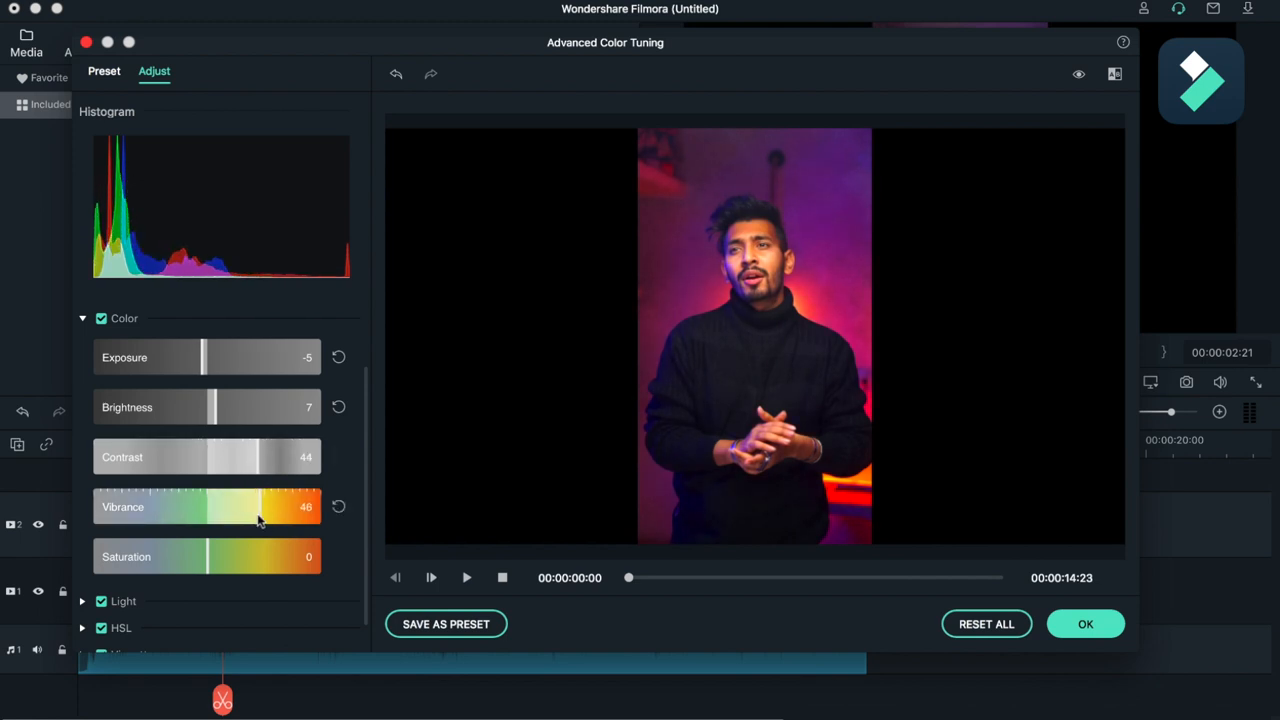
pyautogui.moveTo(258, 508); pyautogui.dragTo(218, 508)
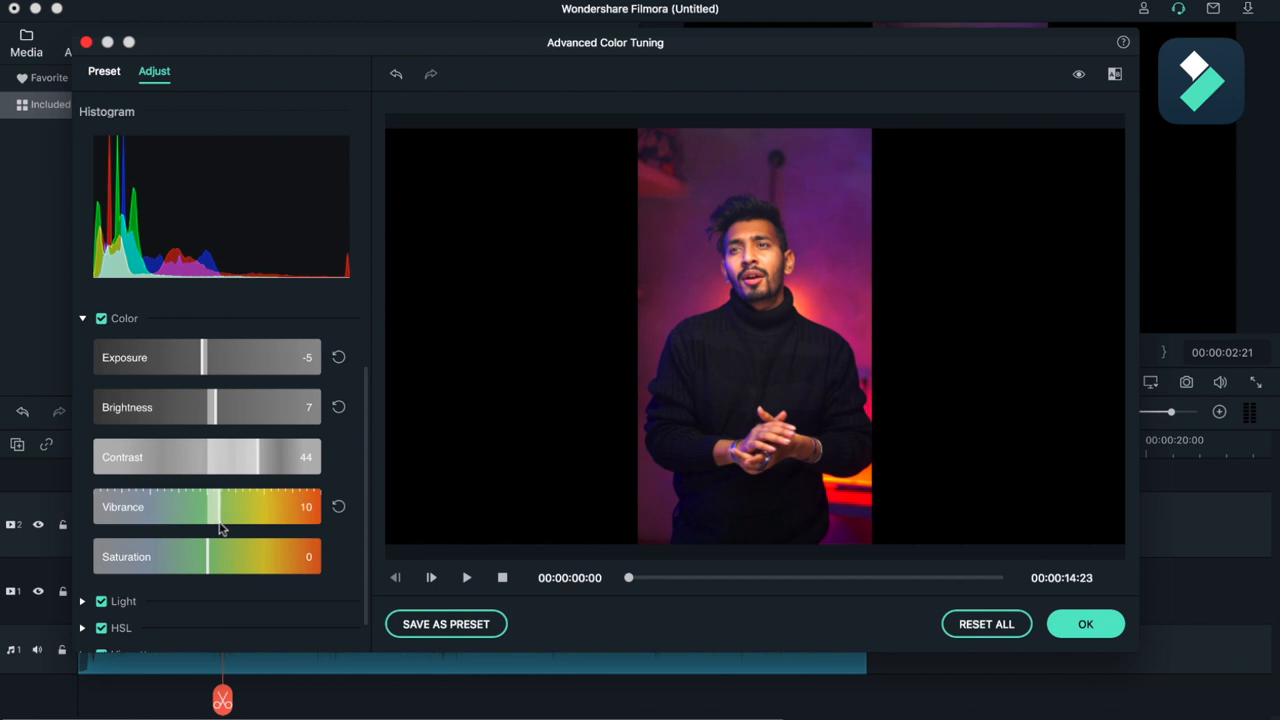
pyautogui.moveTo(208, 564)
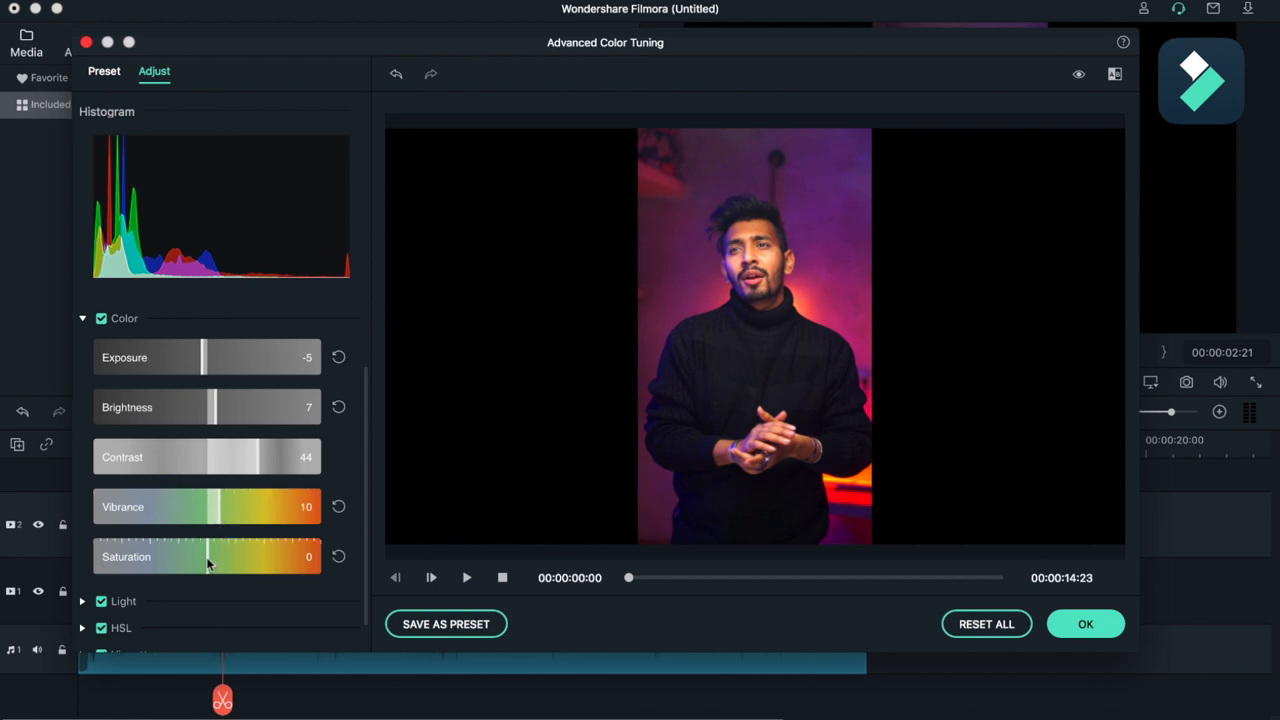
pyautogui.moveTo(210, 556); pyautogui.dragTo(204, 556)
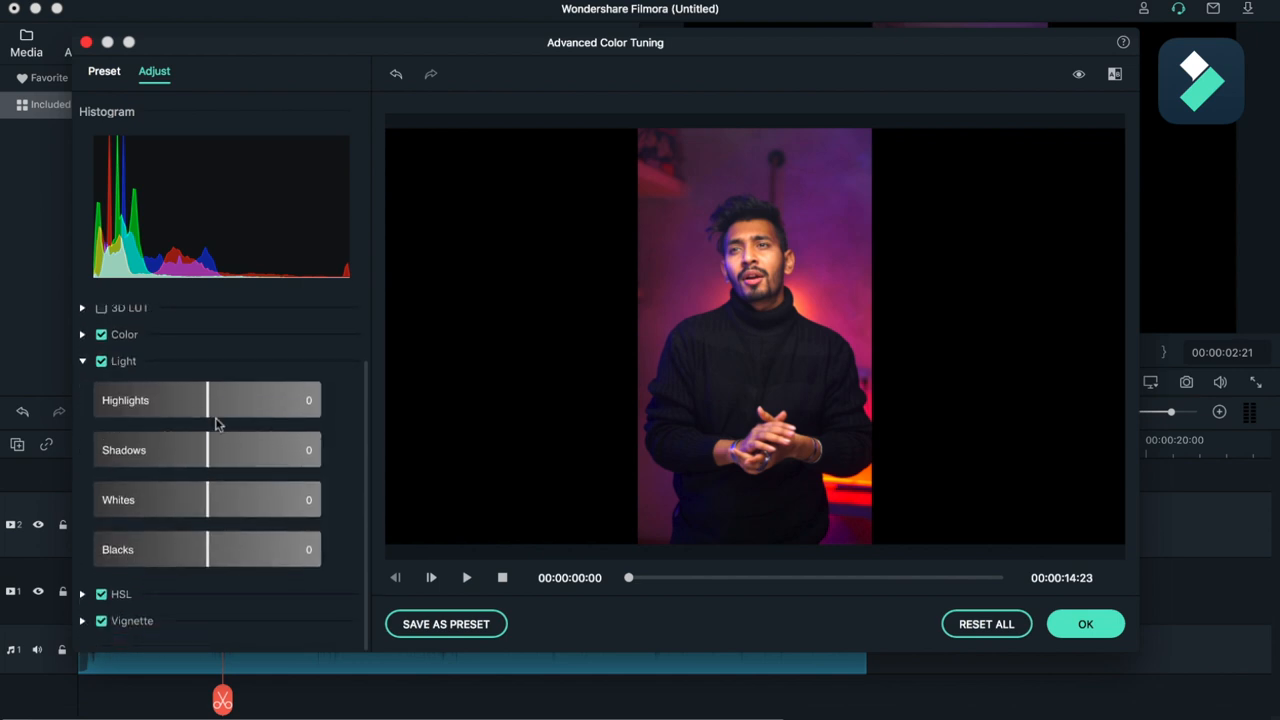
# Set highlights to -5 and work the shadows down toward -11.
pyautogui.moveTo(212, 400); pyautogui.dragTo(196, 400)
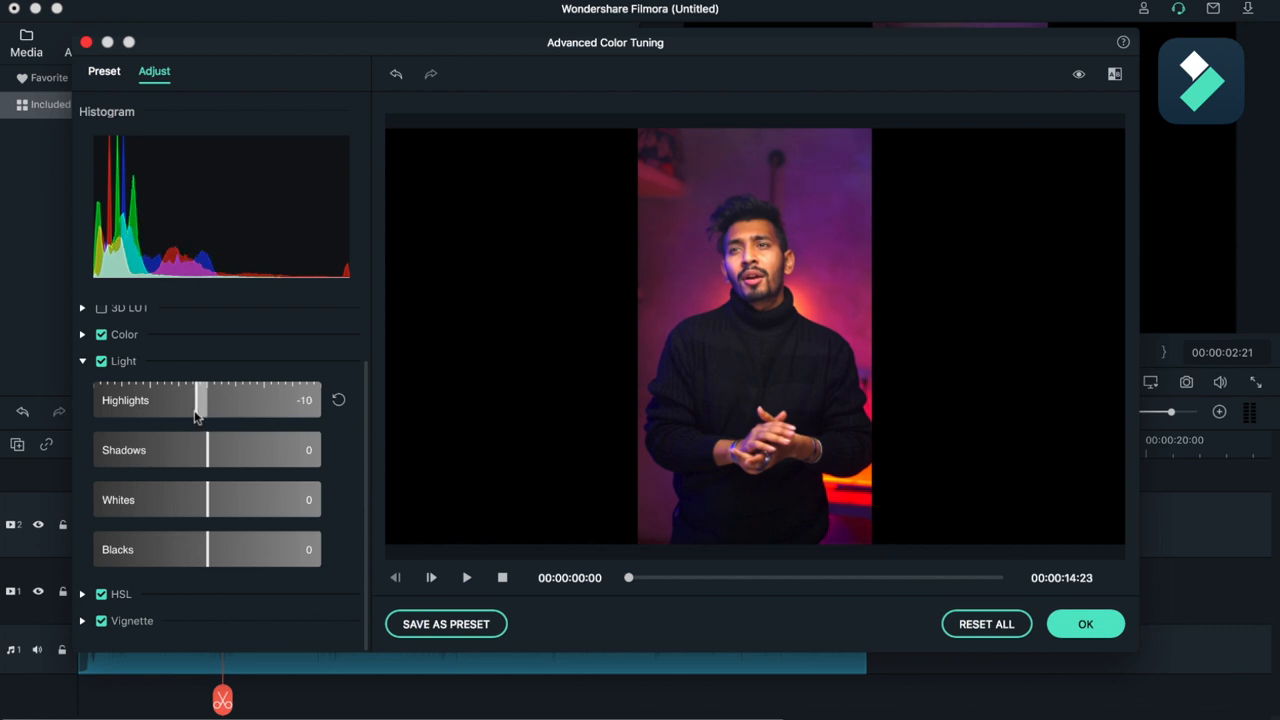
pyautogui.moveTo(200, 400); pyautogui.dragTo(212, 400)
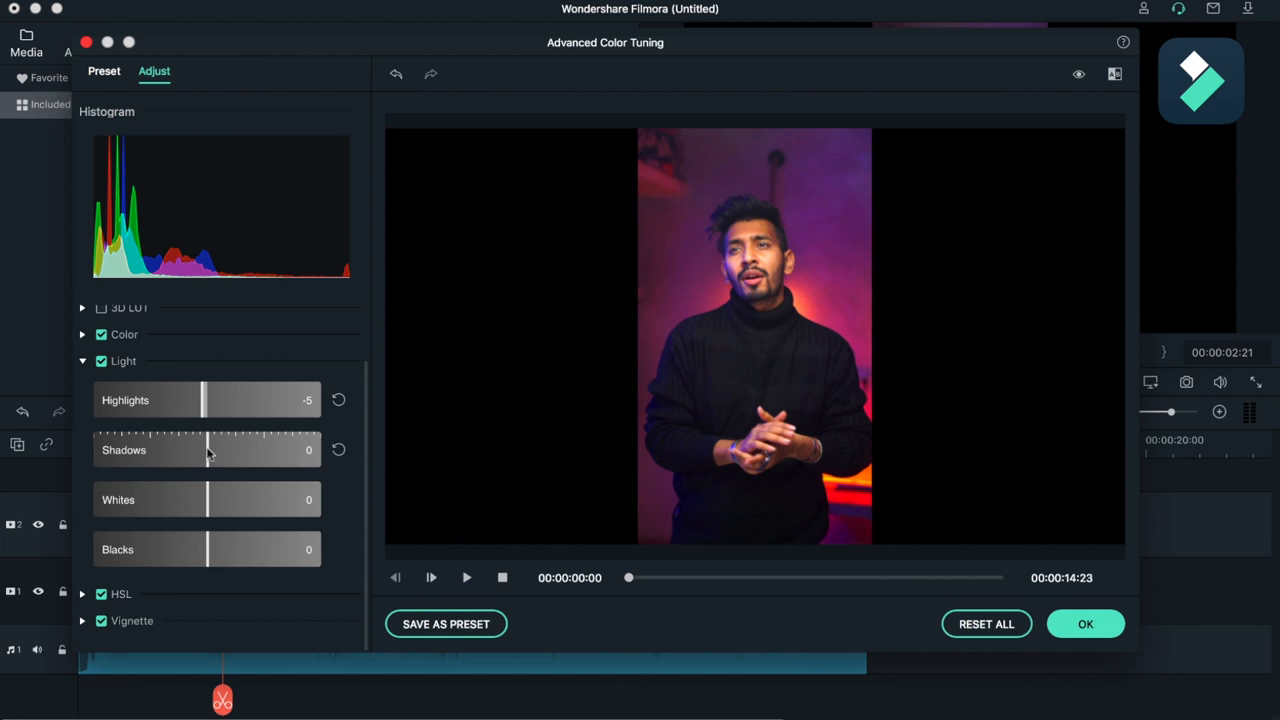
pyautogui.moveTo(200, 450); pyautogui.dragTo(210, 450)
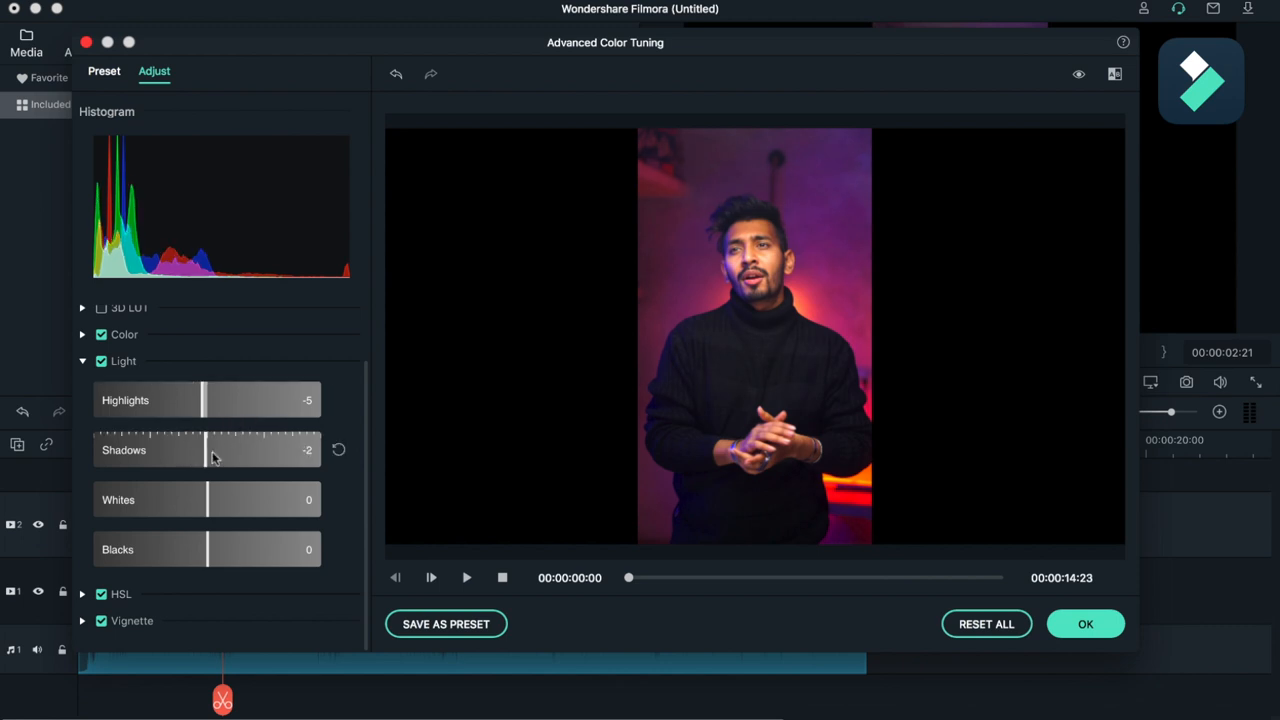
pyautogui.moveTo(210, 448); pyautogui.dragTo(204, 448)
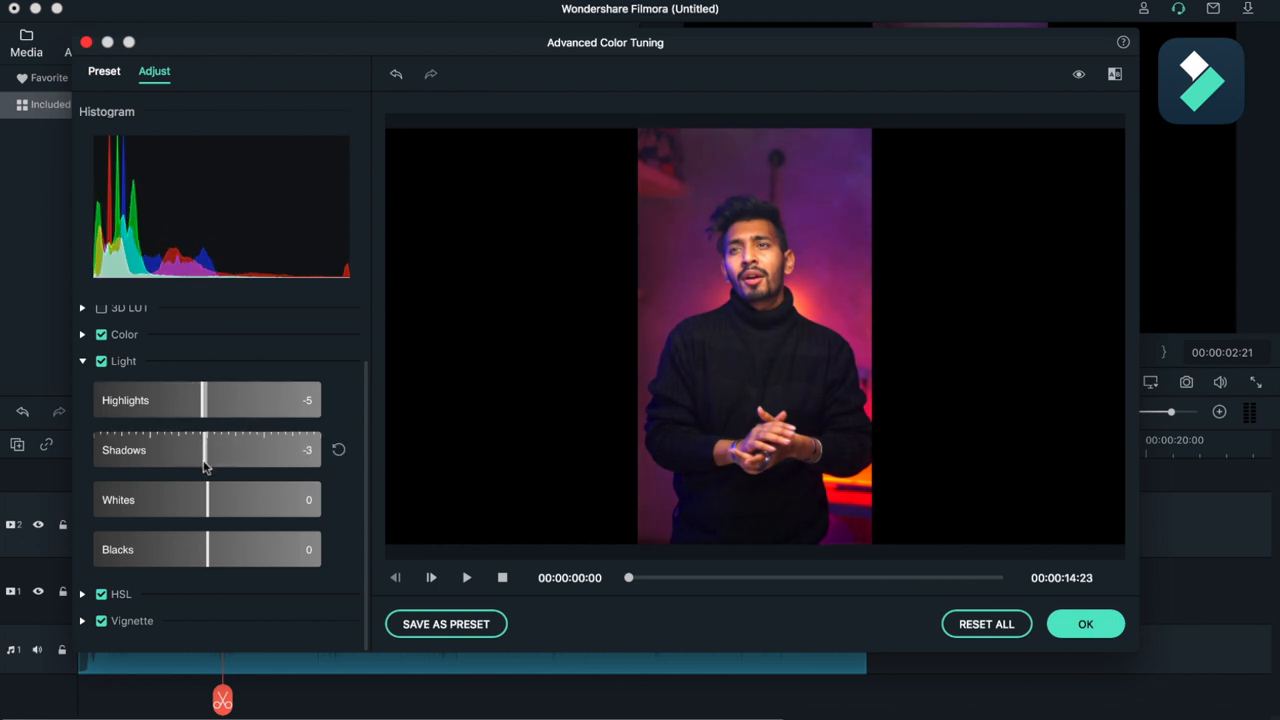
pyautogui.moveTo(204, 450); pyautogui.dragTo(198, 450)
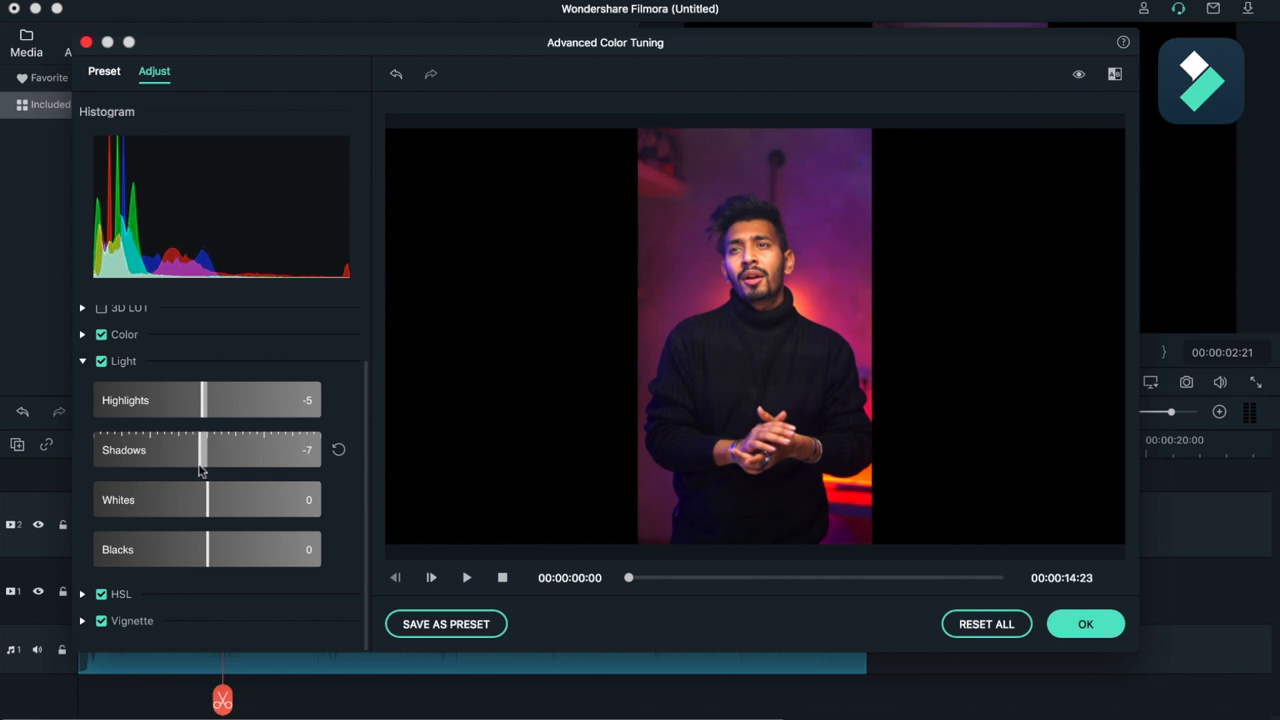
pyautogui.moveTo(810, 328)
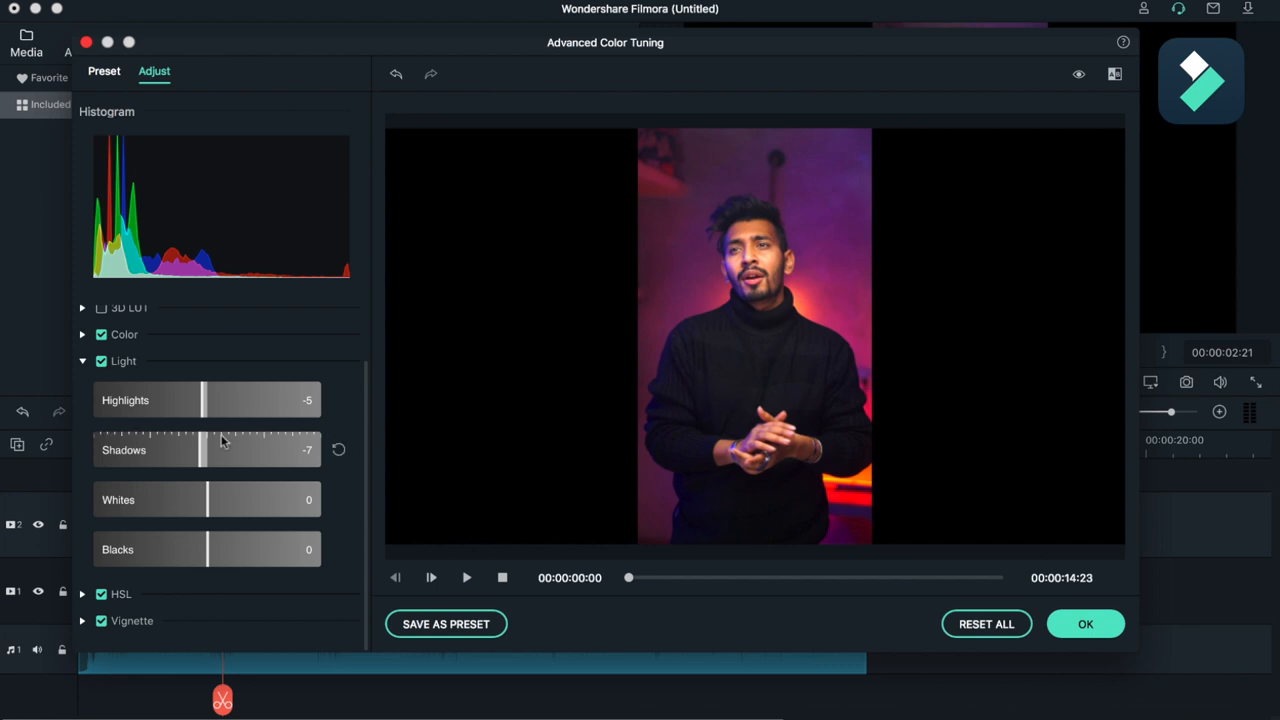
pyautogui.moveTo(204, 448); pyautogui.dragTo(192, 448)
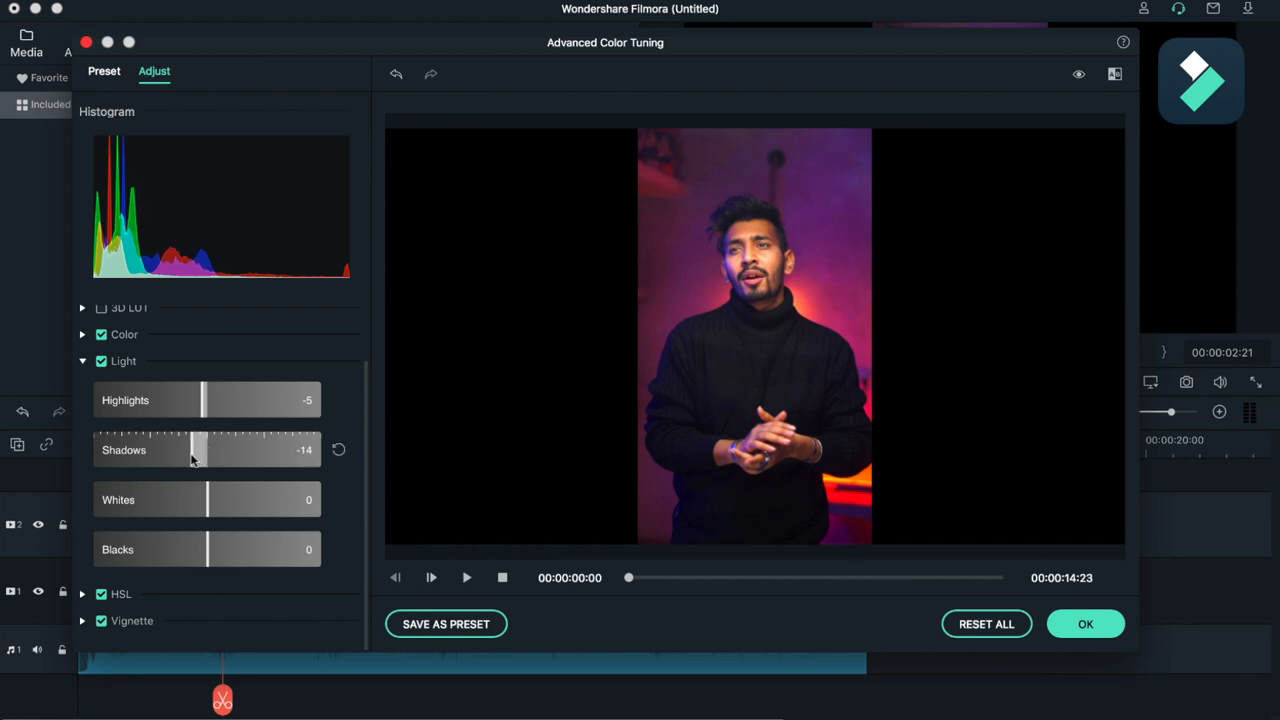
# Finish shadows at -11, whites at 4 and blacks at -9, then collapse Light.
pyautogui.moveTo(180, 500); pyautogui.dragTo(216, 500)
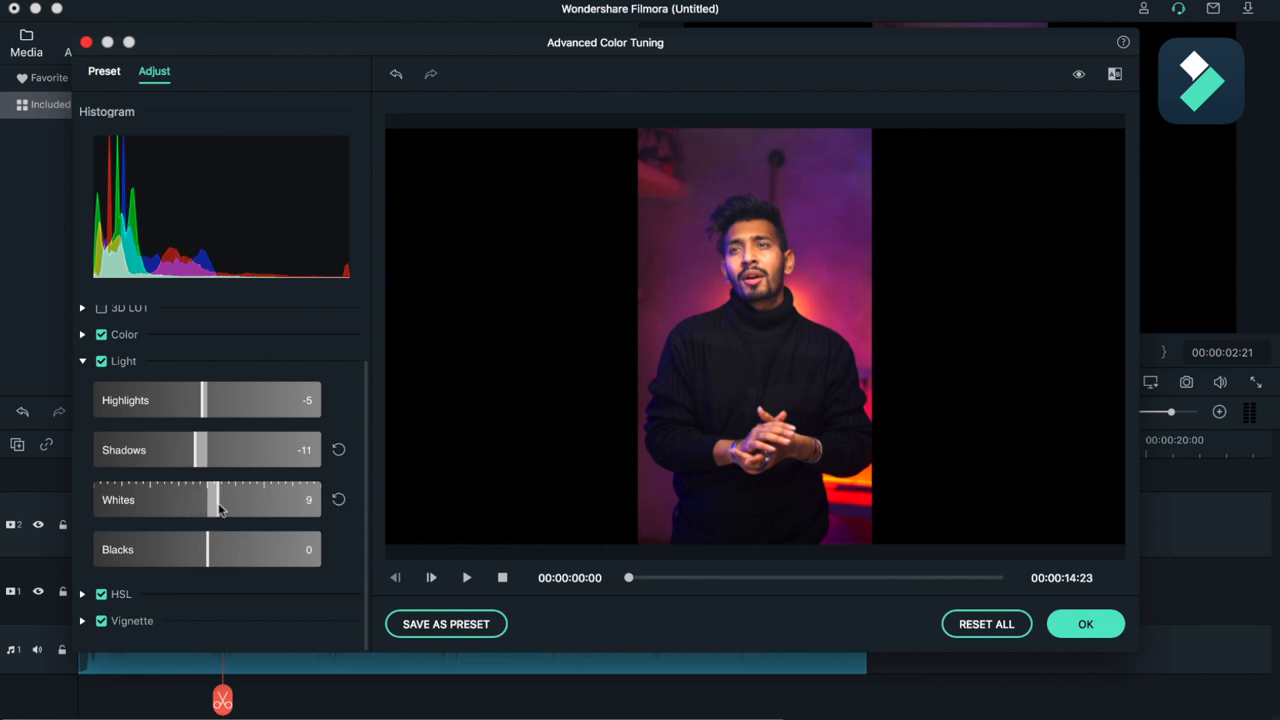
pyautogui.moveTo(218, 500); pyautogui.dragTo(212, 500)
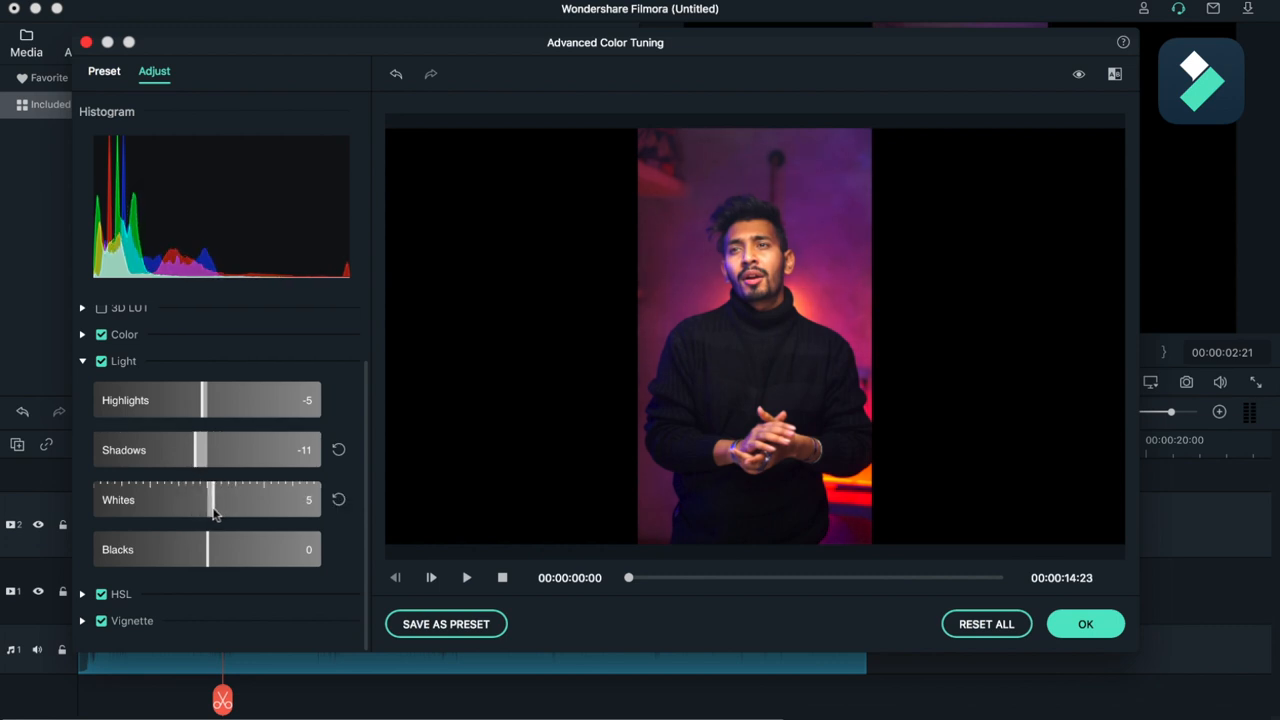
pyautogui.moveTo(212, 500); pyautogui.dragTo(212, 500)
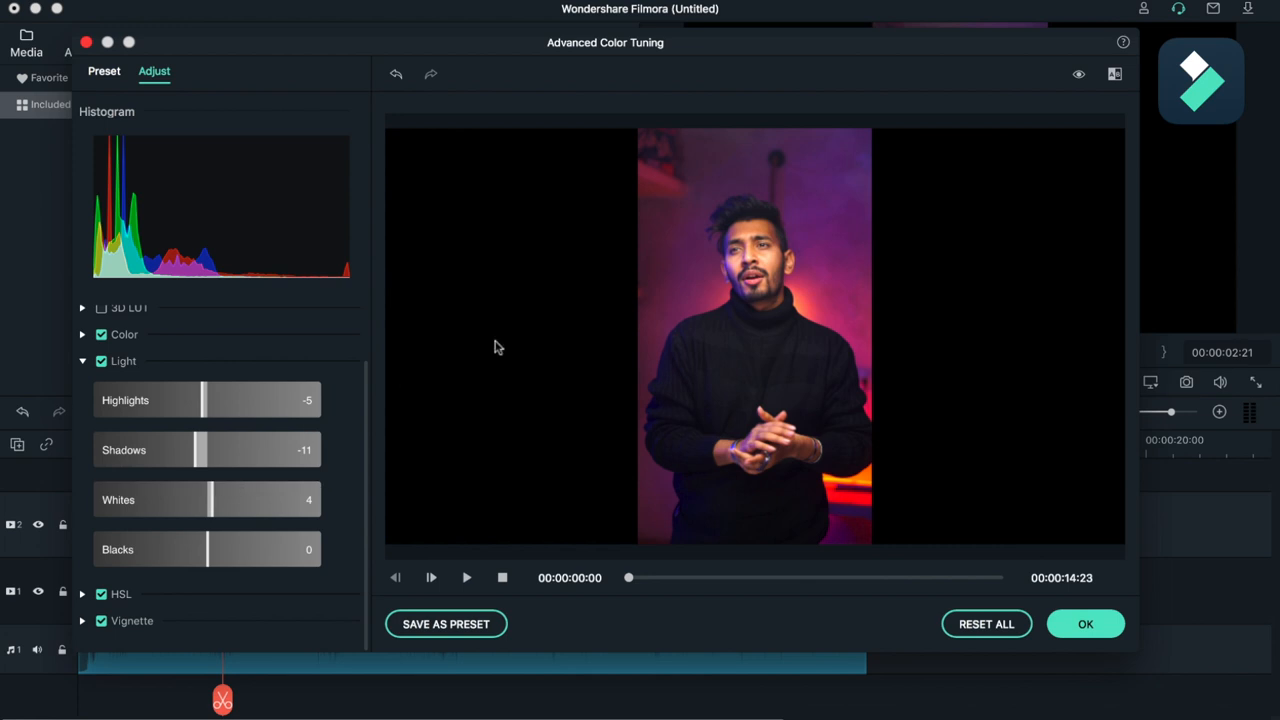
pyautogui.moveTo(360, 400)
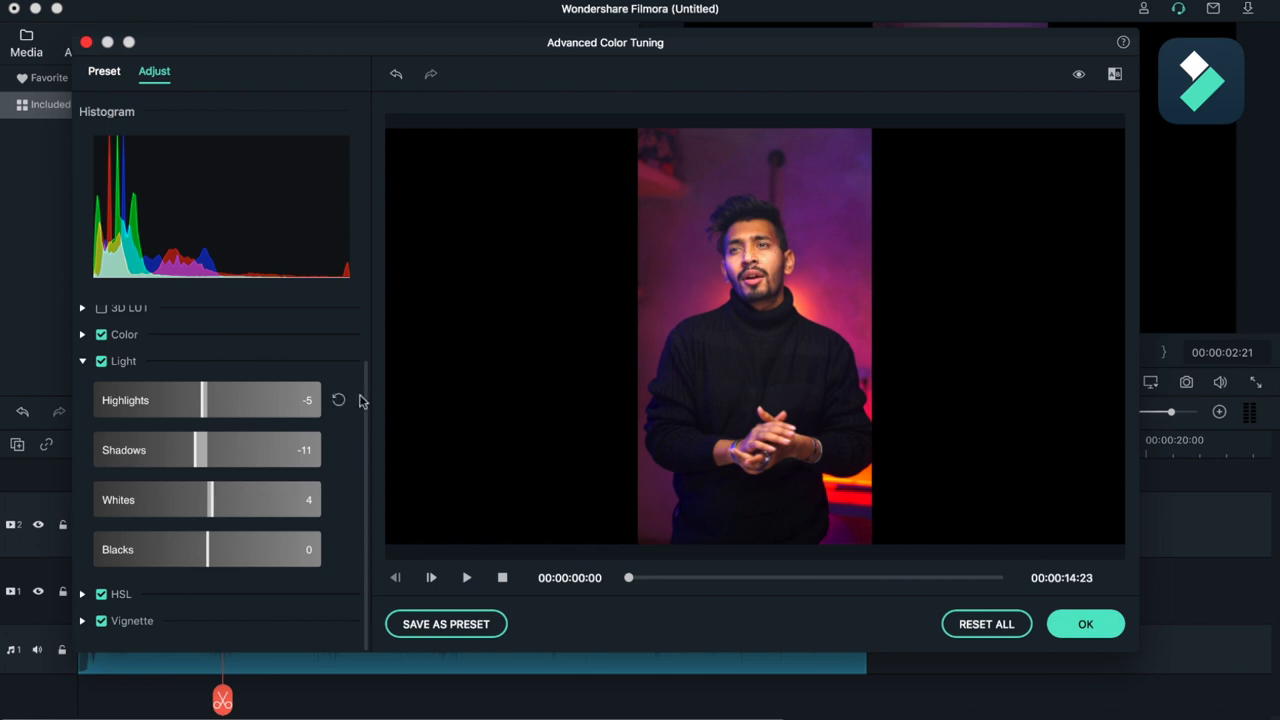
pyautogui.moveTo(204, 548); pyautogui.dragTo(200, 548)
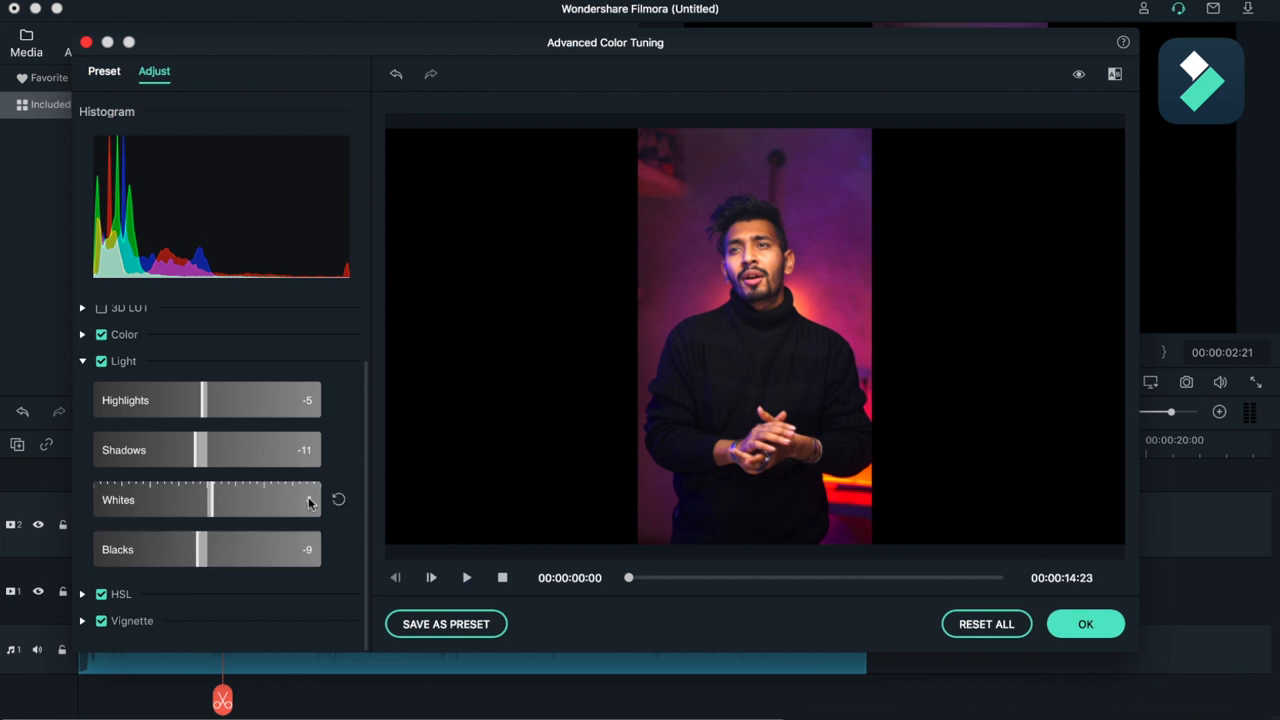
pyautogui.click(84, 360)
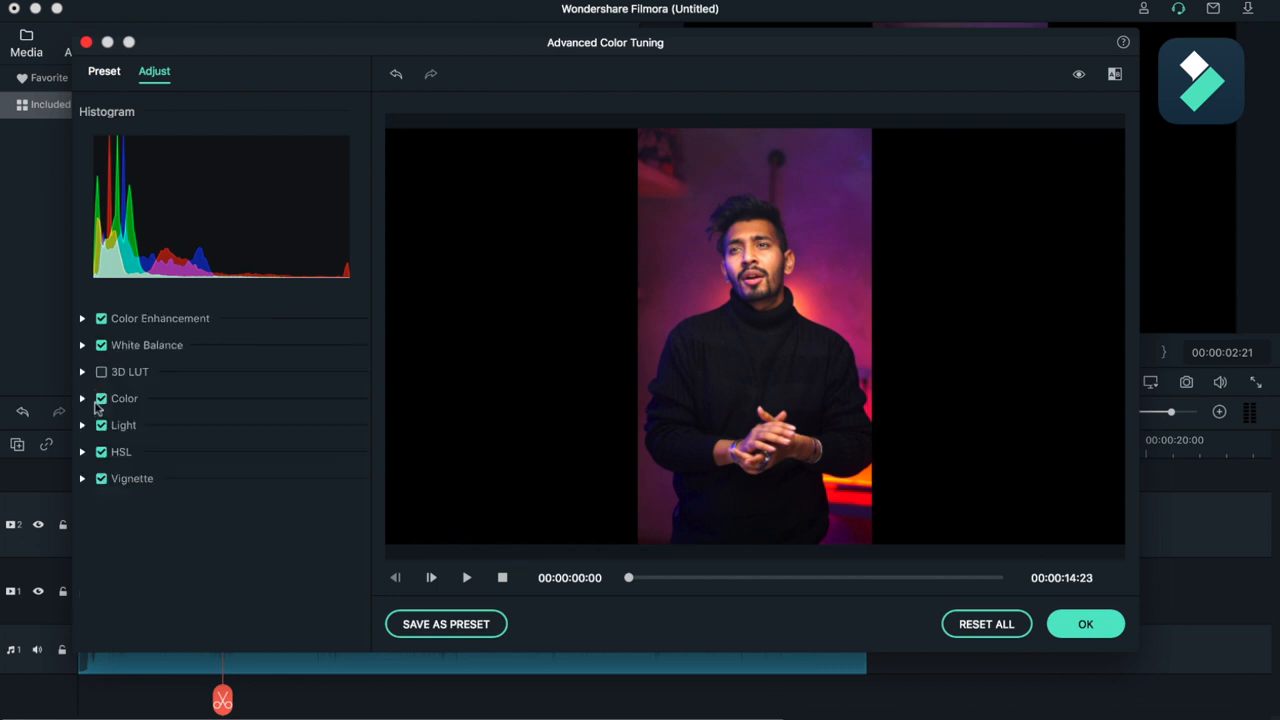
# Experiment with HSL hue and saturation sliders, then select the purple colour range.
pyautogui.click(82, 452)
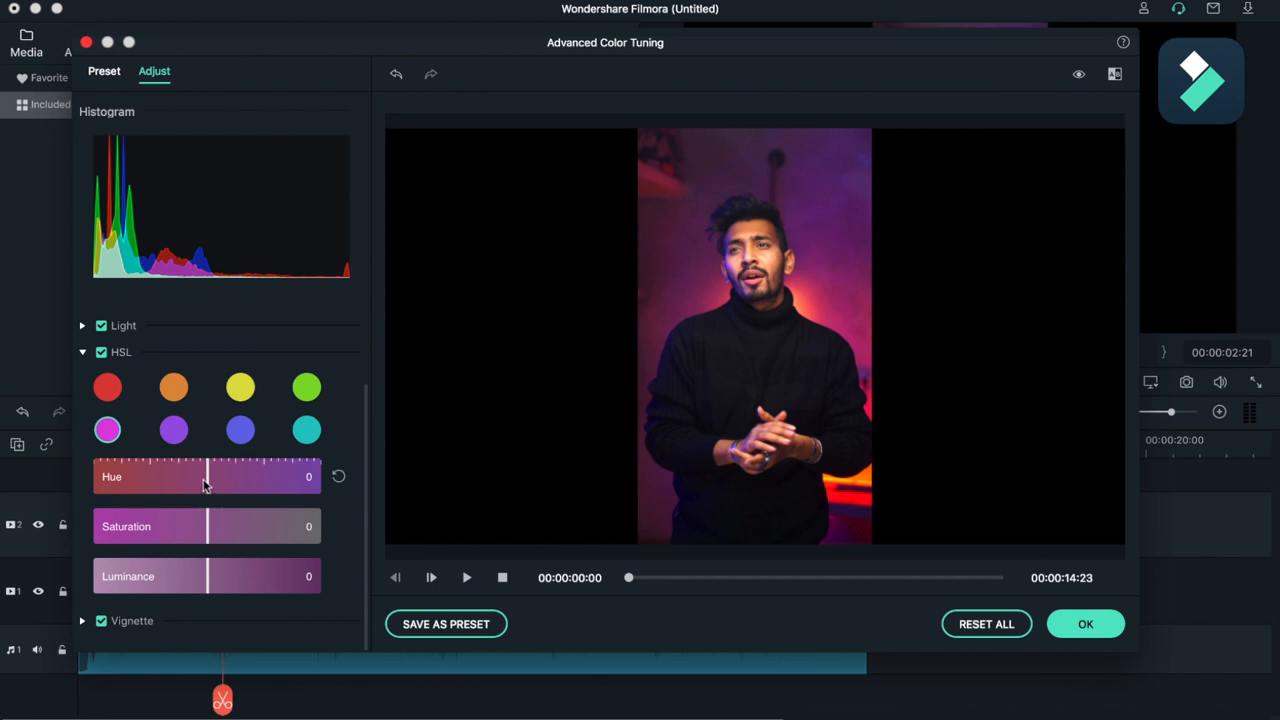
pyautogui.moveTo(204, 476); pyautogui.dragTo(238, 476)
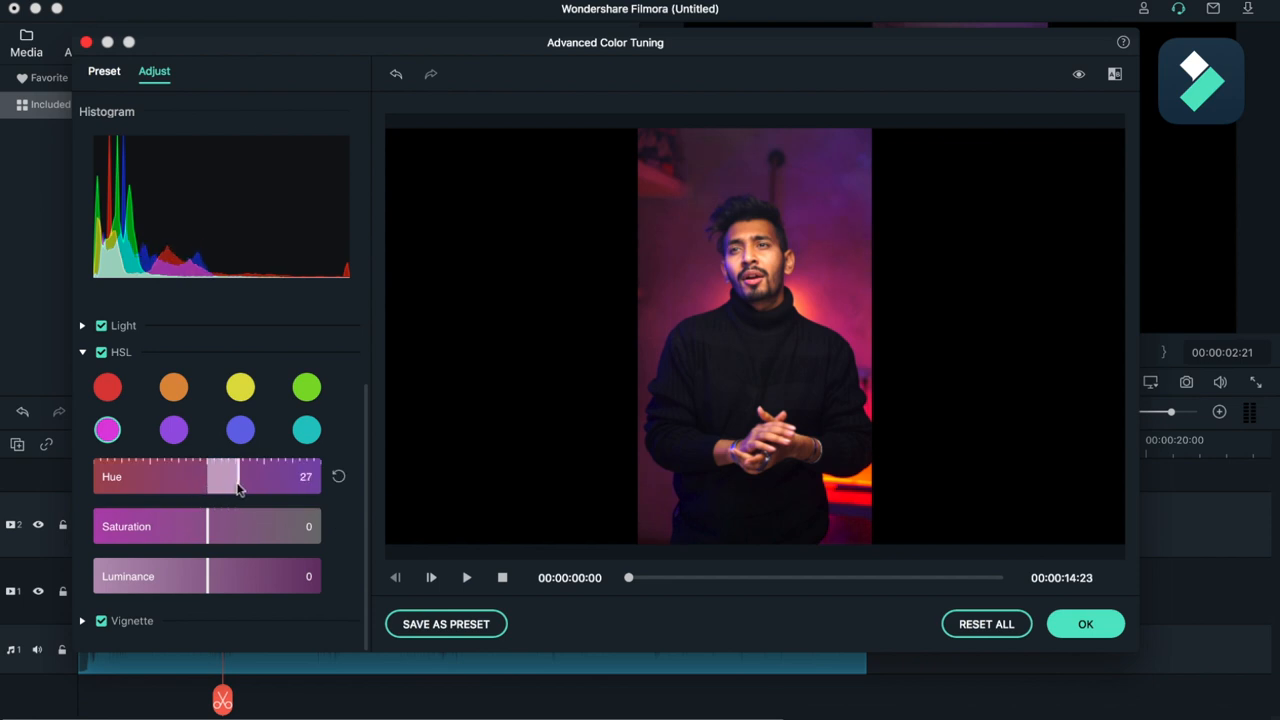
pyautogui.moveTo(238, 476); pyautogui.dragTo(200, 476)
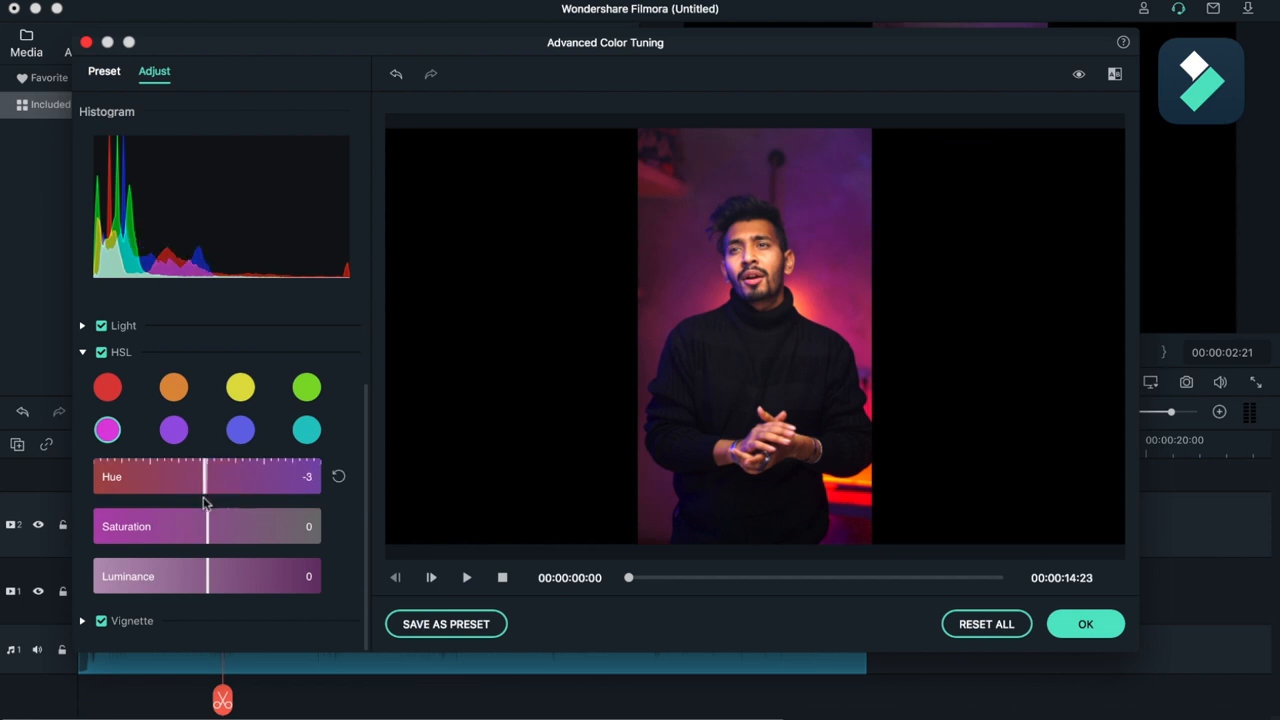
pyautogui.moveTo(200, 476); pyautogui.dragTo(212, 476)
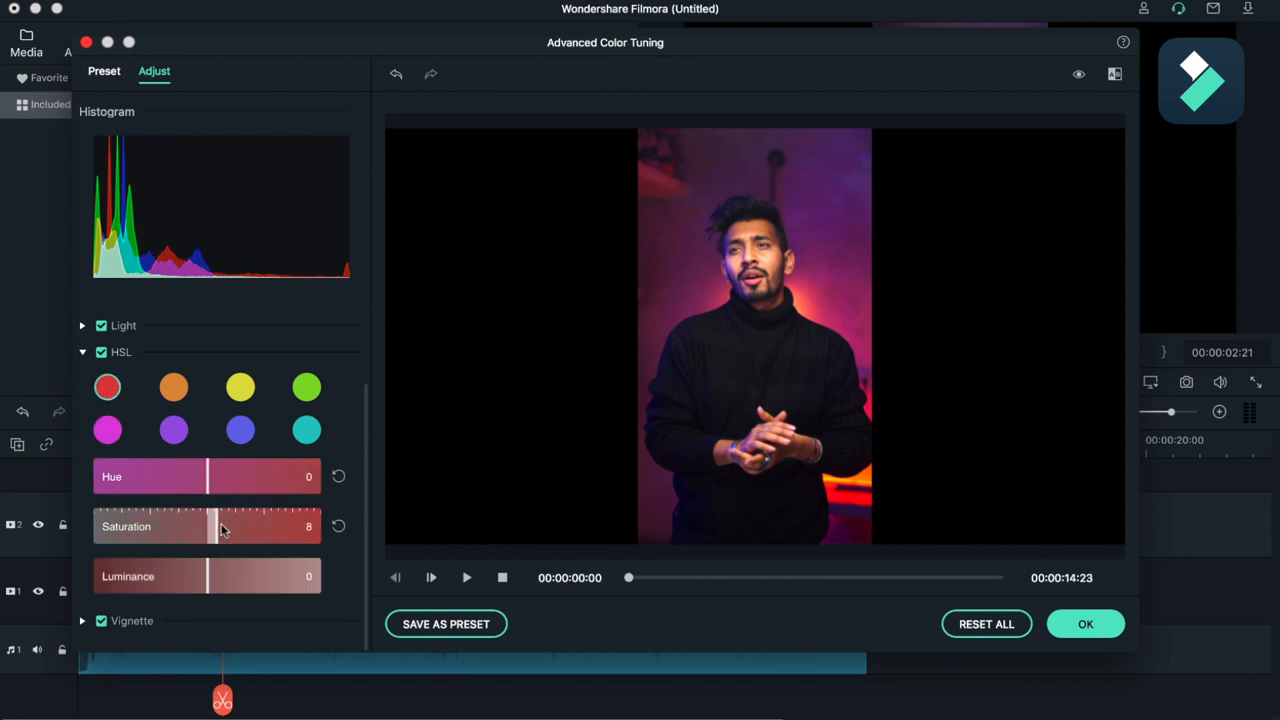
pyautogui.moveTo(204, 526); pyautogui.dragTo(190, 526)
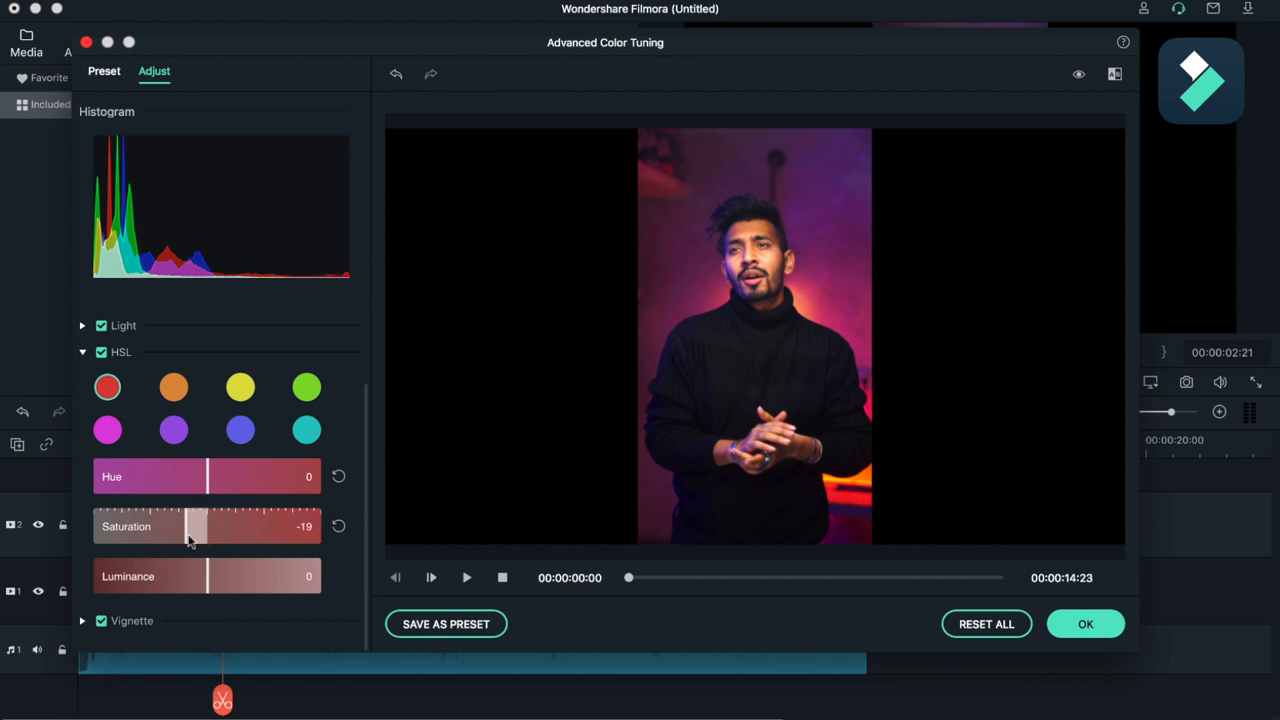
pyautogui.moveTo(184, 526); pyautogui.dragTo(200, 526)
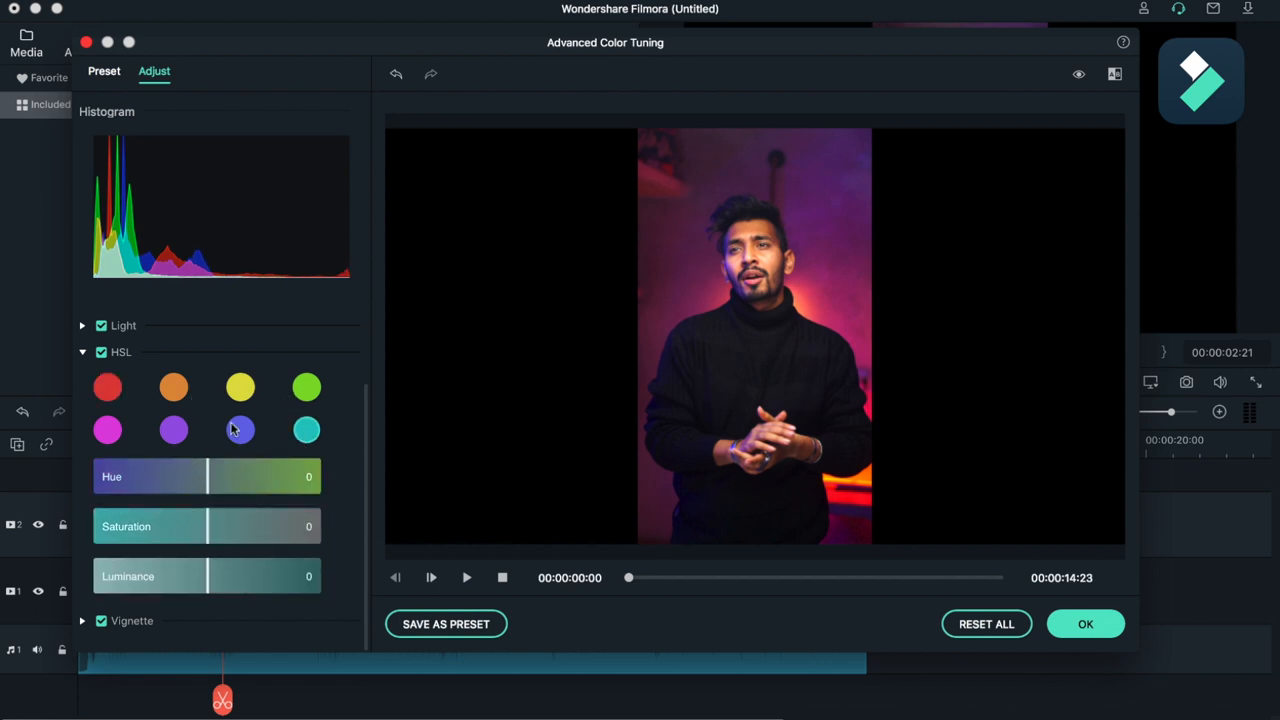
pyautogui.moveTo(208, 526); pyautogui.dragTo(264, 526)
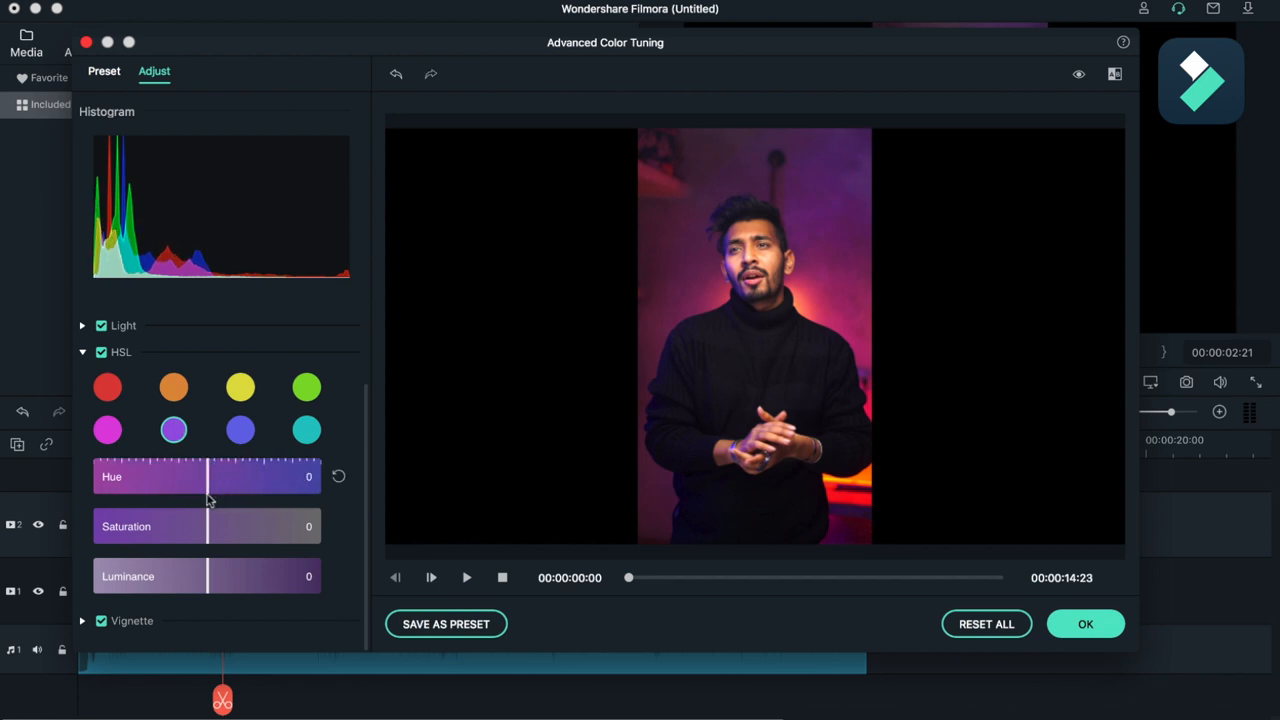
# Set purple tones to hue -18, saturation 27 and luminance -3, then collapse HSL.
pyautogui.moveTo(204, 526); pyautogui.dragTo(256, 526)
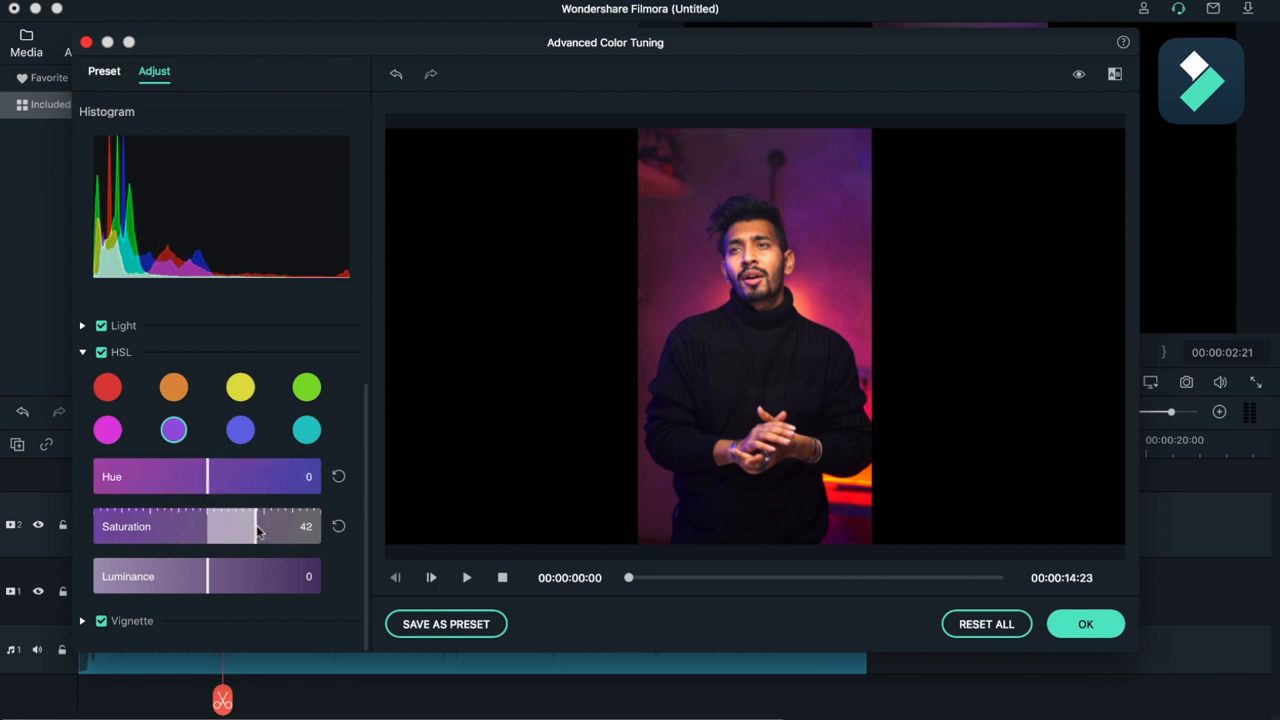
pyautogui.moveTo(204, 476); pyautogui.dragTo(184, 476)
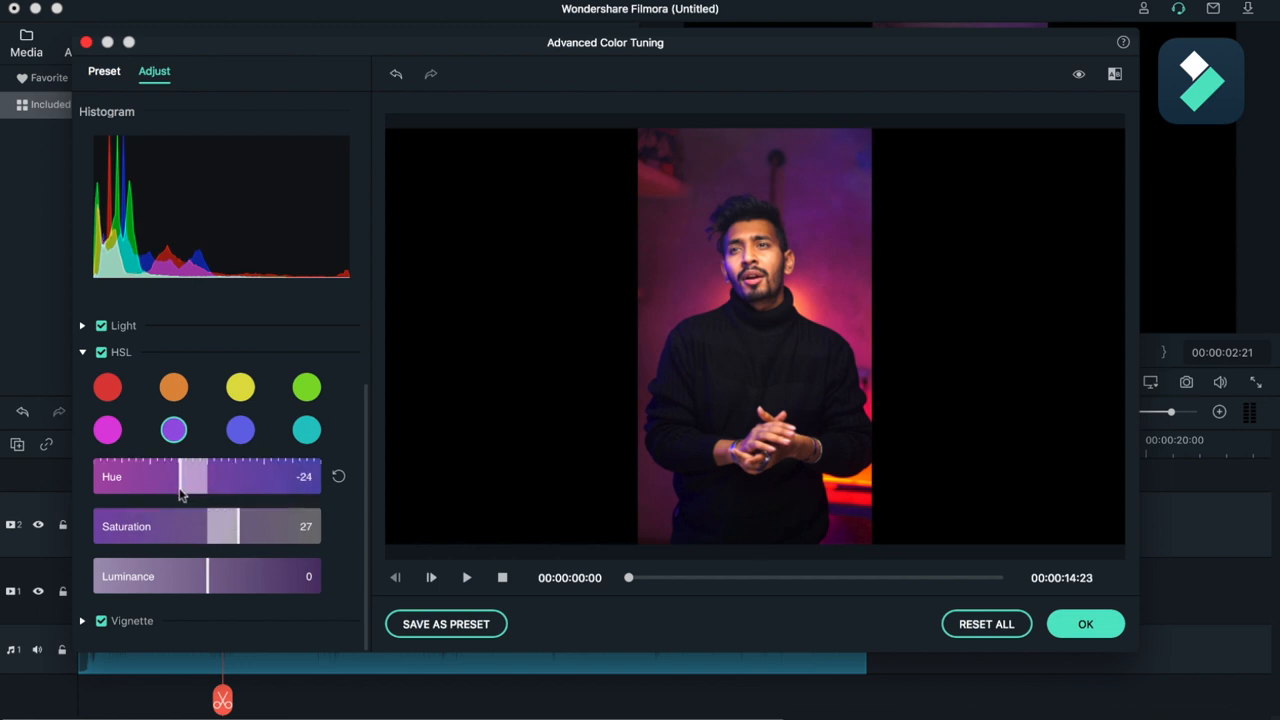
pyautogui.moveTo(184, 476); pyautogui.dragTo(196, 476)
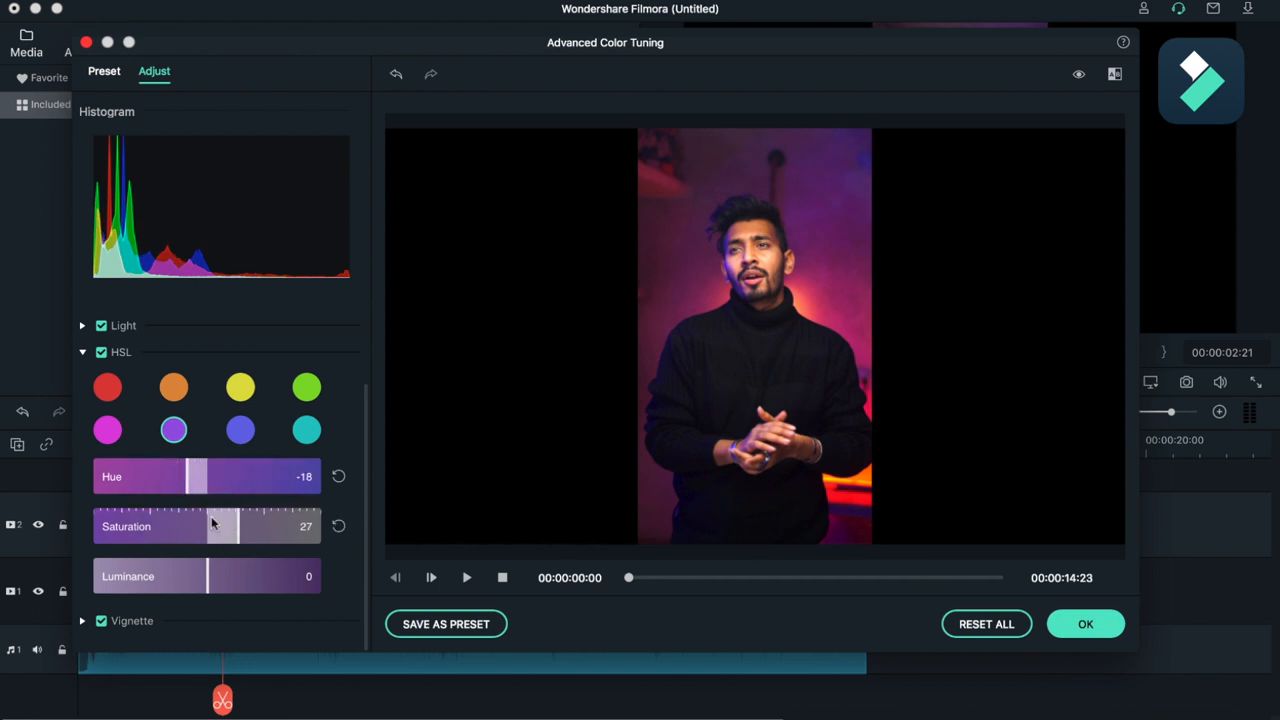
pyautogui.moveTo(180, 576); pyautogui.dragTo(224, 576)
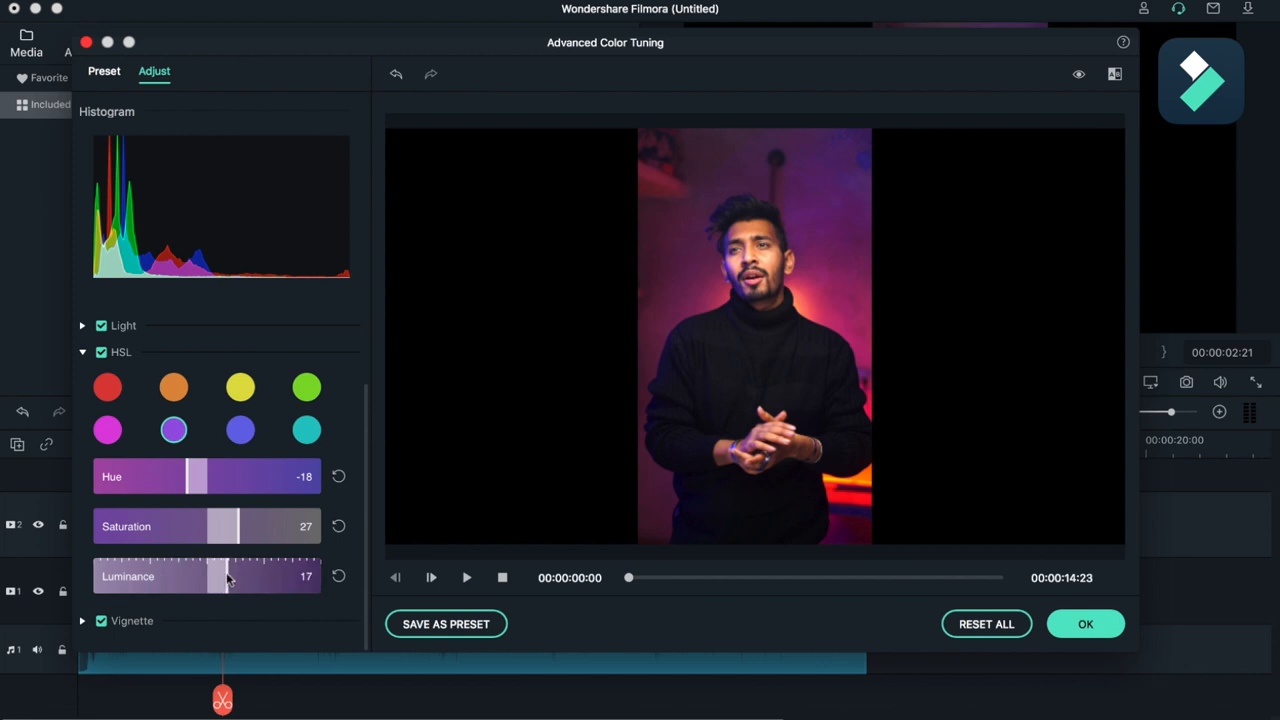
pyautogui.moveTo(224, 576); pyautogui.dragTo(204, 576)
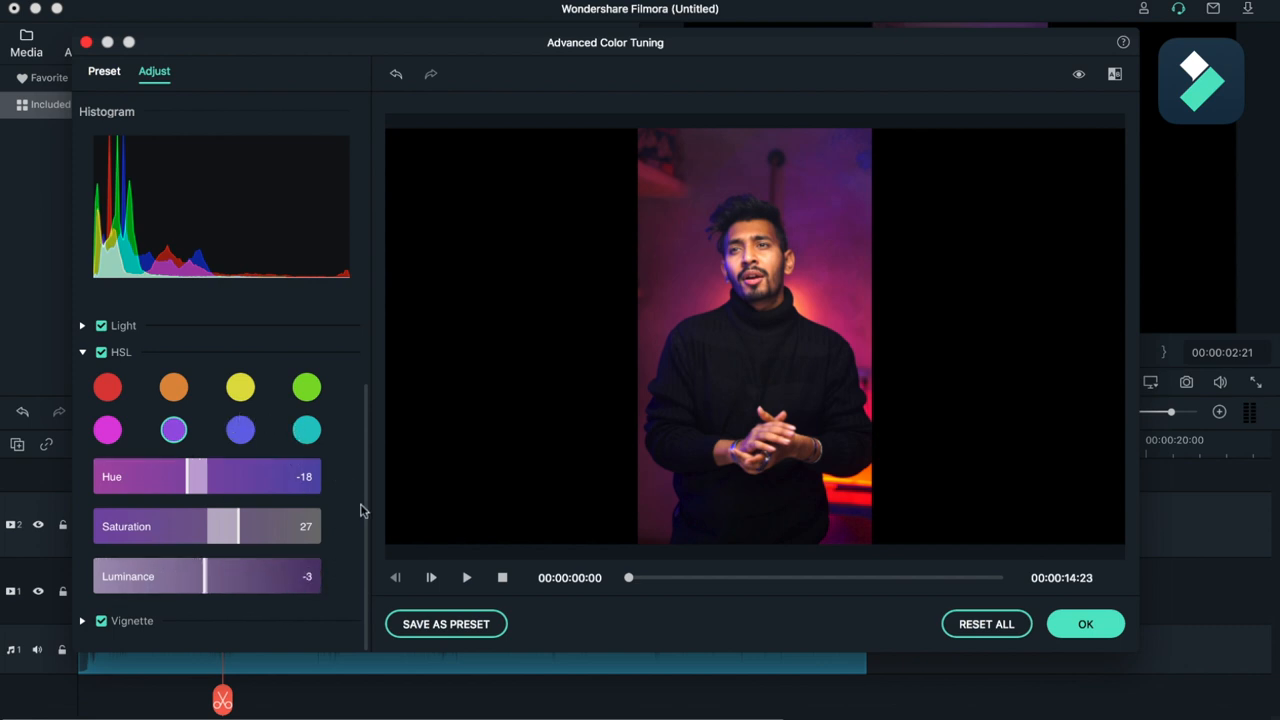
pyautogui.click(82, 352)
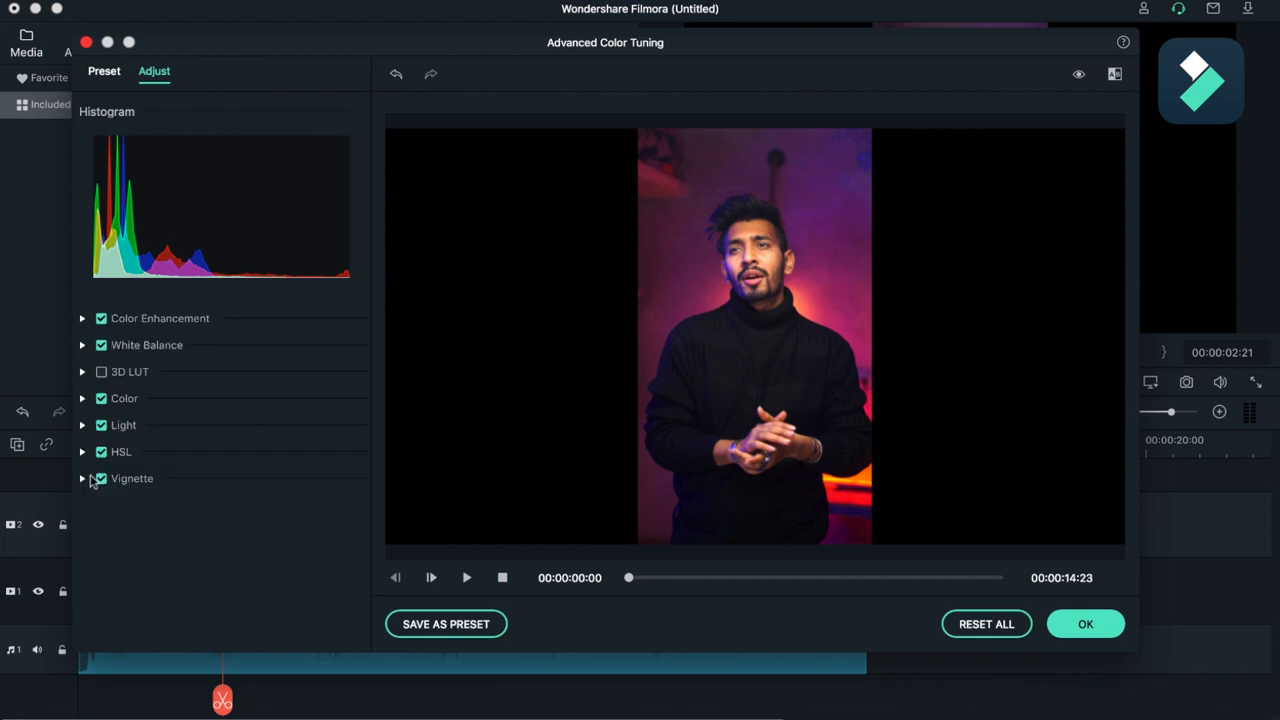
# Lower the Vignette exposure to -4 and confirm the colour grade with OK.
pyautogui.click(82, 478)
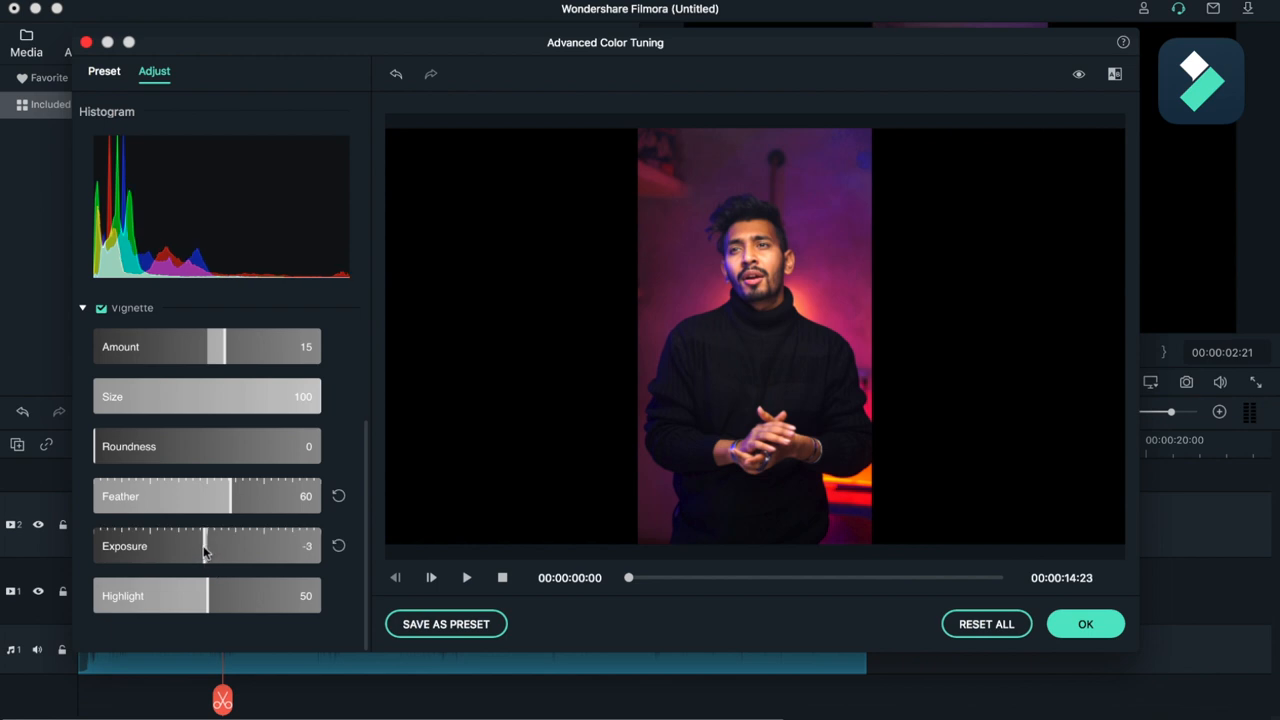
pyautogui.moveTo(212, 546); pyautogui.dragTo(204, 546)
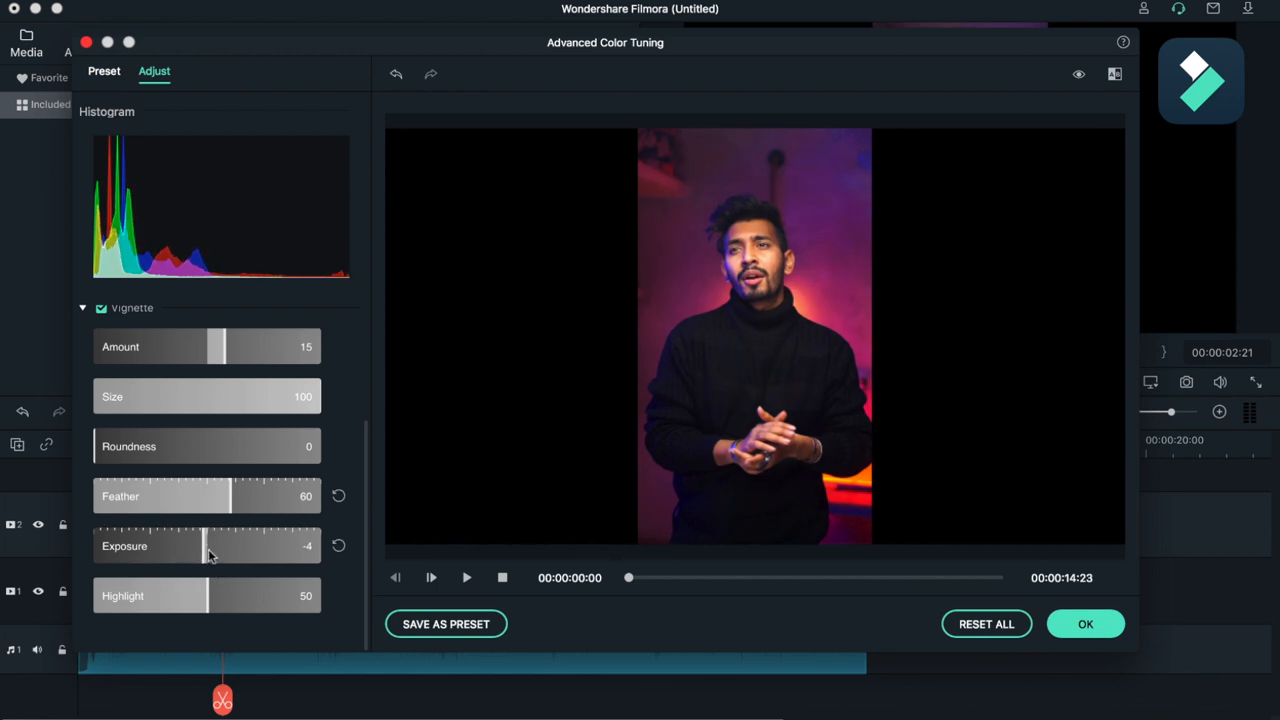
pyautogui.moveTo(264, 352)
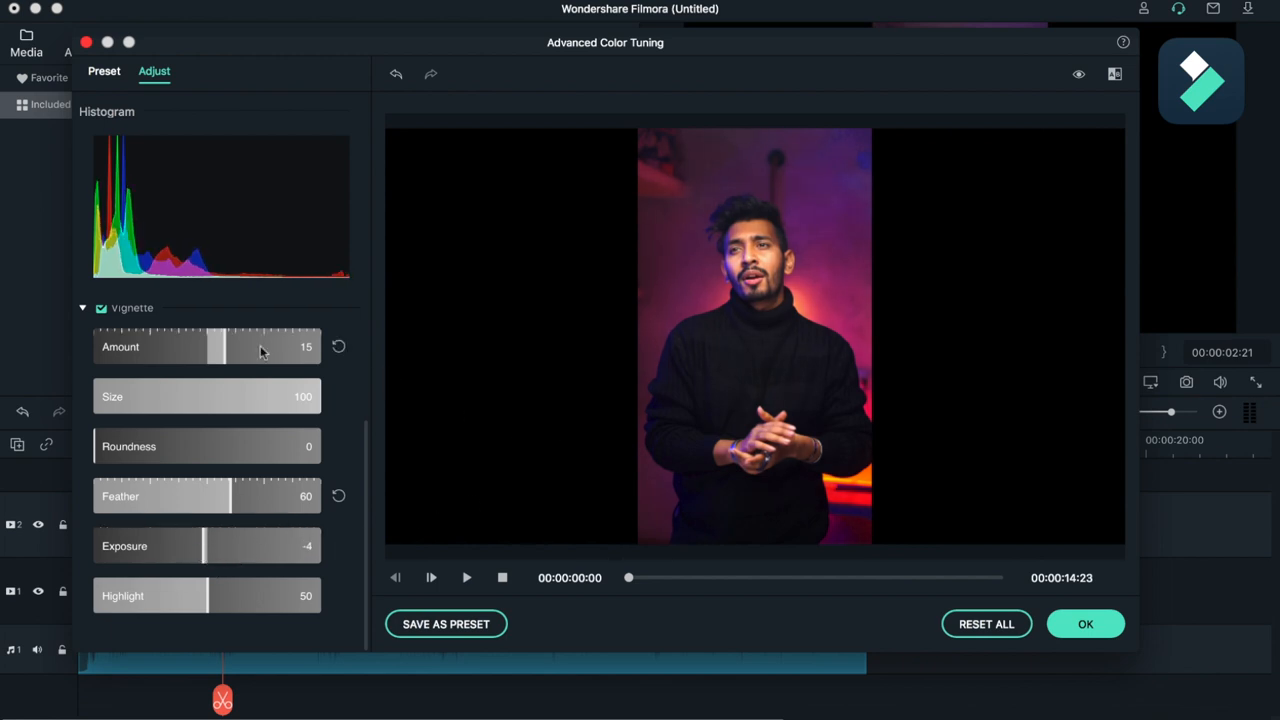
pyautogui.click(84, 308)
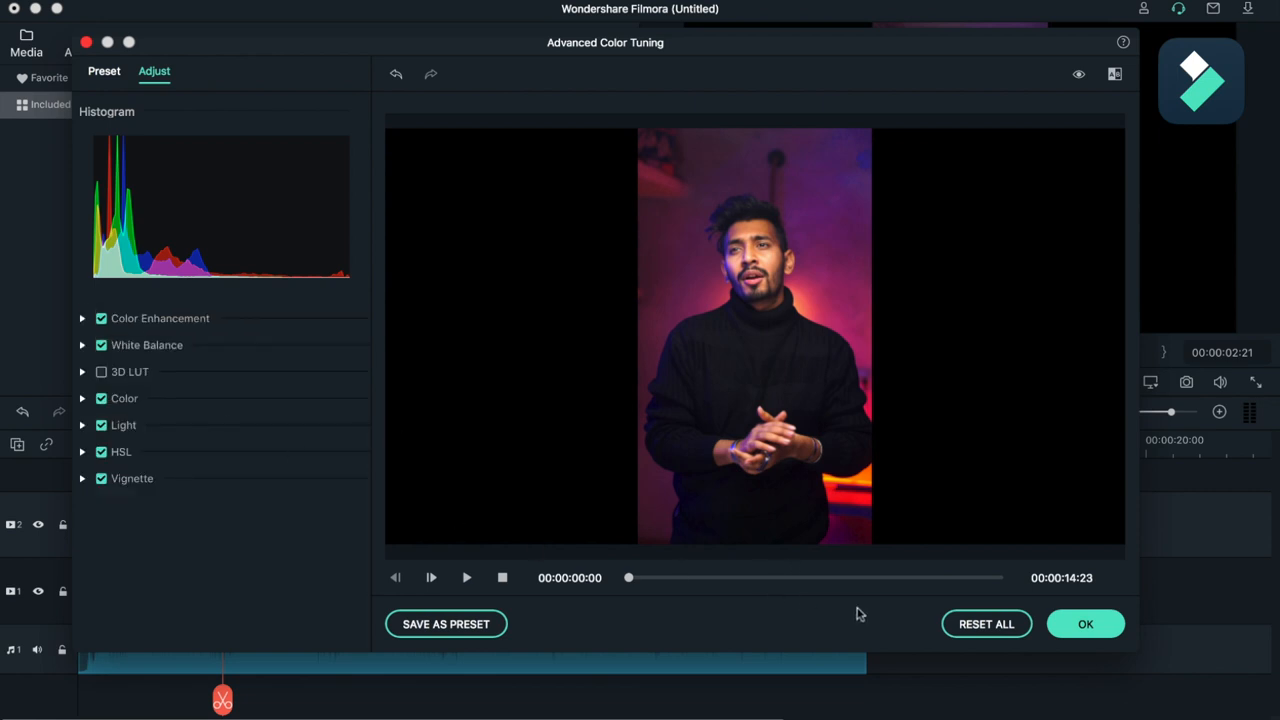
pyautogui.click(1084, 624)
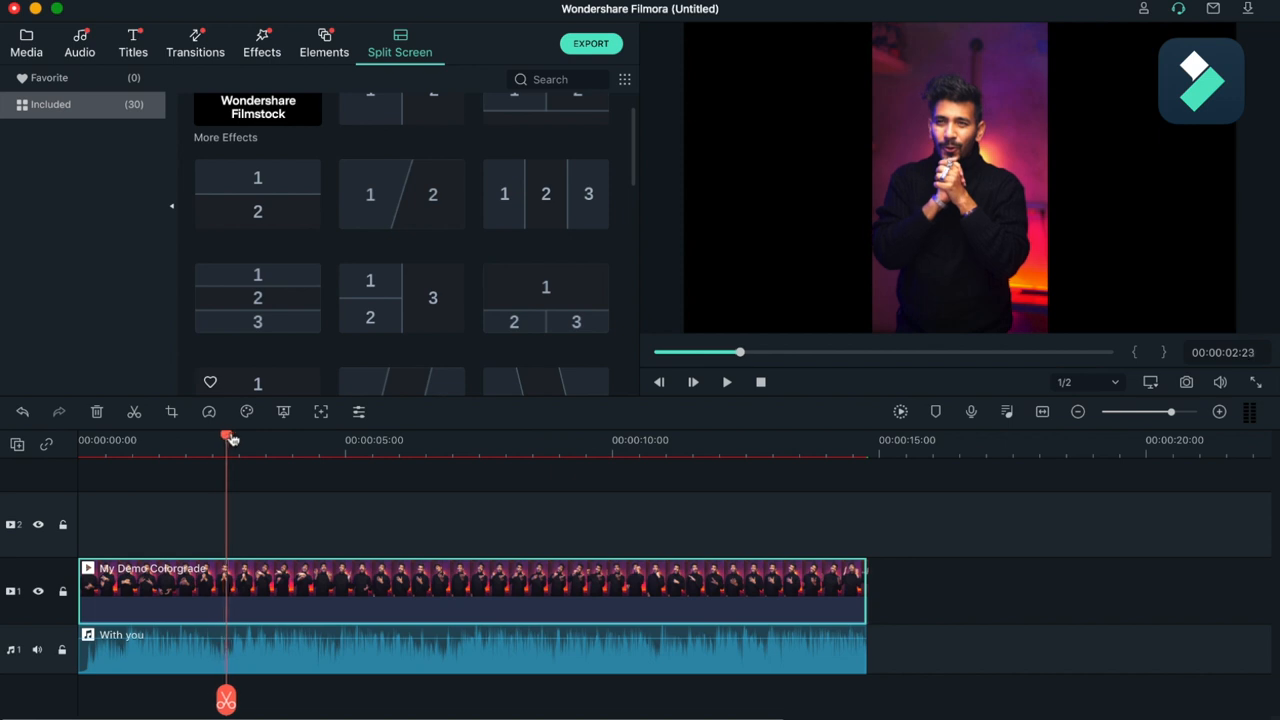
# Compare AVI, Apple ProRes and M4A, then export as MOV named My Video.
pyautogui.click(484, 440)
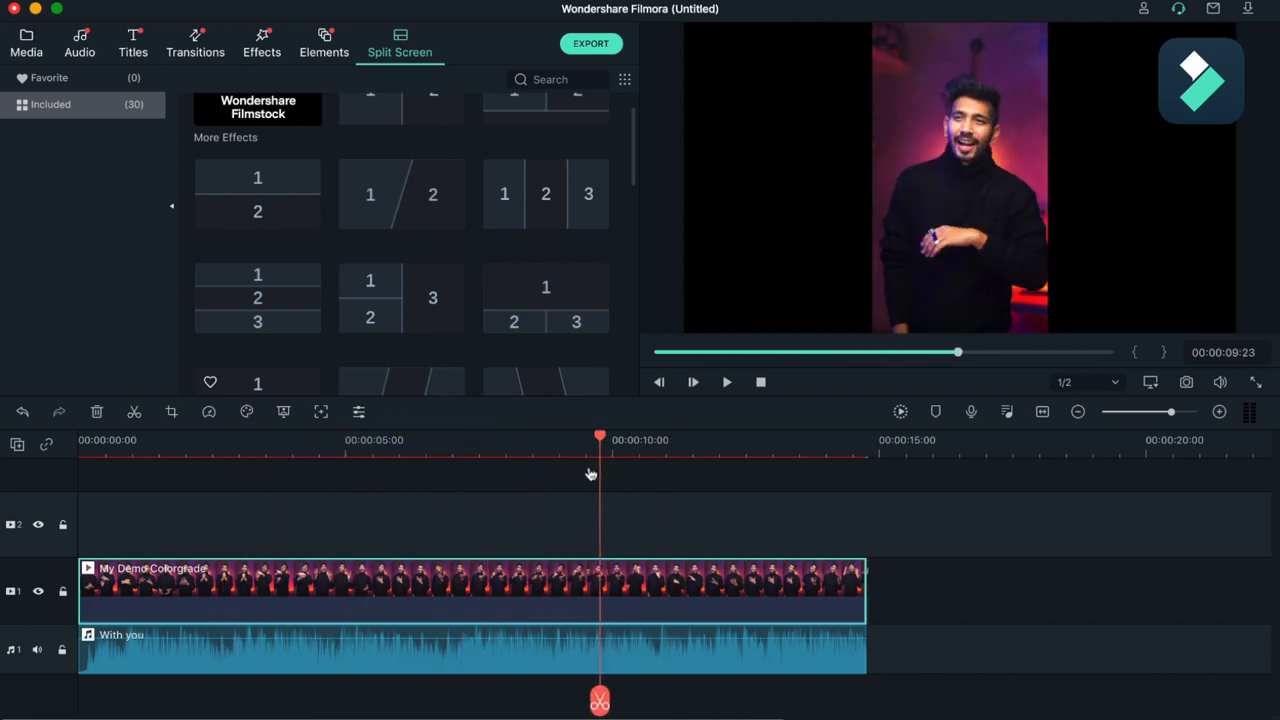
pyautogui.click(592, 44)
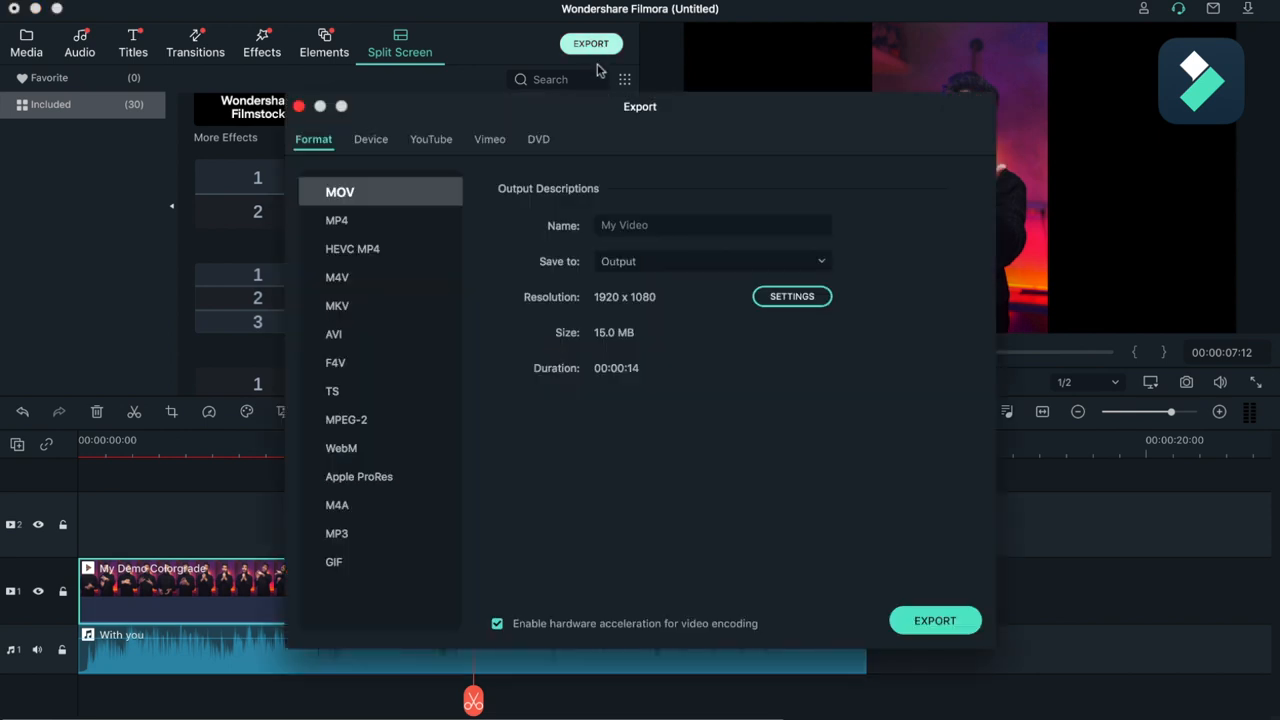
pyautogui.moveTo(356, 224)
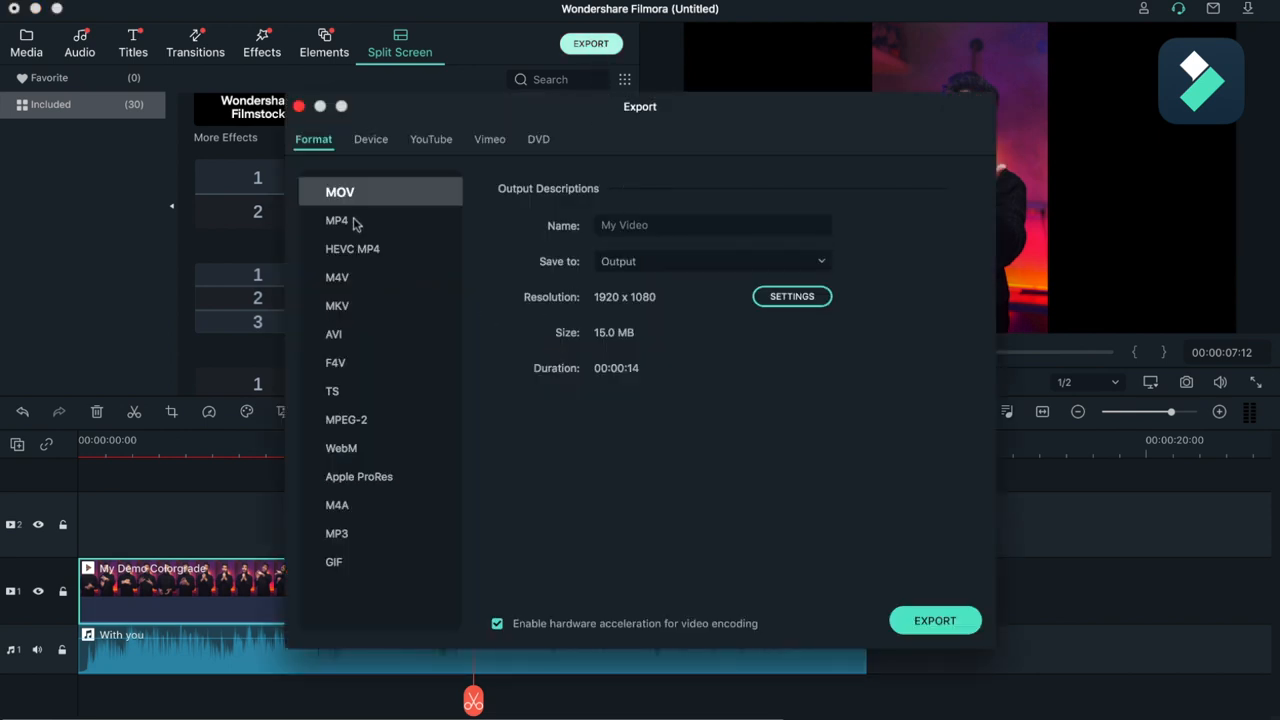
pyautogui.click(336, 334)
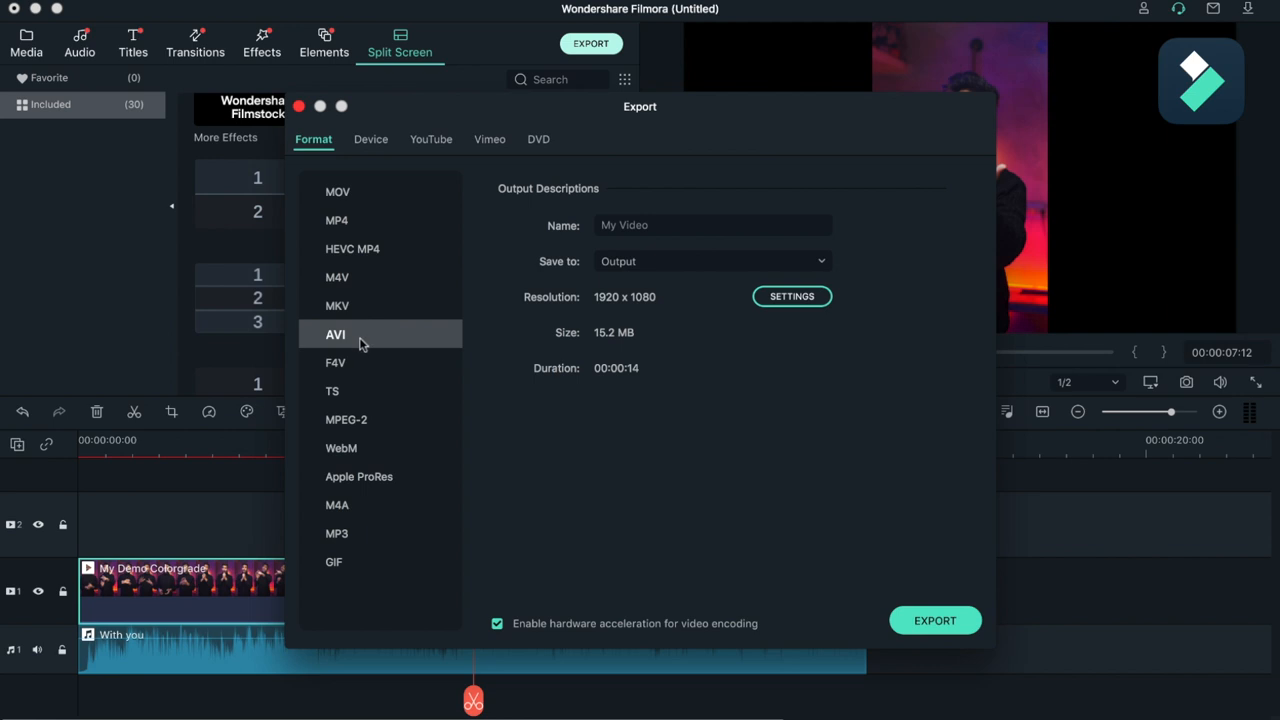
pyautogui.click(364, 476)
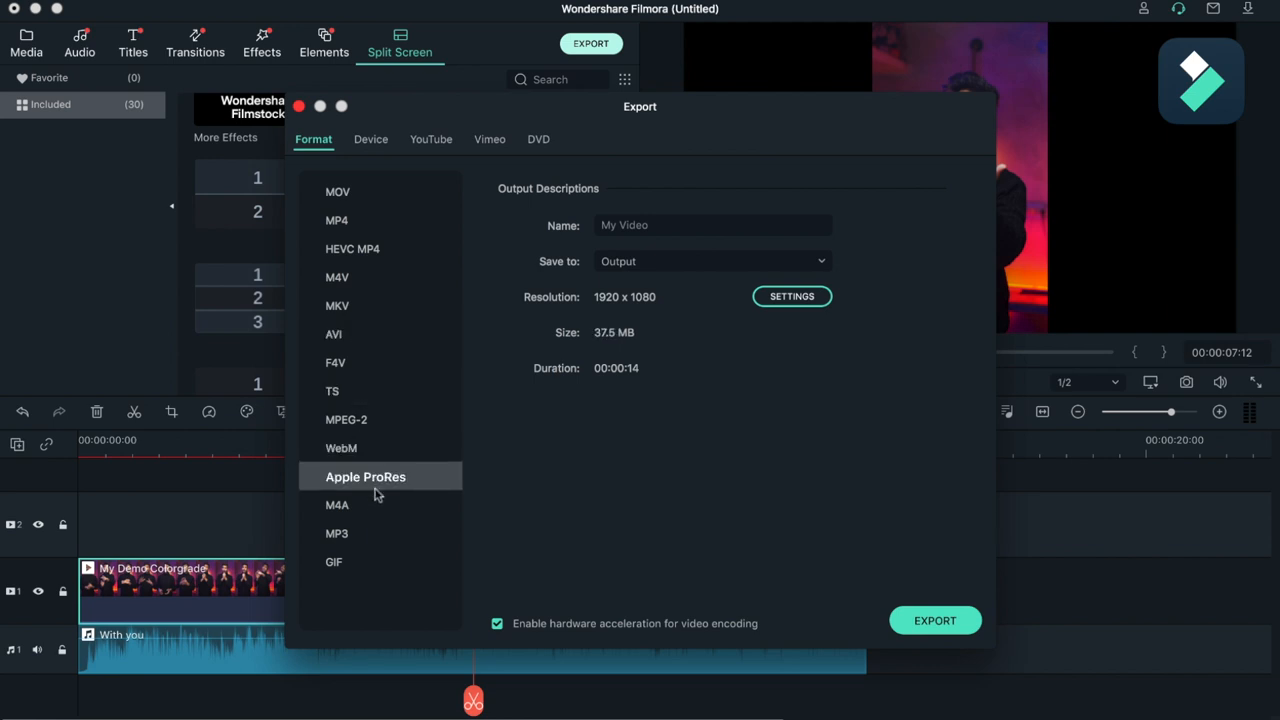
pyautogui.click(338, 504)
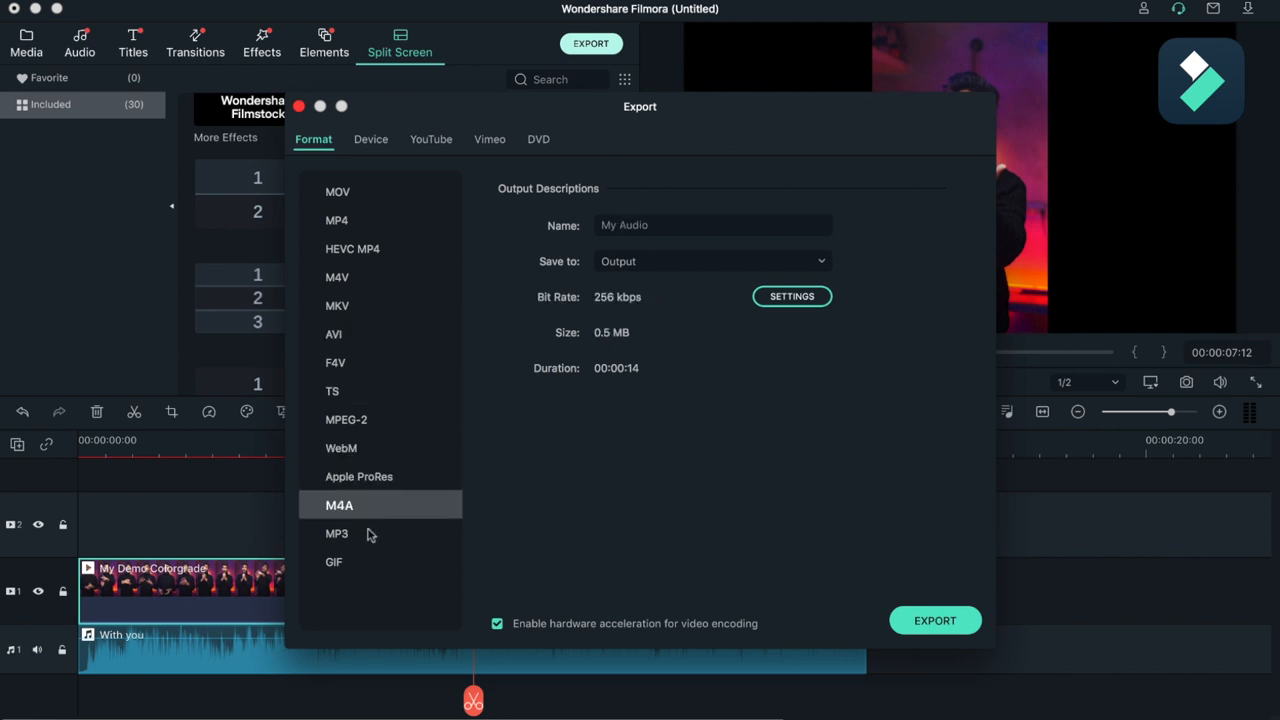
pyautogui.click(340, 192)
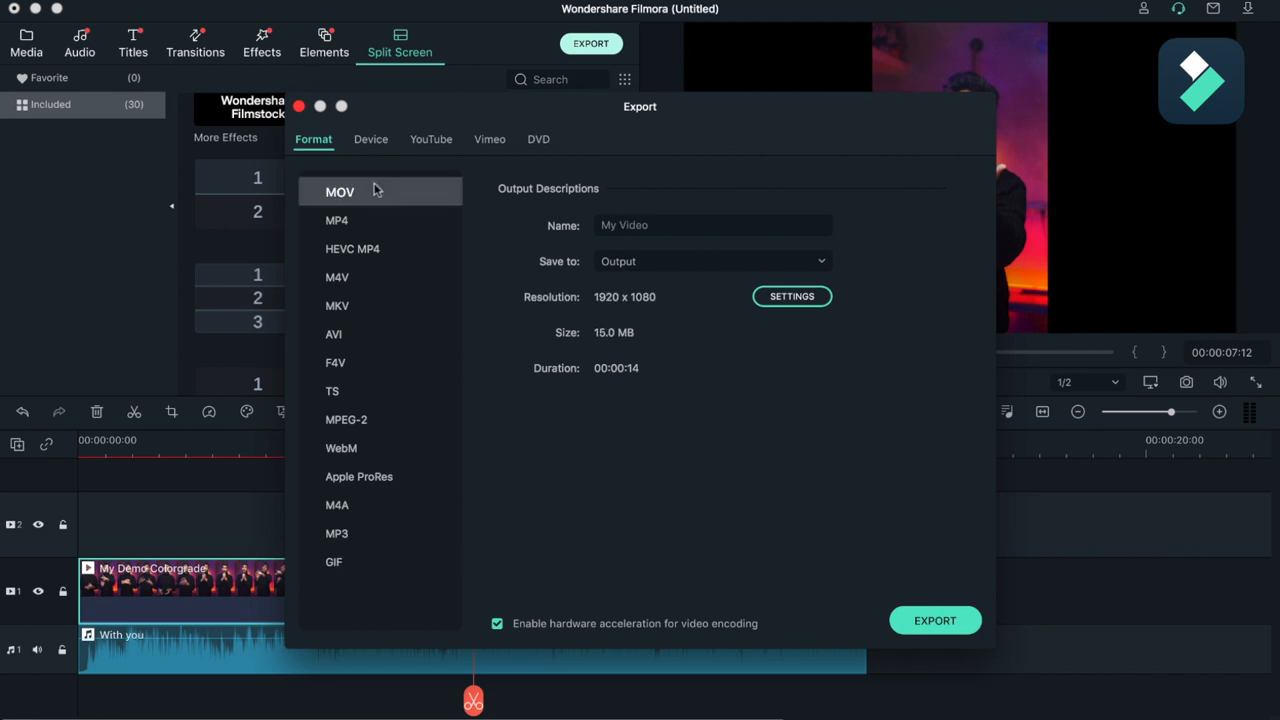
pyautogui.moveTo(744, 224)
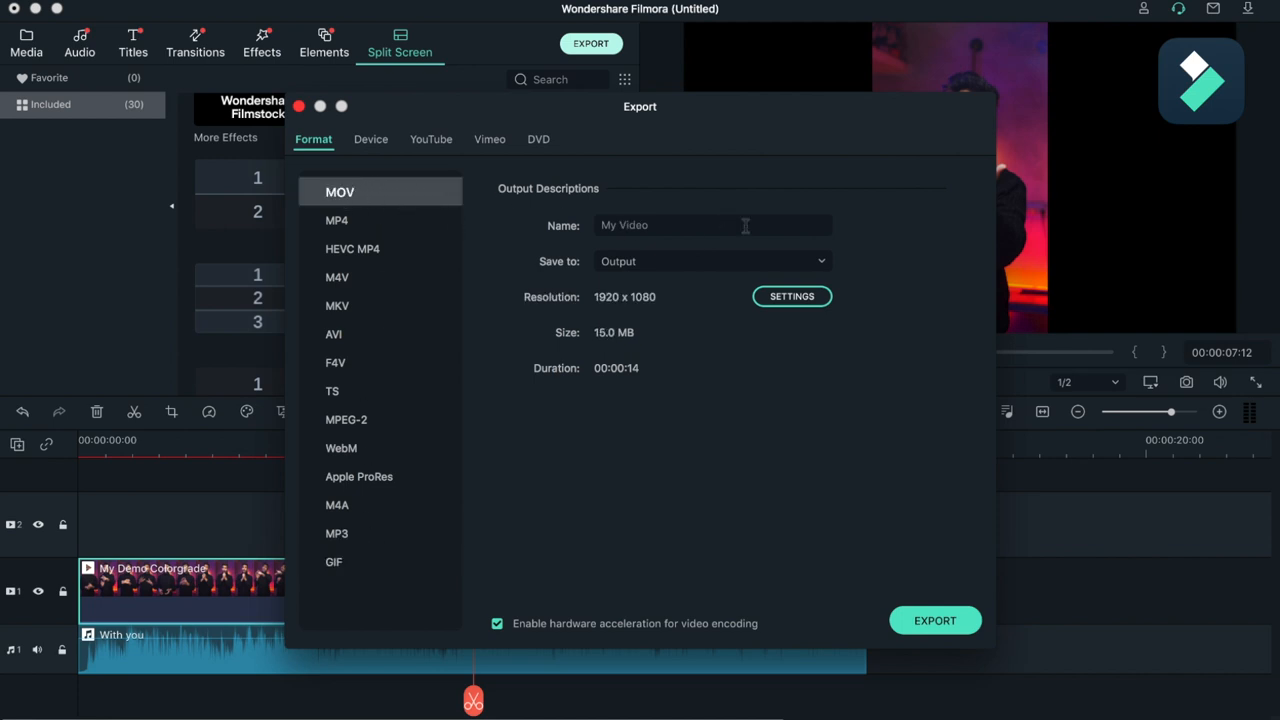
pyautogui.moveTo(790, 268)
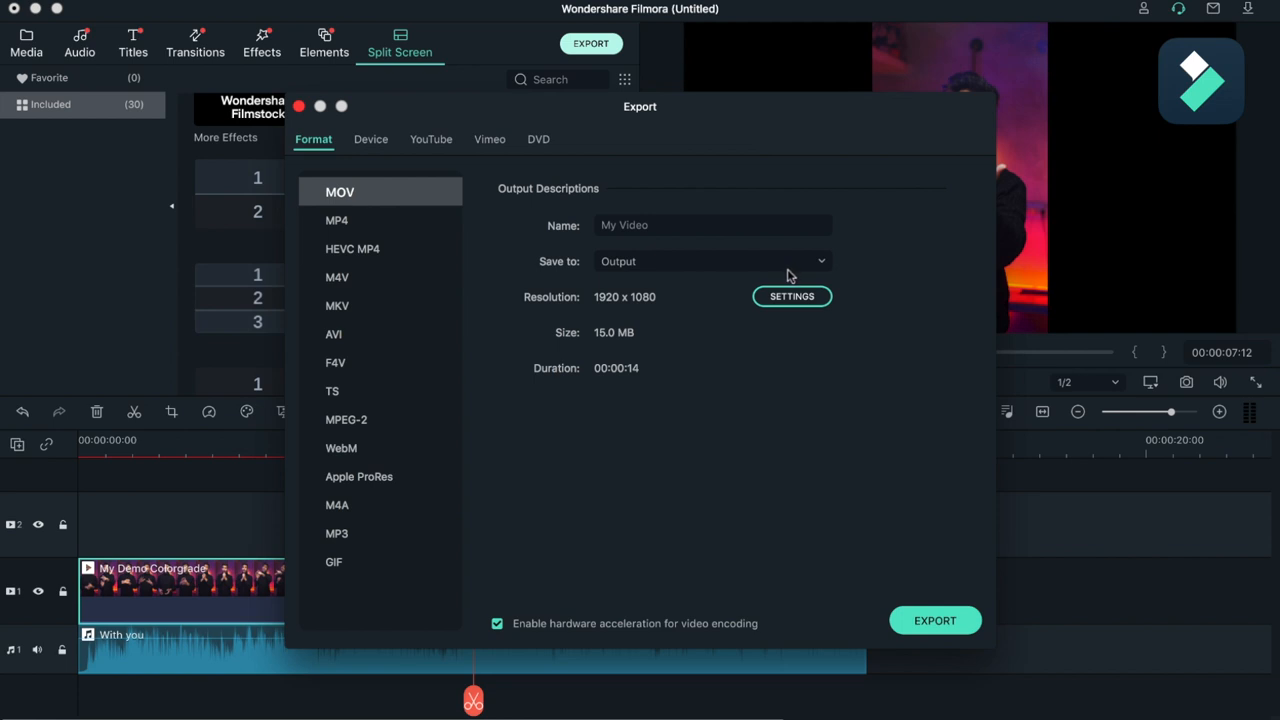
pyautogui.moveTo(844, 368)
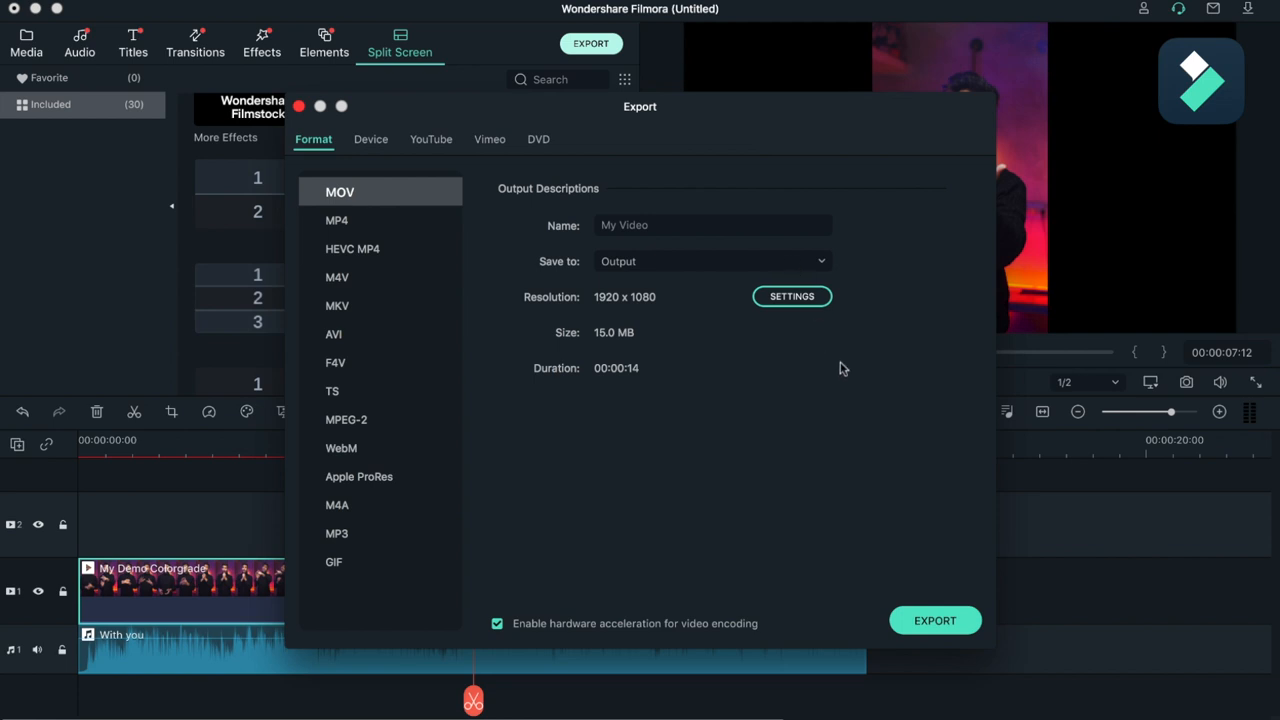
pyautogui.click(936, 620)
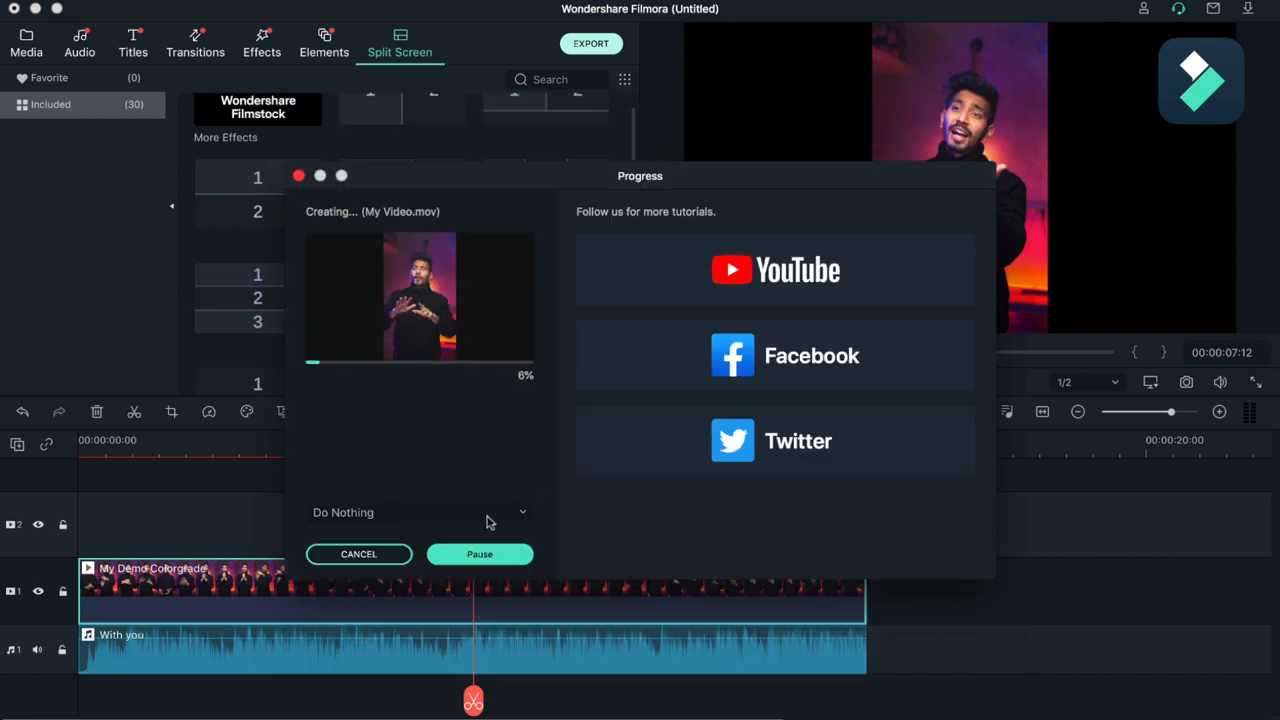
pyautogui.moveTo(464, 340)
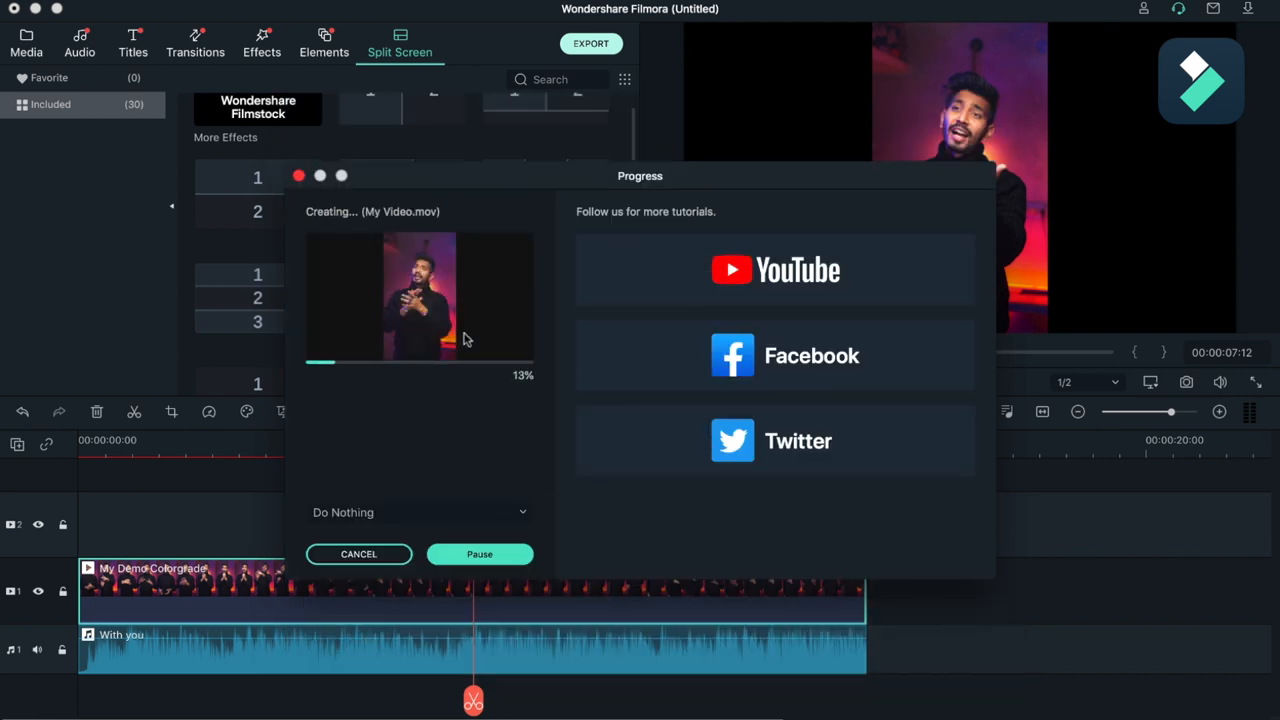
pyautogui.moveTo(738, 268)
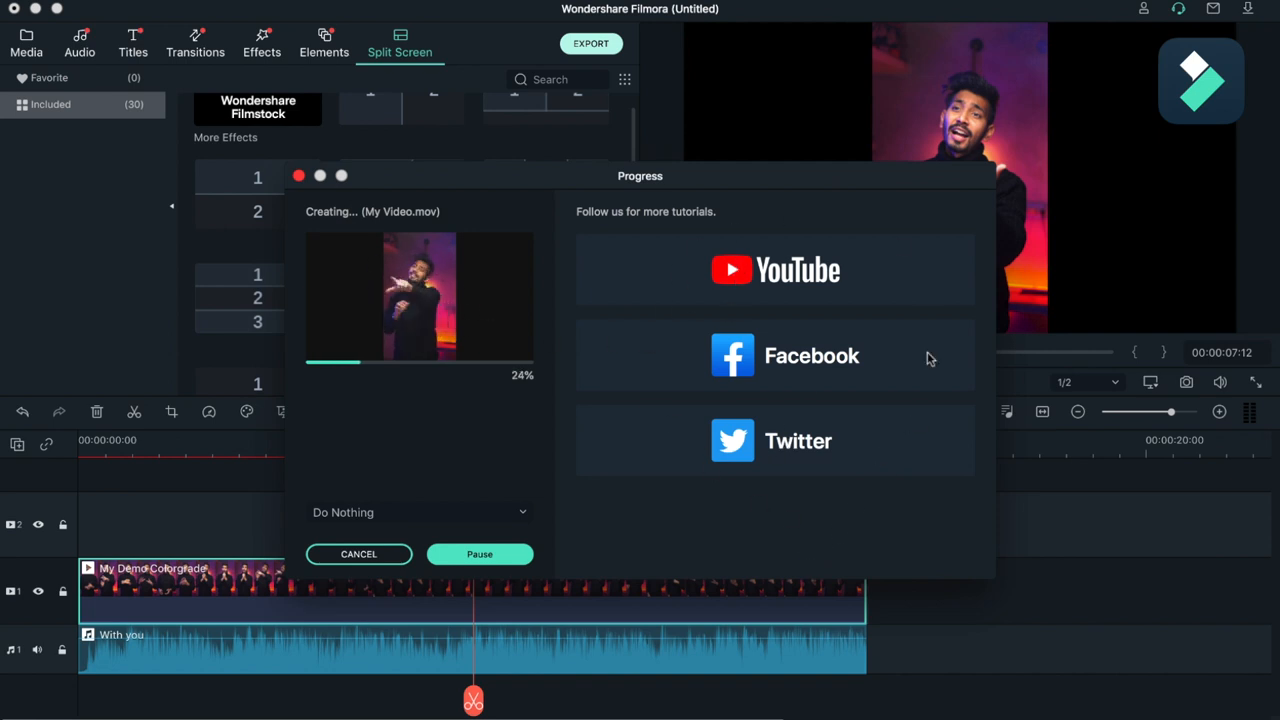
pyautogui.moveTo(872, 334)
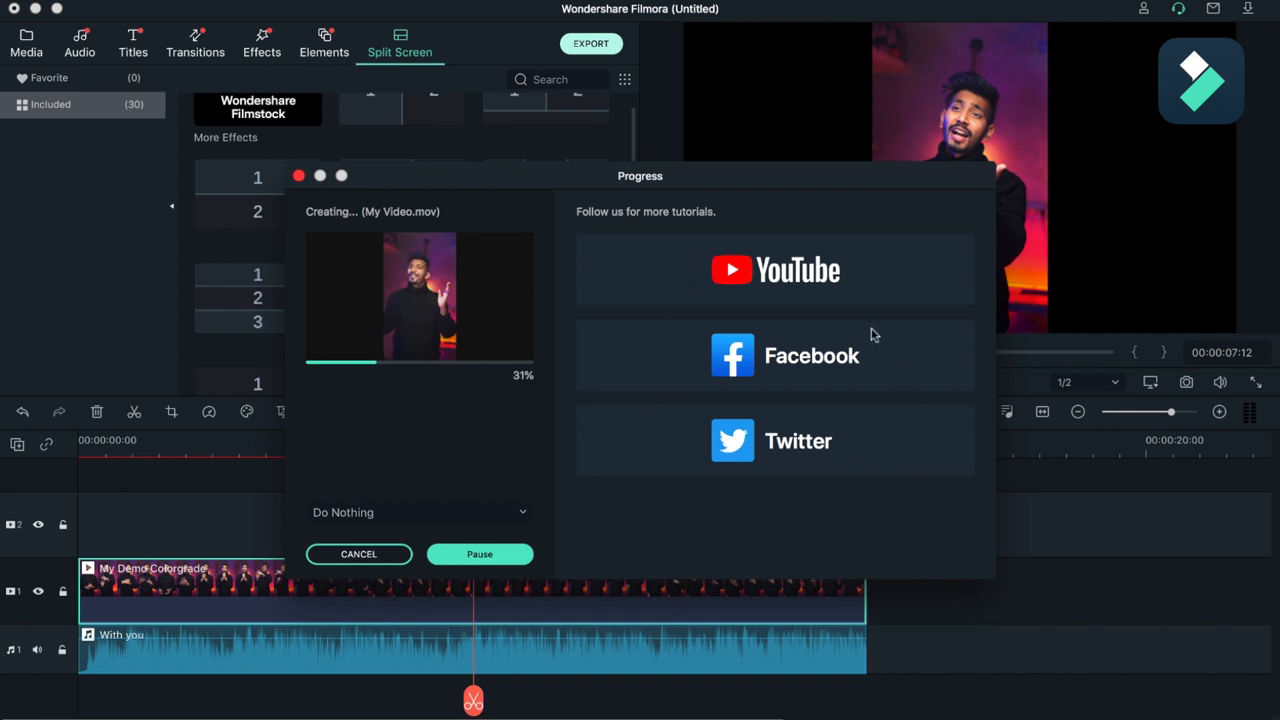
# Leave the after-export action on Do Nothing while My Video.mov renders.
pyautogui.click(418, 512)
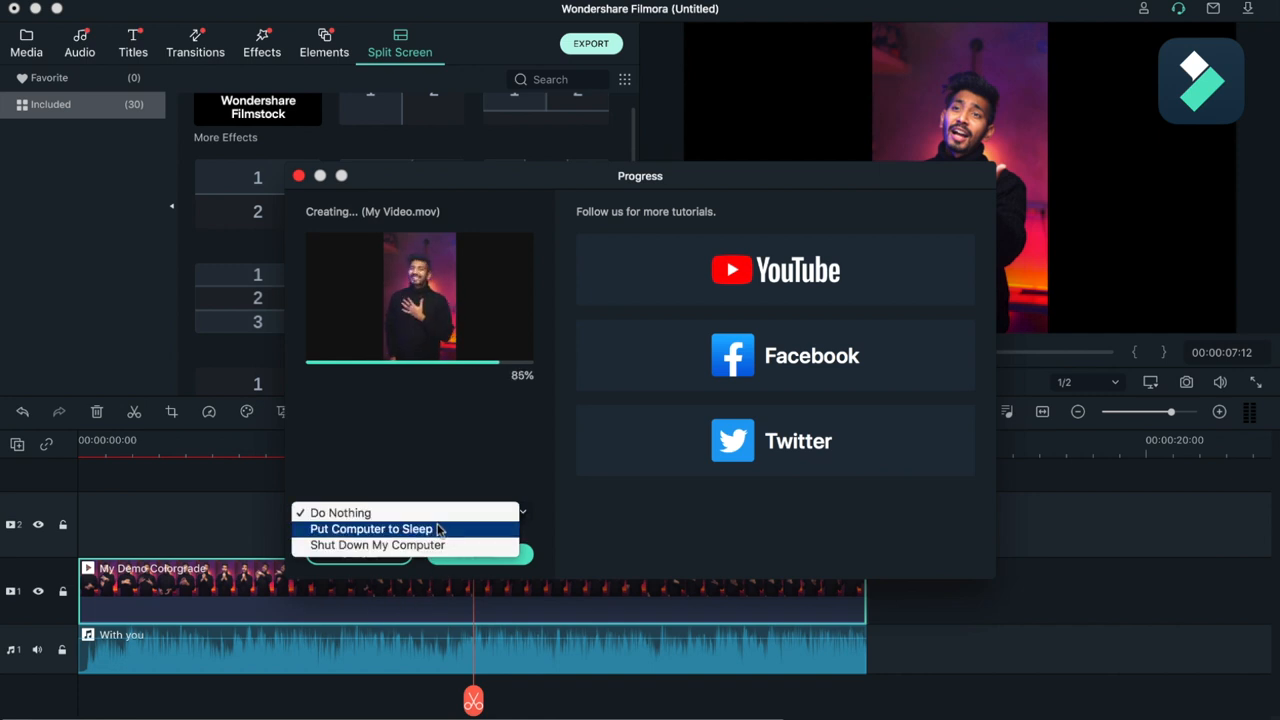
pyautogui.moveTo(500, 488)
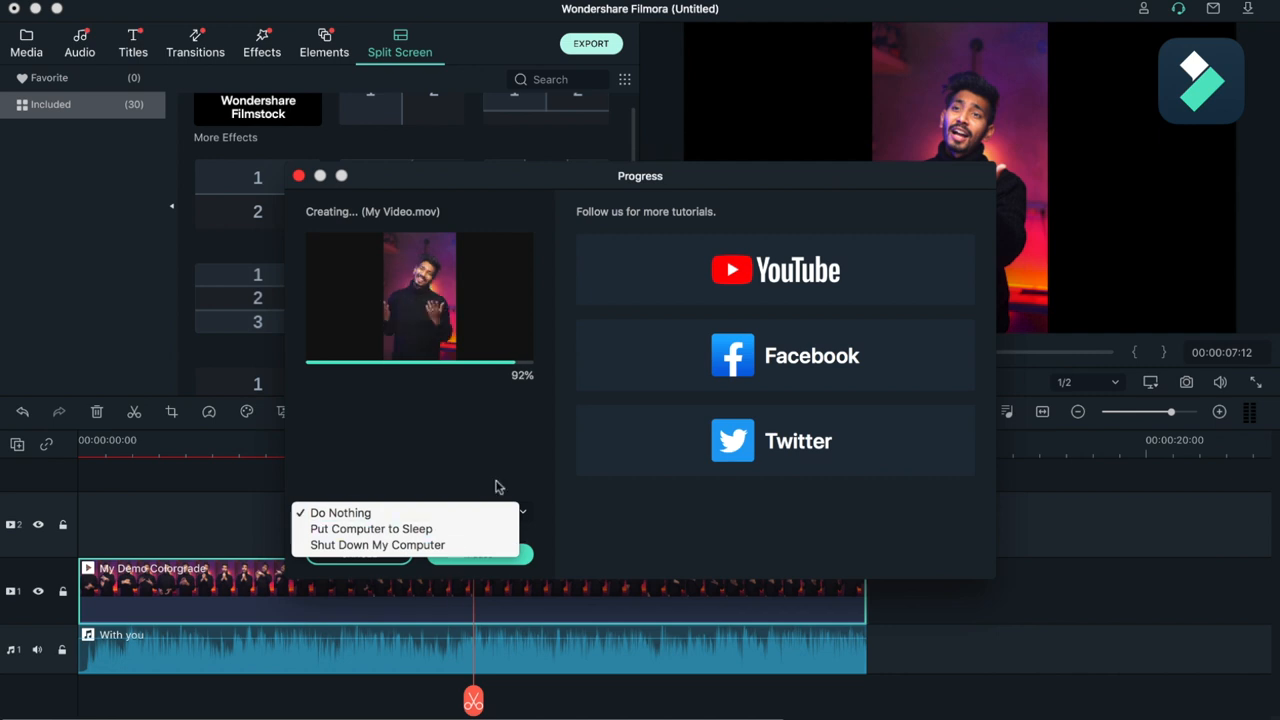
pyautogui.click(340, 512)
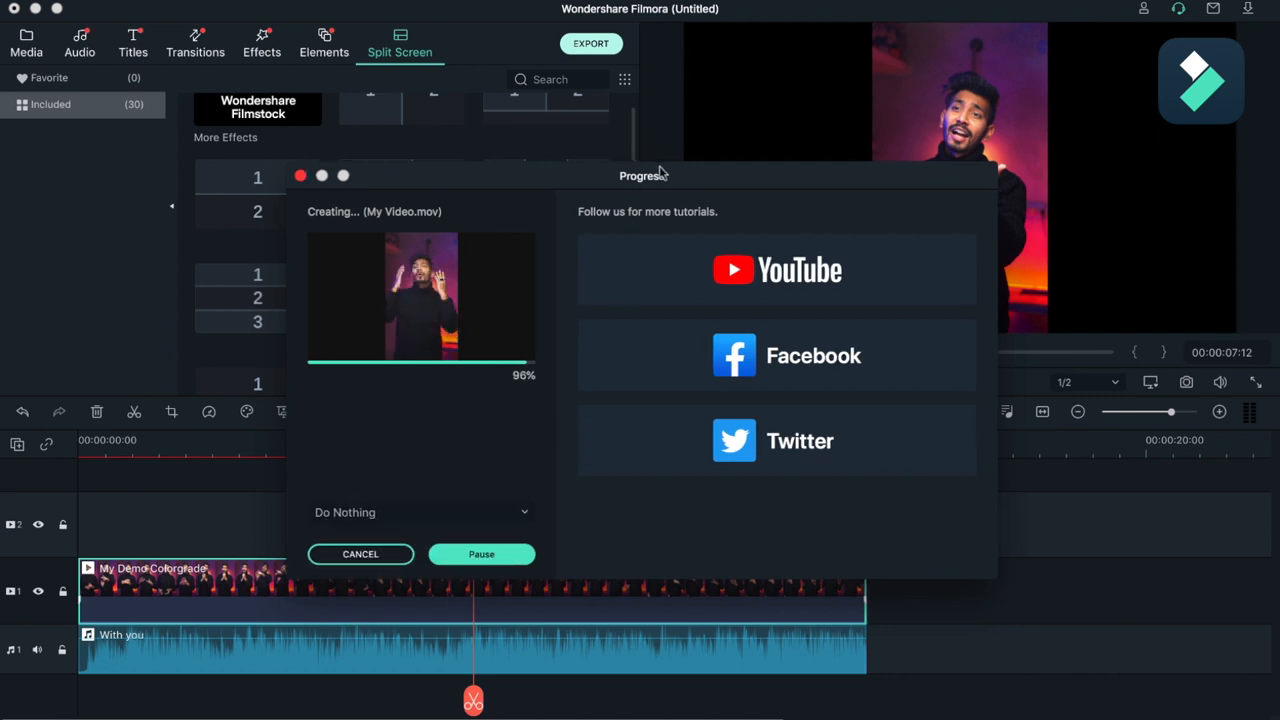